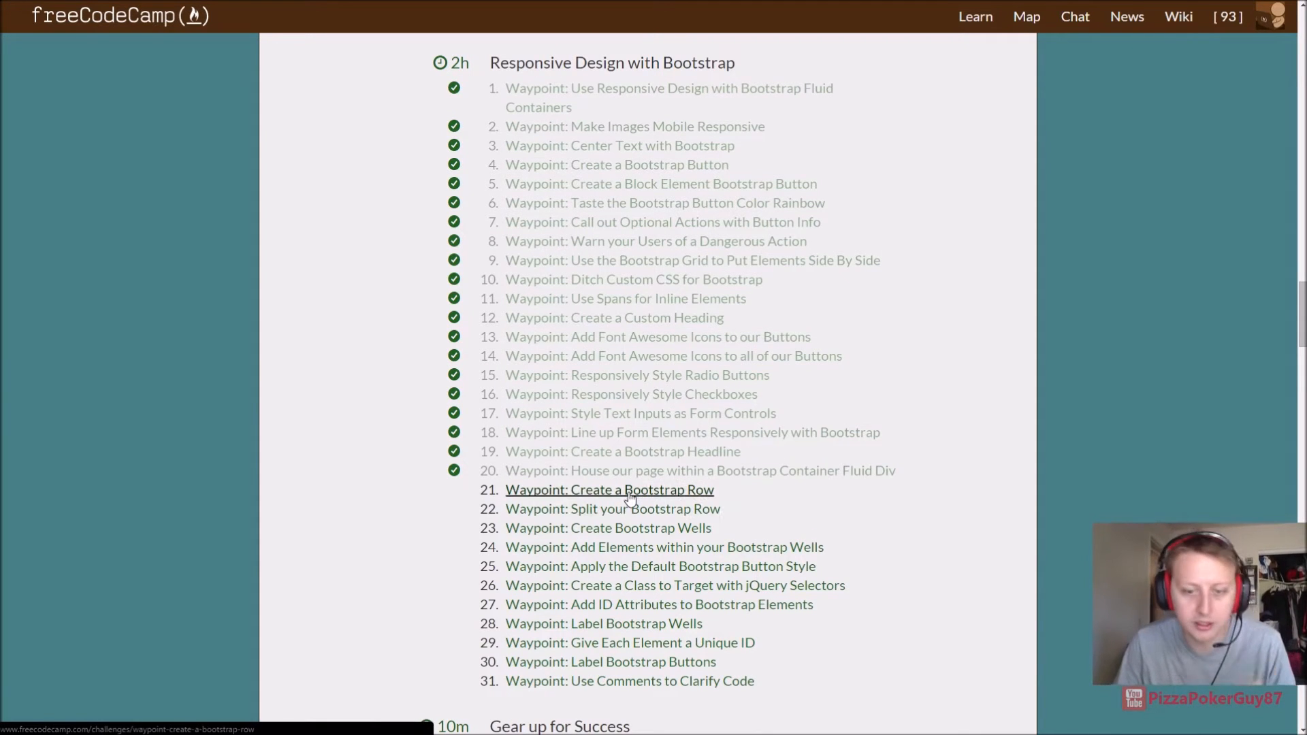
Step: Open the Create a Bootstrap Row waypoint from the map
click(610, 489)
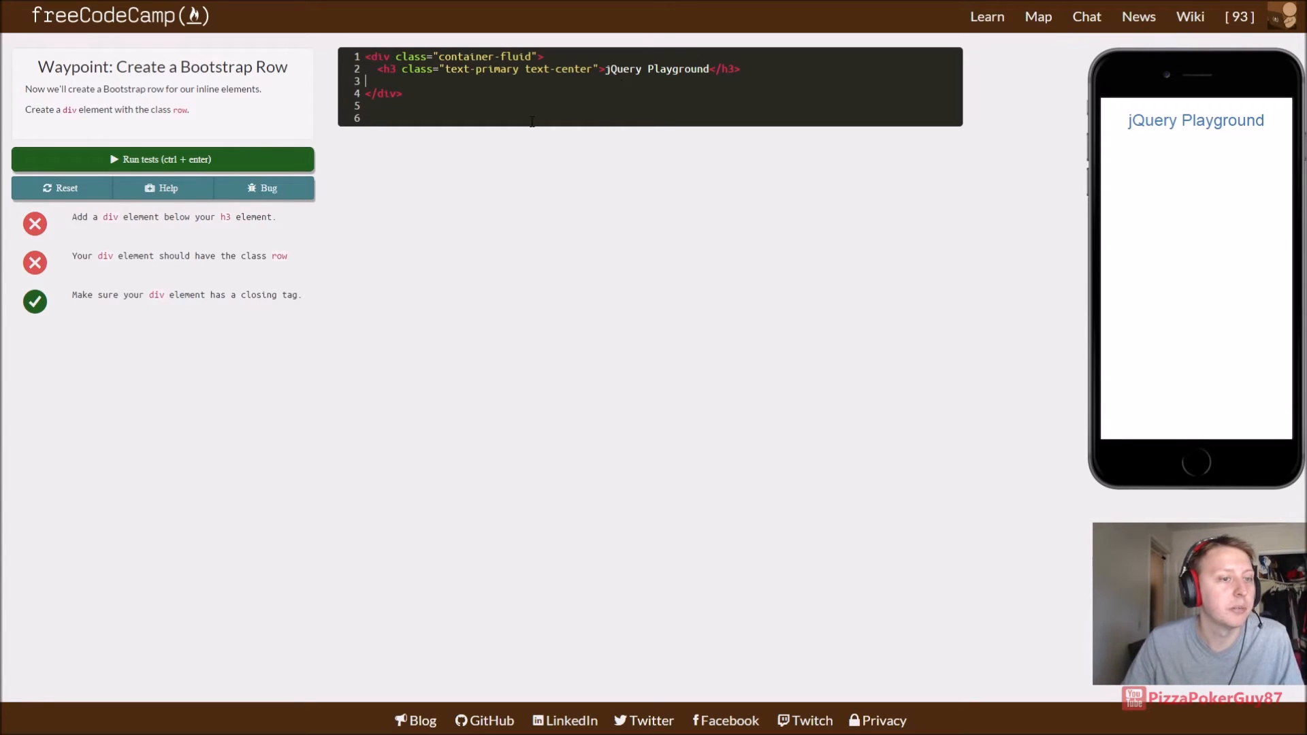
Step: Add a <div class="row"></div> below the h3 heading
text(<div>)
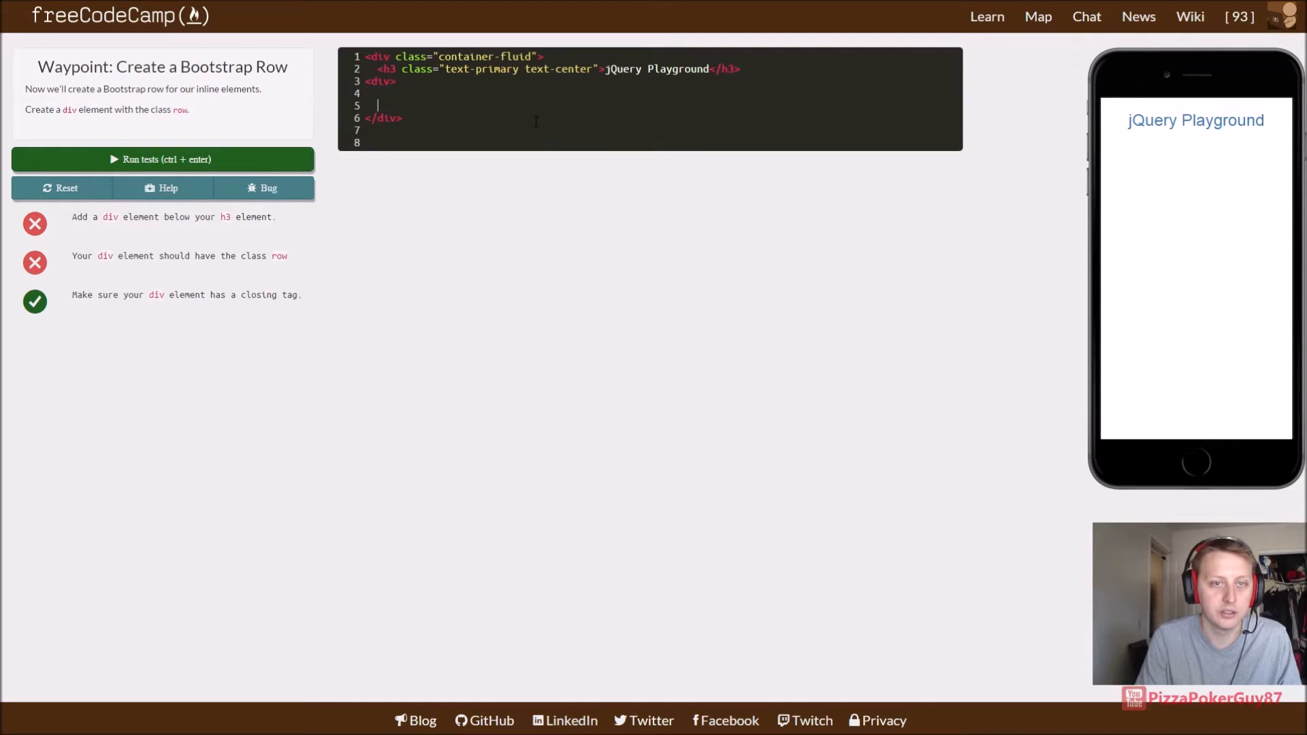
text(</div>)
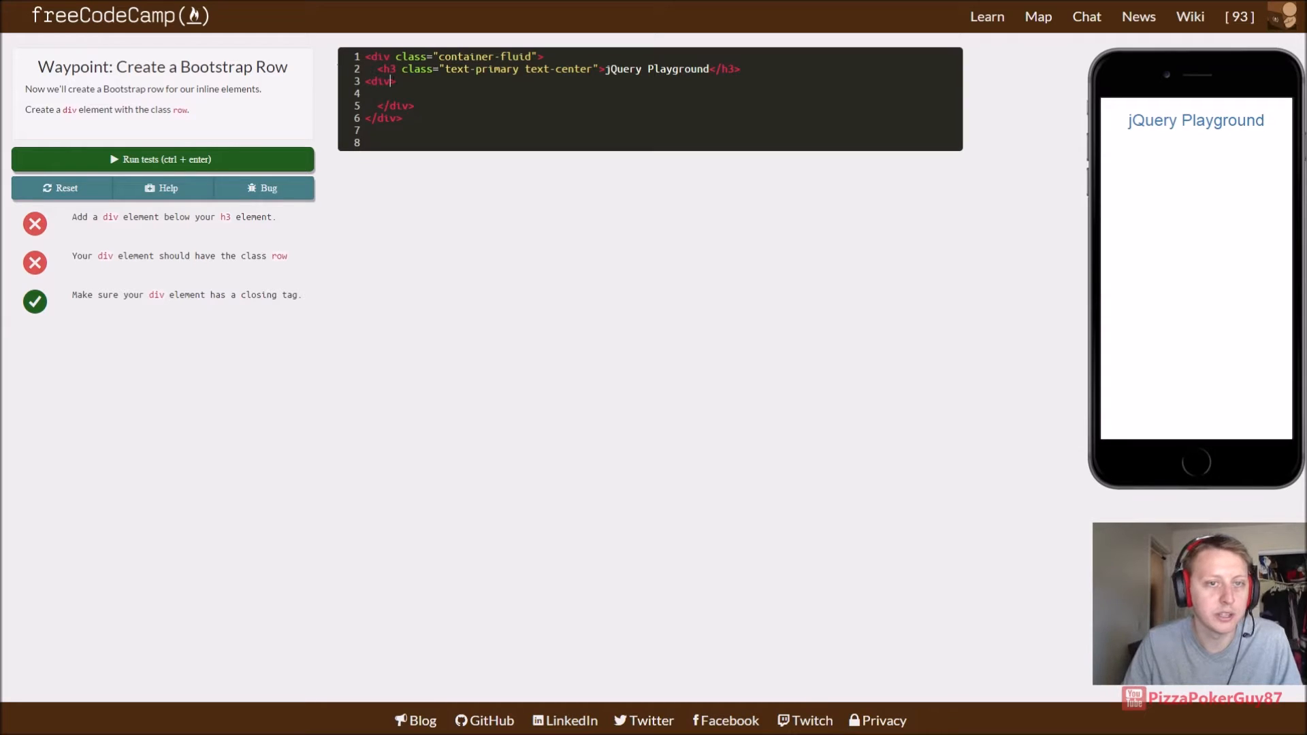
text(class ="row)
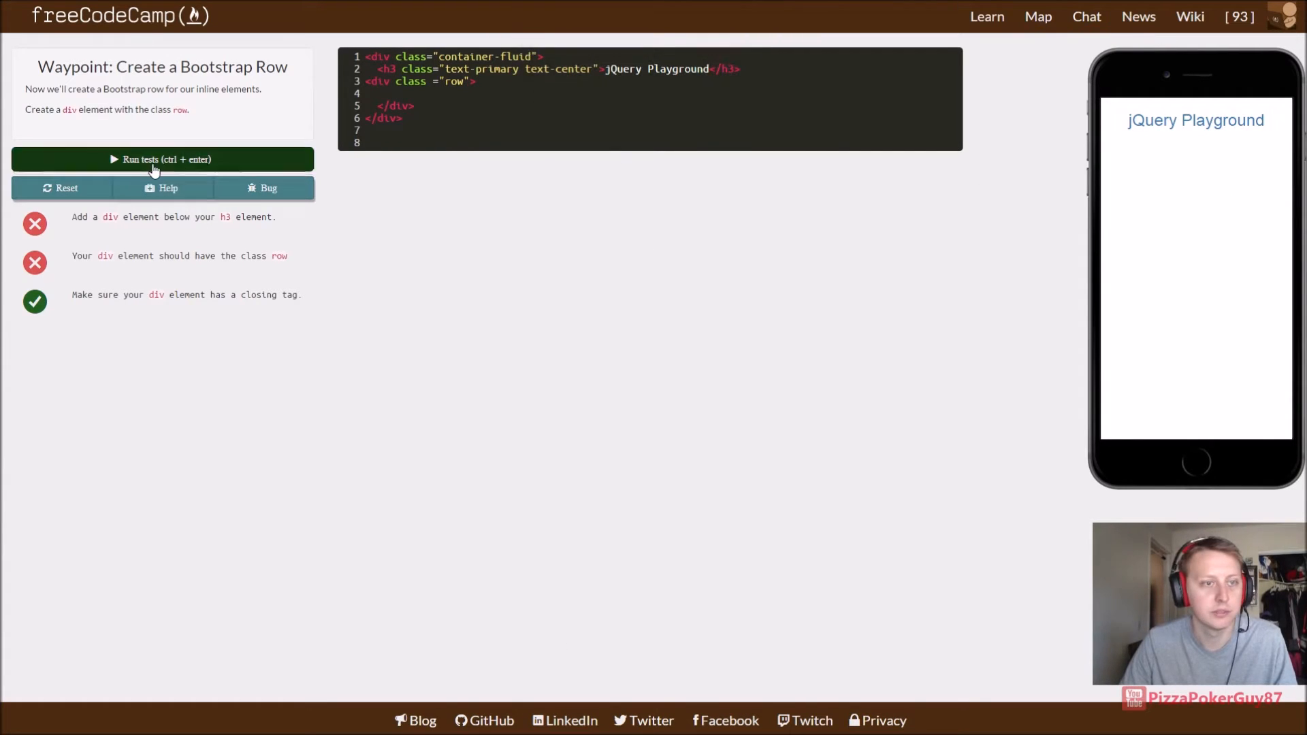
Step: Pass the row tests and advance to the Split your Bootstrap Row waypoint
click(162, 160)
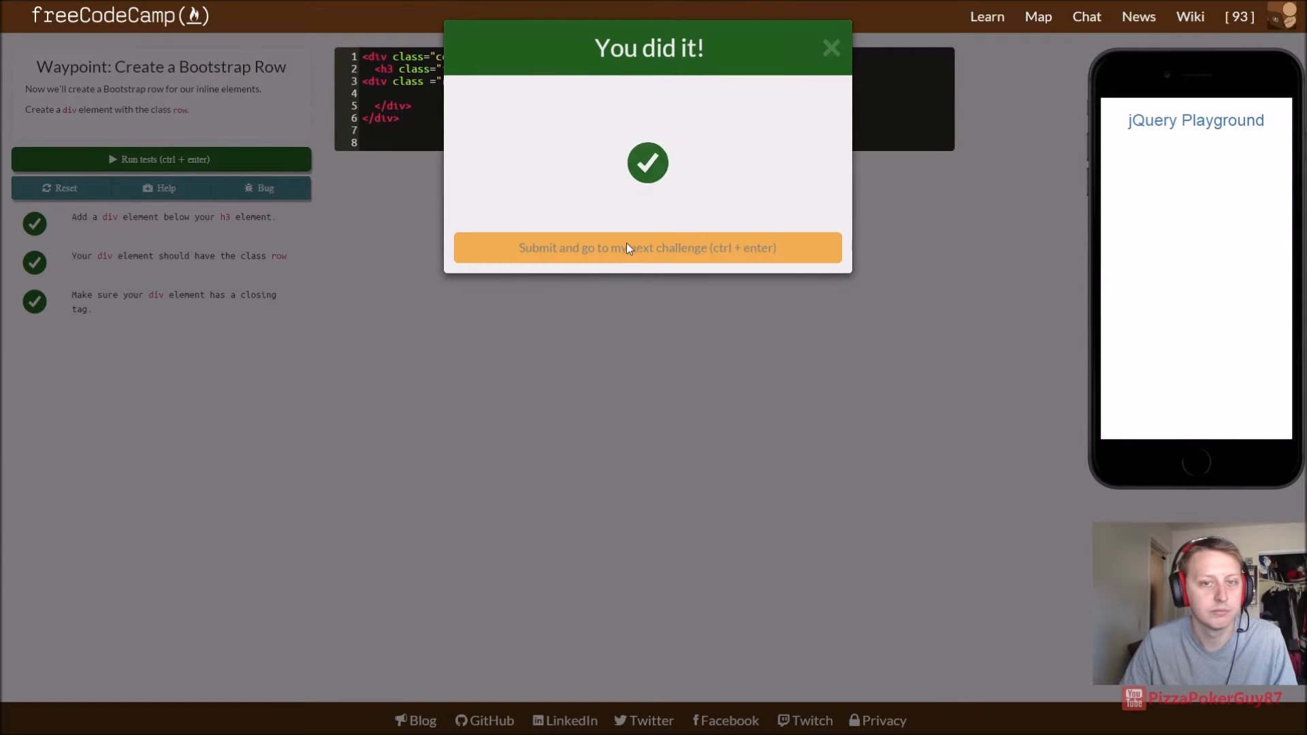
click(646, 248)
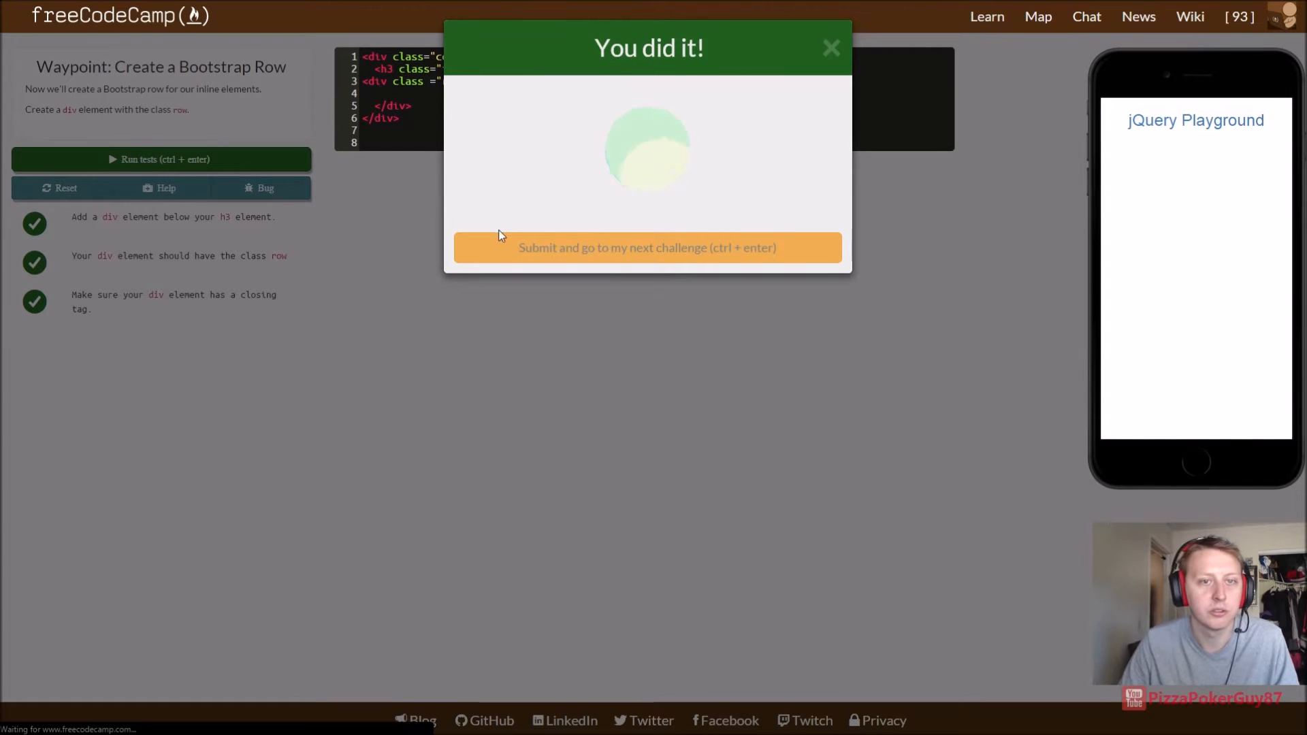
click(648, 248)
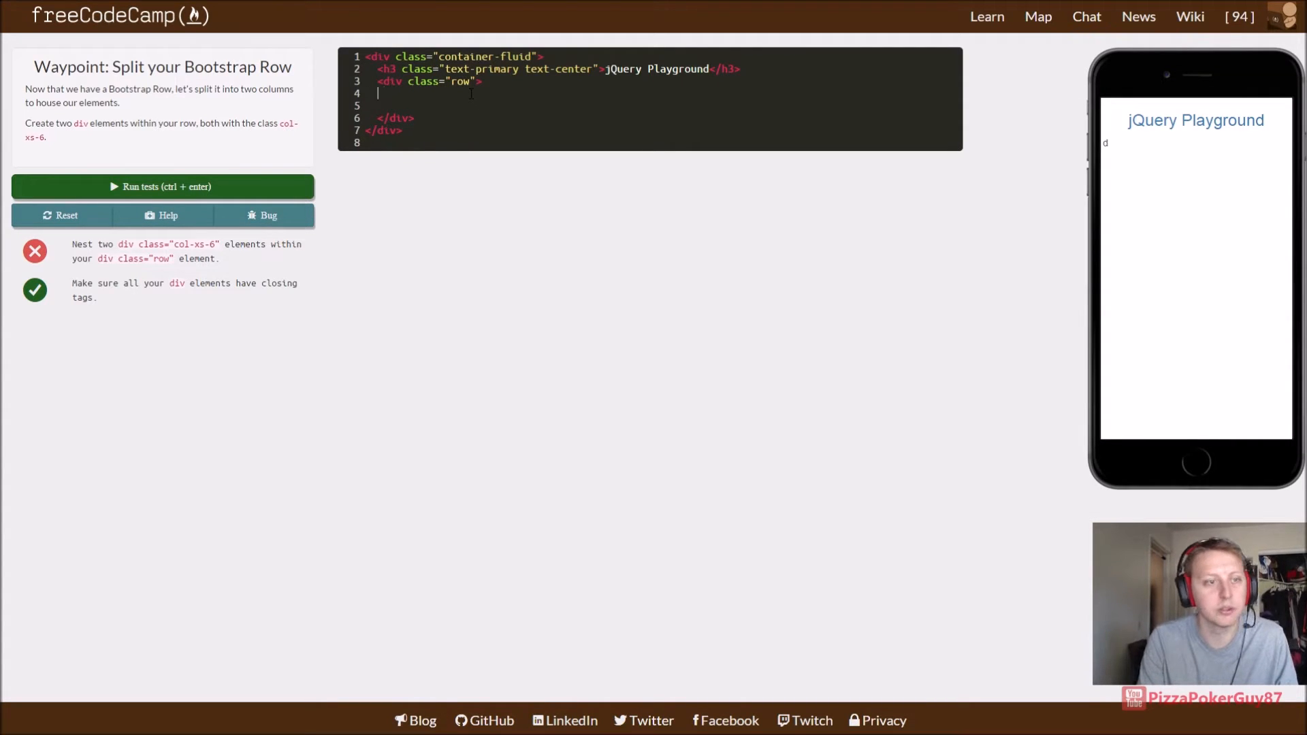
Step: Add two <div class="col-xs-6"></div> elements inside the row div
text(<div>)
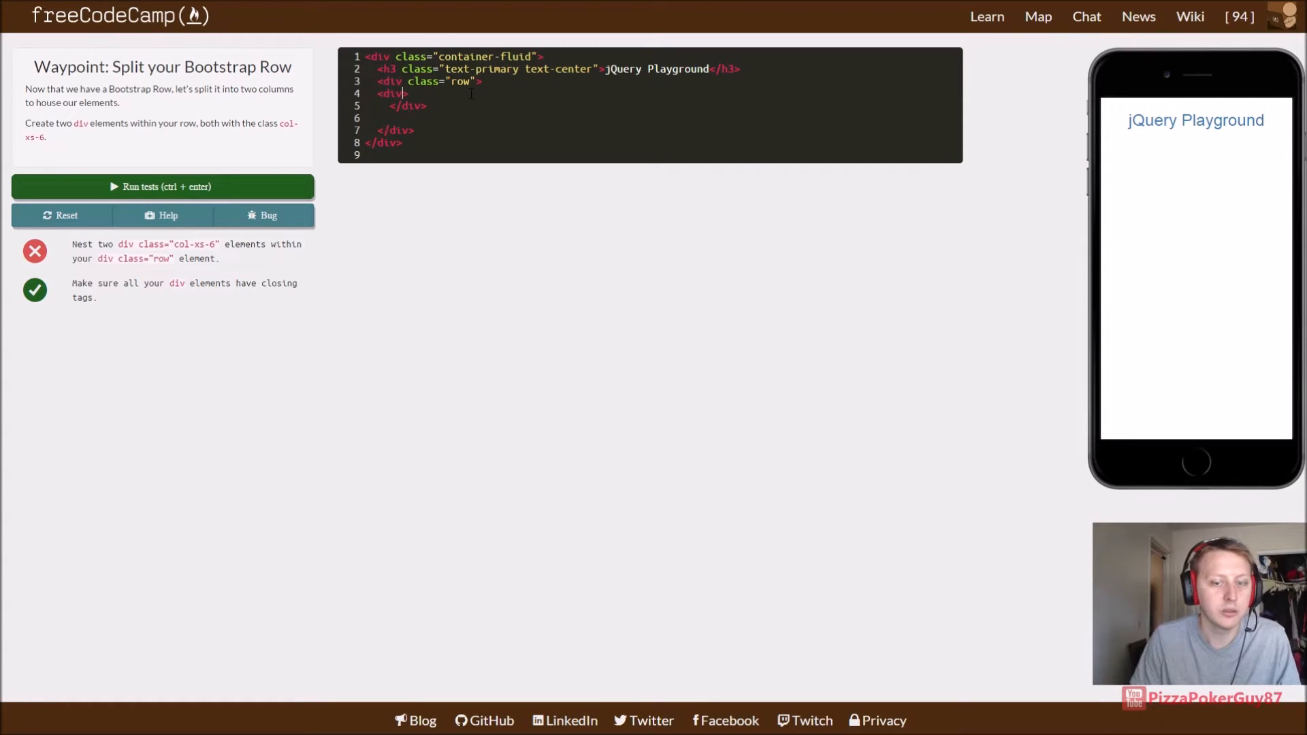
text(class)
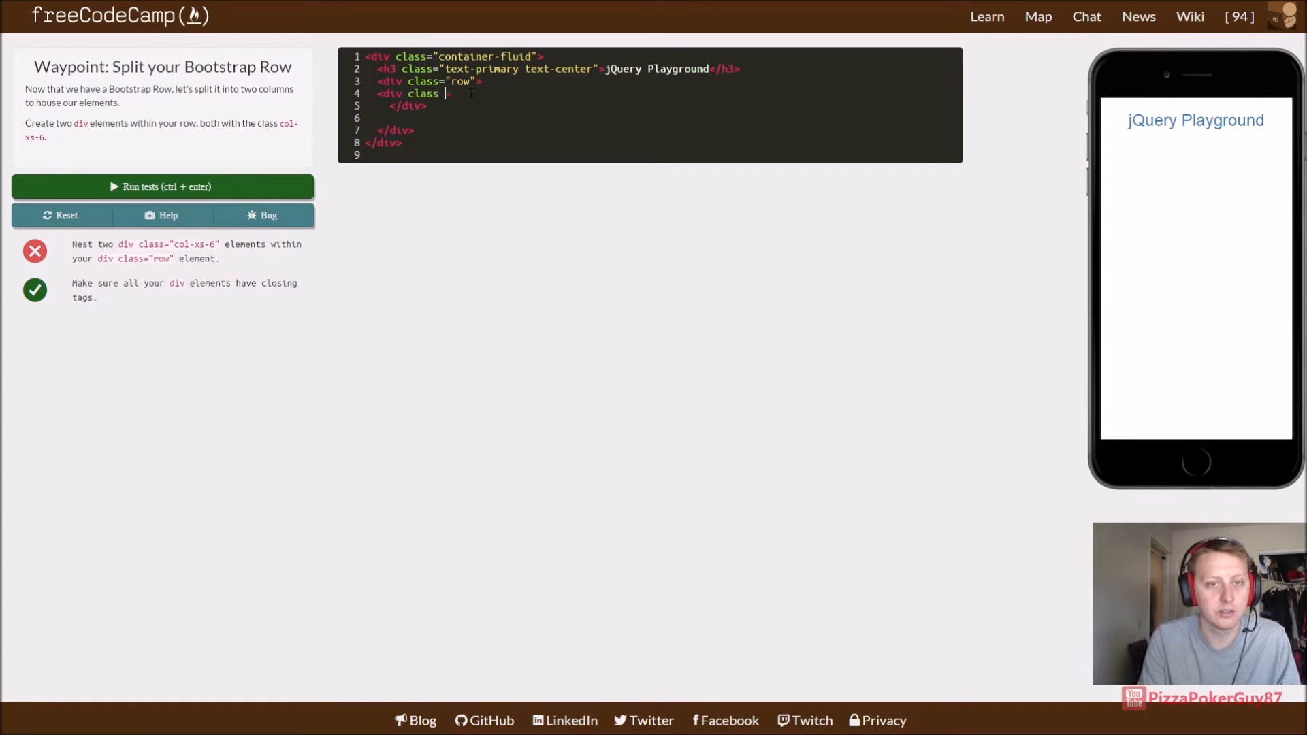
text(= "")
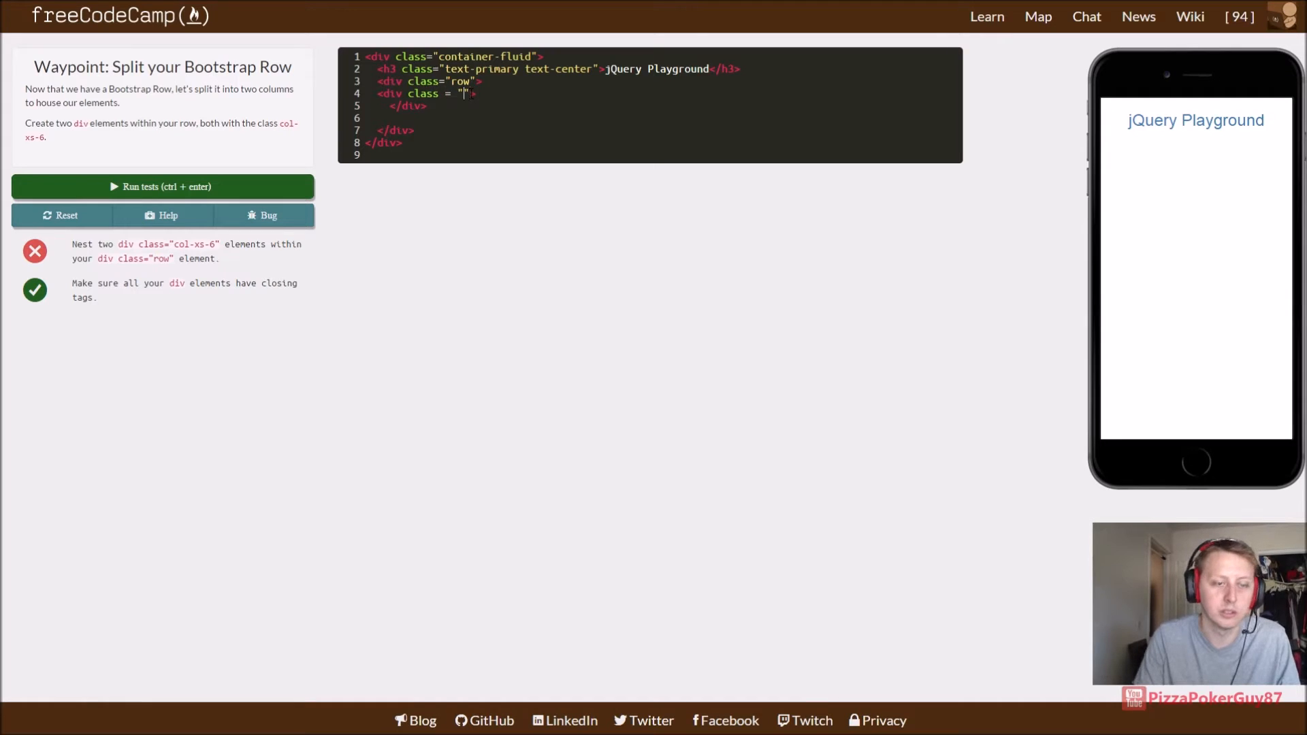
text(col-)
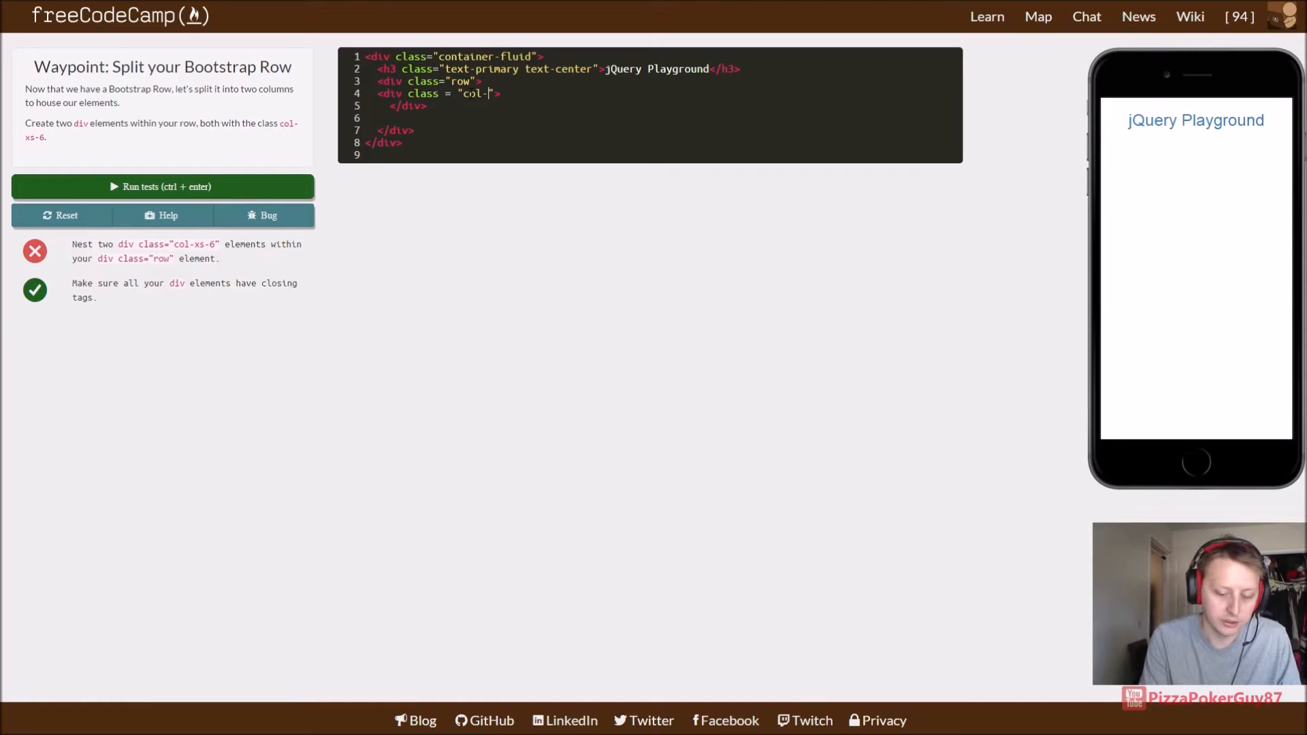
text(x)
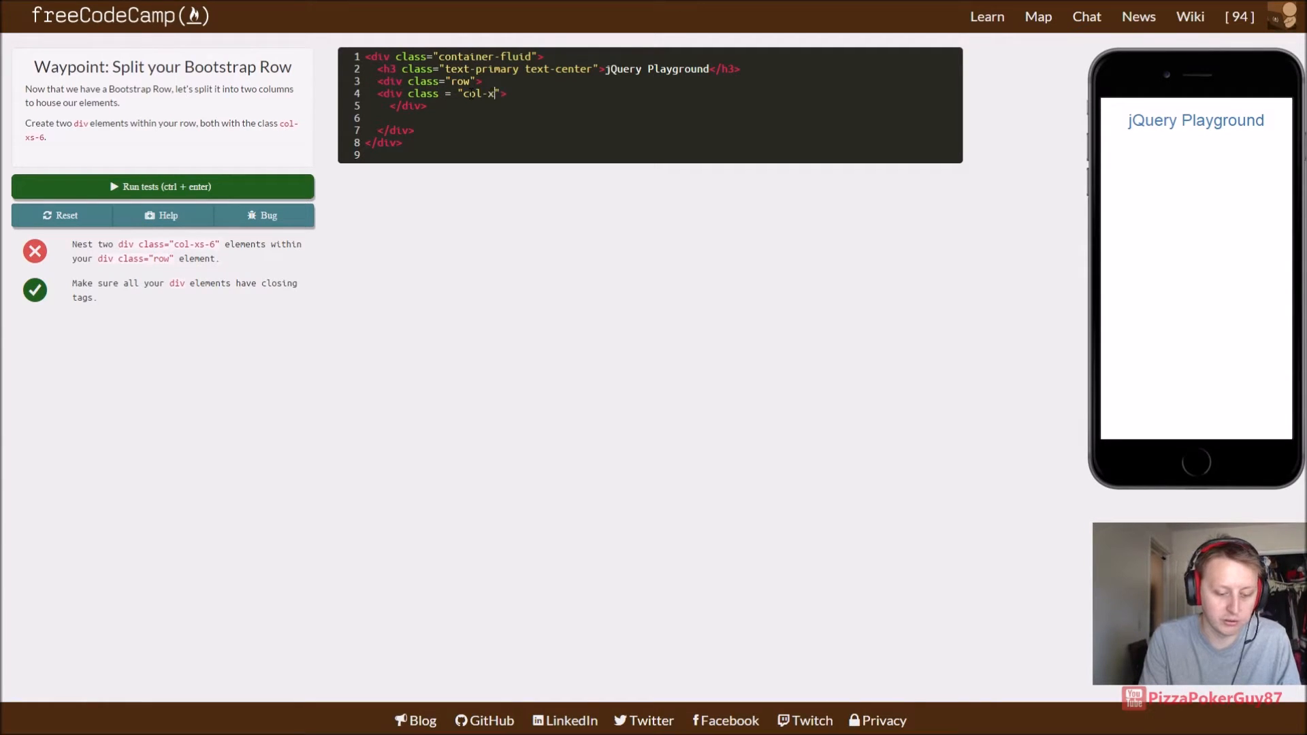
text(s-6)
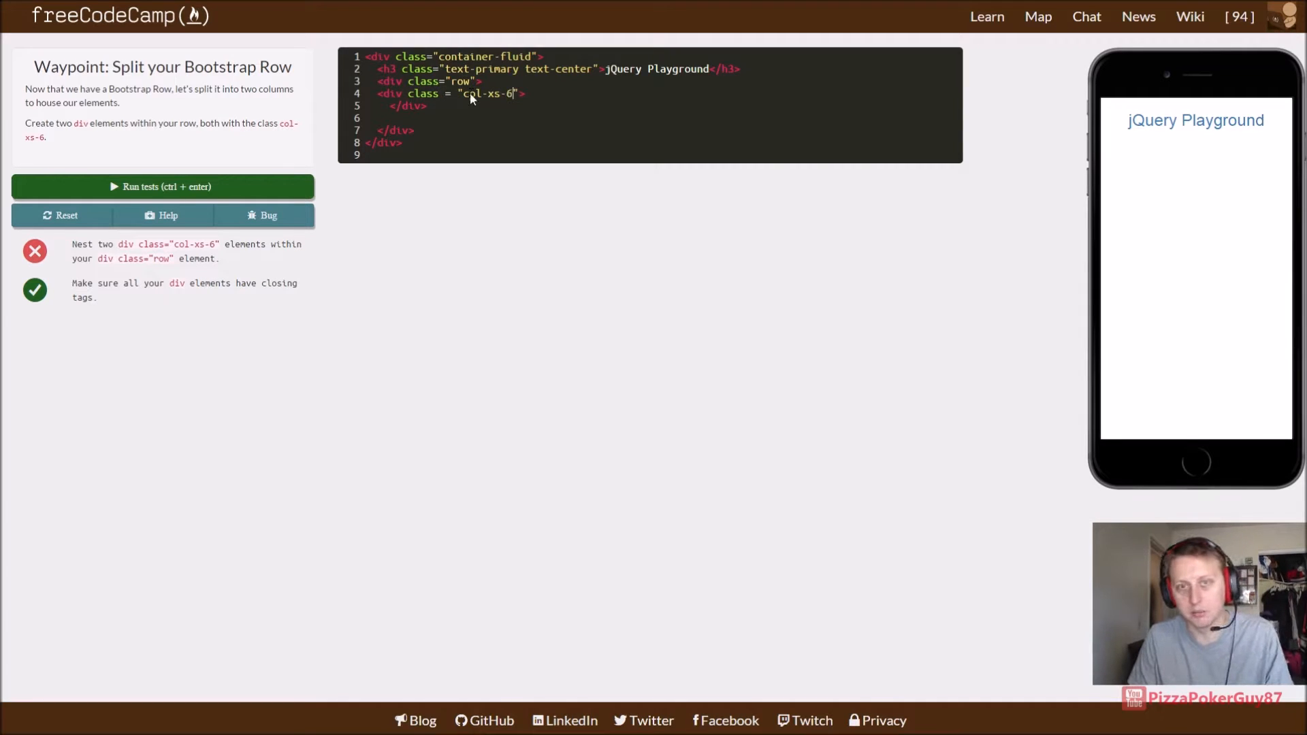
key(f11)
text(<div class = "col-xs-6">)
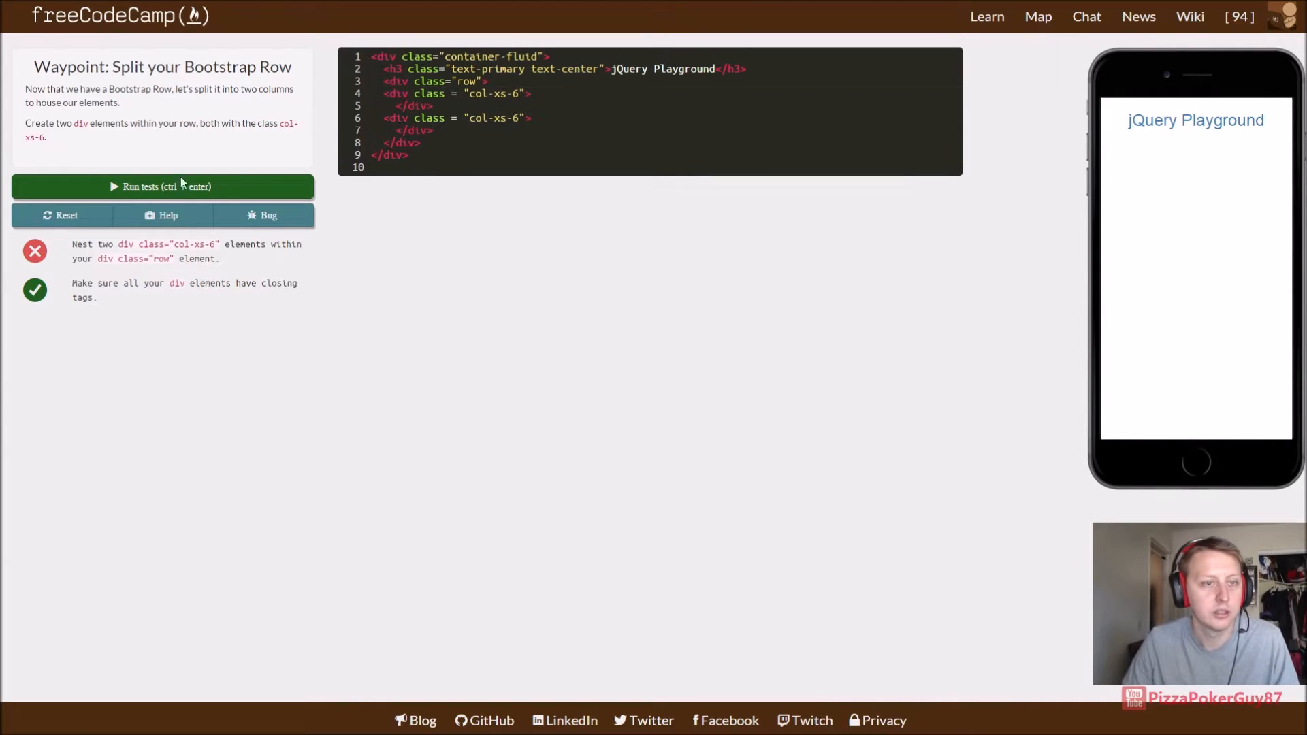
Step: Pass the column tests and advance to the Create Bootstrap Wells waypoint
click(162, 186)
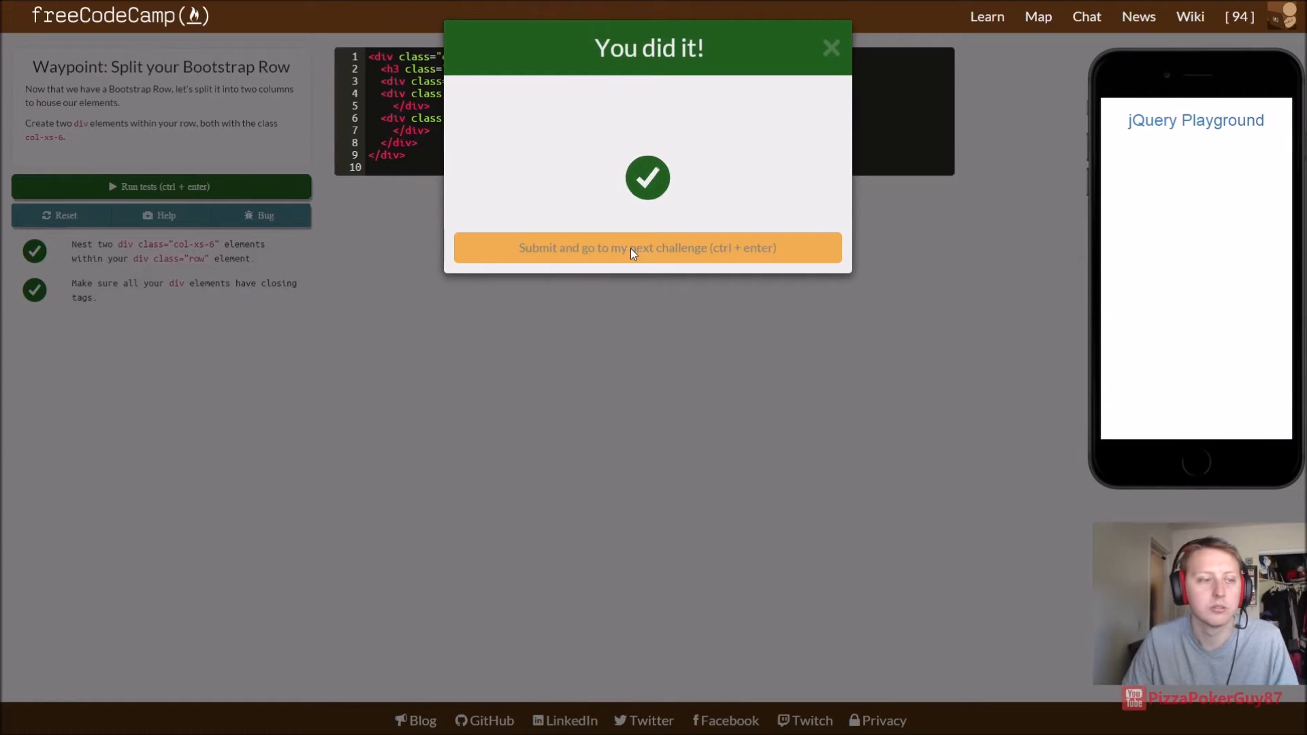
click(648, 248)
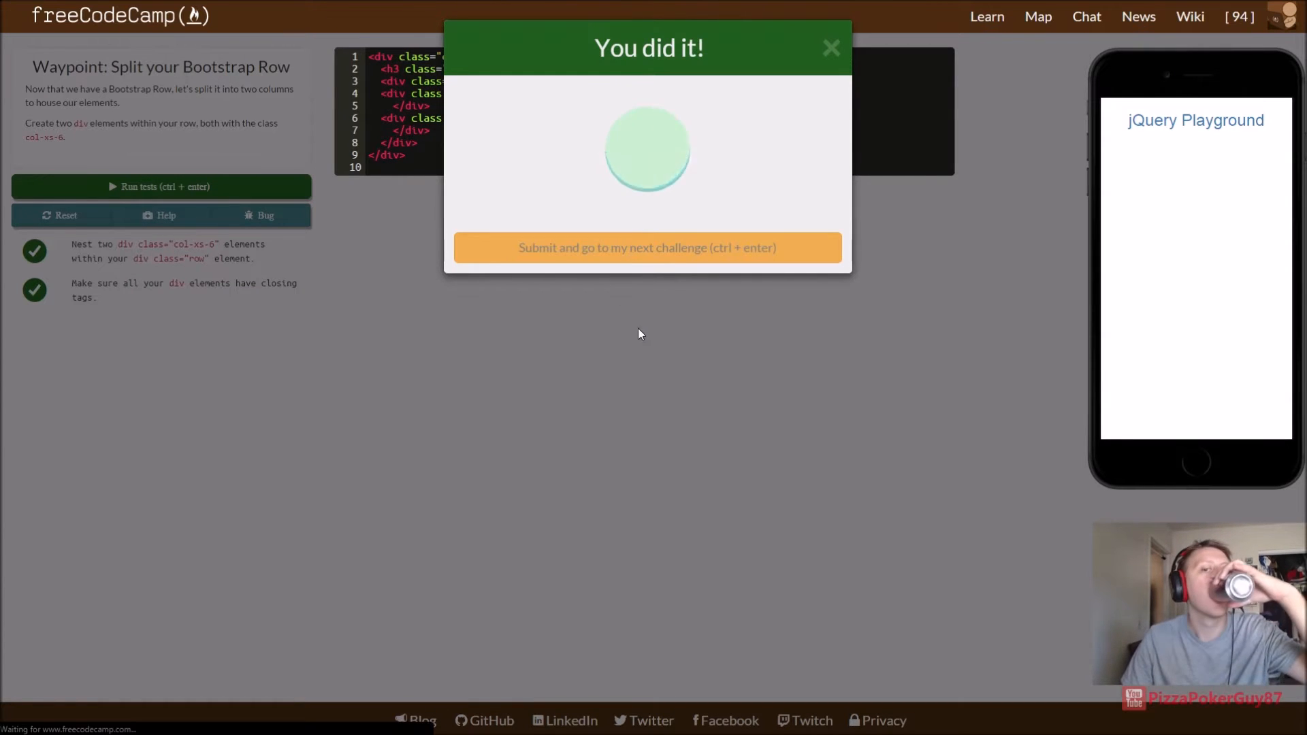
click(646, 248)
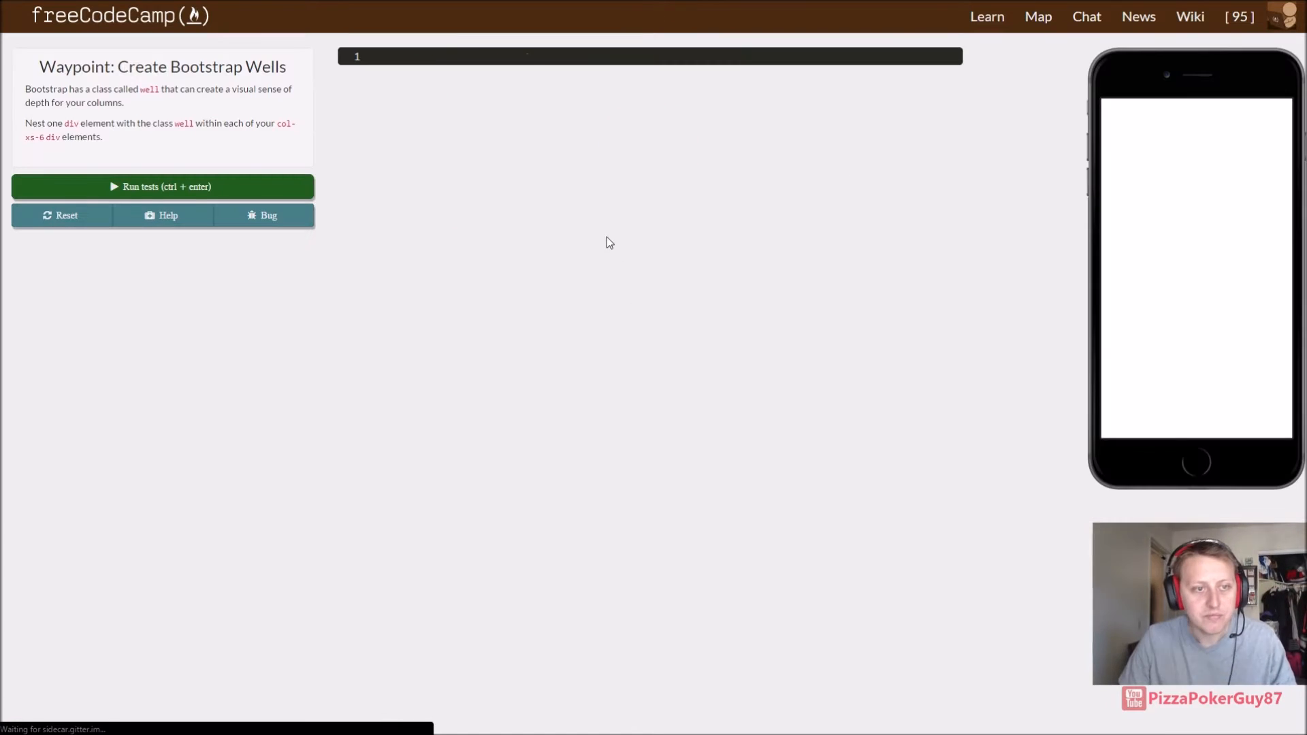
Step: Nest a <div class="well"> inside each col-xs-6 column, pass the tests and advance
click(162, 187)
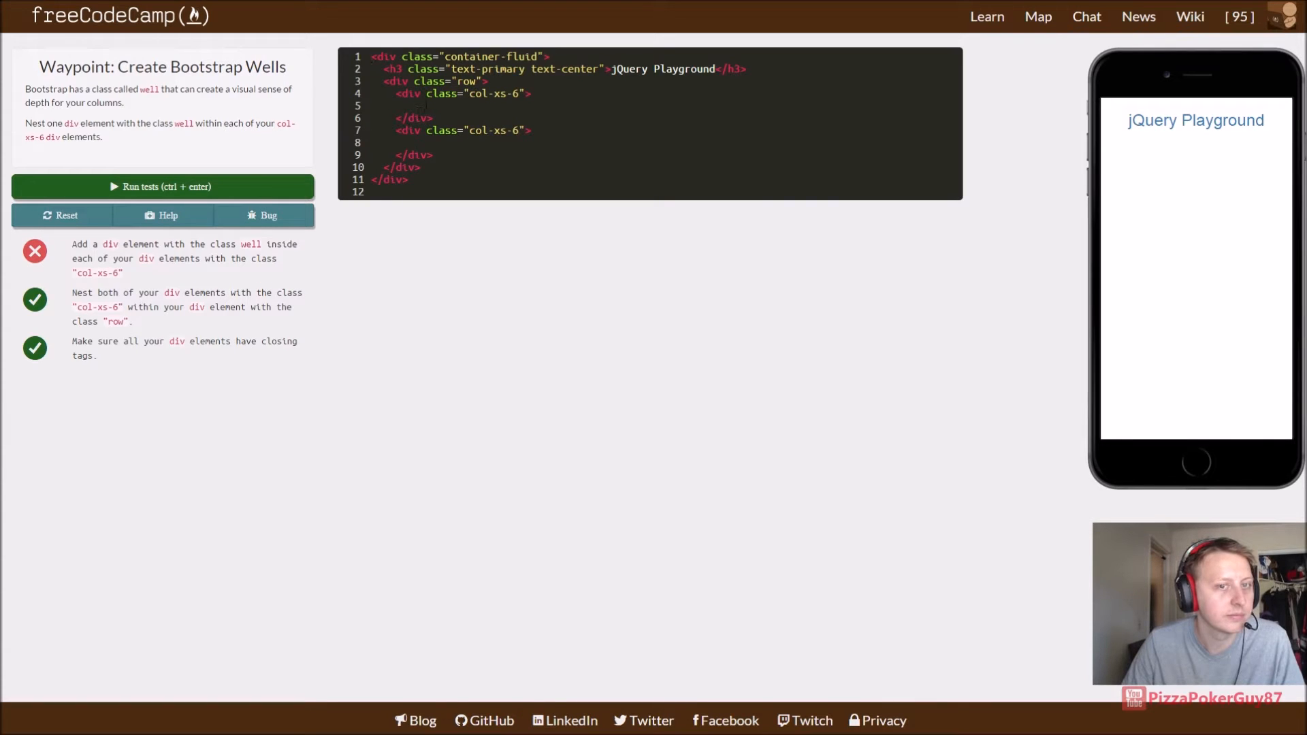
text(<div>)
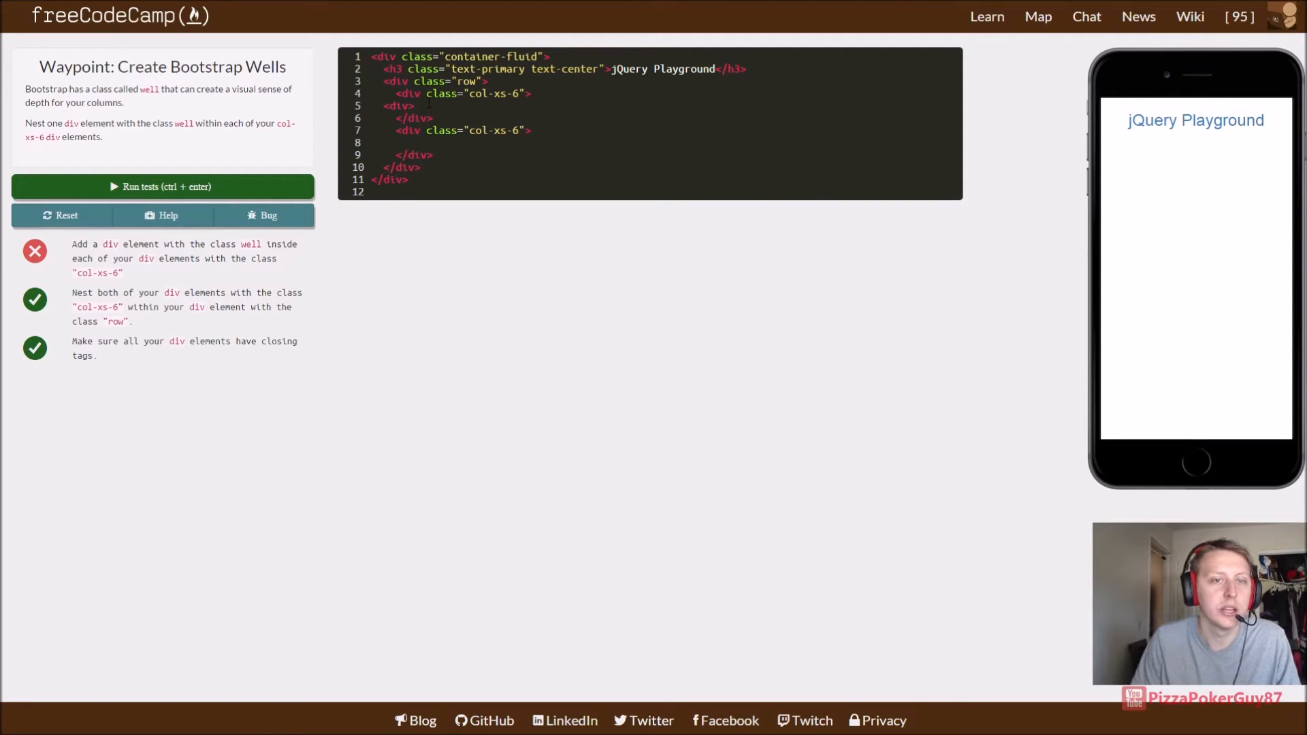
text(c)
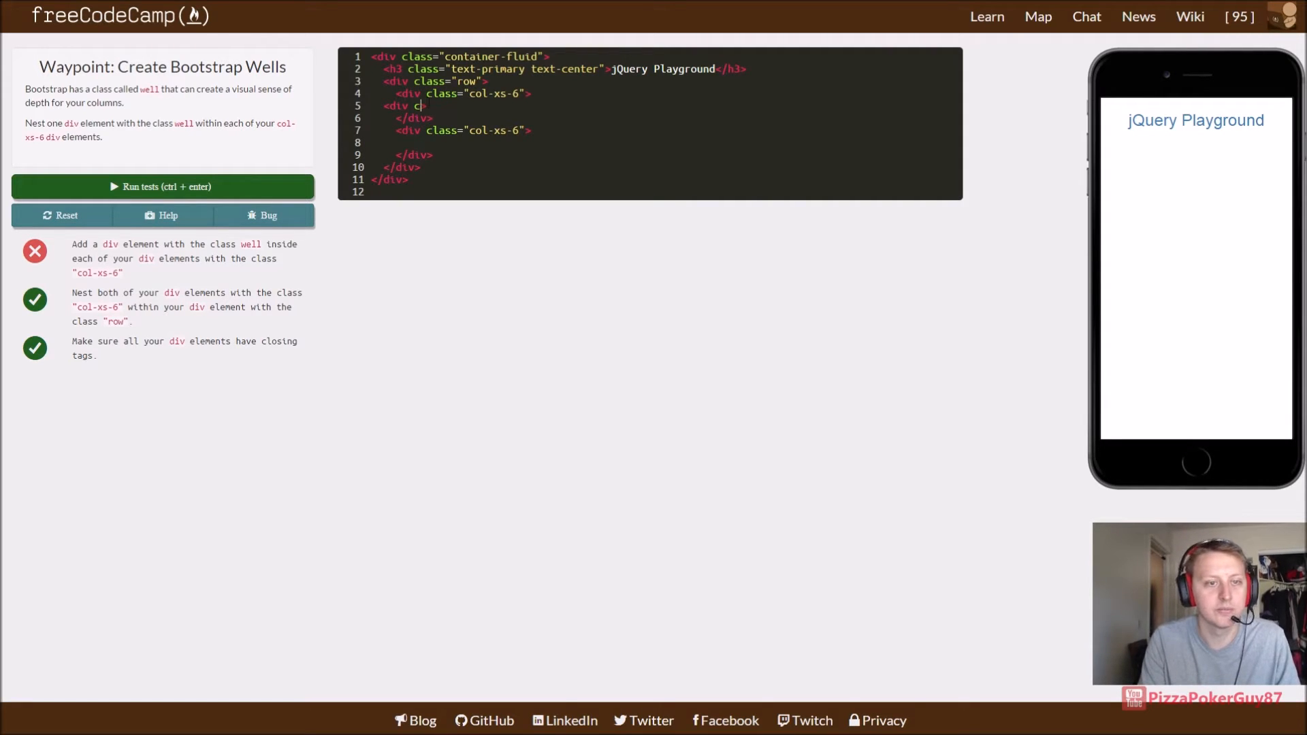
text(lass = well)
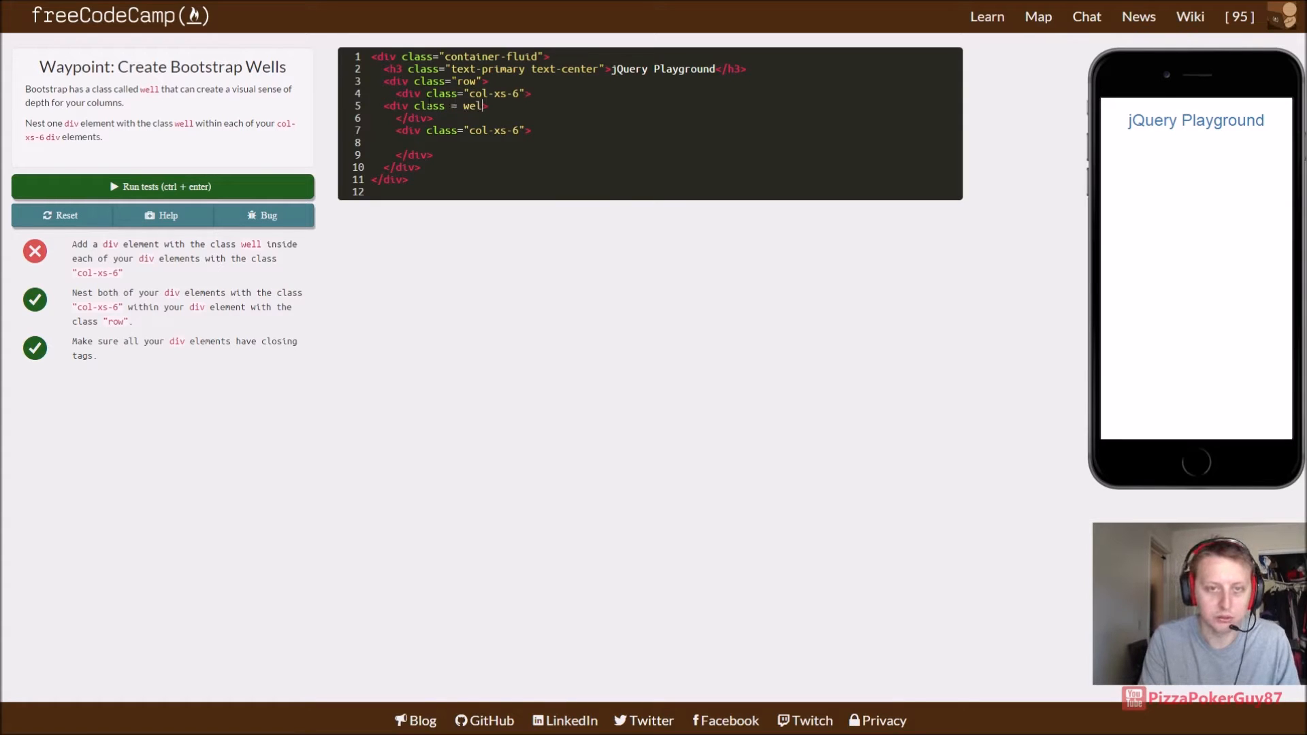
key(Backspace)
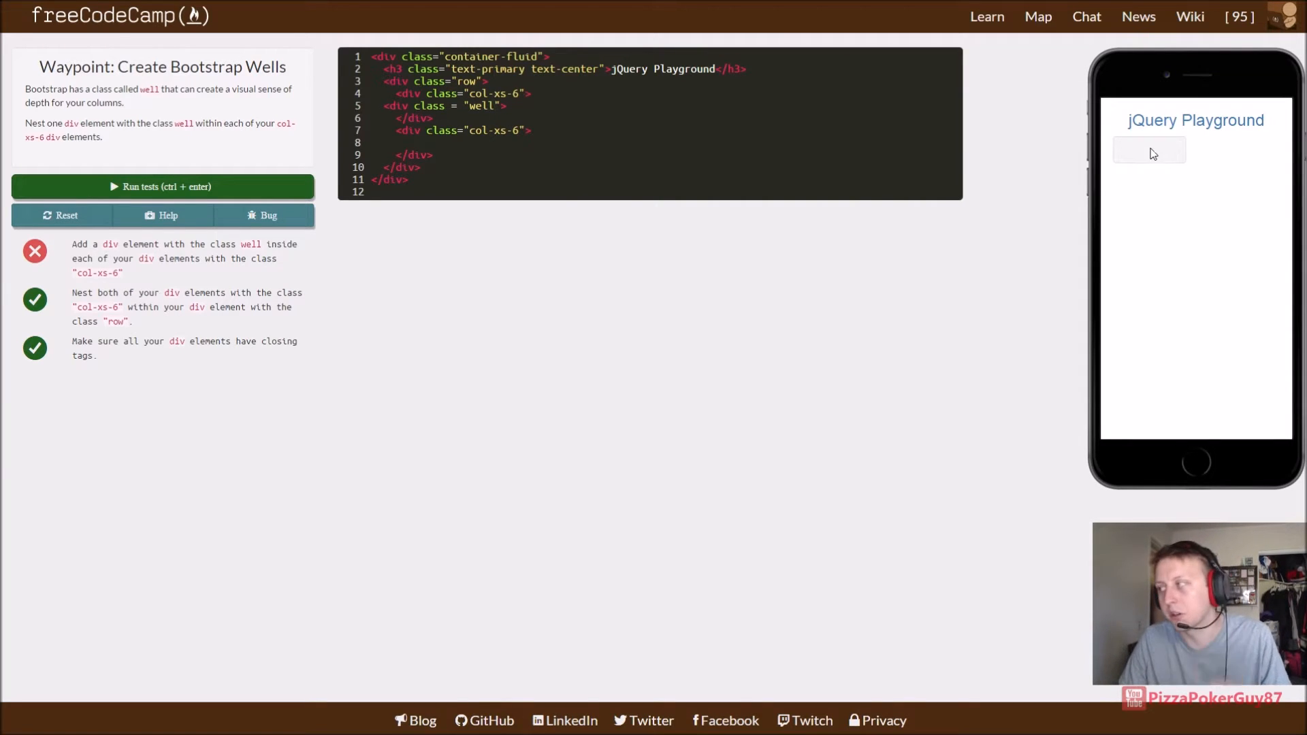
mouse_move(1141, 138)
text(</div>)
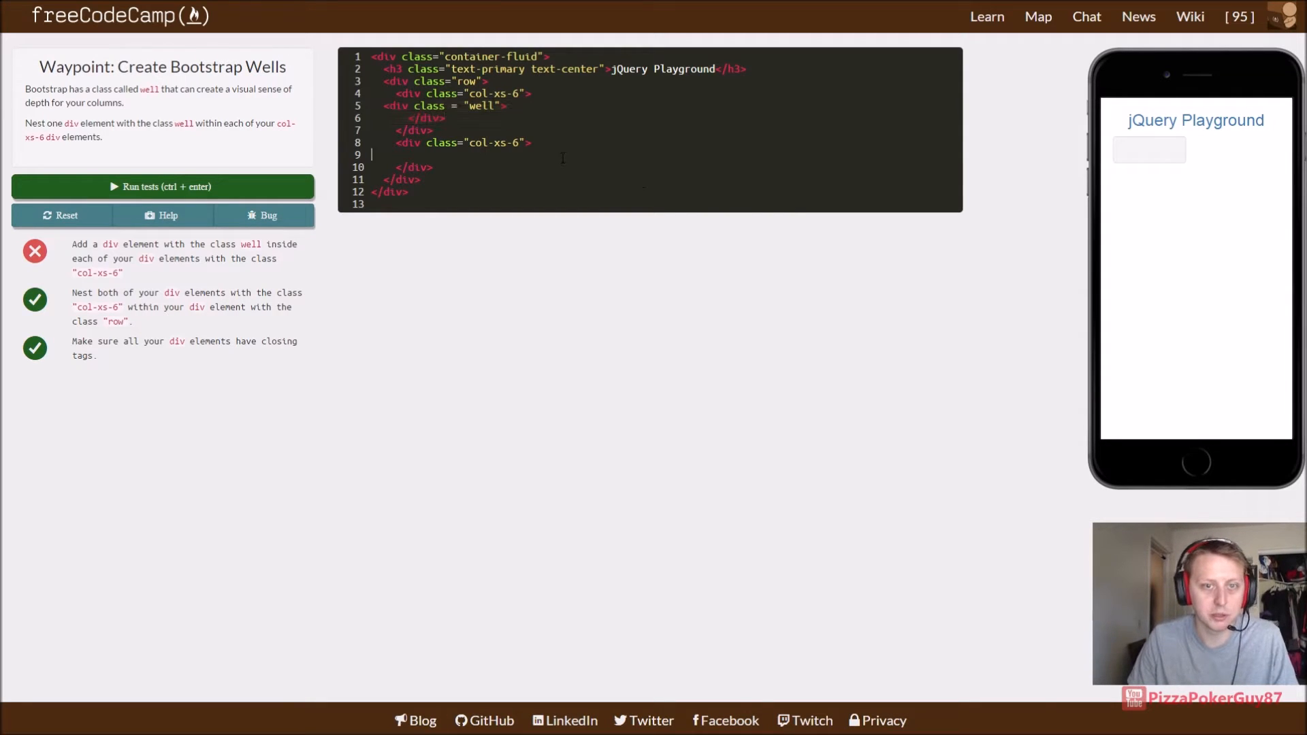
text(<div class = "well">)
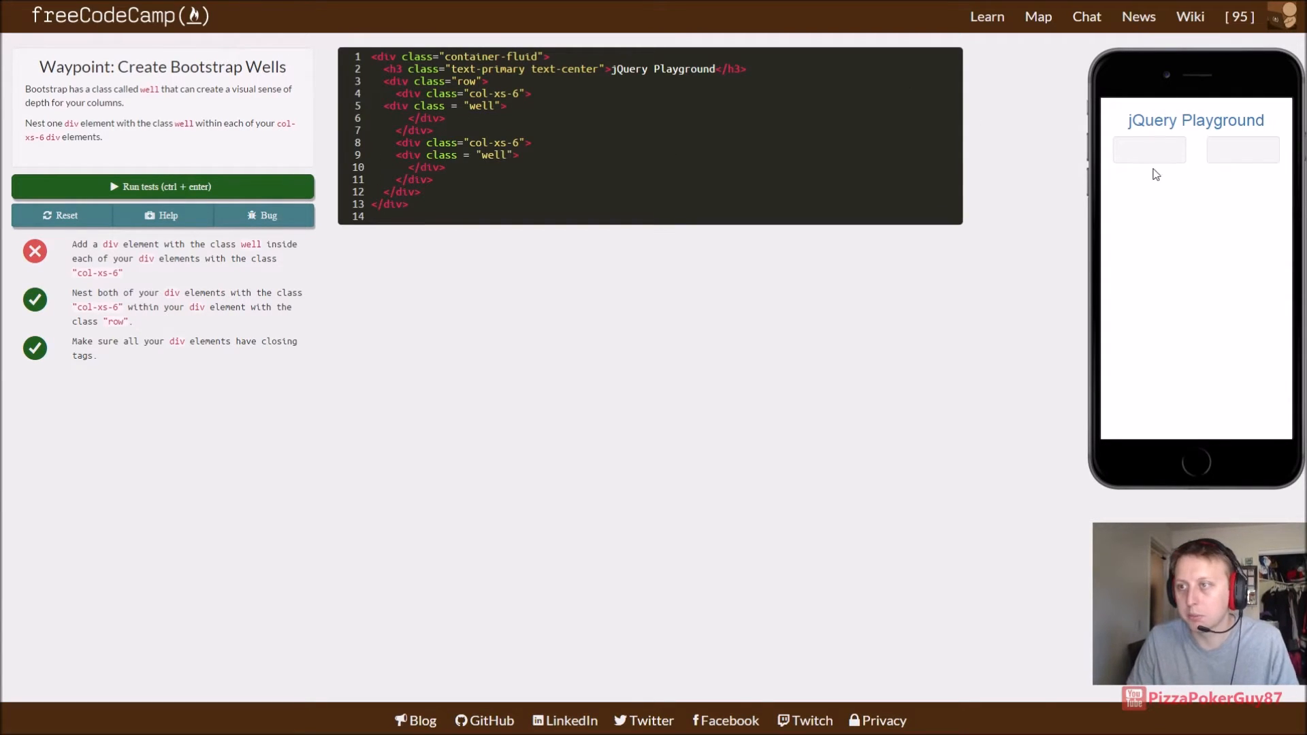
mouse_move(1044, 114)
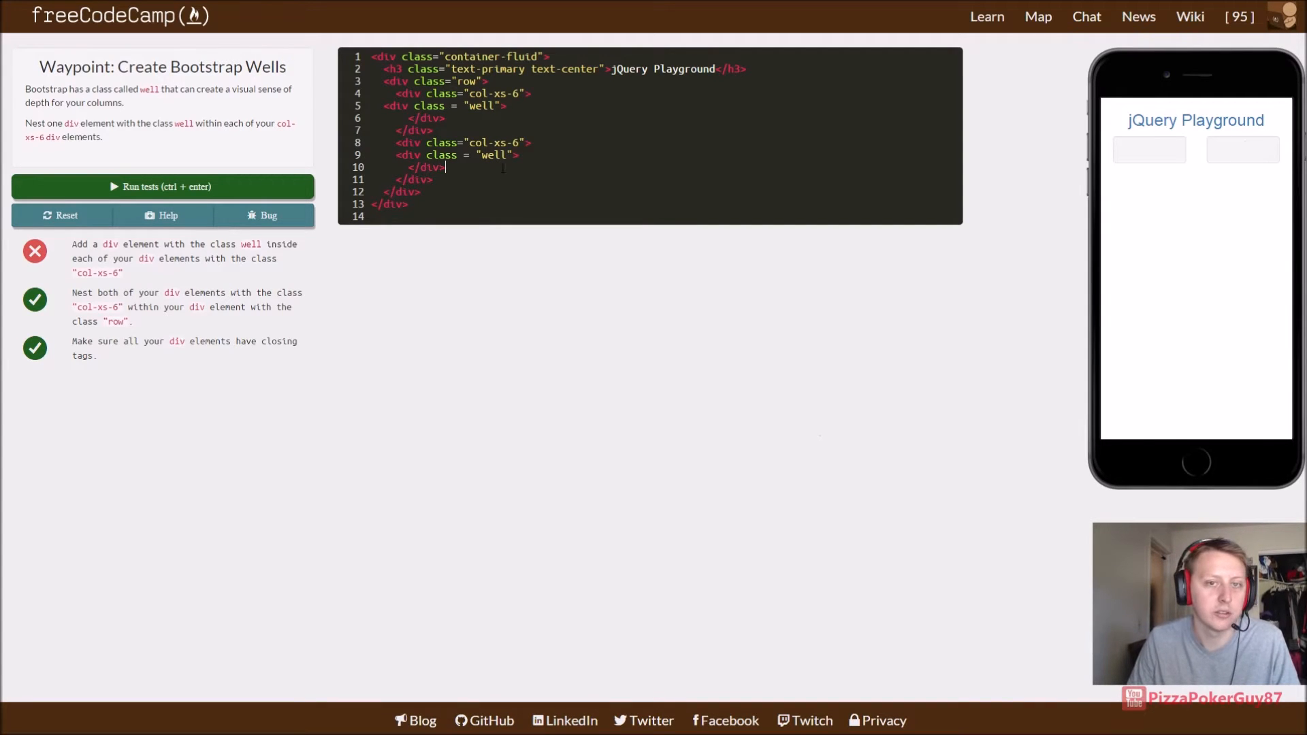
click(162, 186)
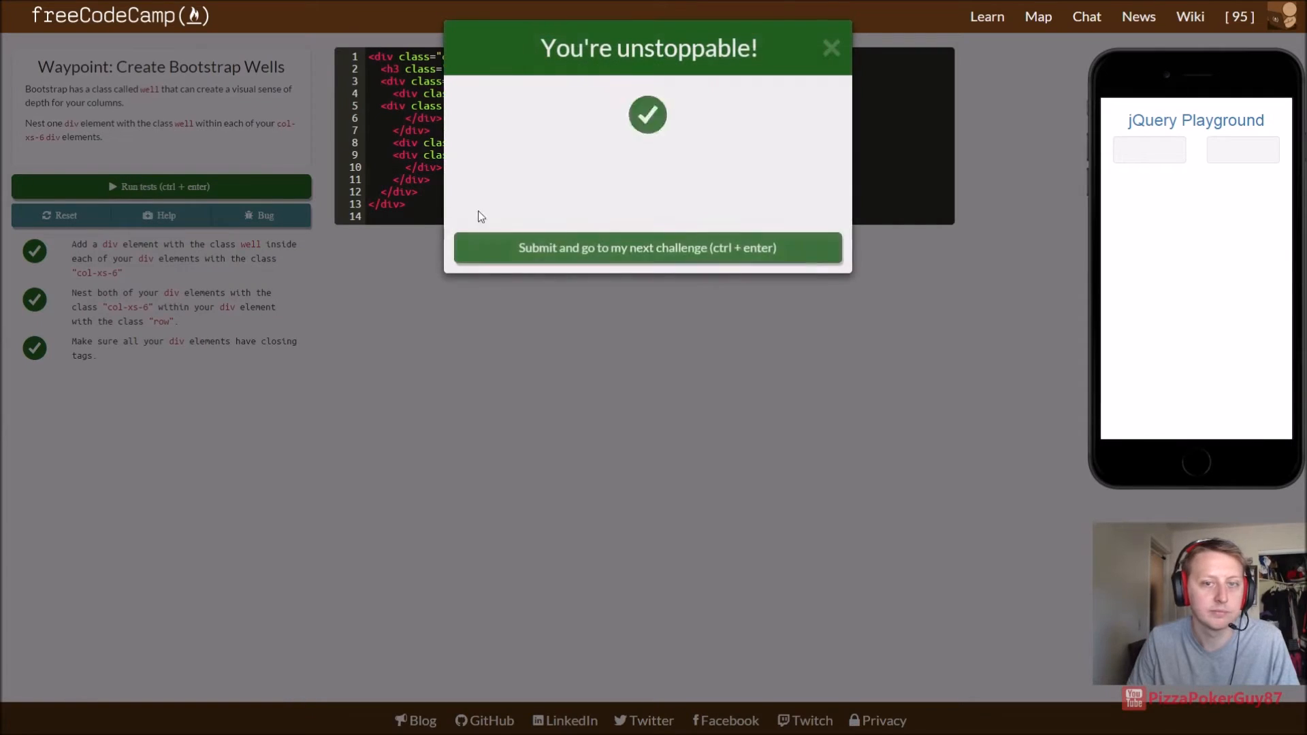
mouse_move(517, 241)
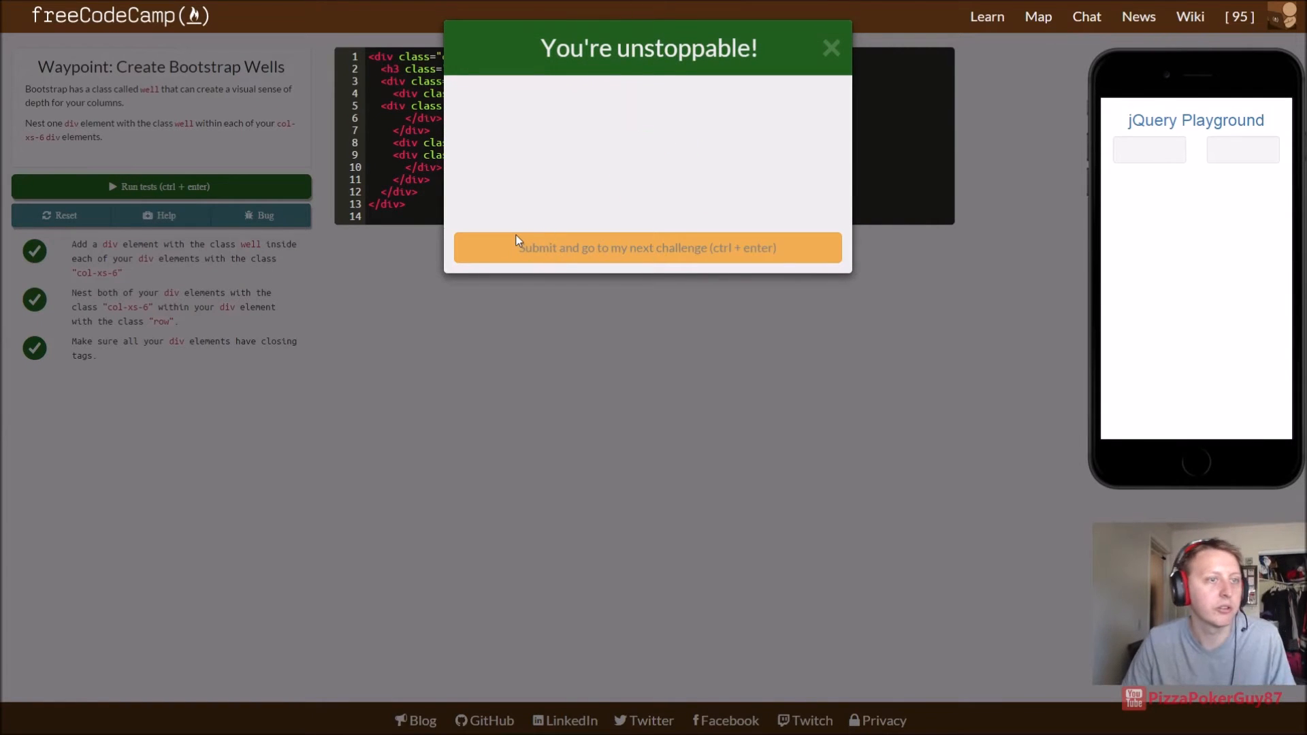
click(648, 248)
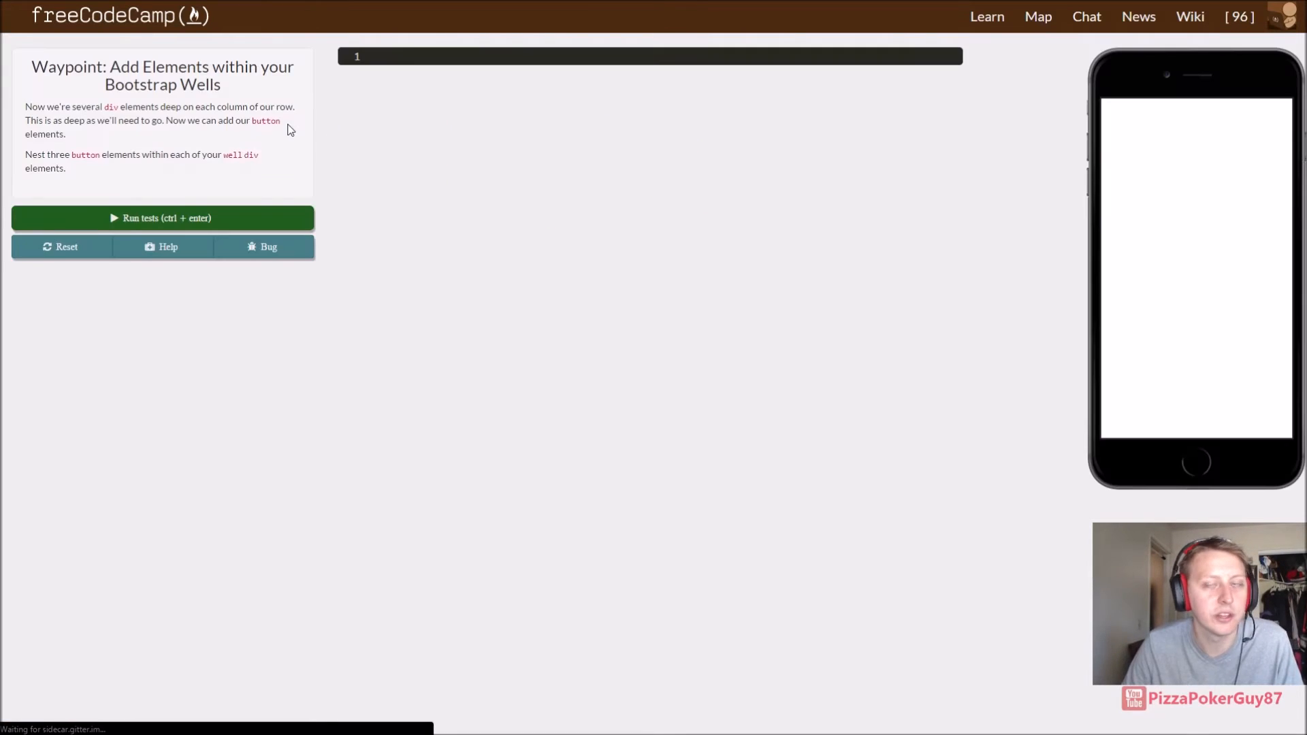
Step: Nest three <button></button> elements inside each well div
click(162, 218)
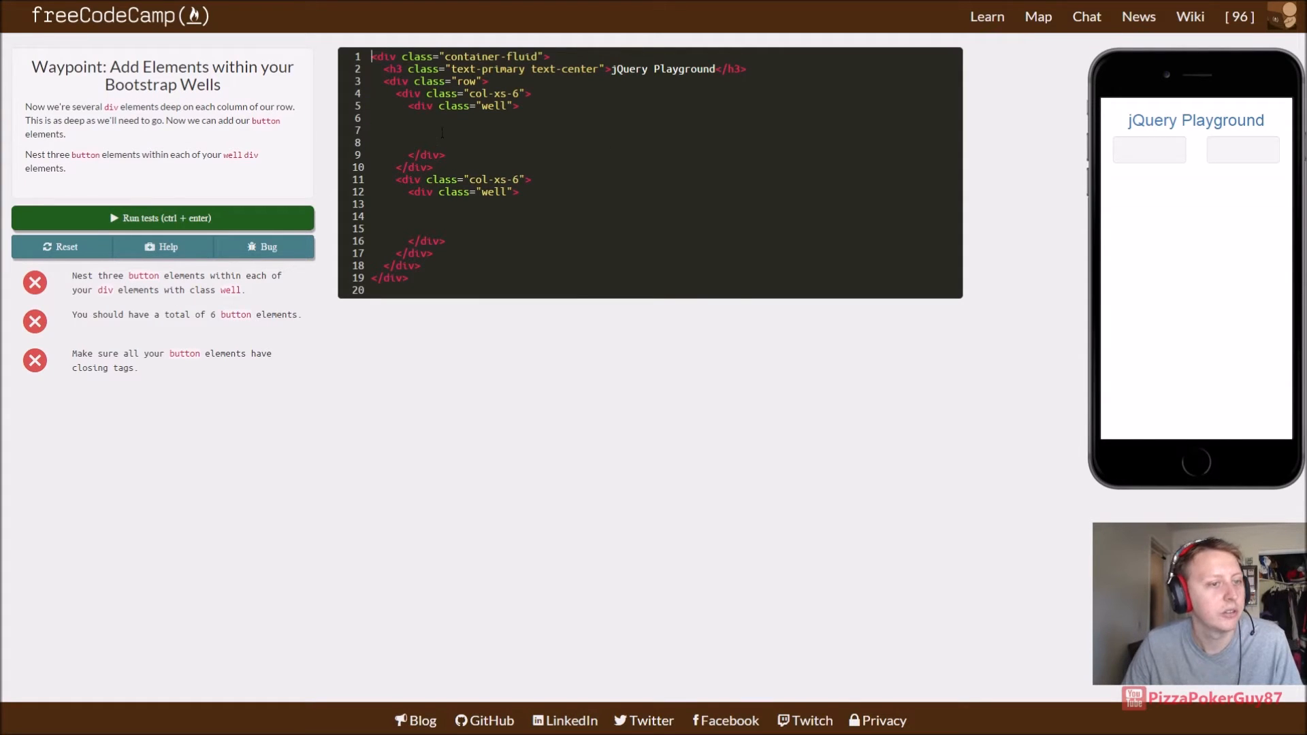
click(373, 117)
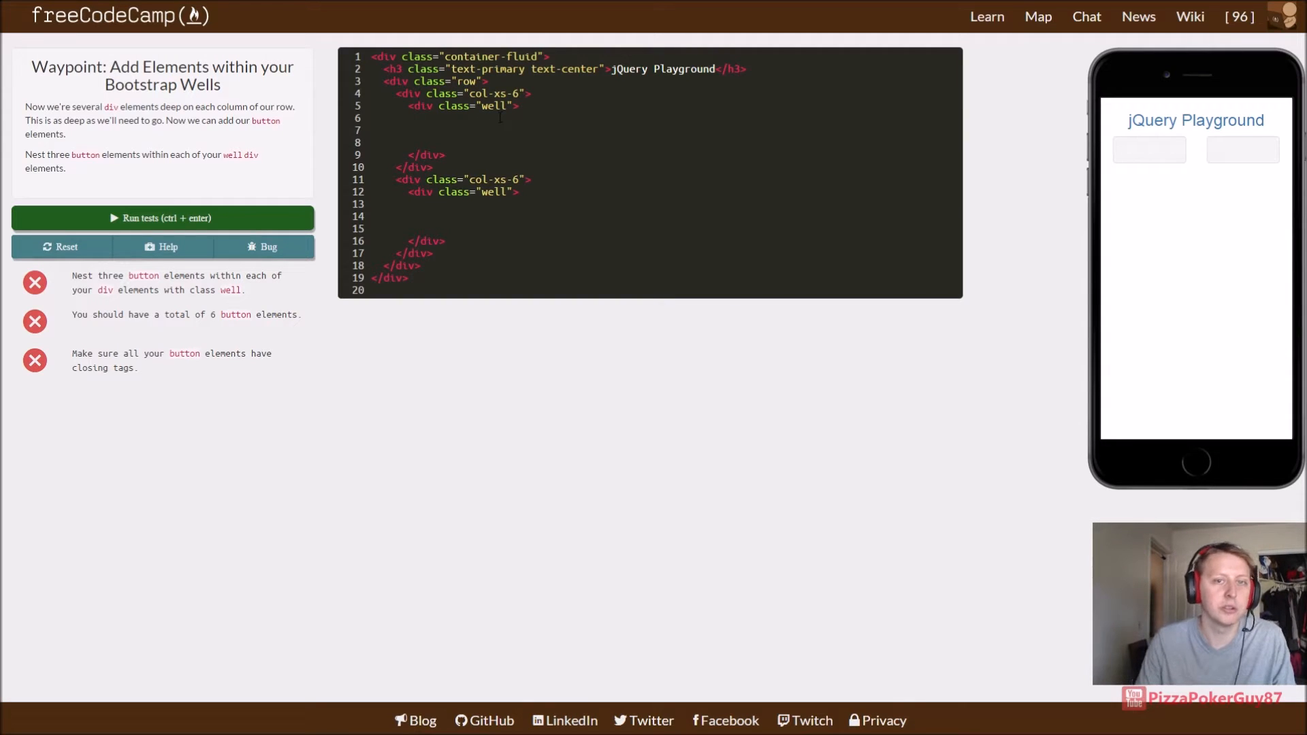
text(<b)
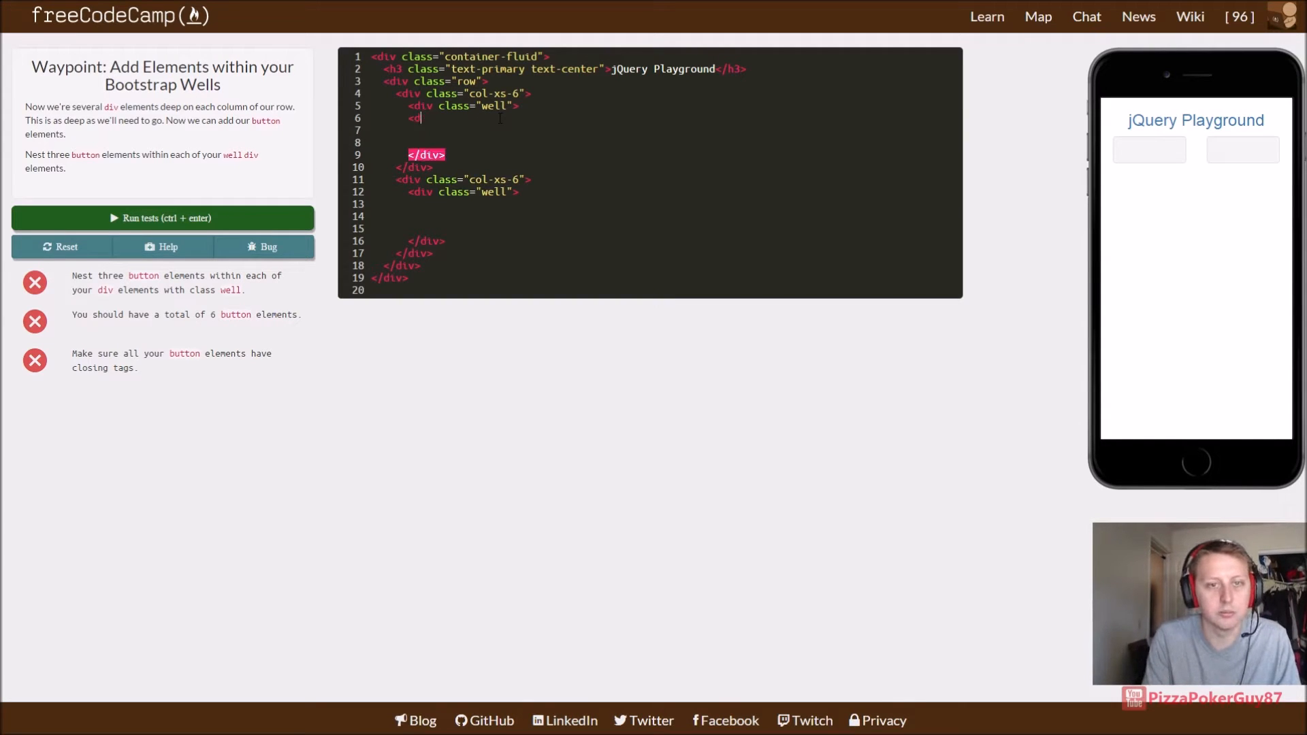
text(button)
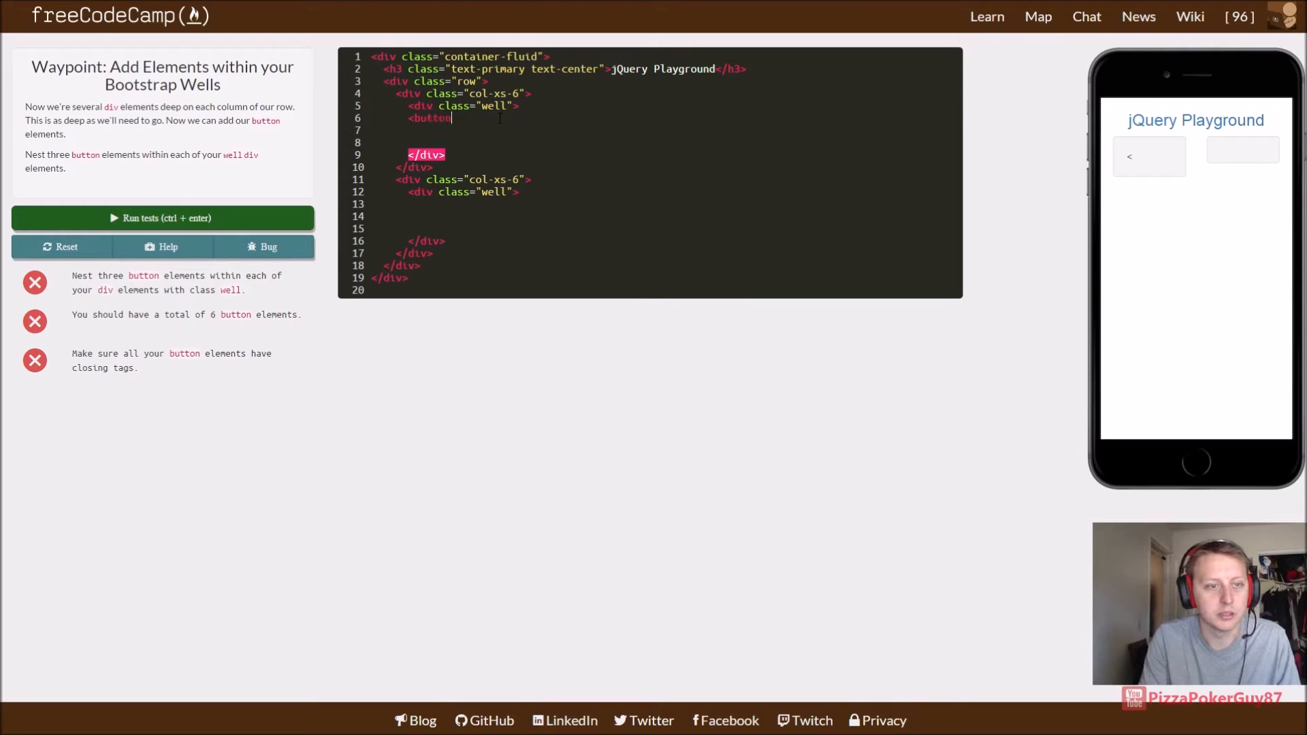
text(class)
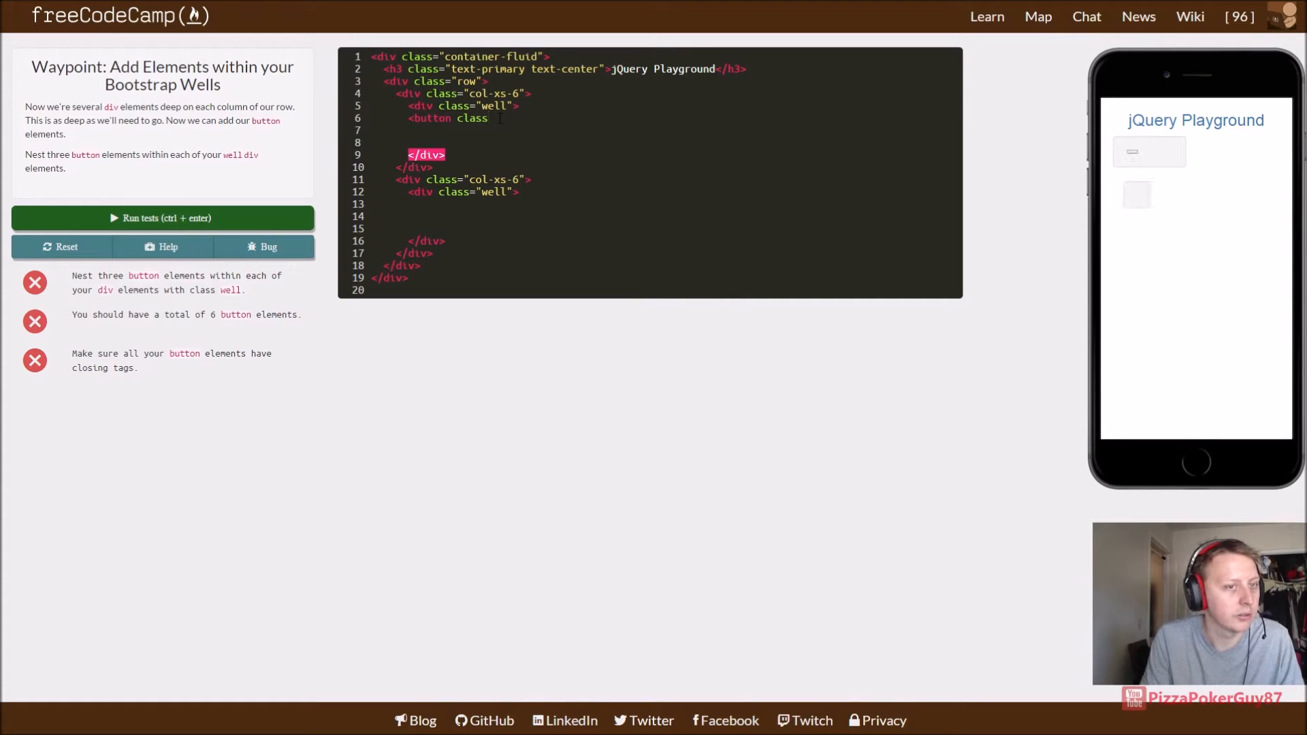
key(Backspace)
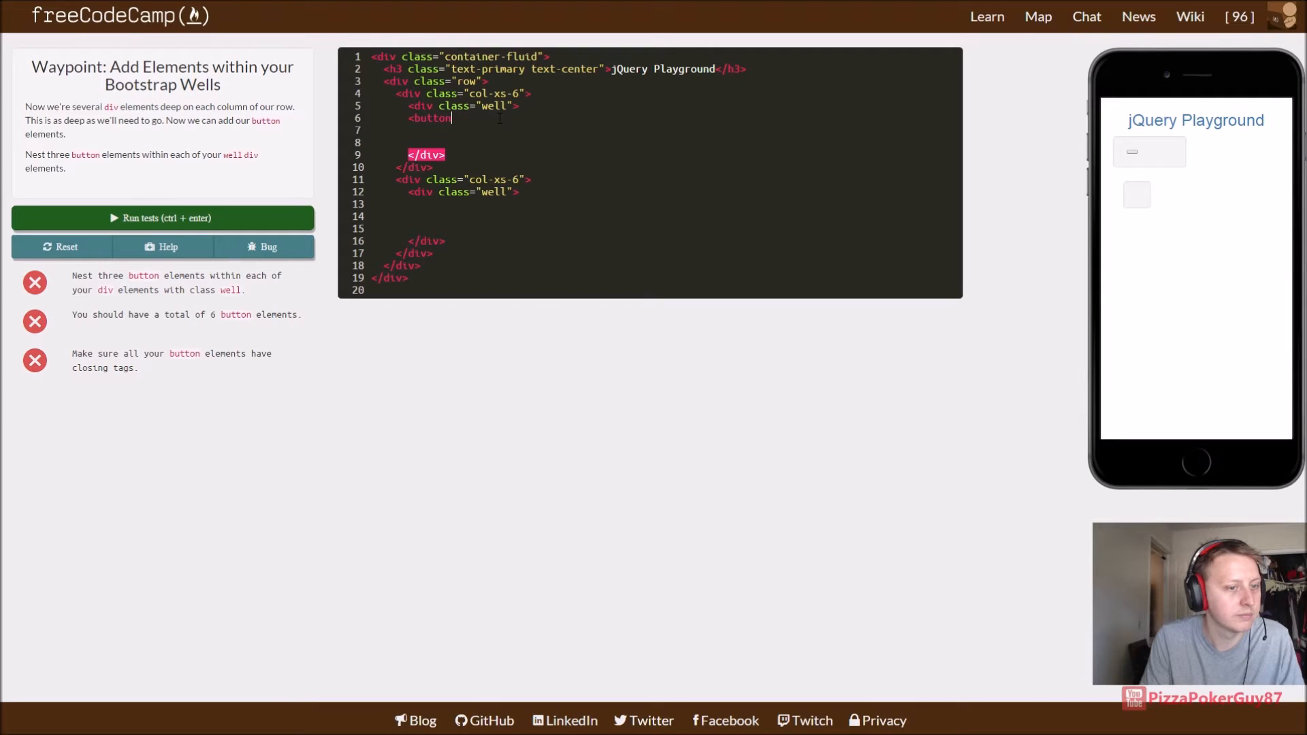
text(>)
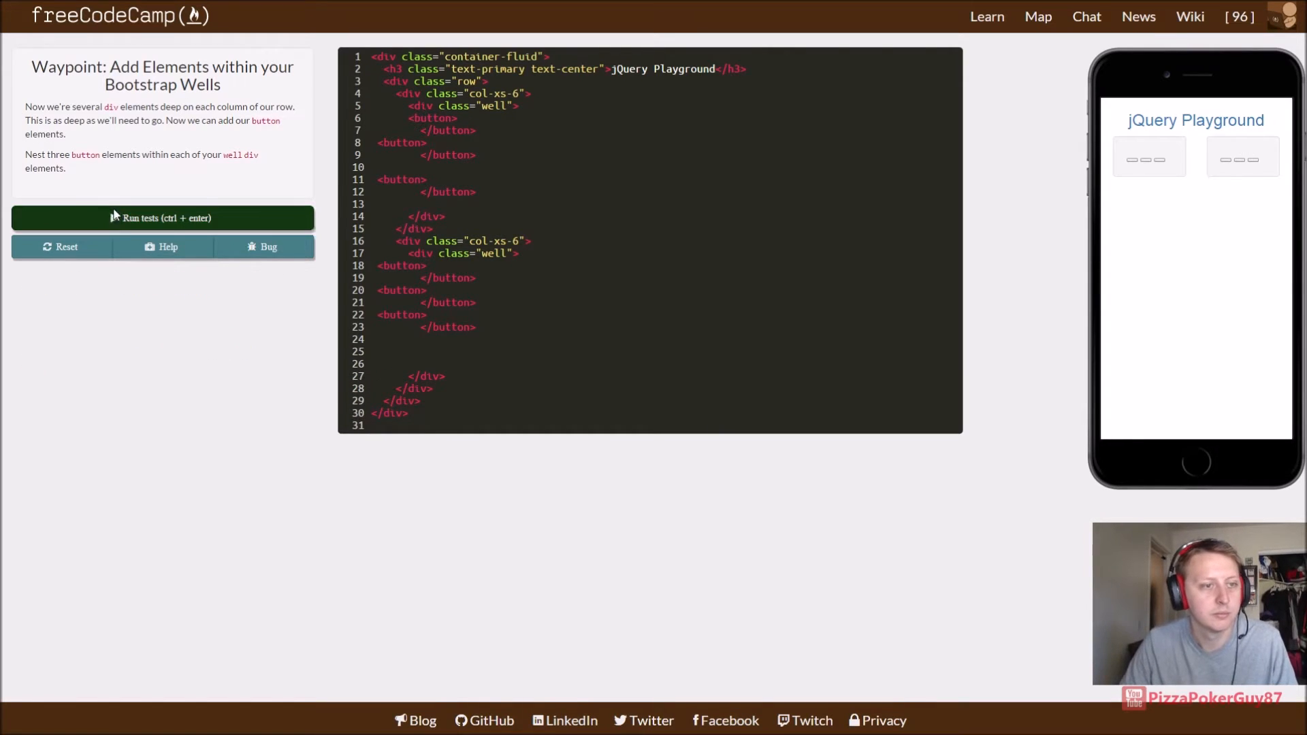
Step: Pass the button tests and advance to the Apply the Default Bootstrap Button Style waypoint
click(162, 218)
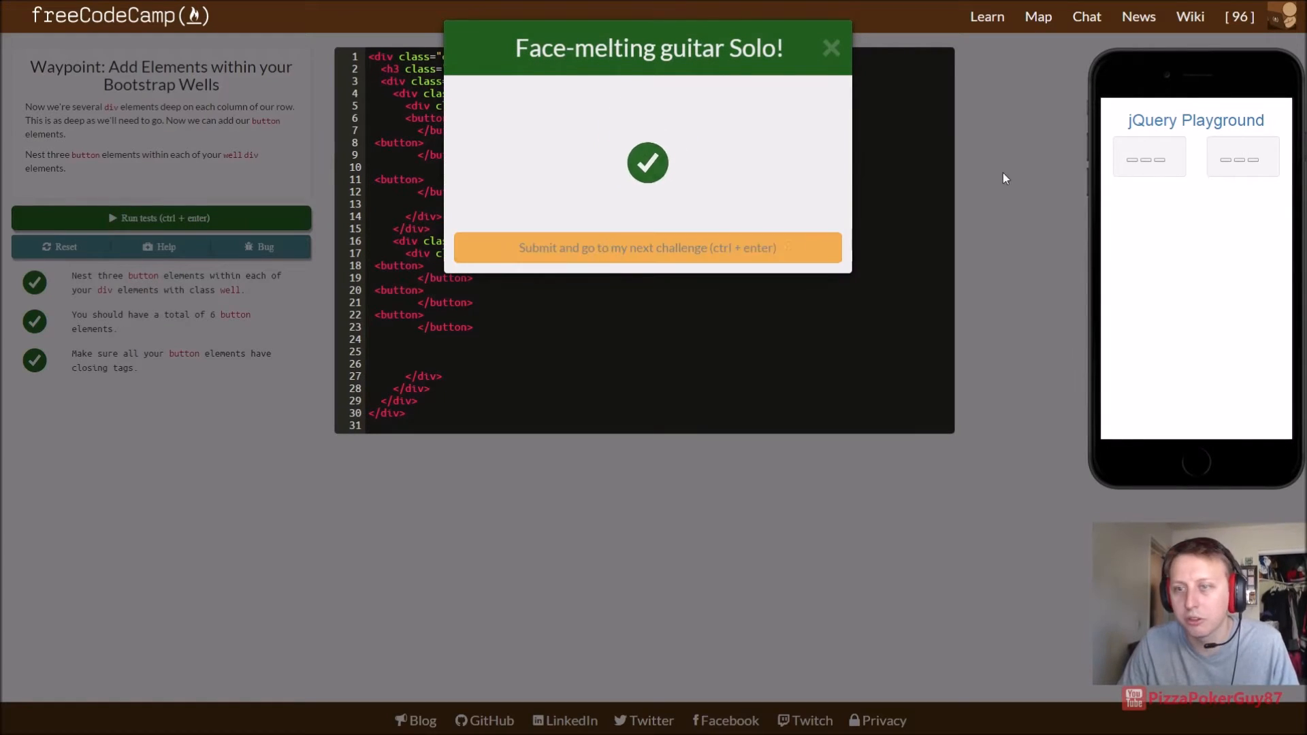
click(648, 248)
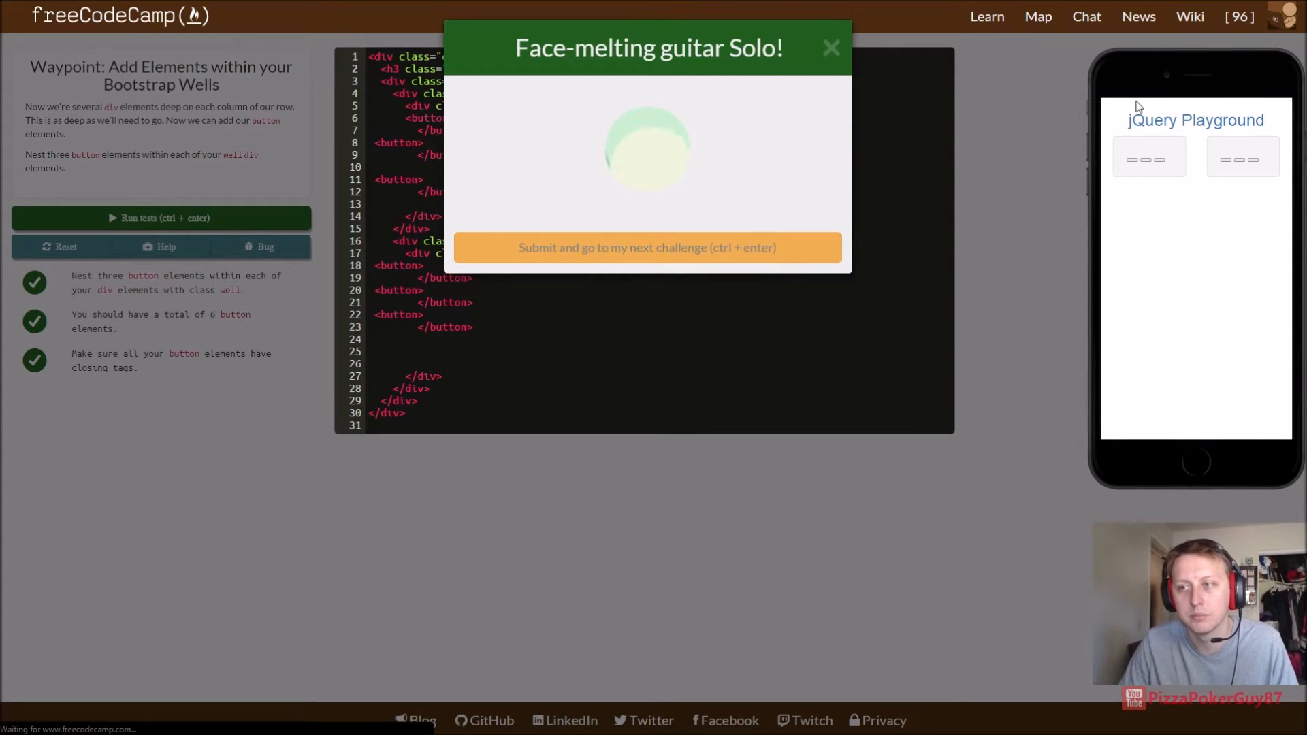
click(646, 248)
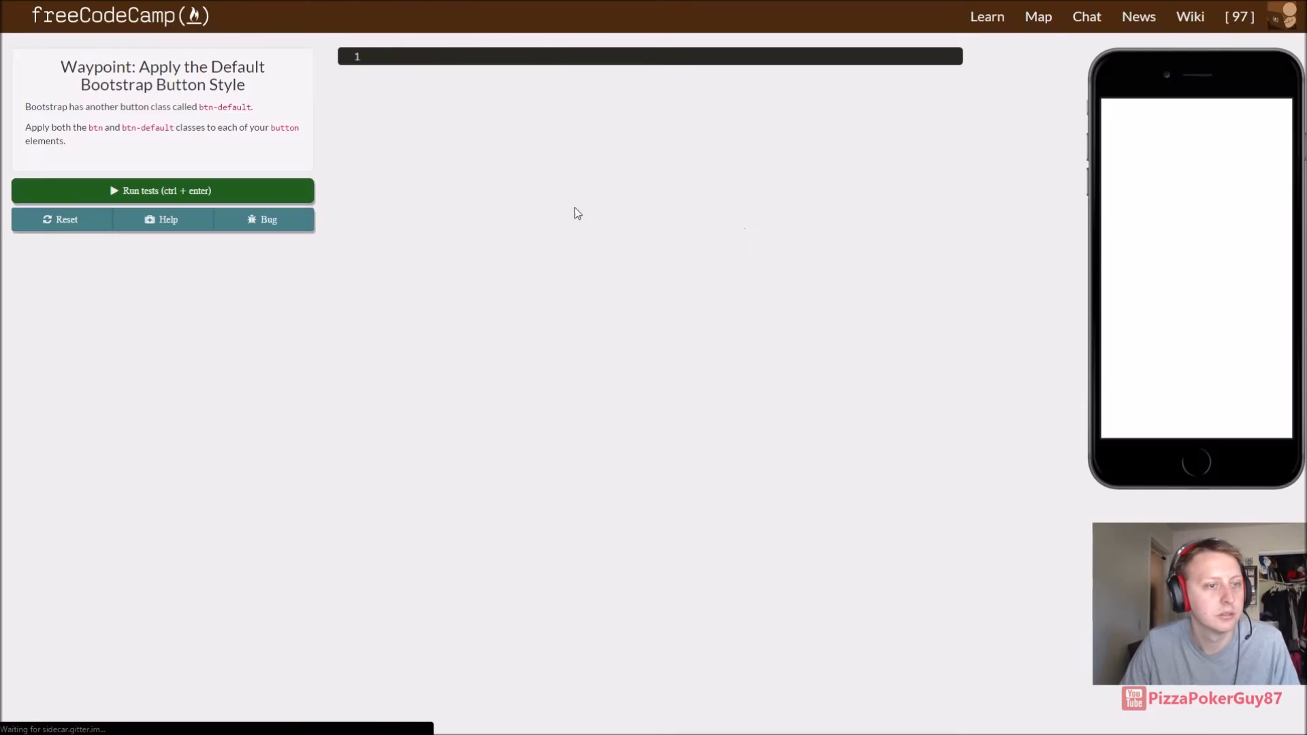
Step: Give all six buttons class="btn btn-default" and pass the waypoint's tests
click(162, 190)
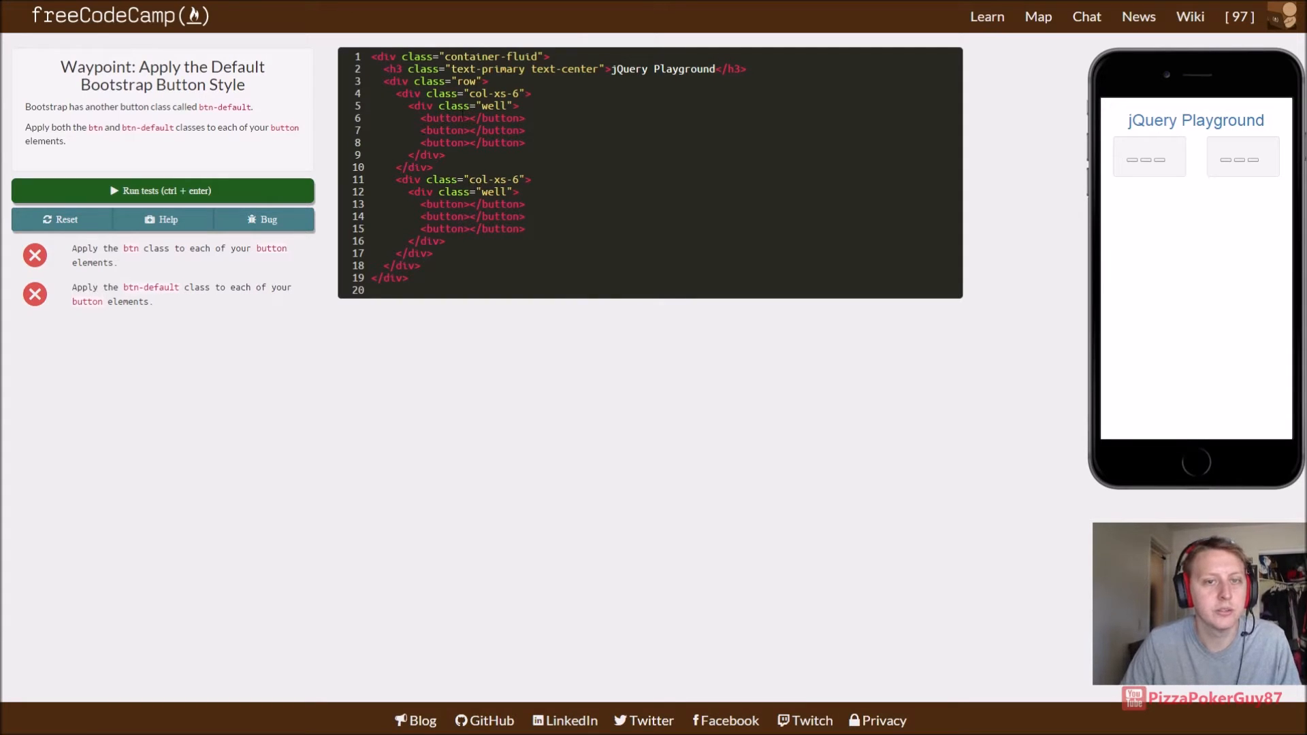
text(c)
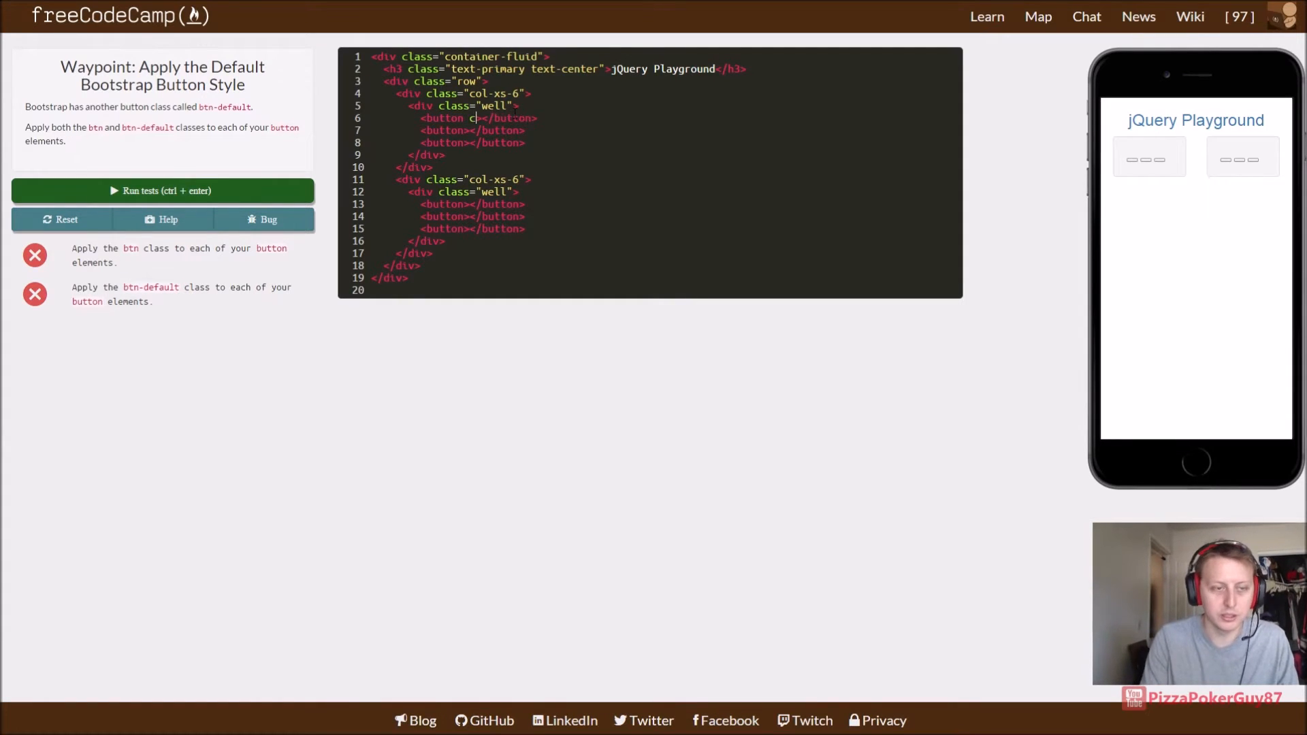
text(lass)
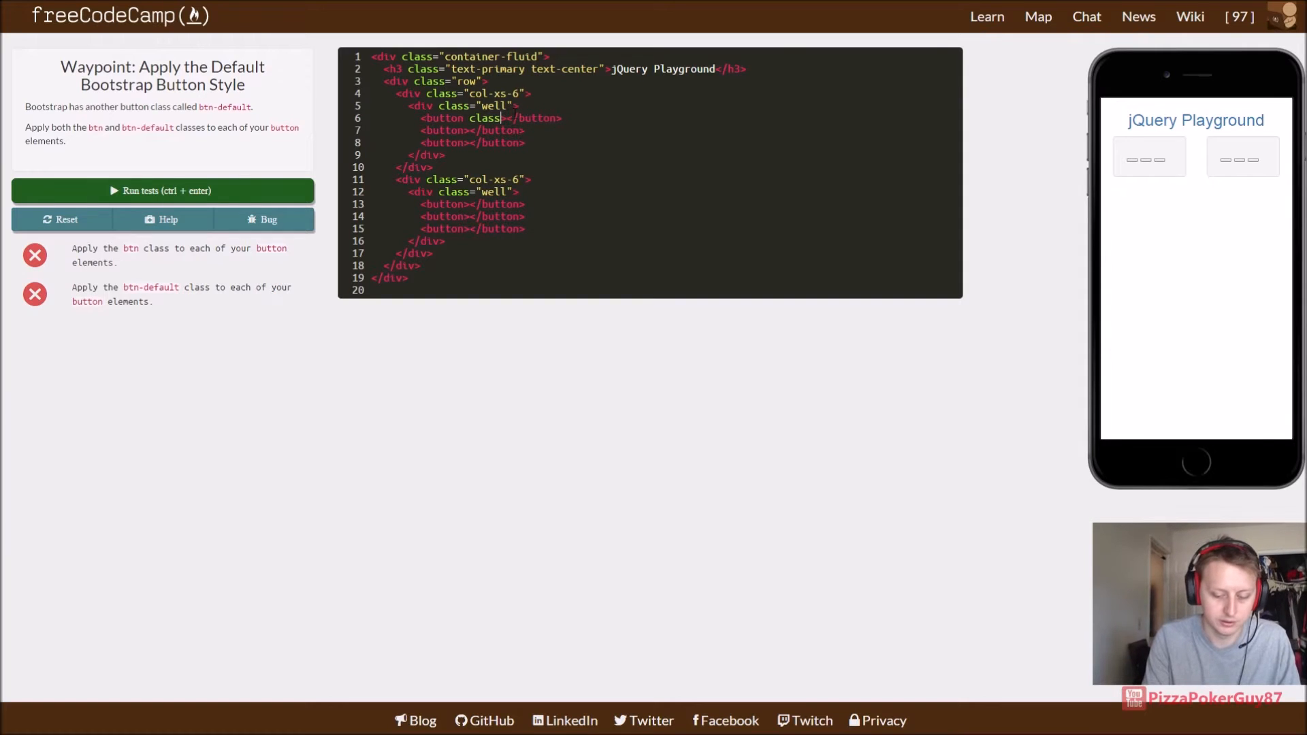
text(bt")
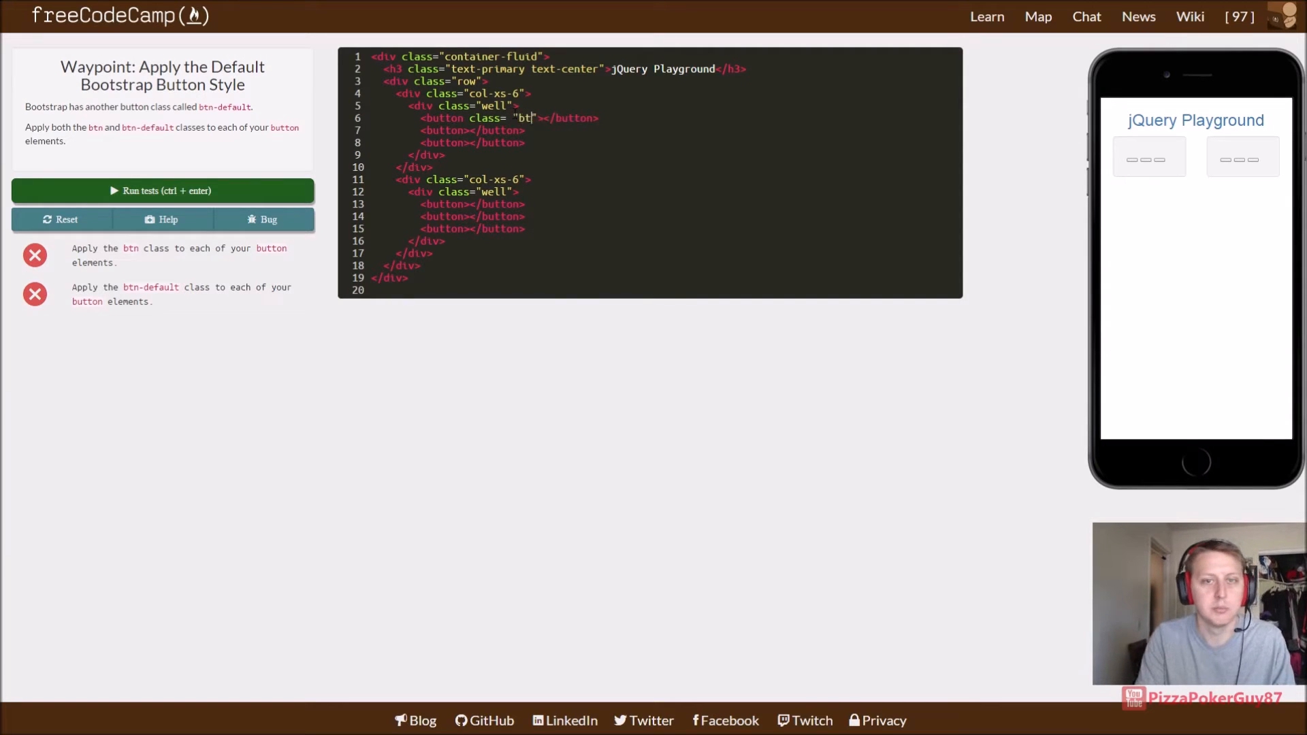
text(n)
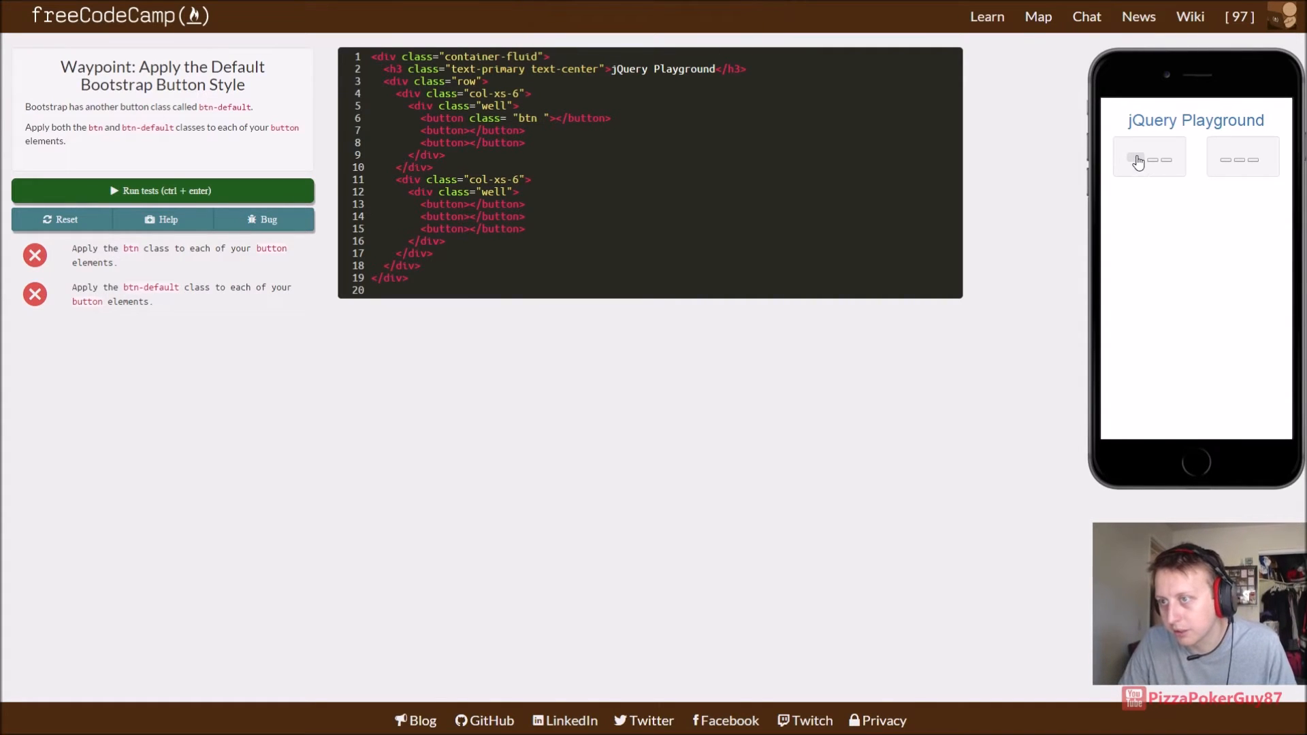
mouse_move(1111, 254)
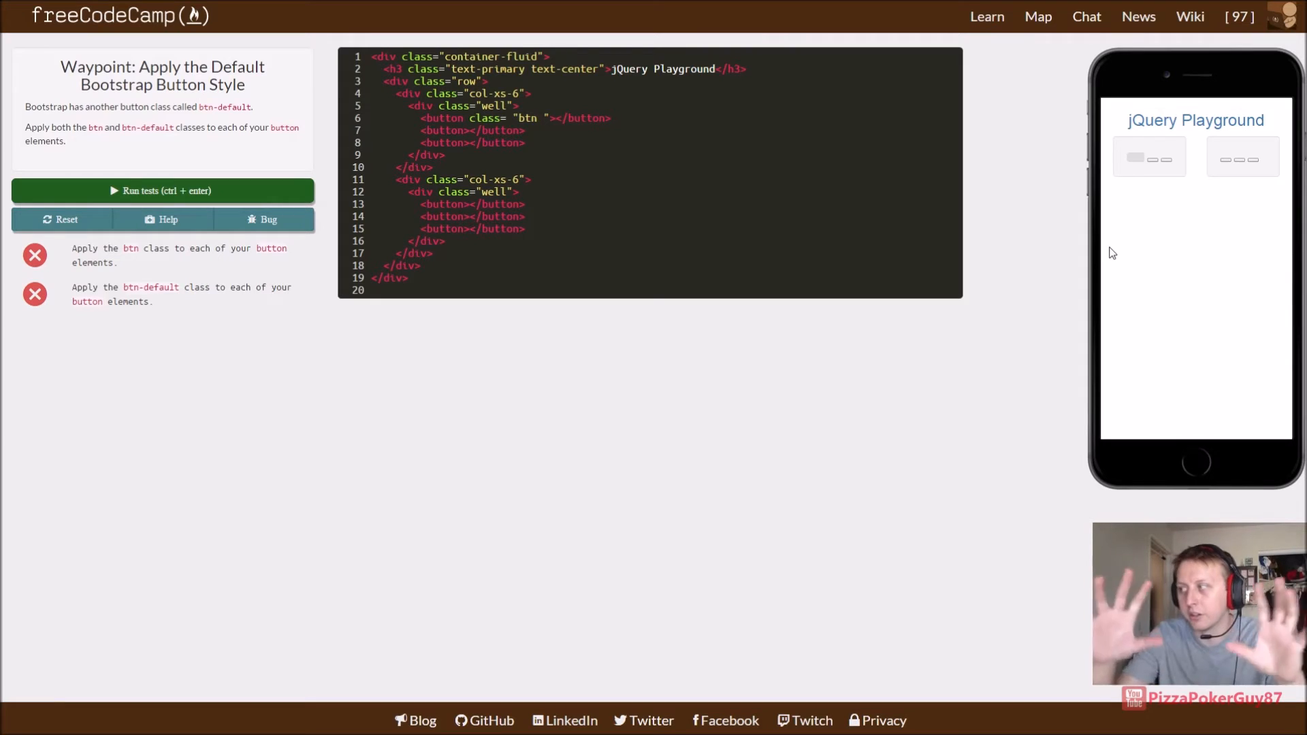
text(btn-def)
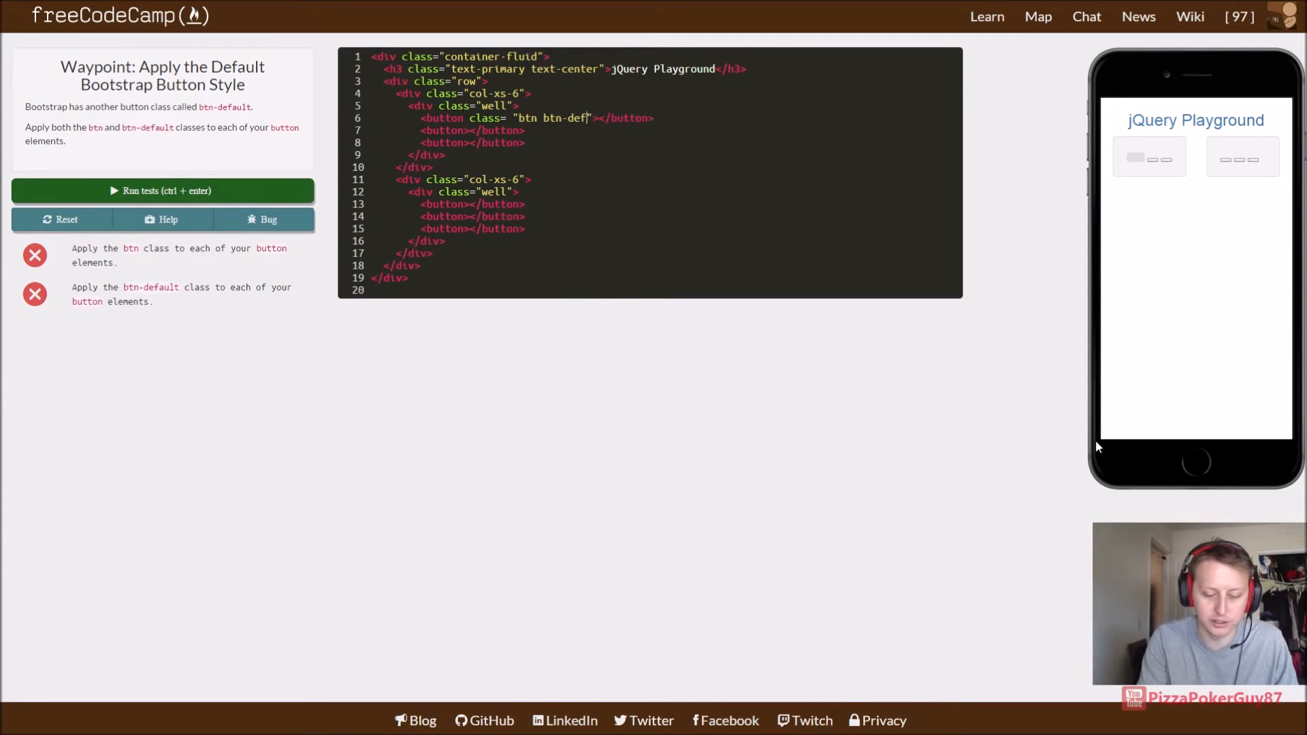
text(ault)
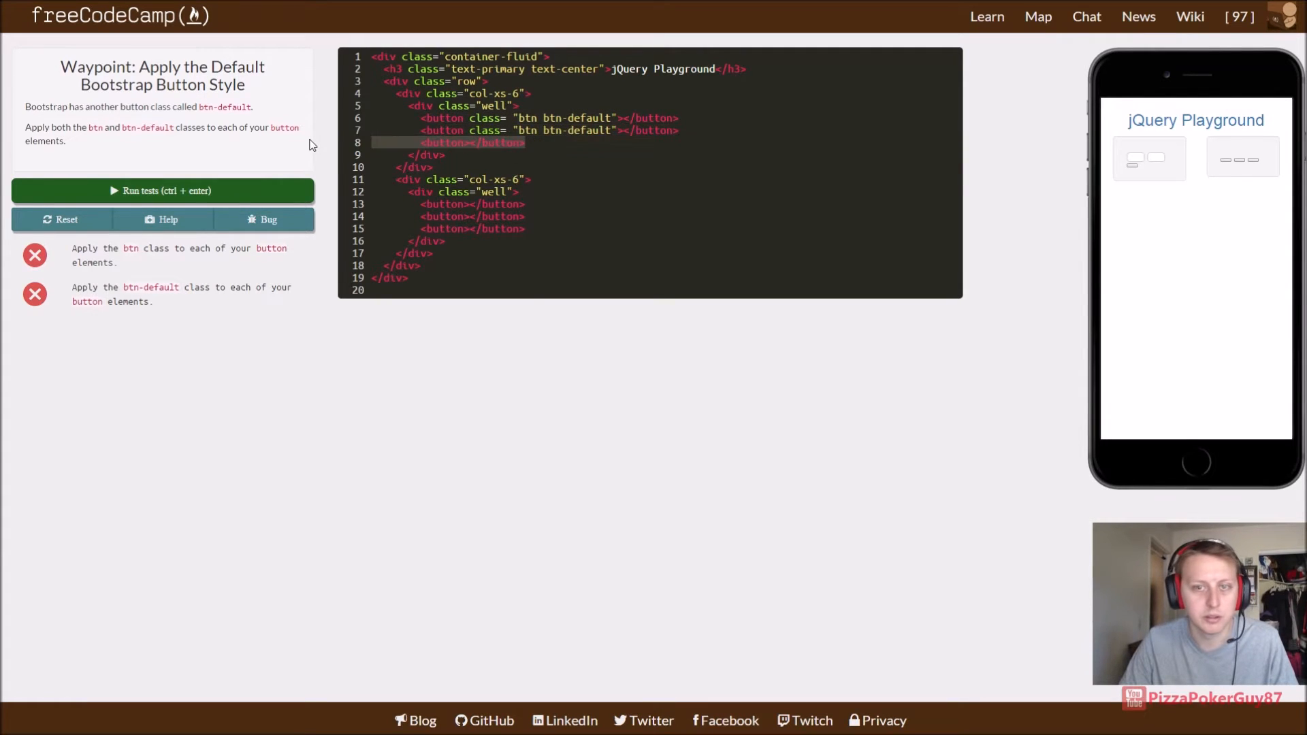
text(class= "btn btn-default")
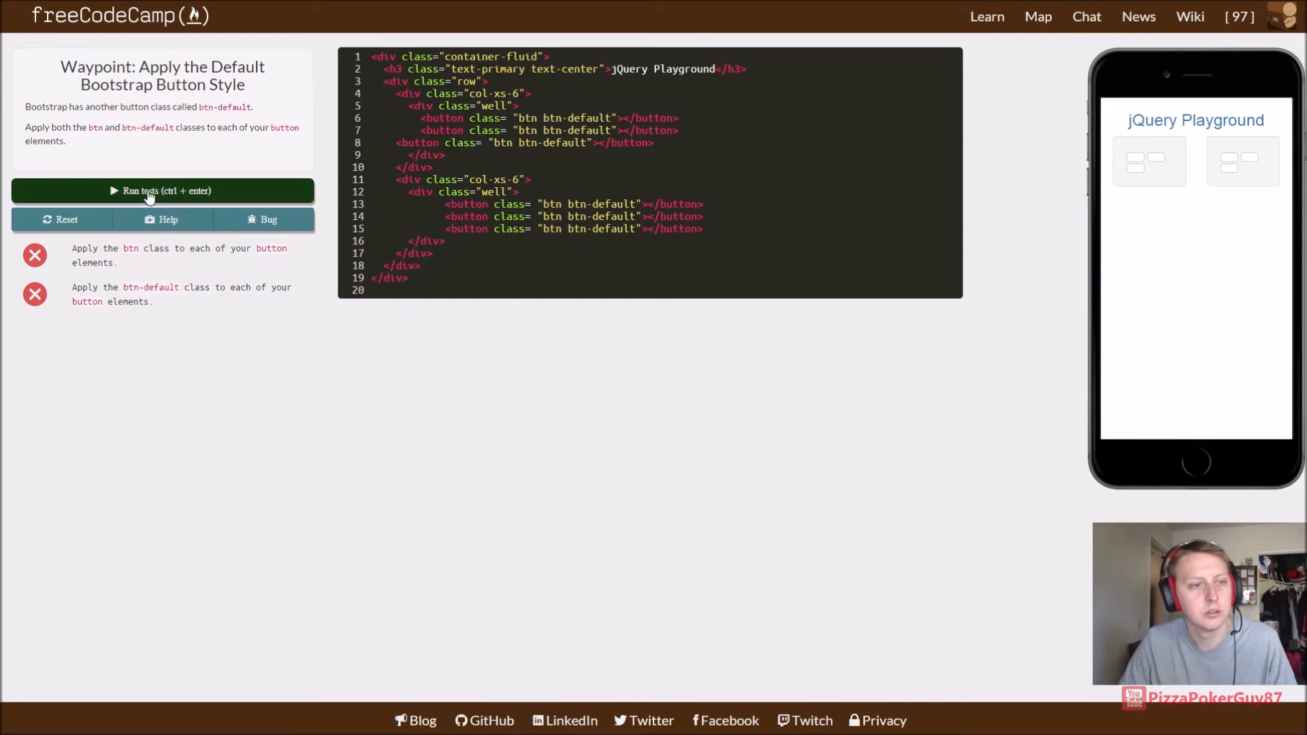
click(162, 190)
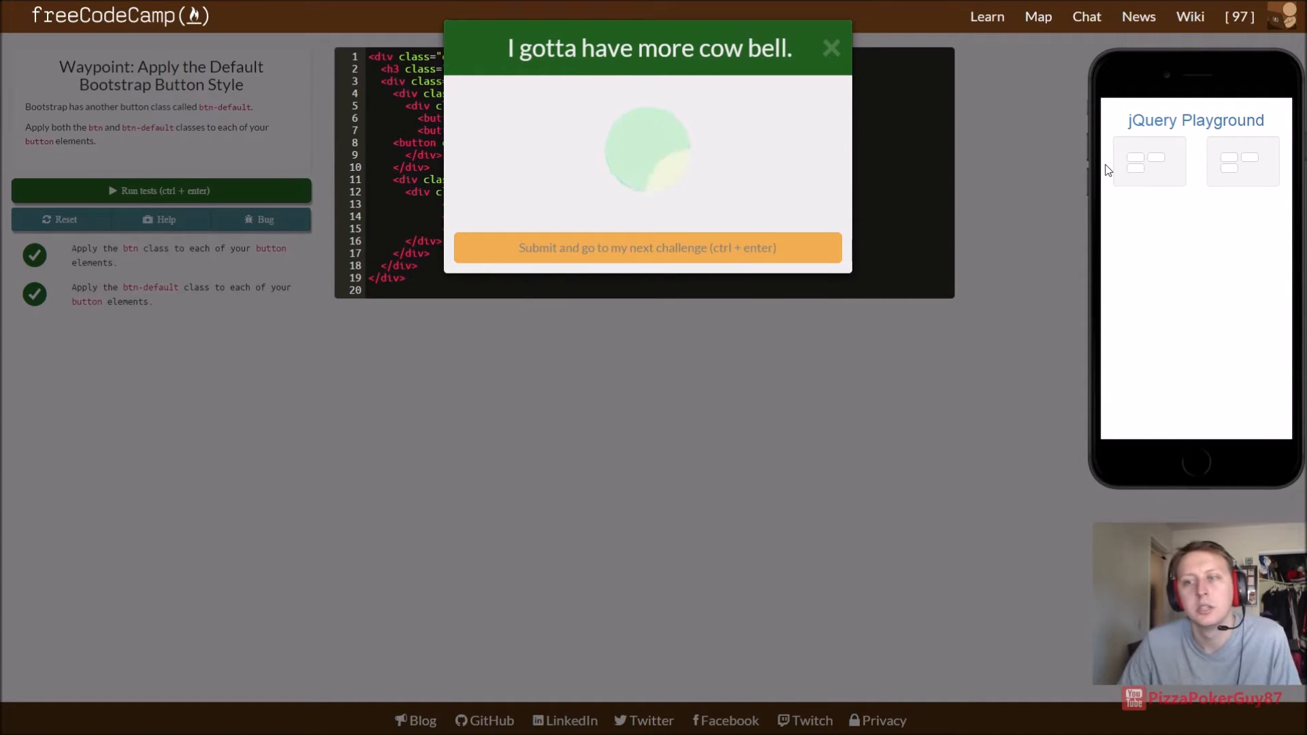
Step: Advance to the Create a Class to Target waypoint and add target to the first button's class
click(647, 248)
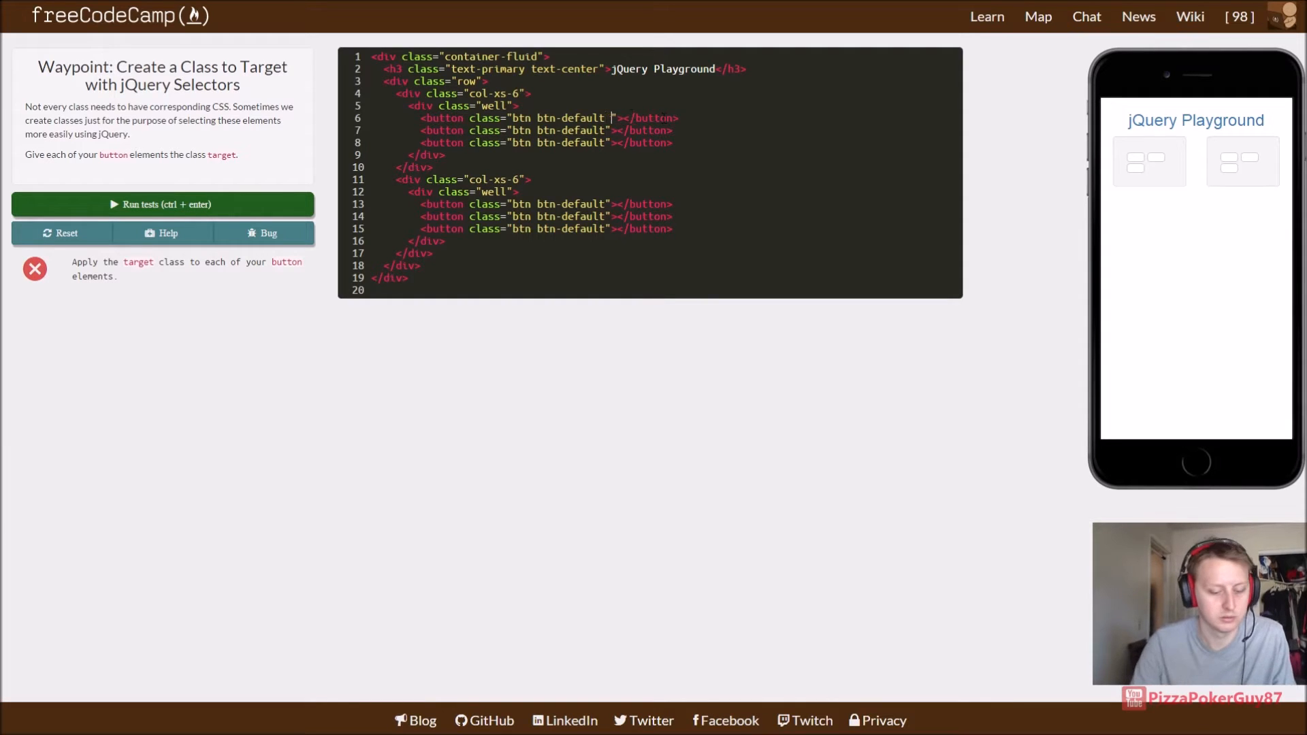
text(target)
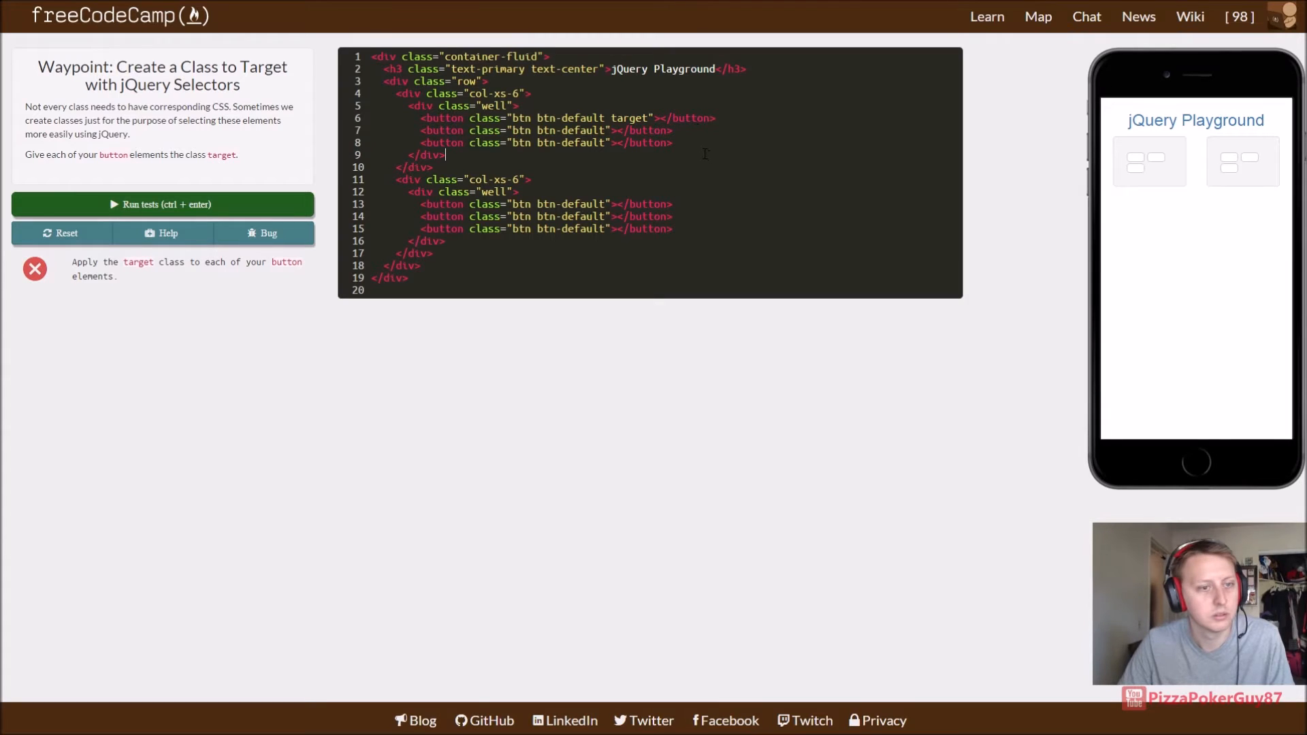
click(715, 117)
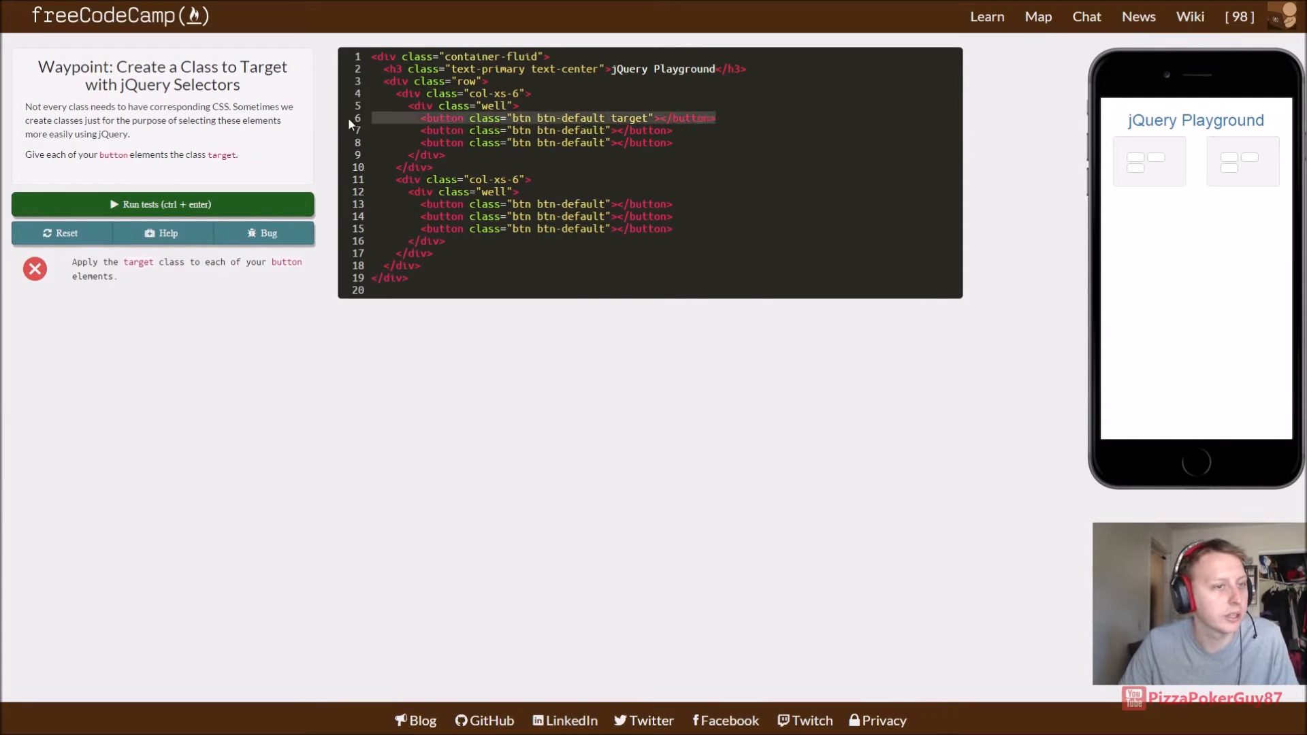
mouse_move(107, 102)
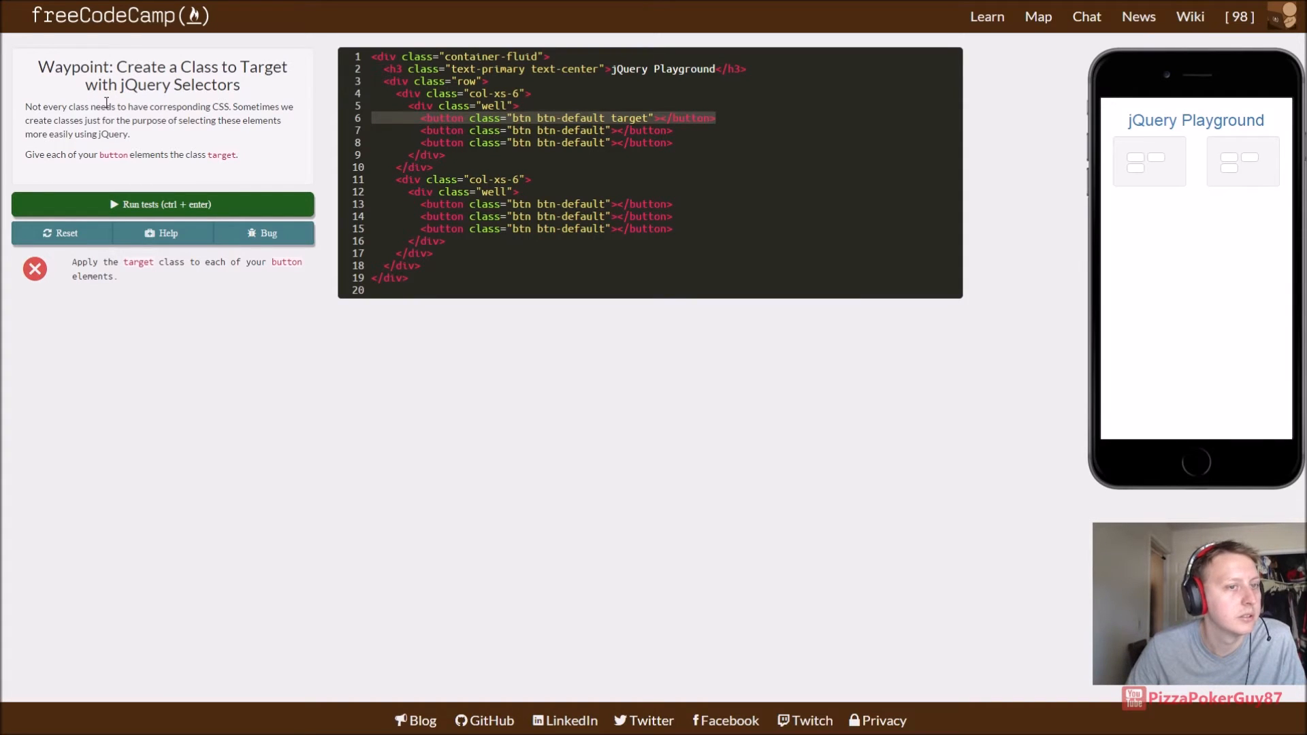
mouse_move(83, 132)
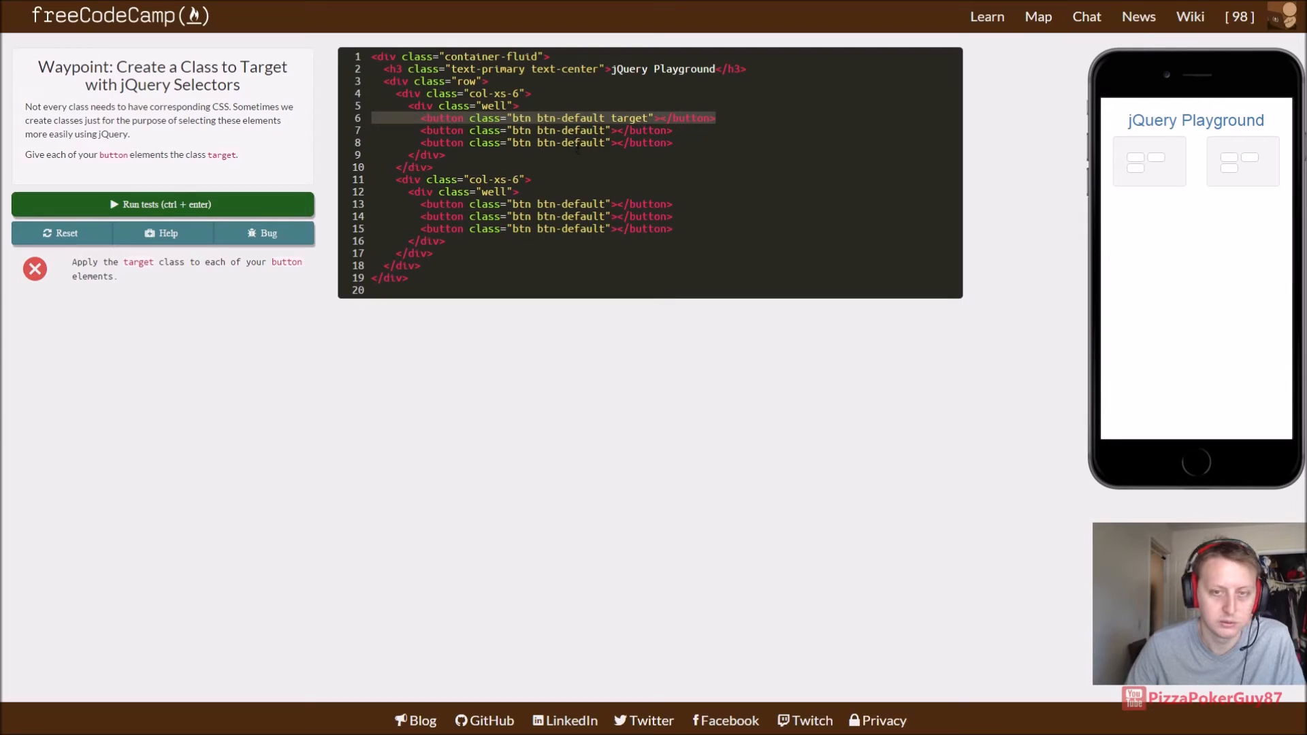
Step: Append the target class to the remaining buttons, pass the test and advance
click(715, 117)
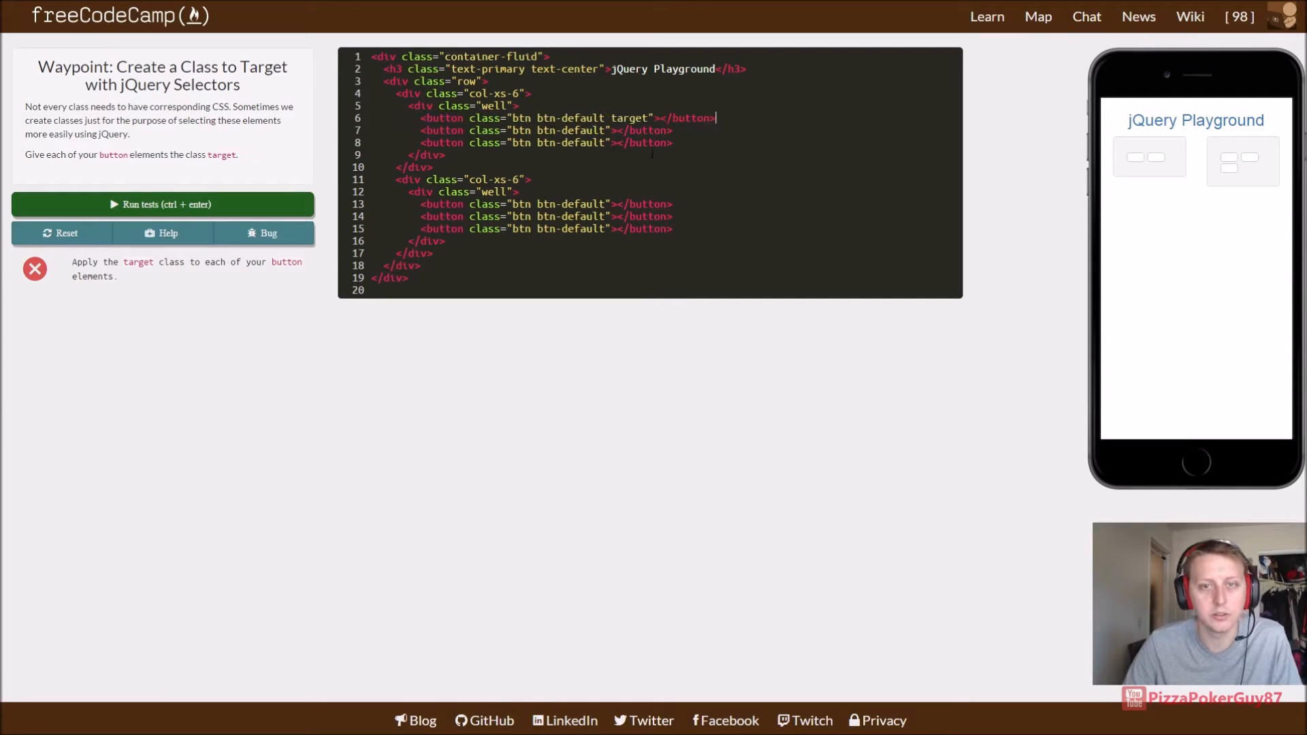
text(target)
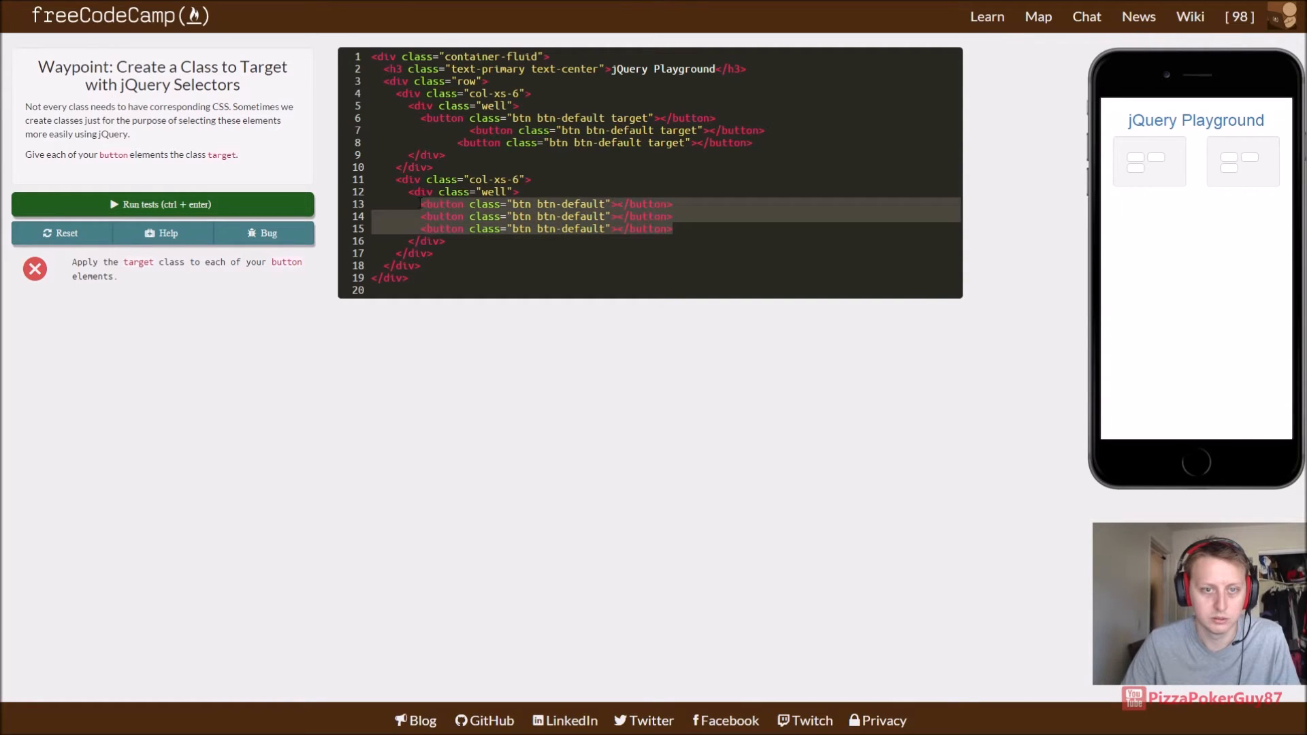
text(target)
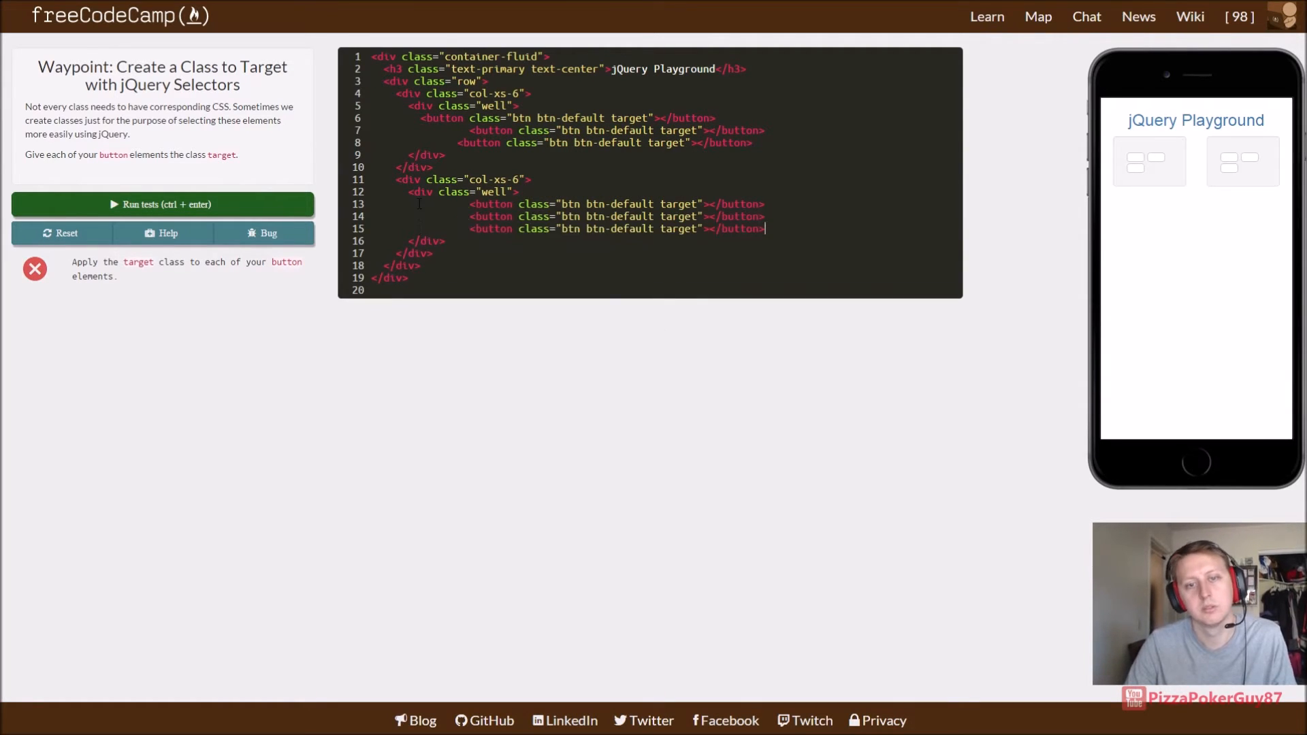
click(162, 204)
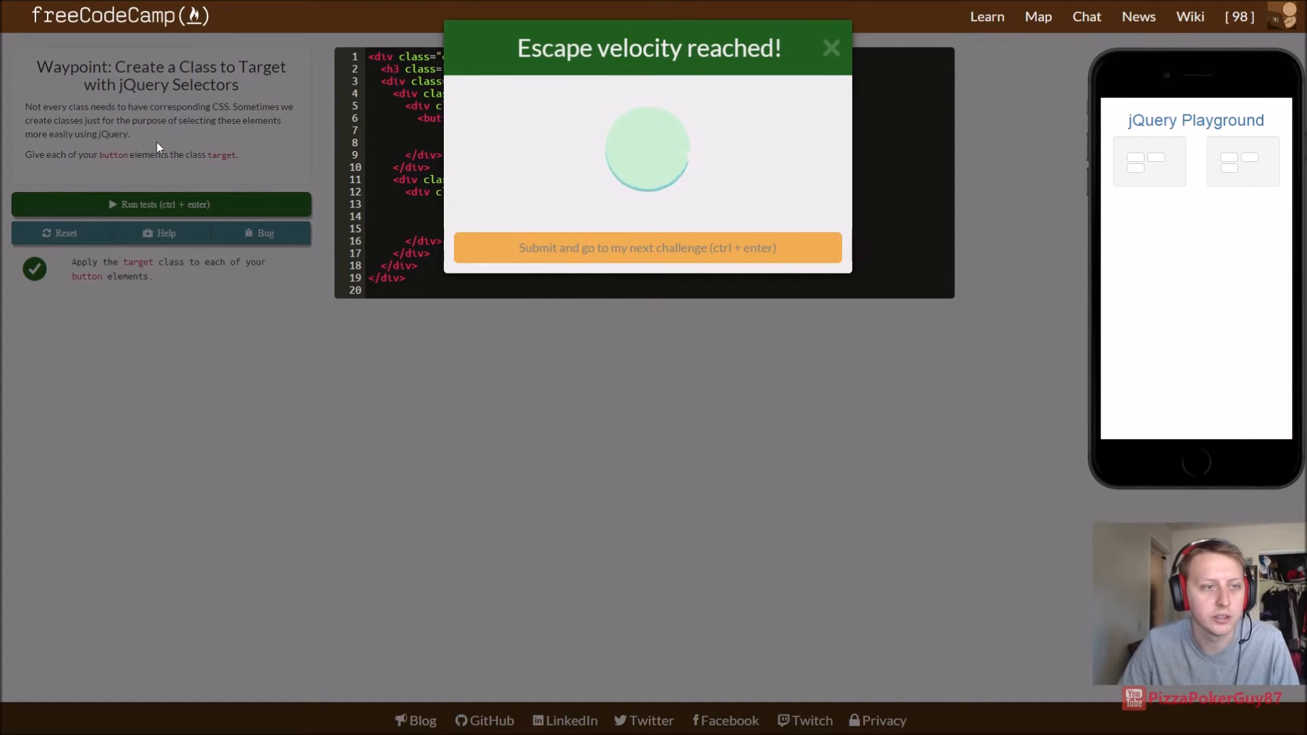
click(645, 248)
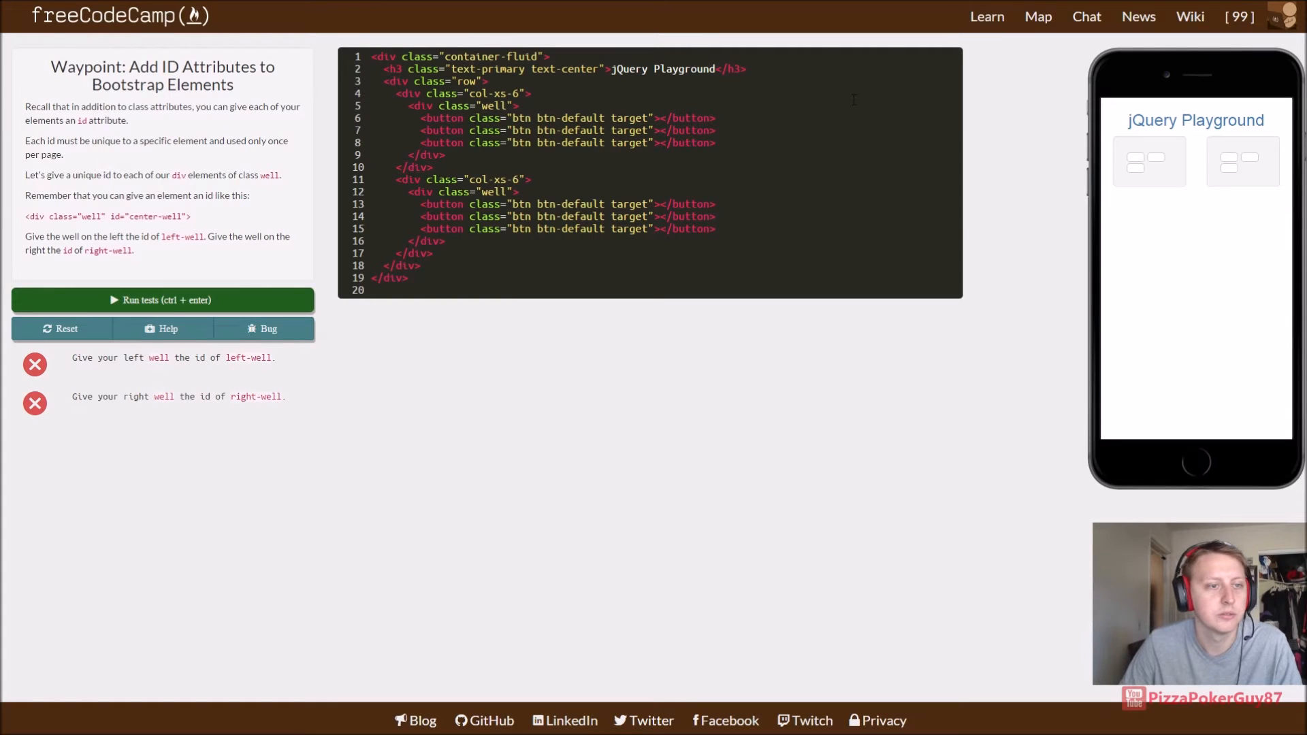
mouse_move(332, 91)
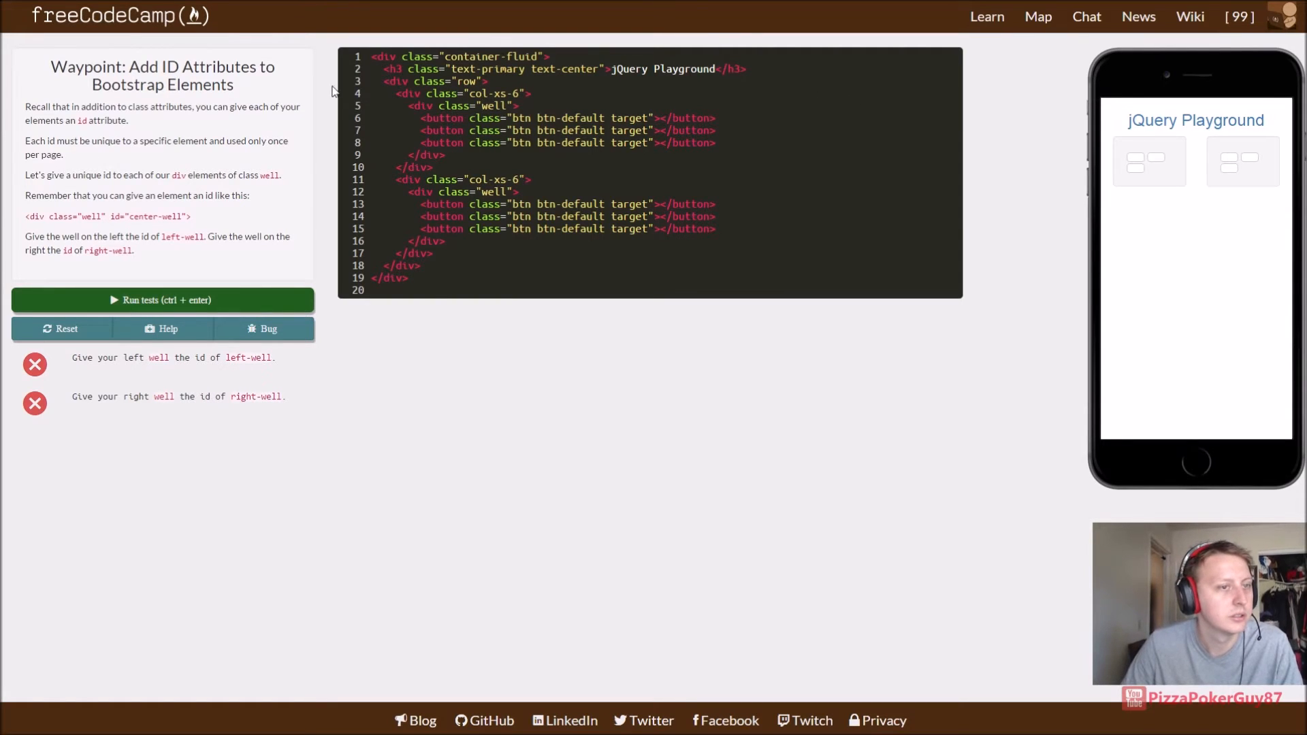
mouse_move(256, 105)
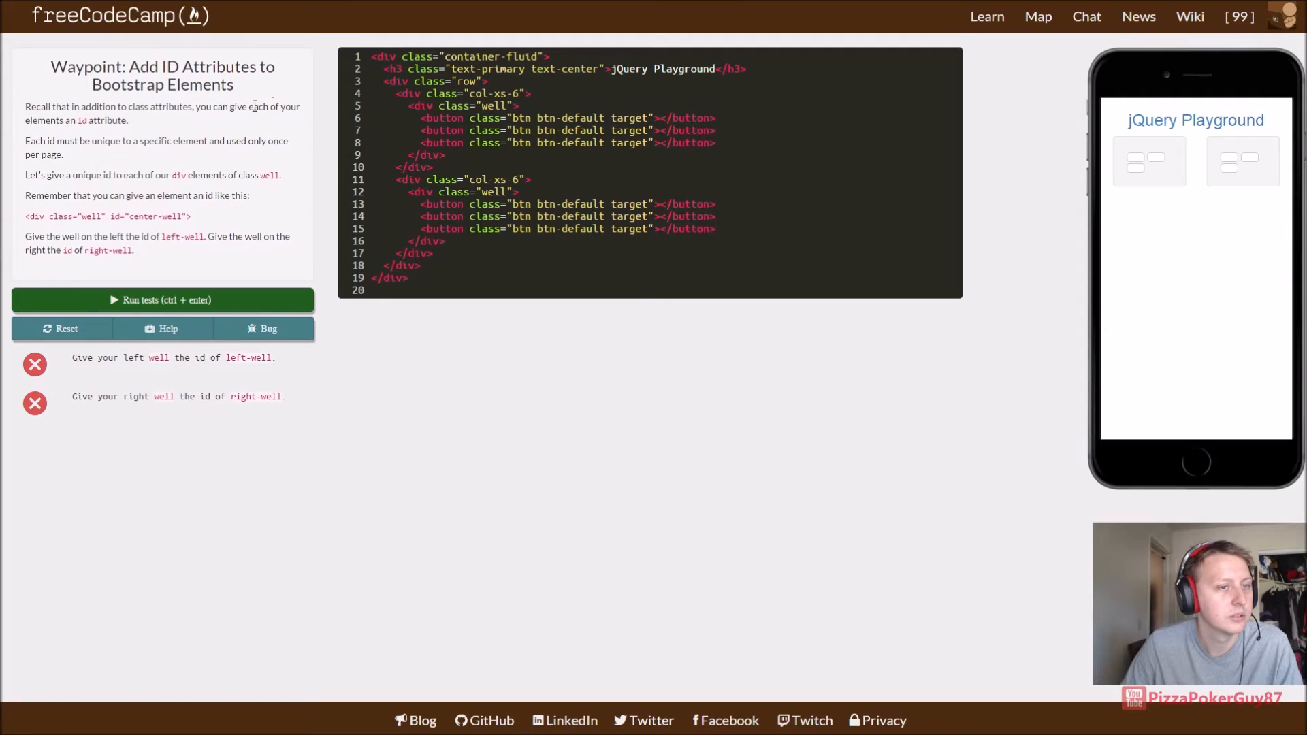
Step: Give the first div.well id="left-well"
click(517, 106)
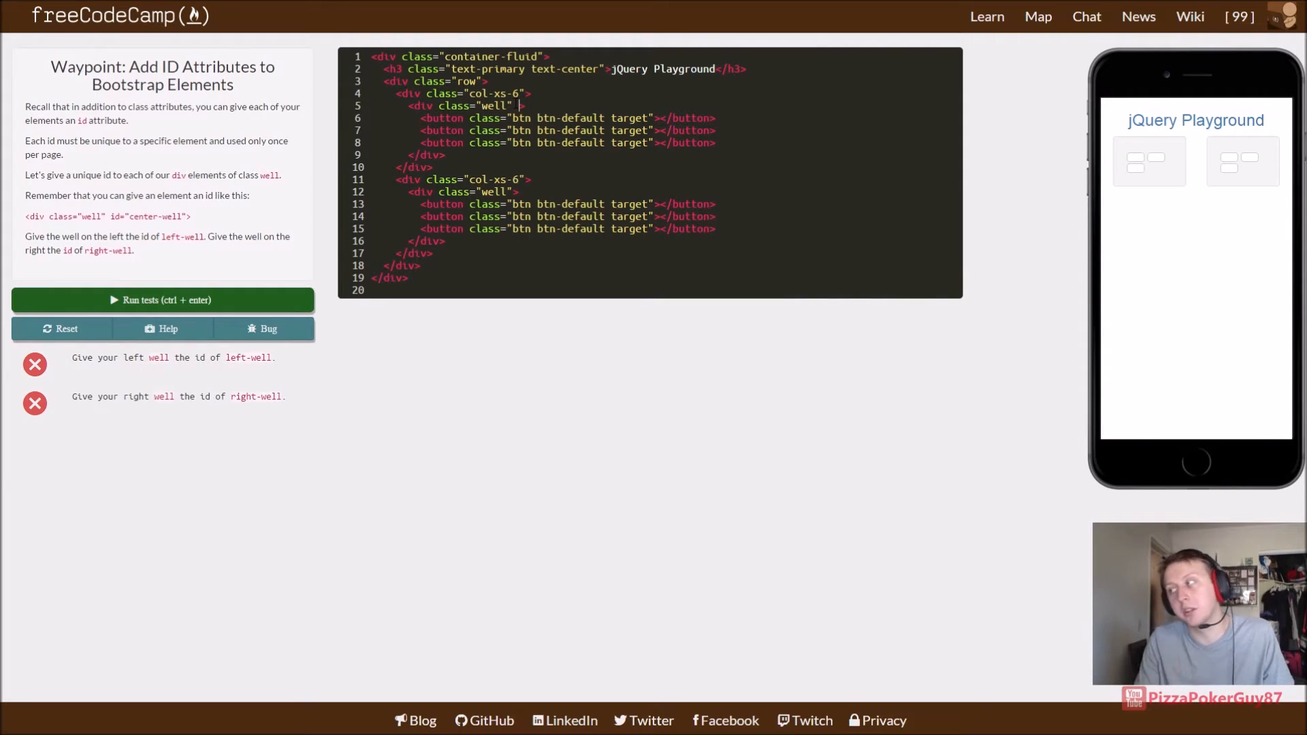
text(id=)
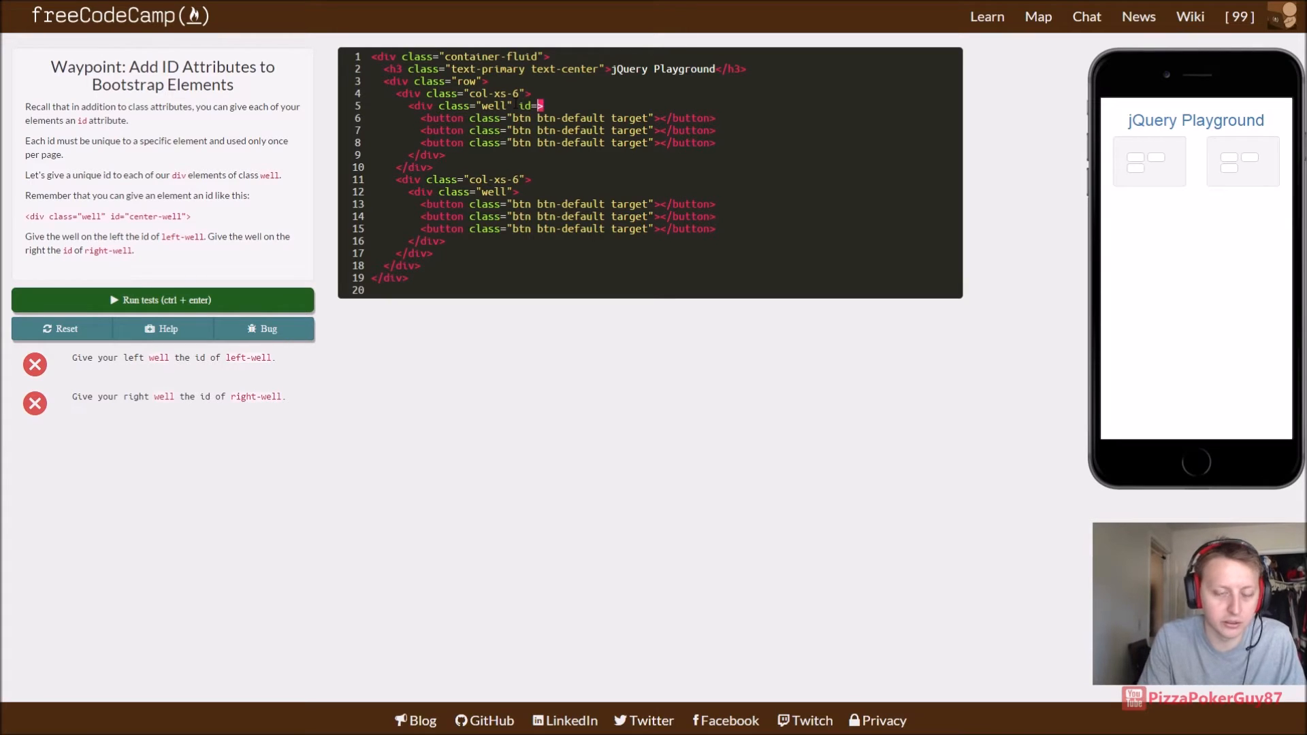
text(")
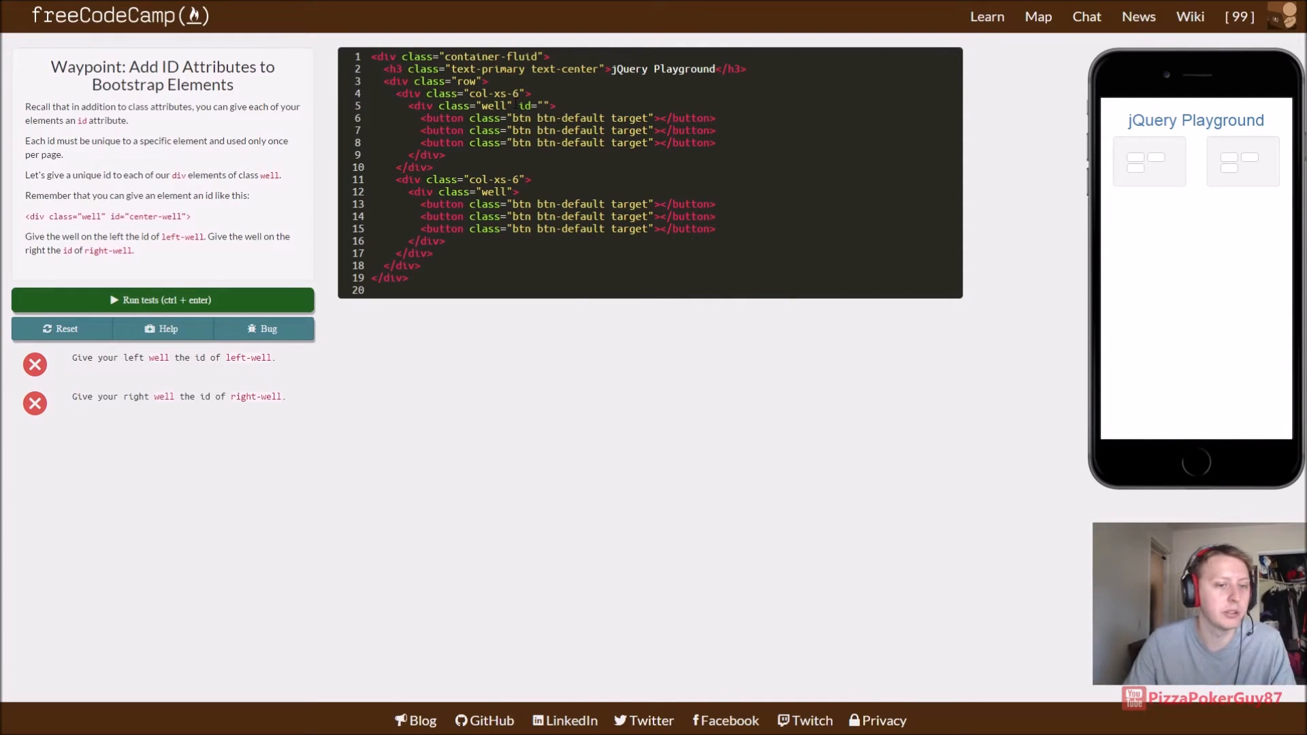
text(left)
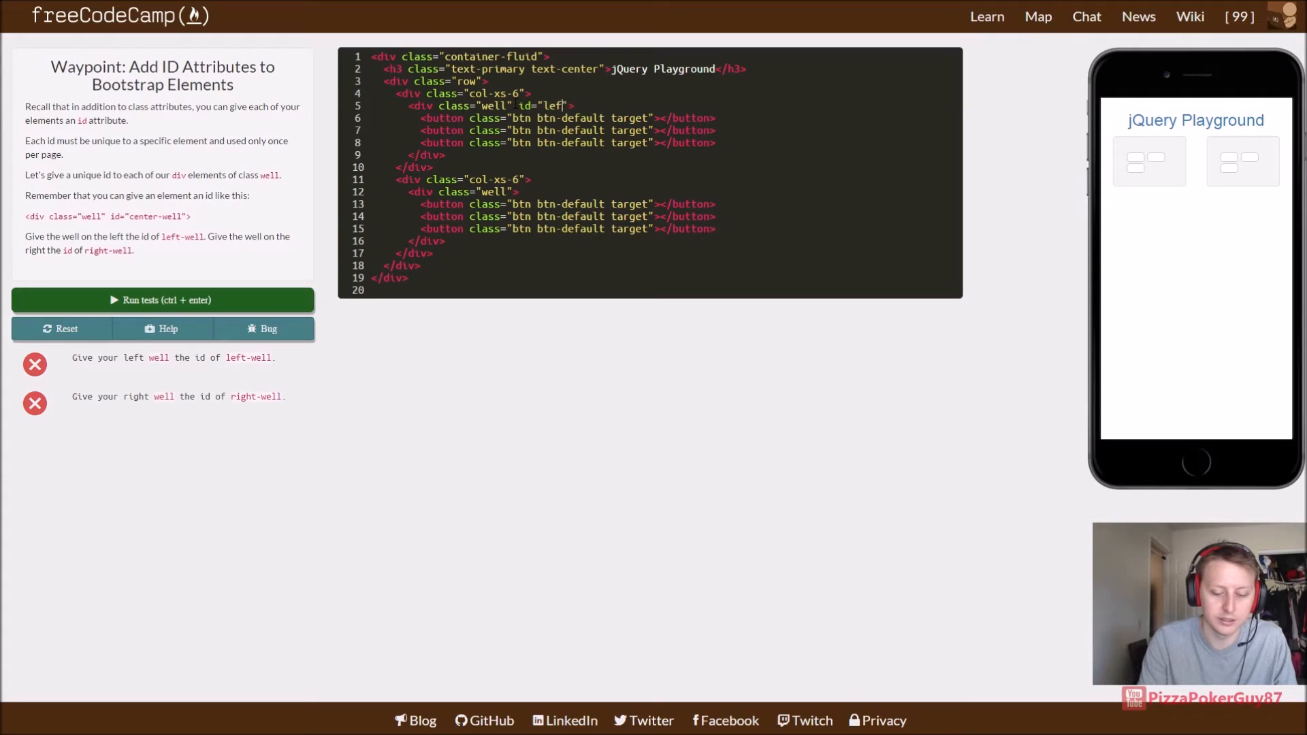
text(-well)
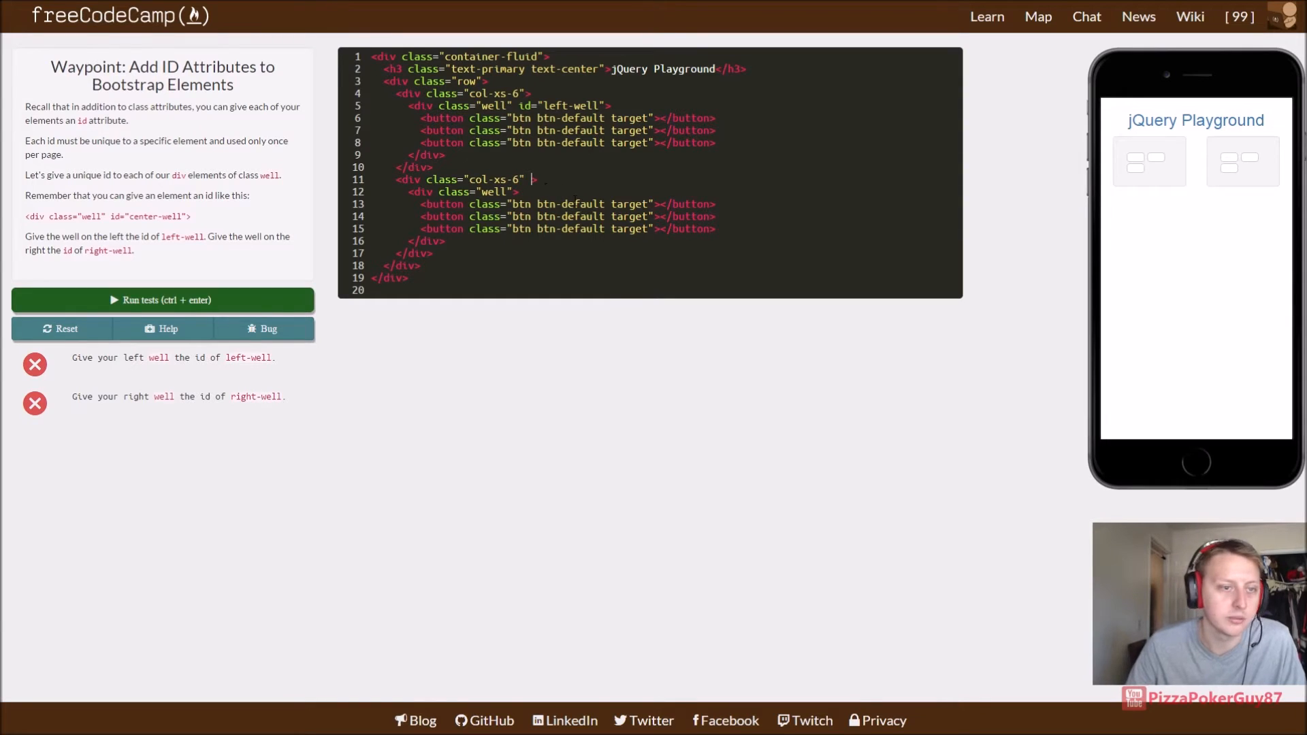
Step: Give the second div.well id="right-well", pass both tests and submit
text(id =)
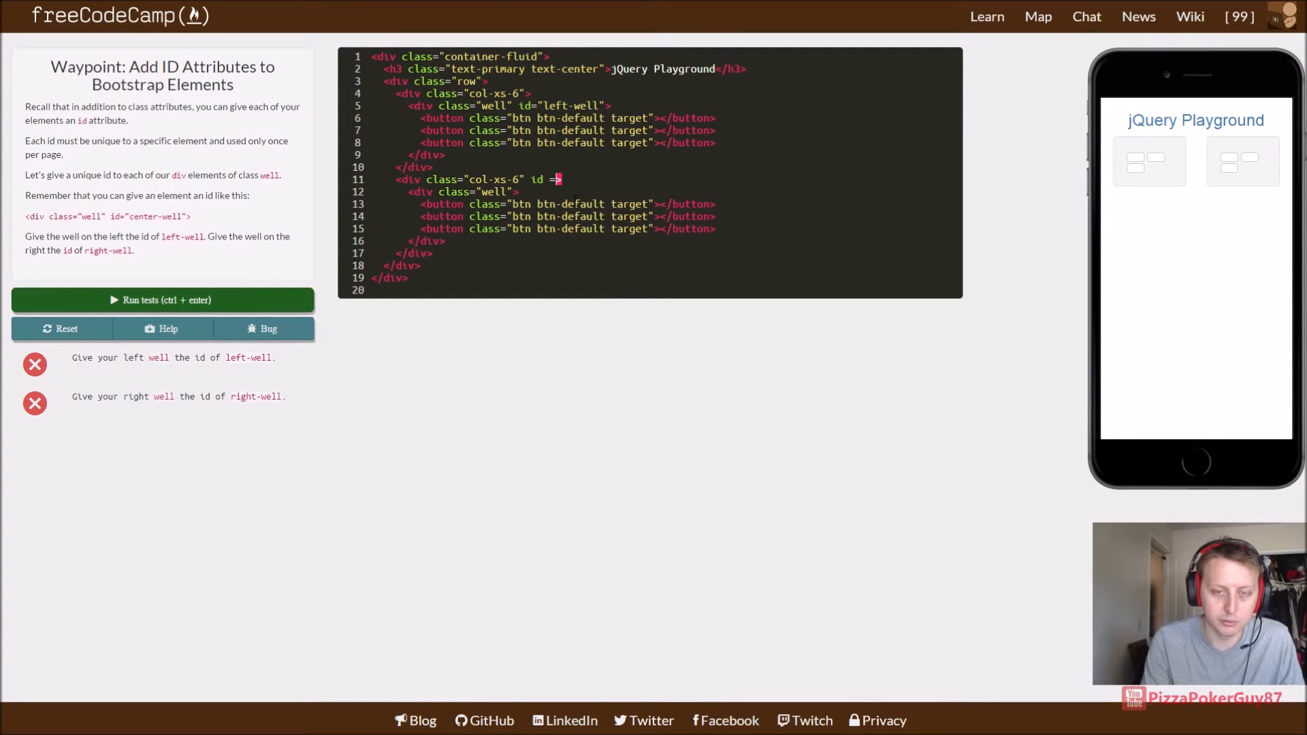
text("")
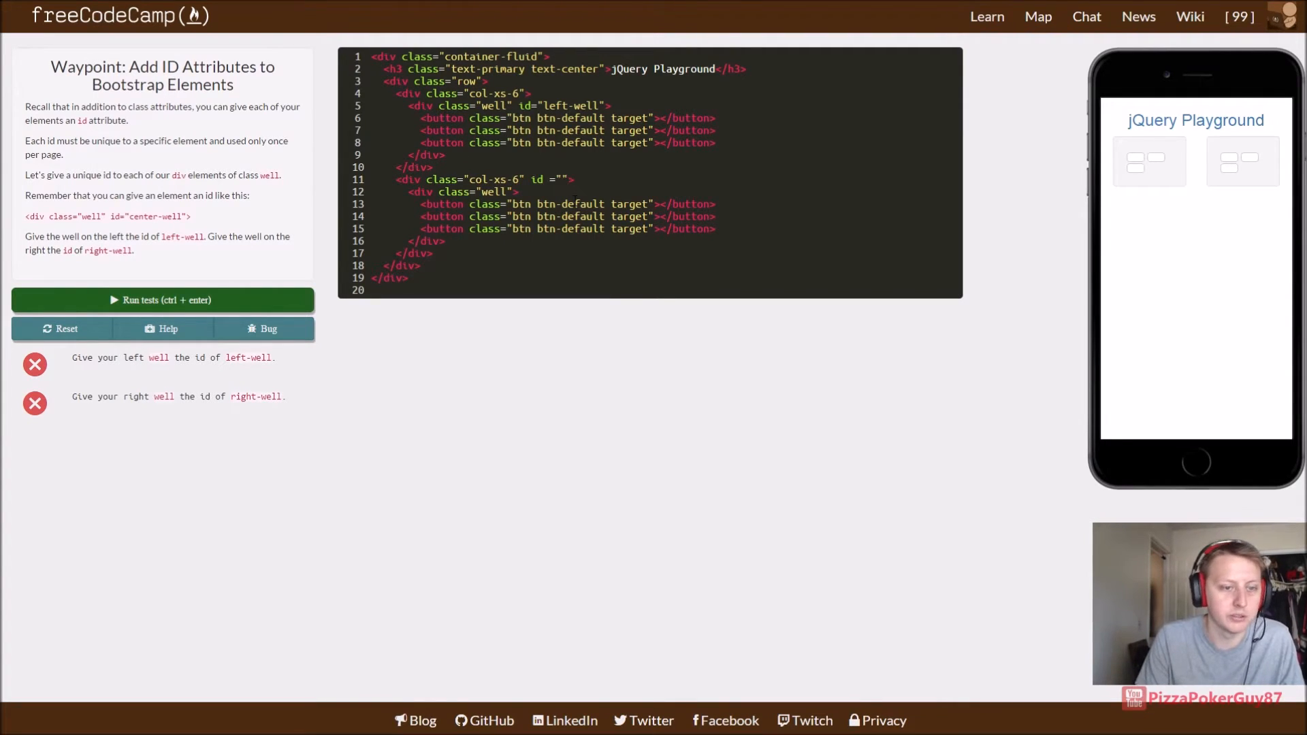
text(right-well)
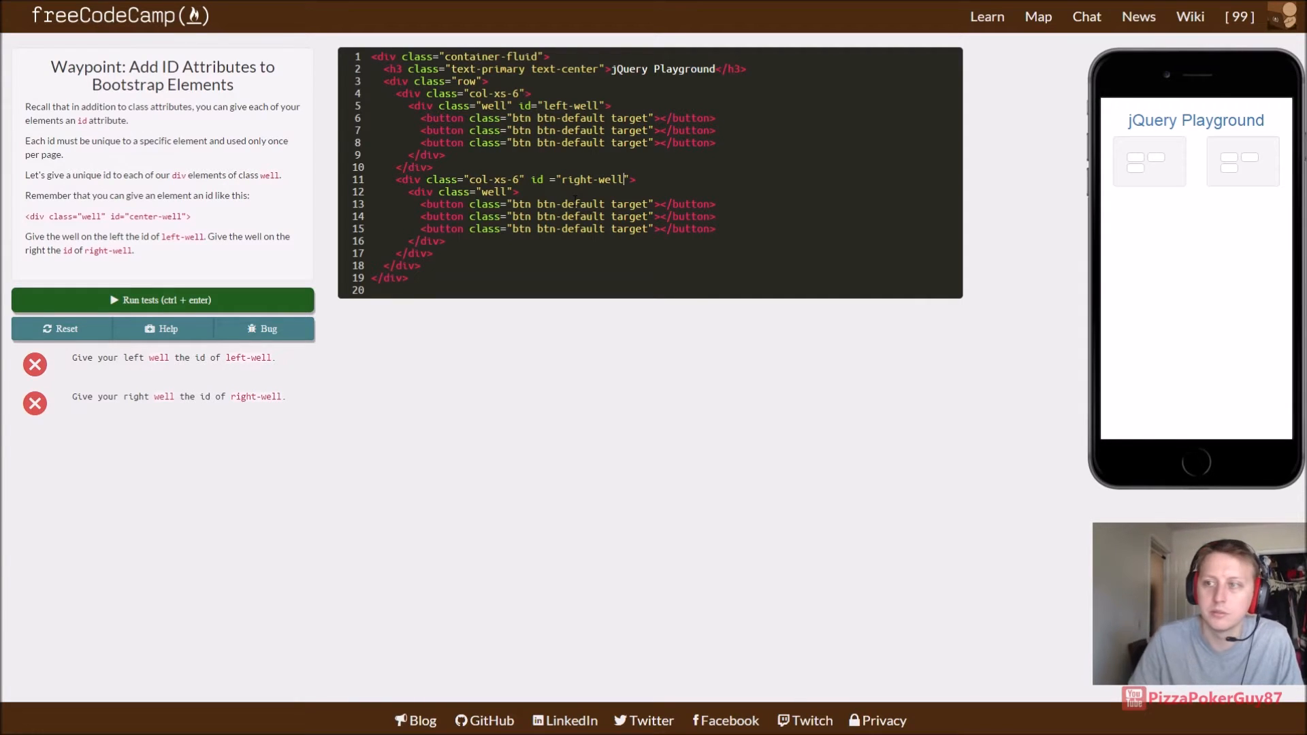
click(162, 299)
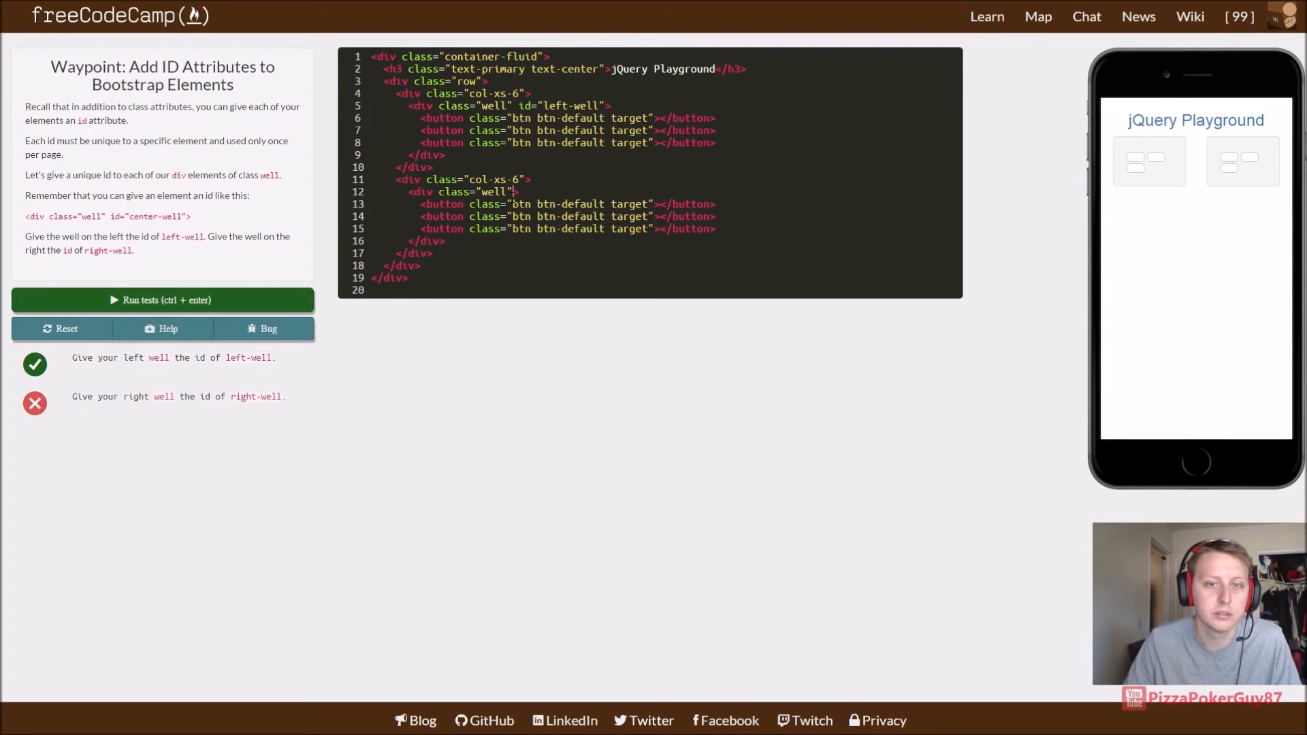
text(id ="right-well")
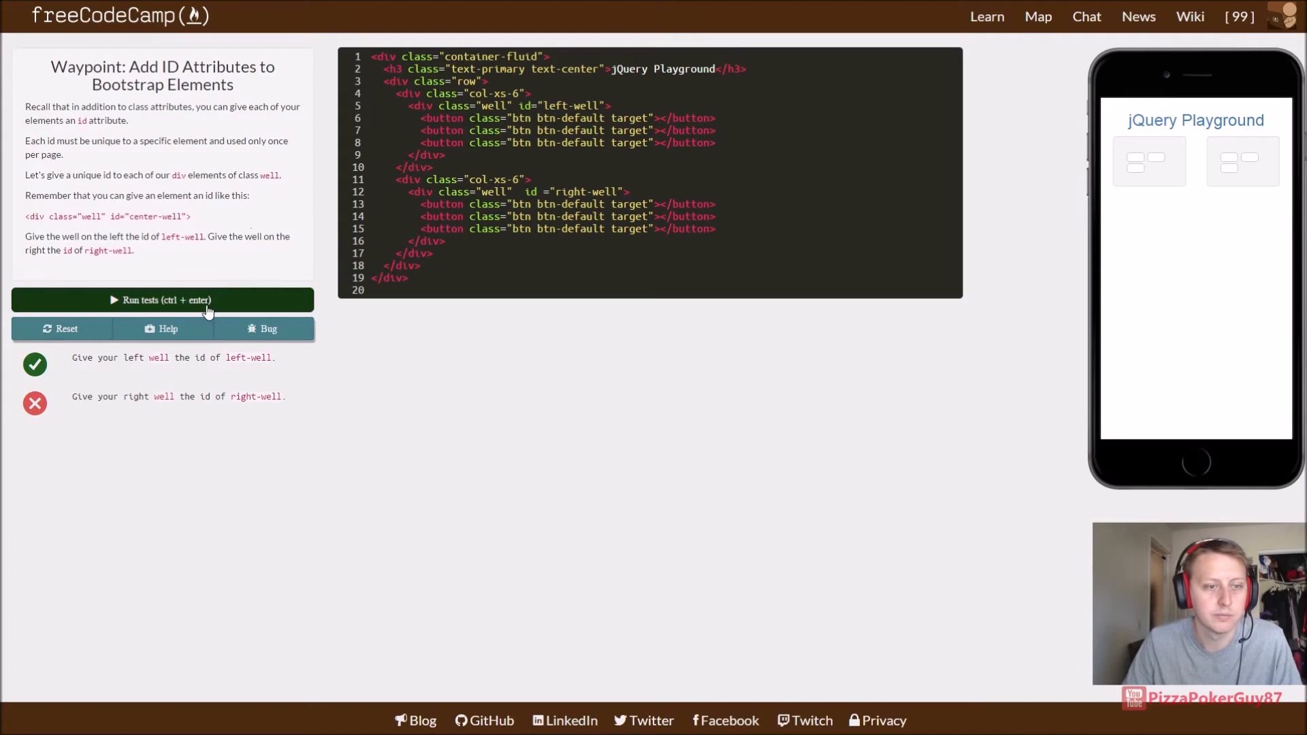
click(162, 300)
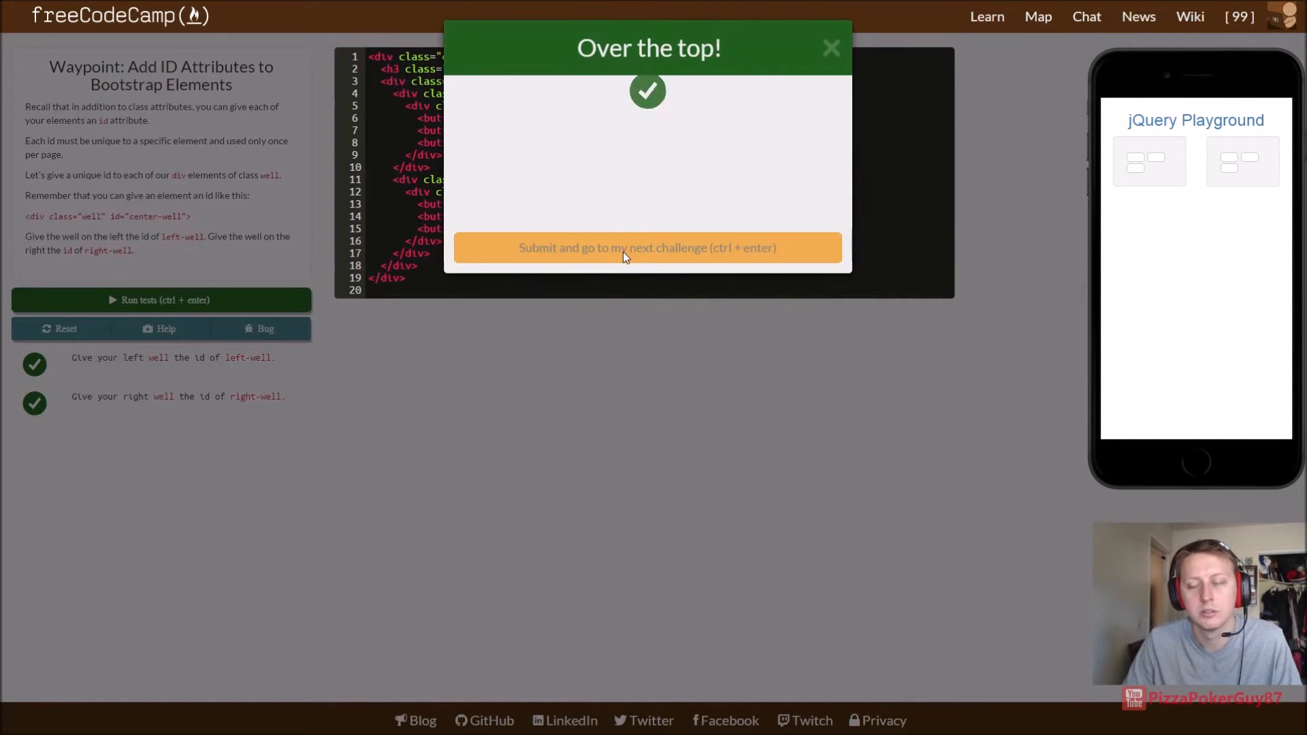
click(646, 248)
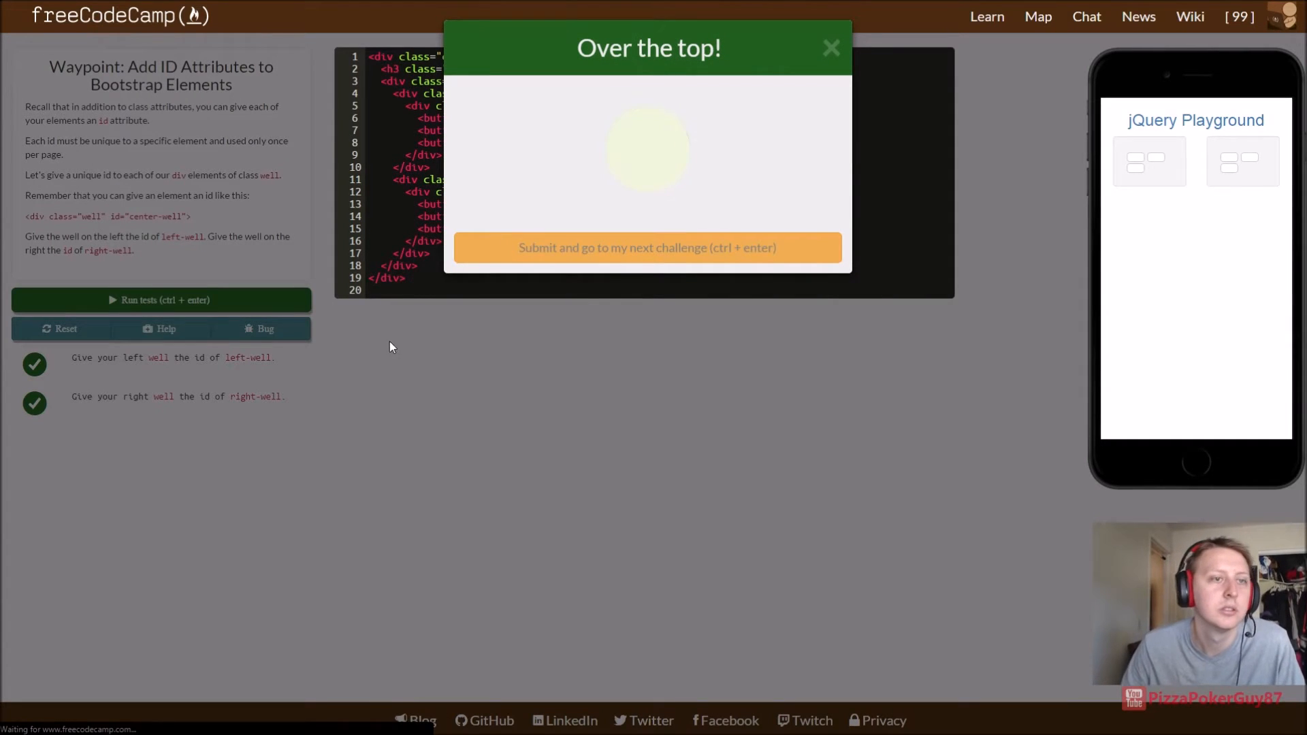
Step: Advance to Label Bootstrap Wells and try <h4>#left-well</h4> labels in the wells, running the tests
click(645, 247)
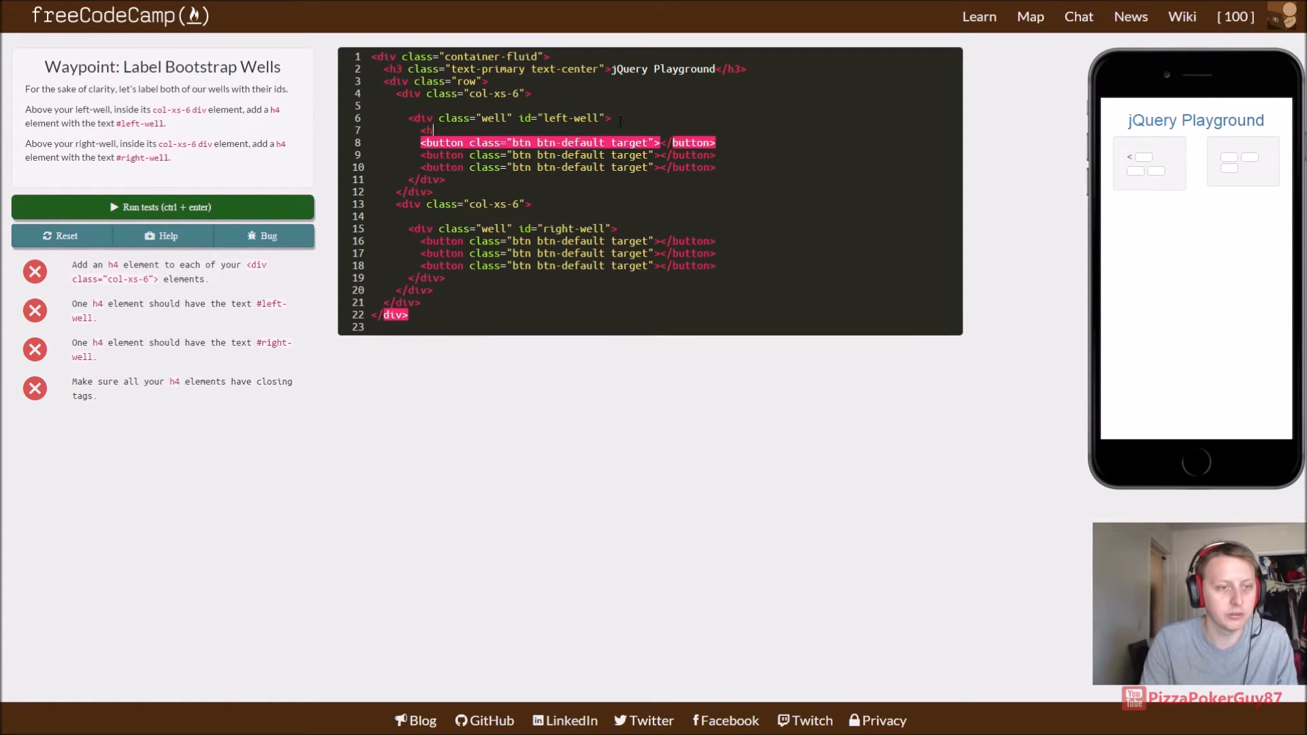
text(4)
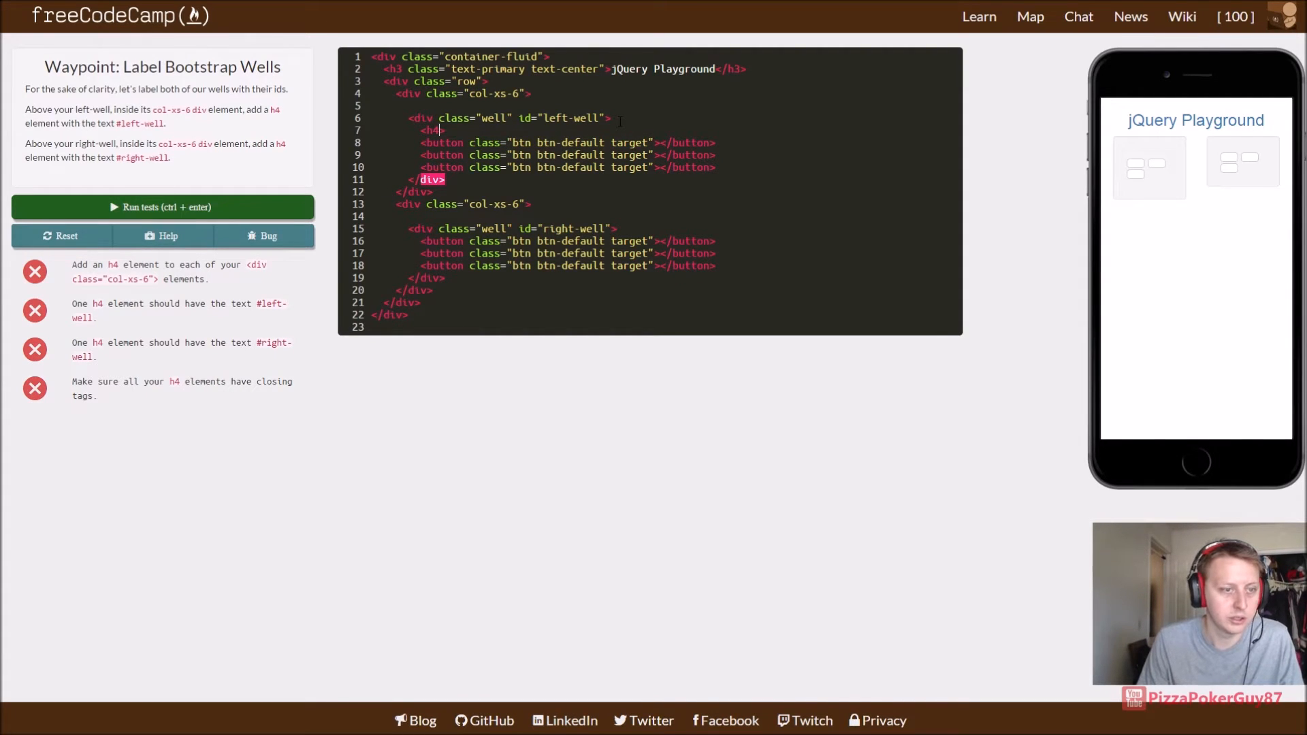
text(>)
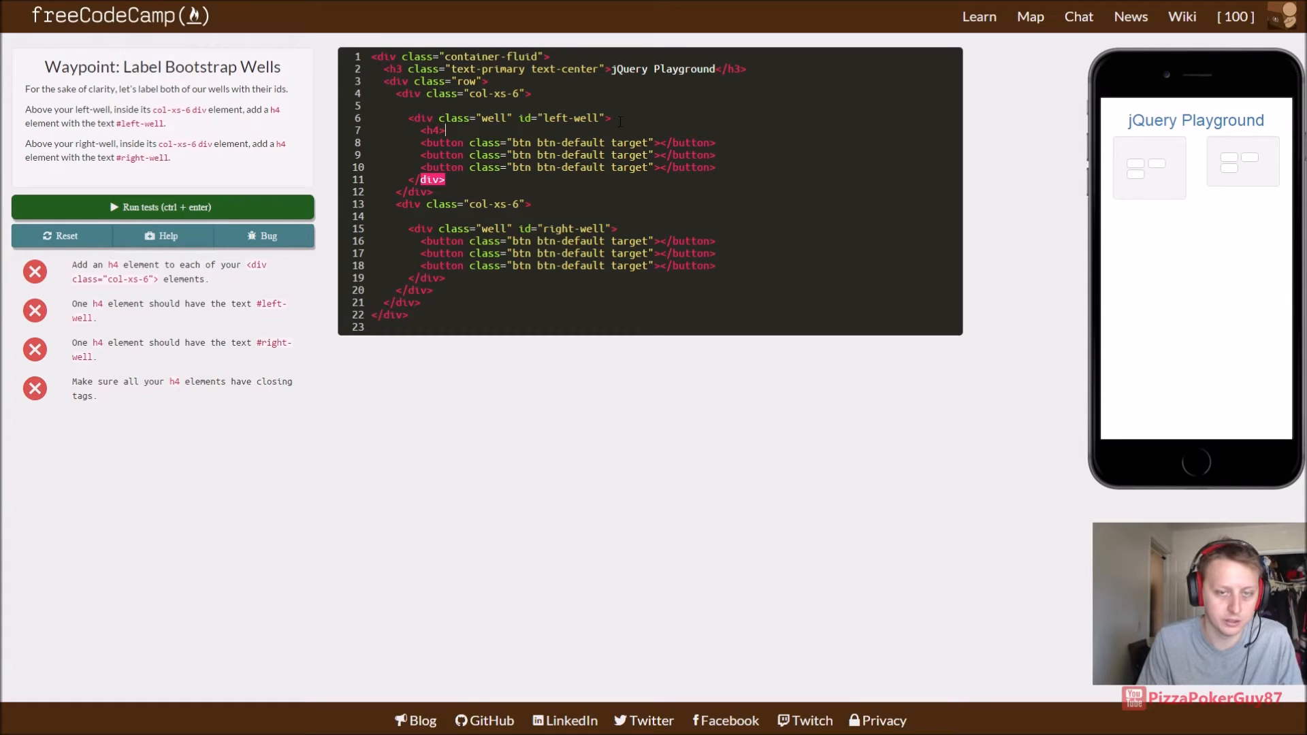
text(</h4>)
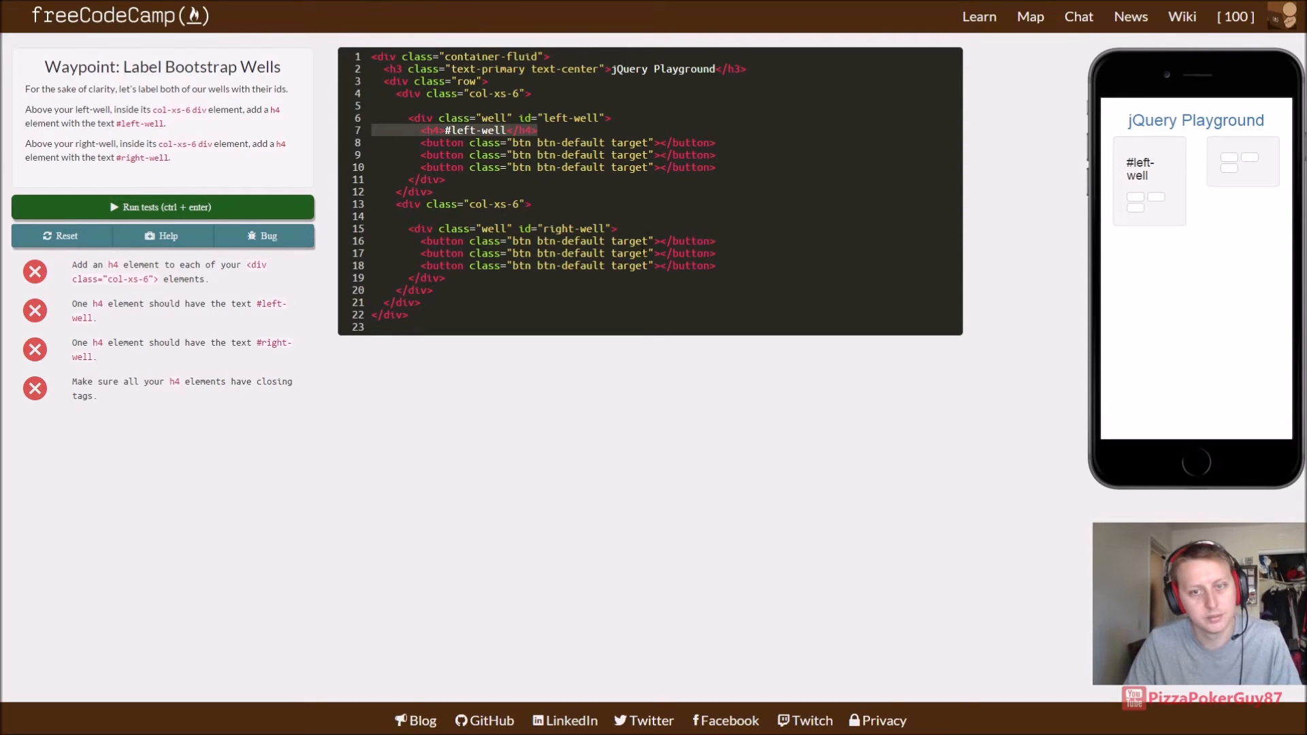
text(<h4>#left-well</h4>)
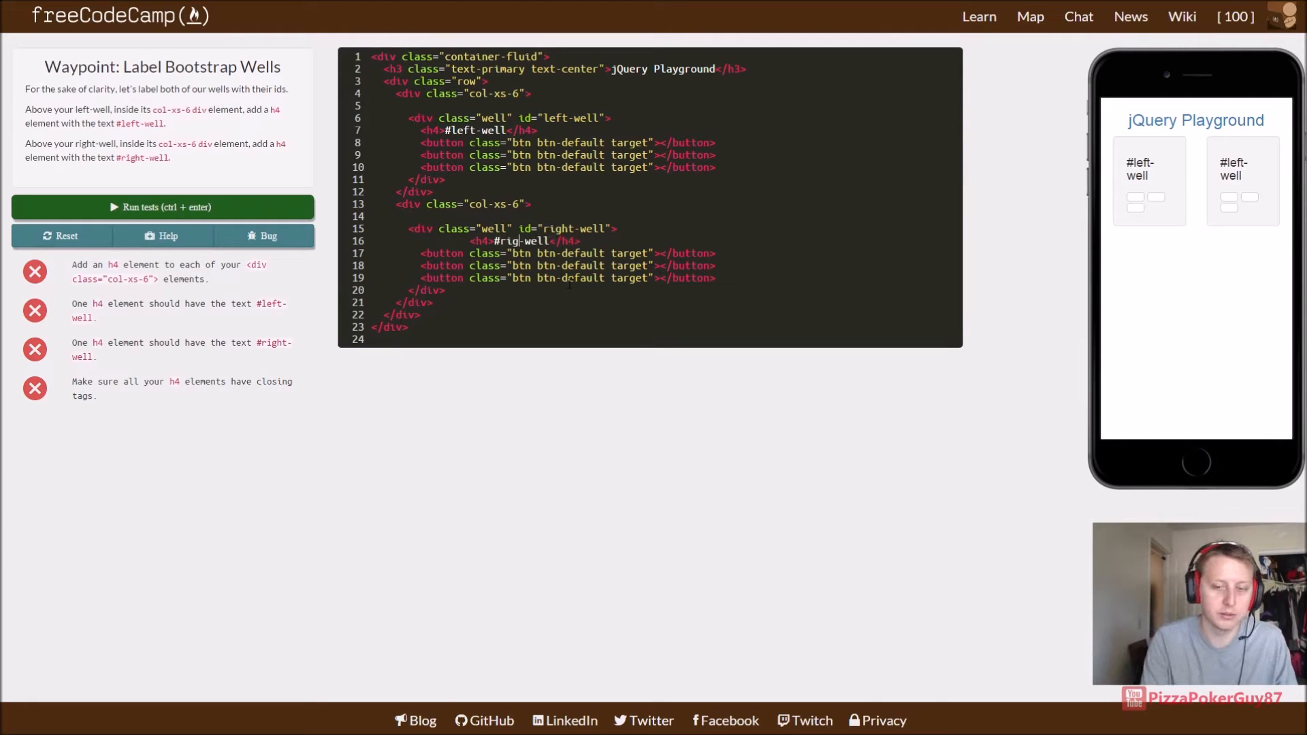
click(162, 207)
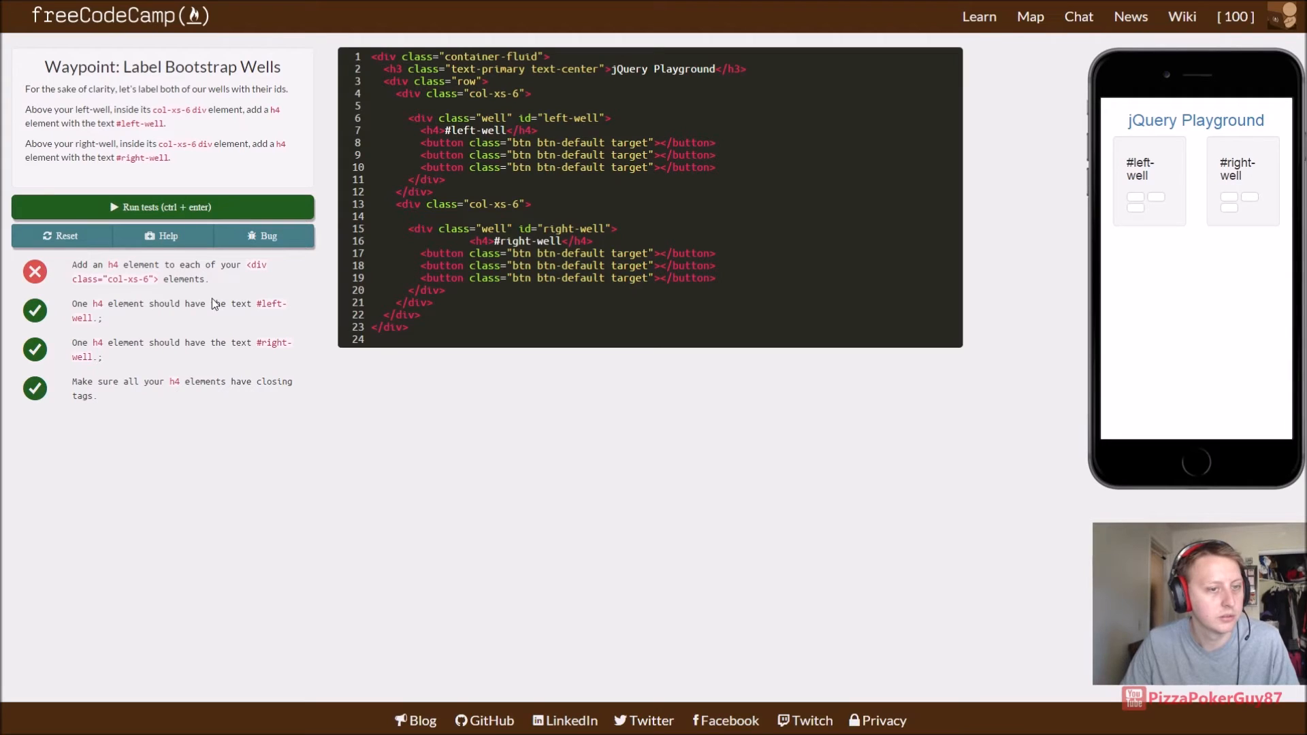
mouse_move(195, 248)
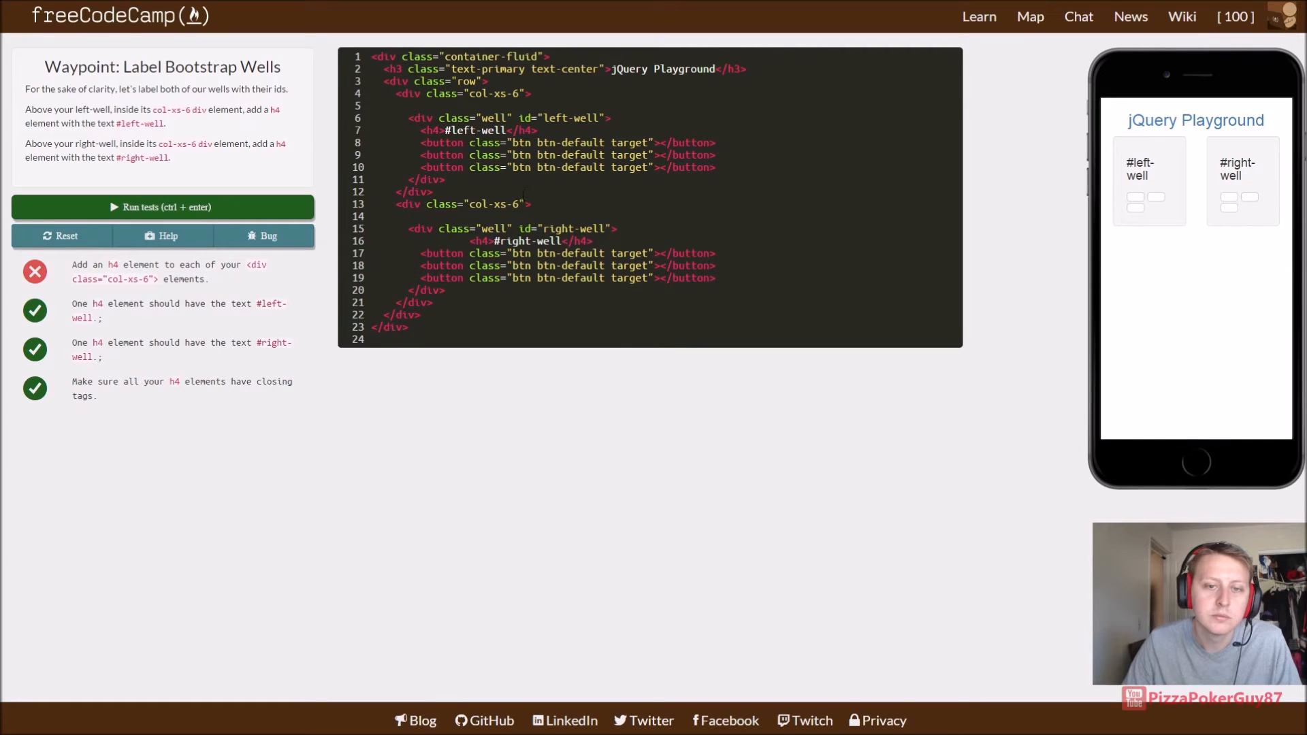
Step: Rework the mistyped right well label, then reset the code to the challenge's starting version
key(Backspace)
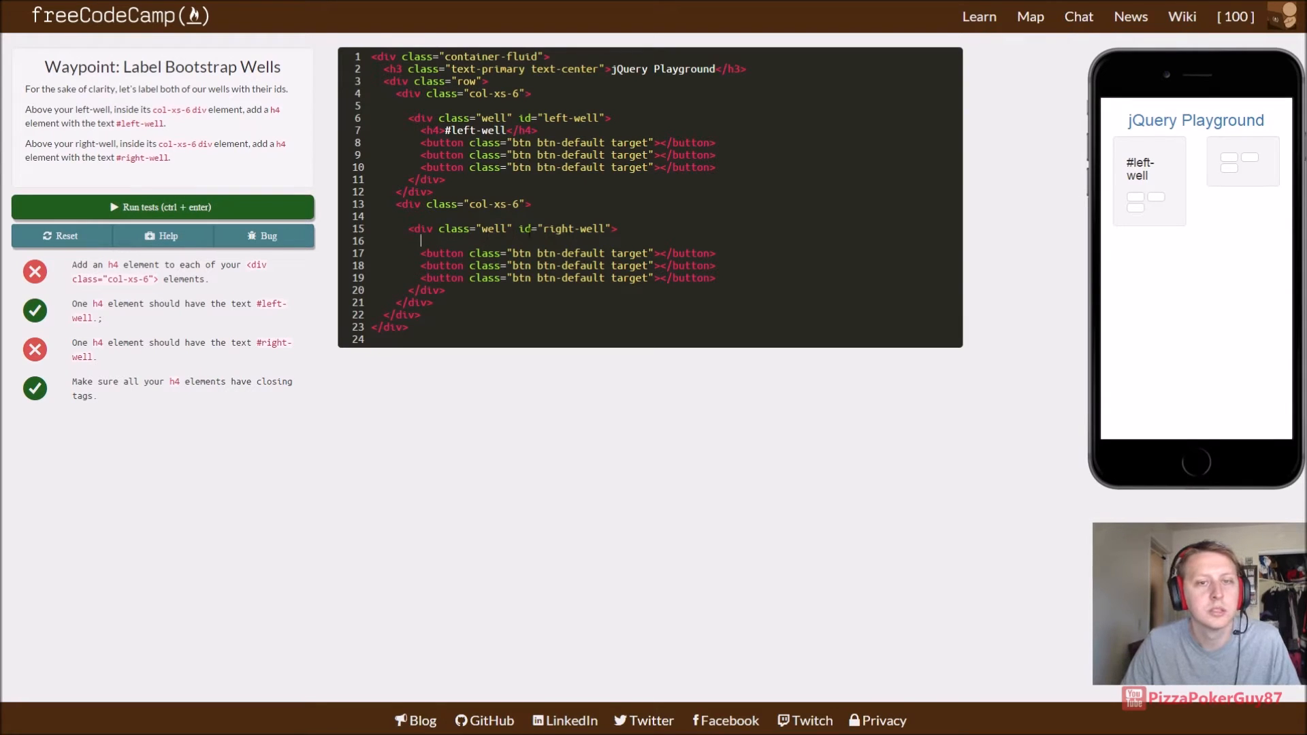
text(<h4>#left-well</h4>)
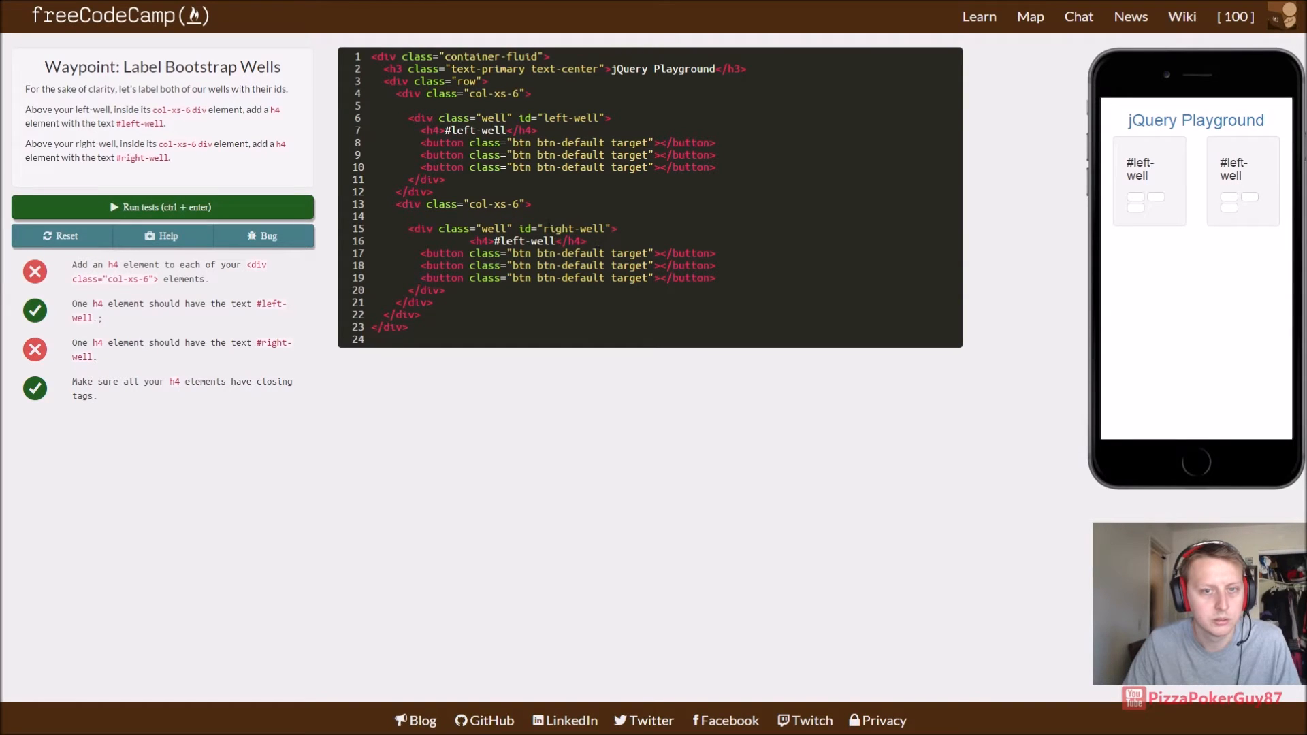
mouse_move(305, 300)
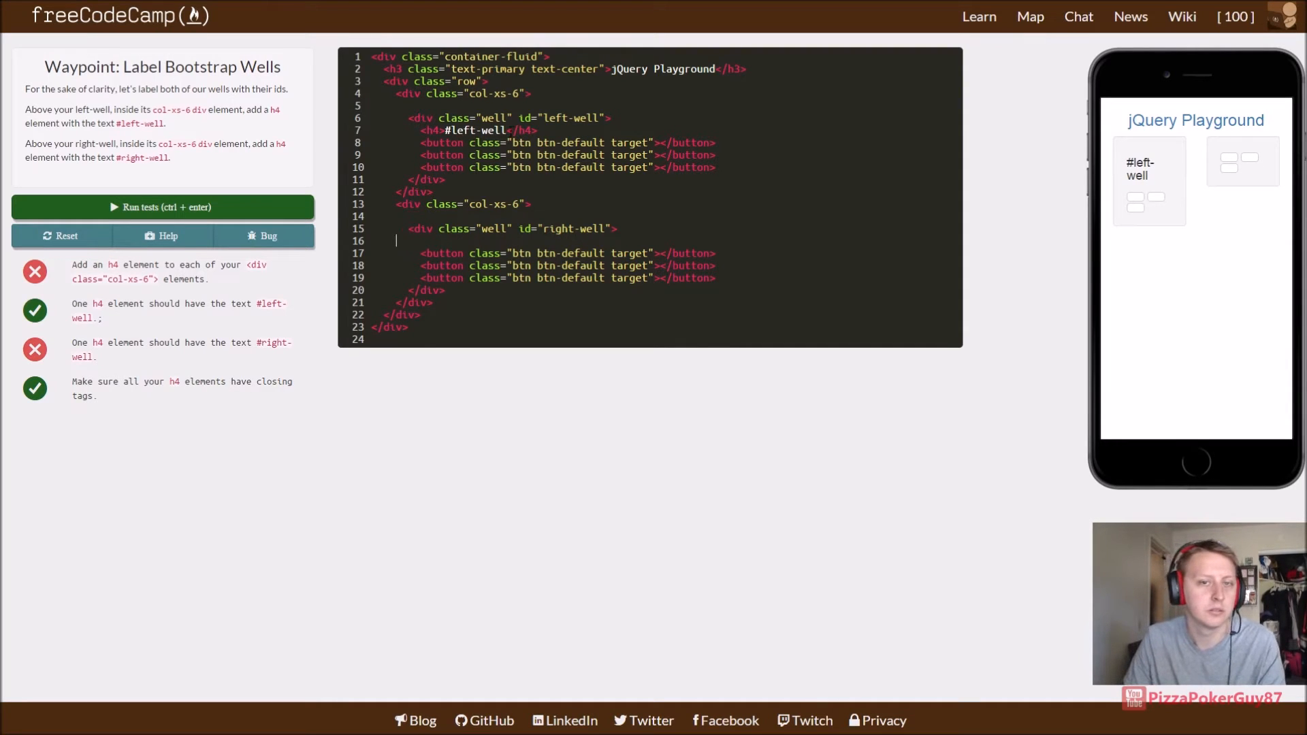
key(Backspace)
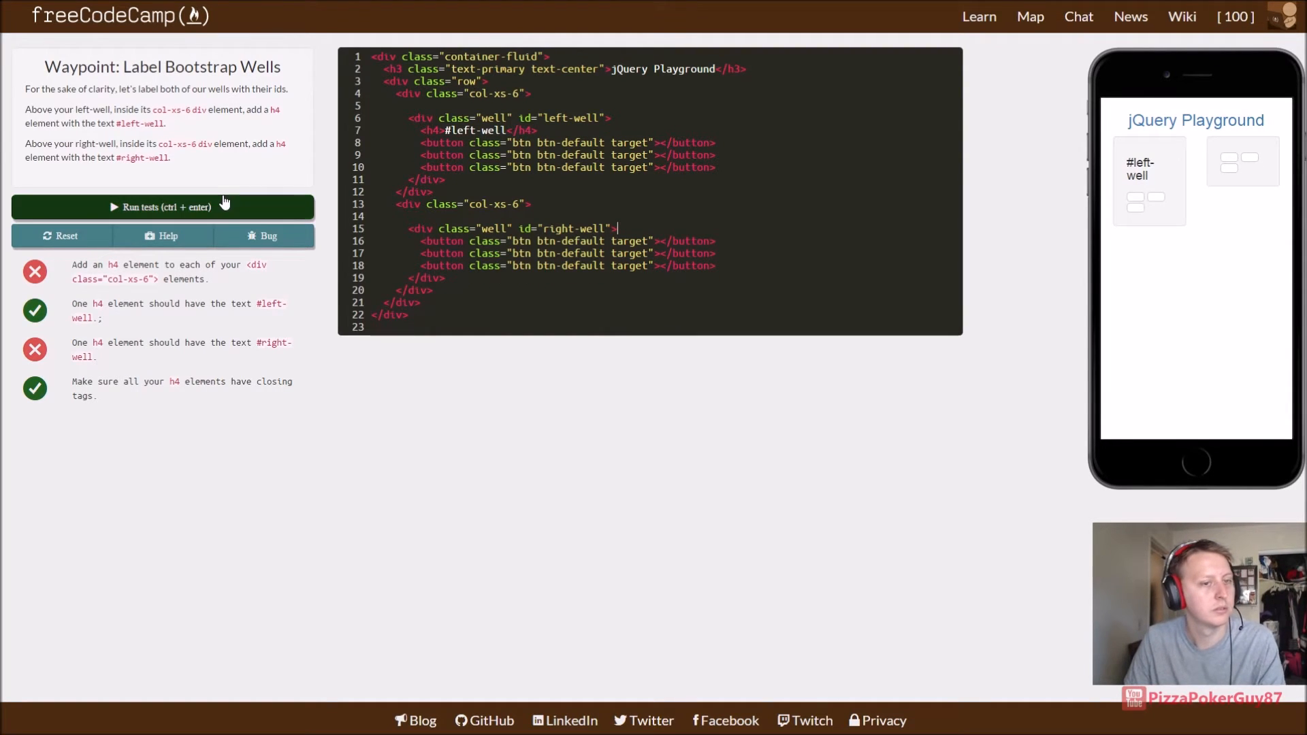
mouse_move(280, 289)
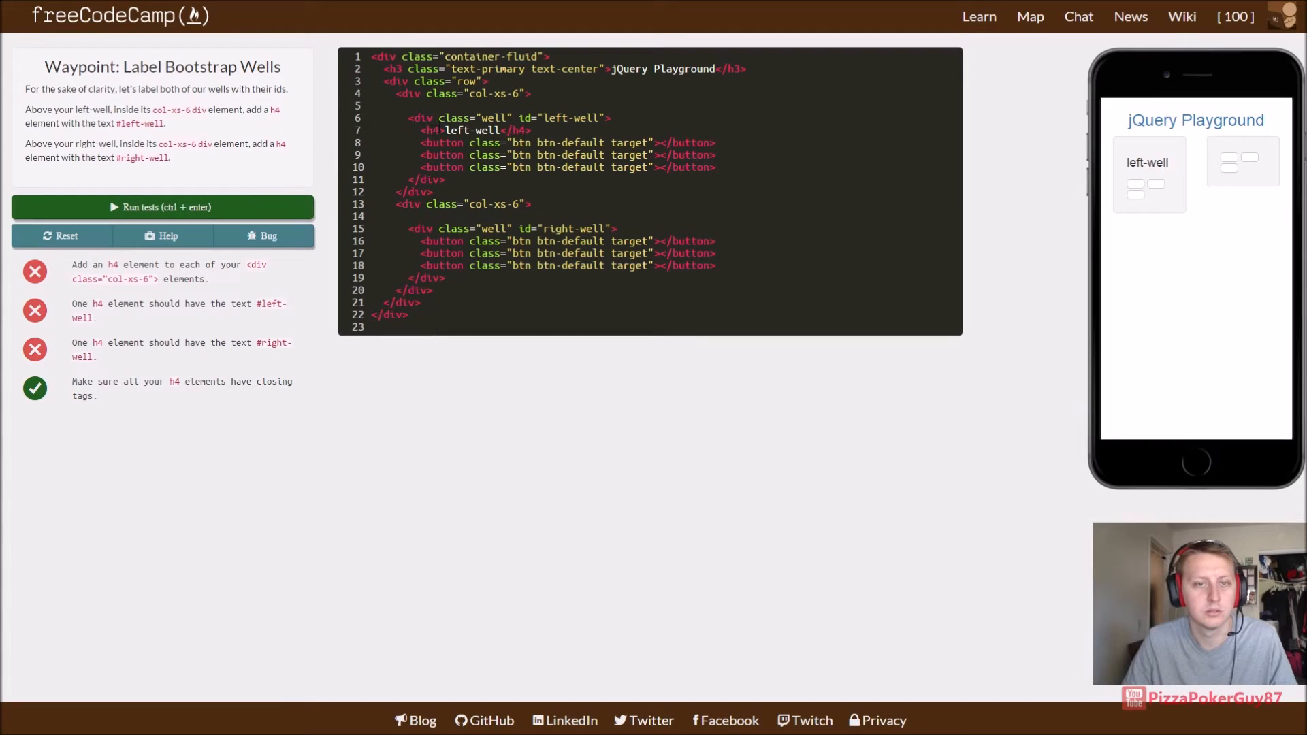
text(#)
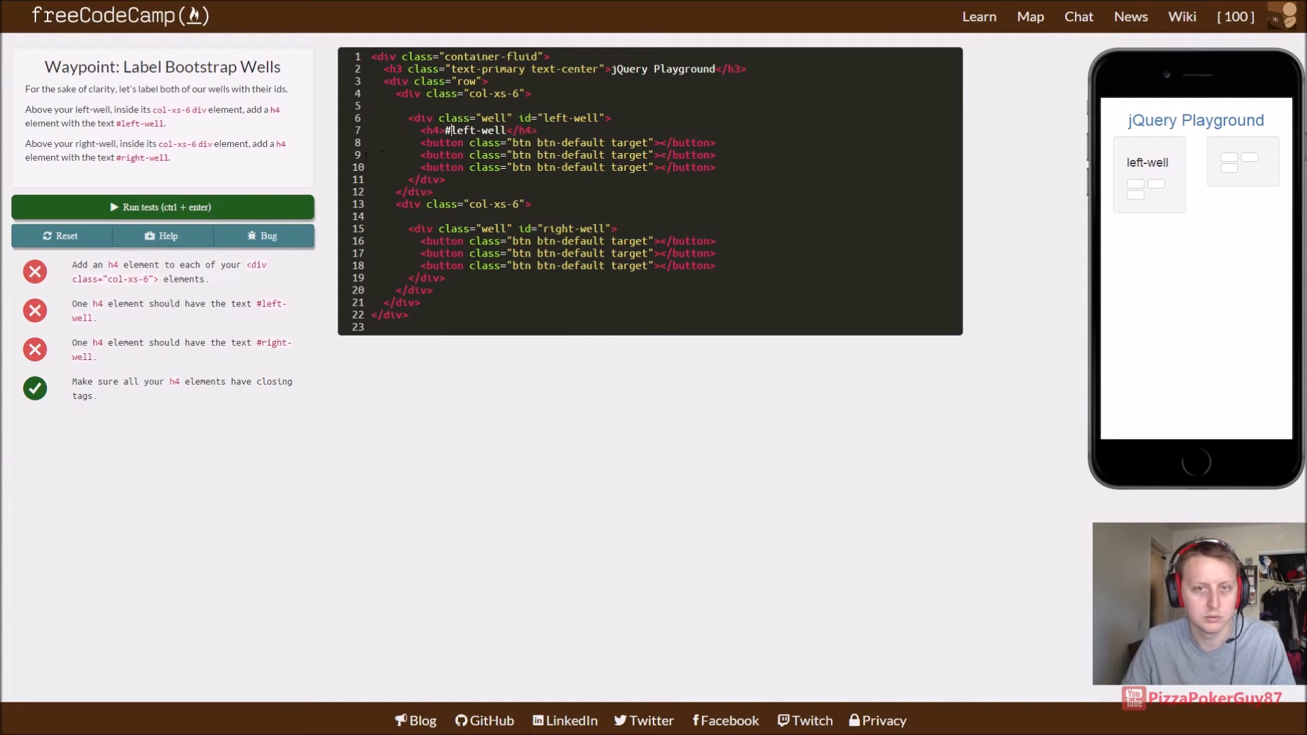
click(162, 207)
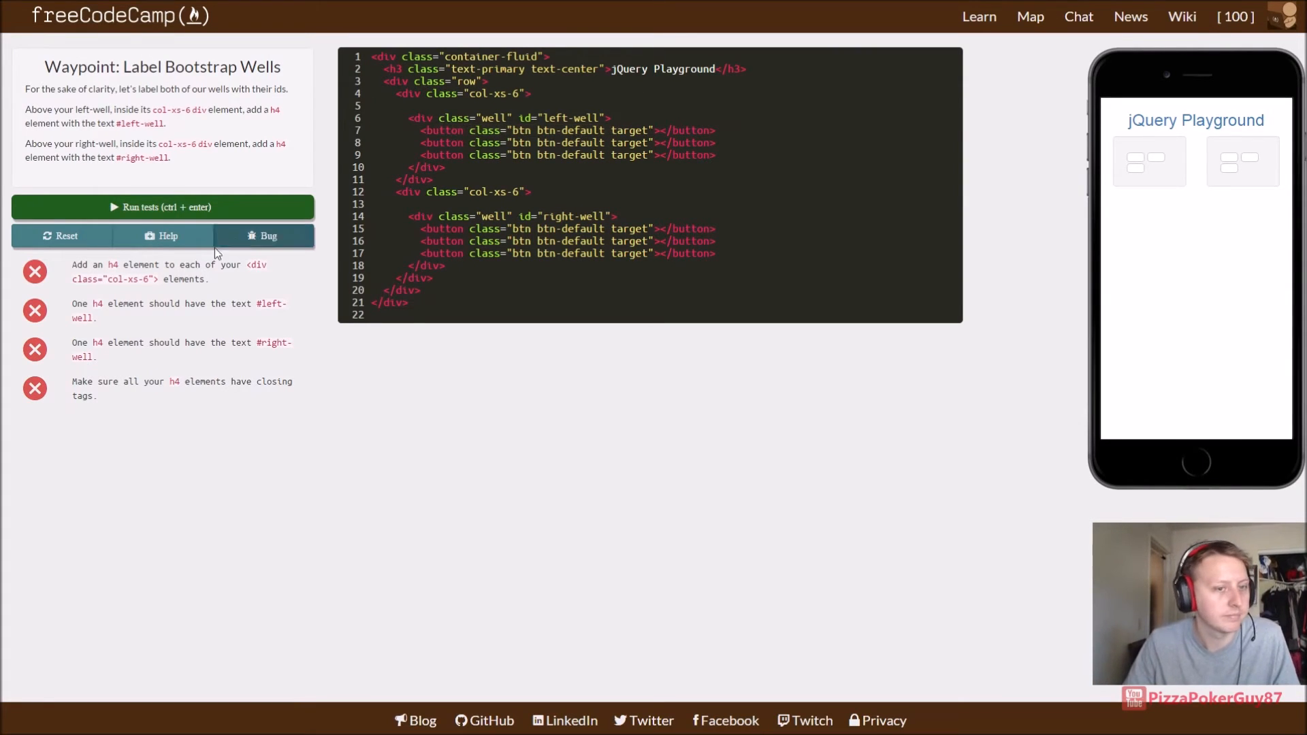
mouse_move(127, 280)
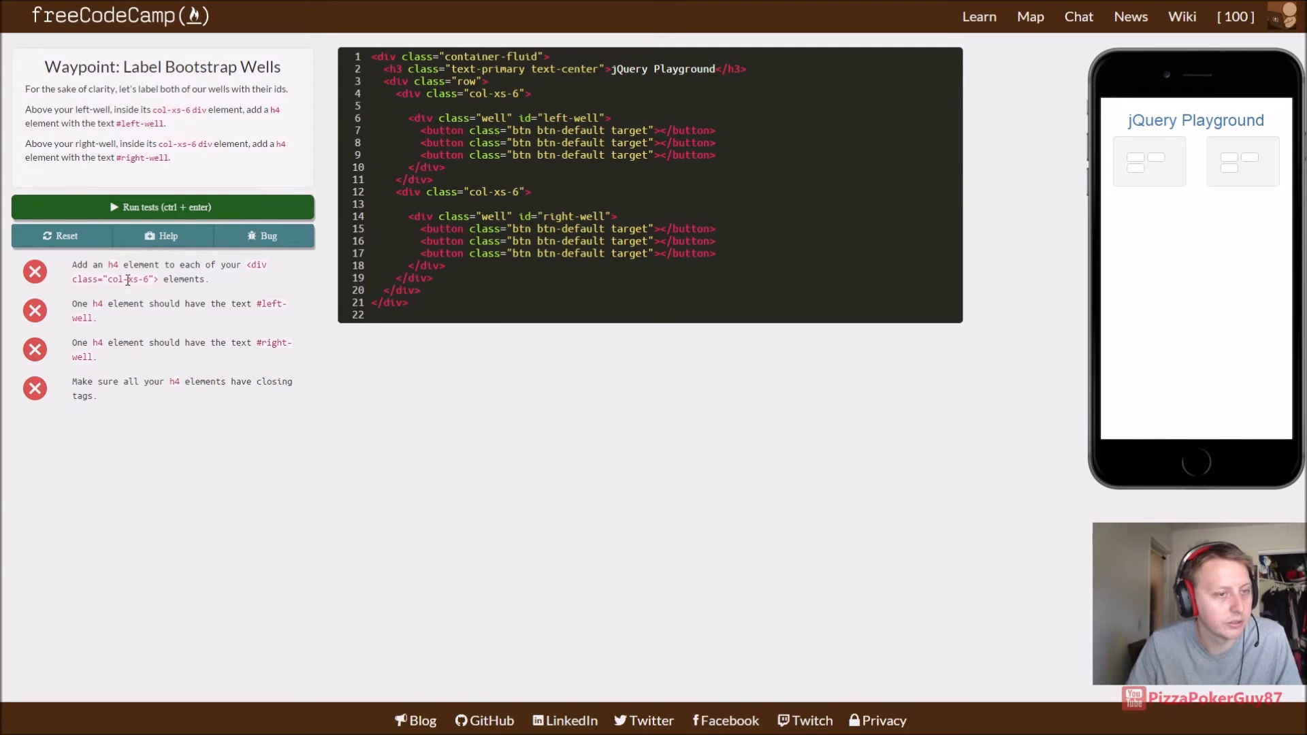
Step: Try <h4></h4> headings inside both wells, run the tests, then undo them again
click(373, 105)
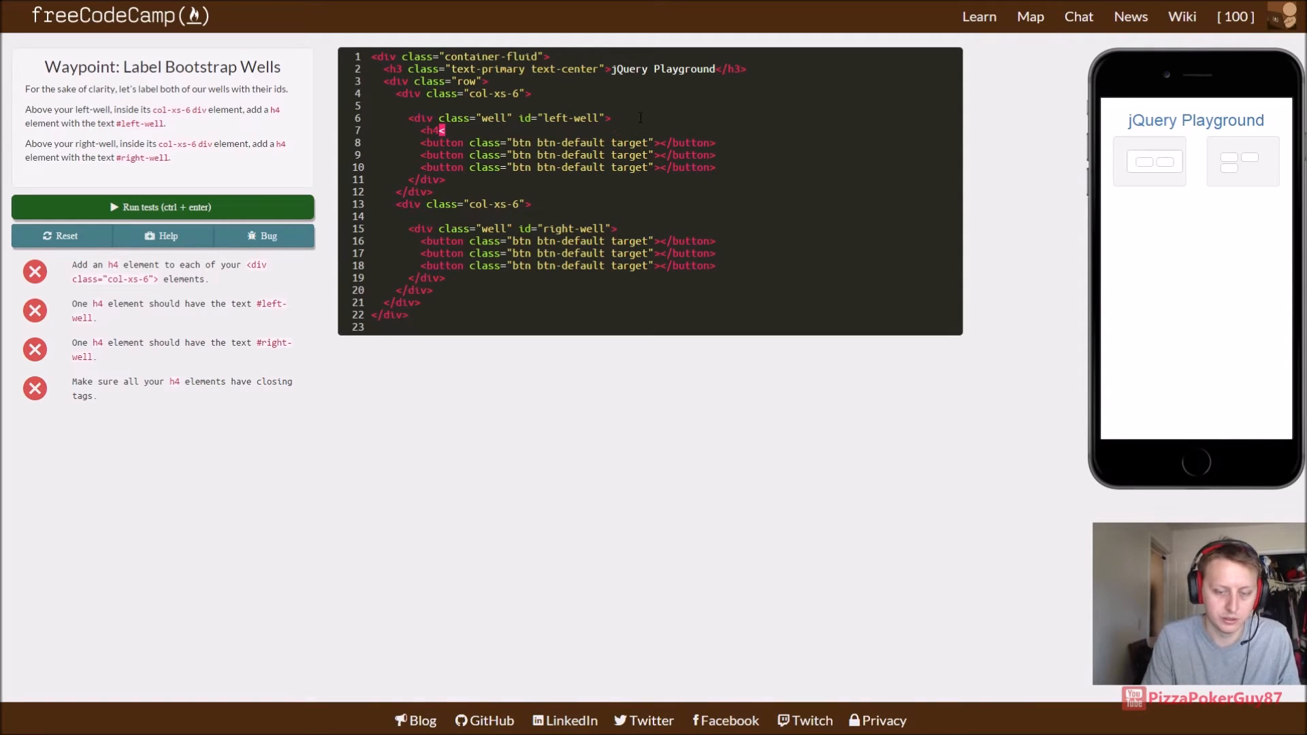
text(</h4>)
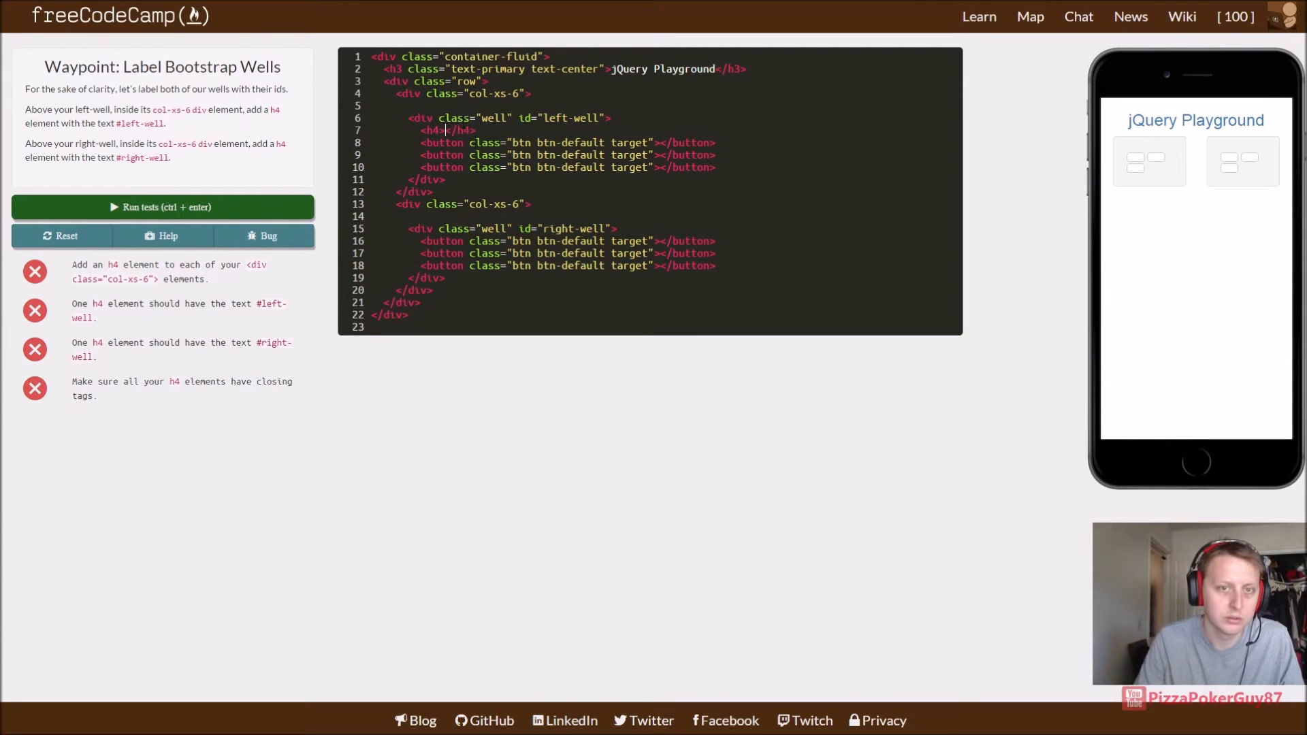
double_click(445, 131)
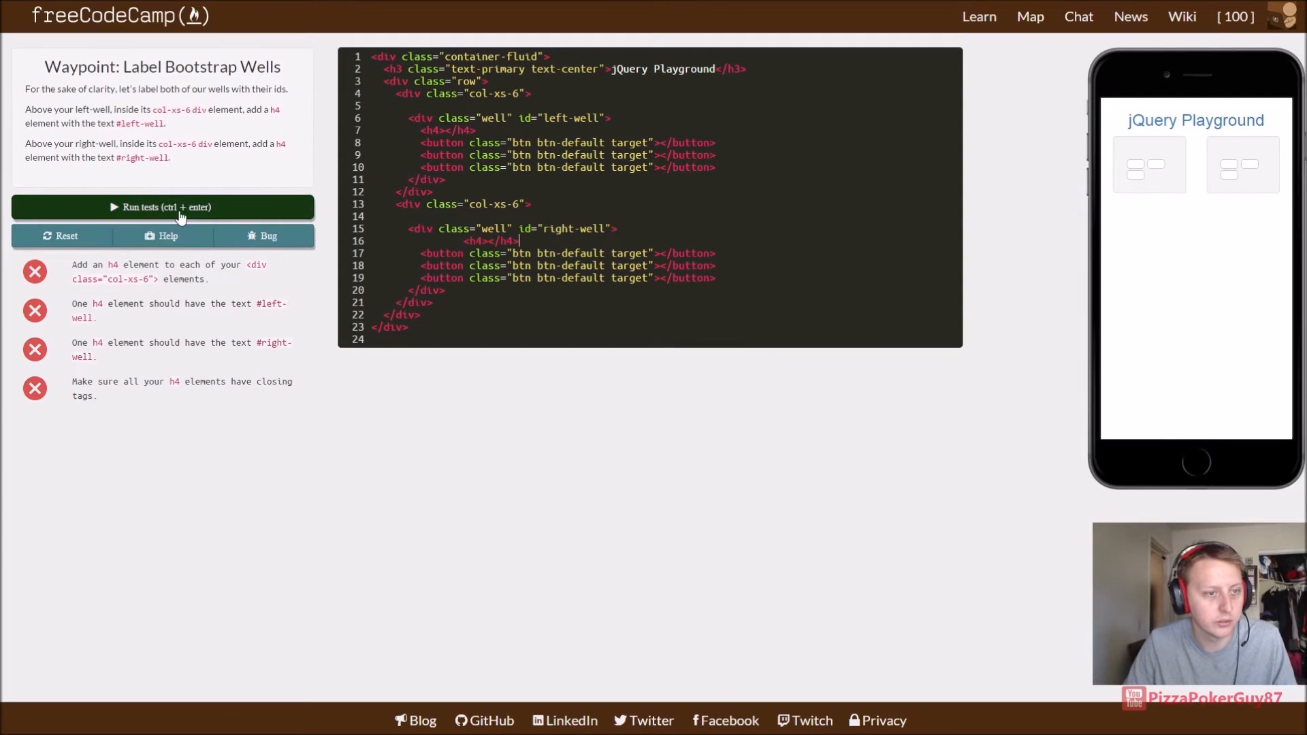
click(162, 207)
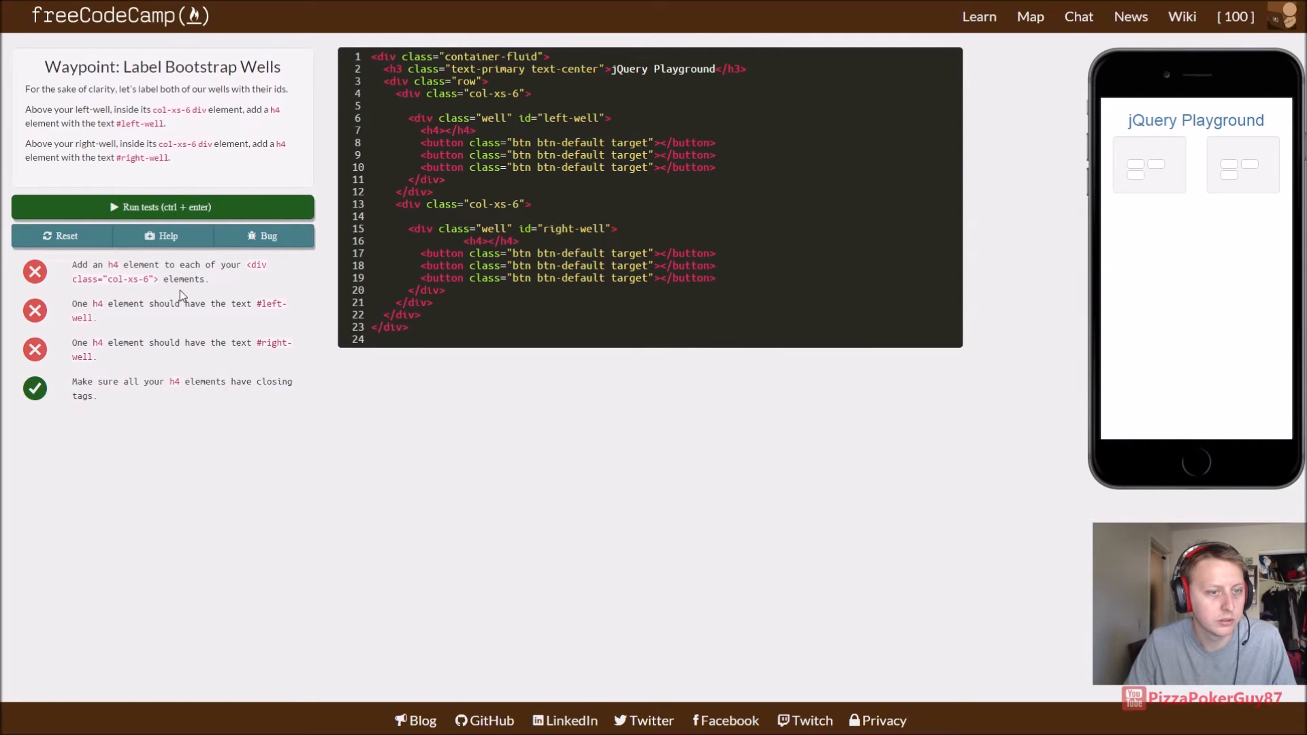
key(Backspace)
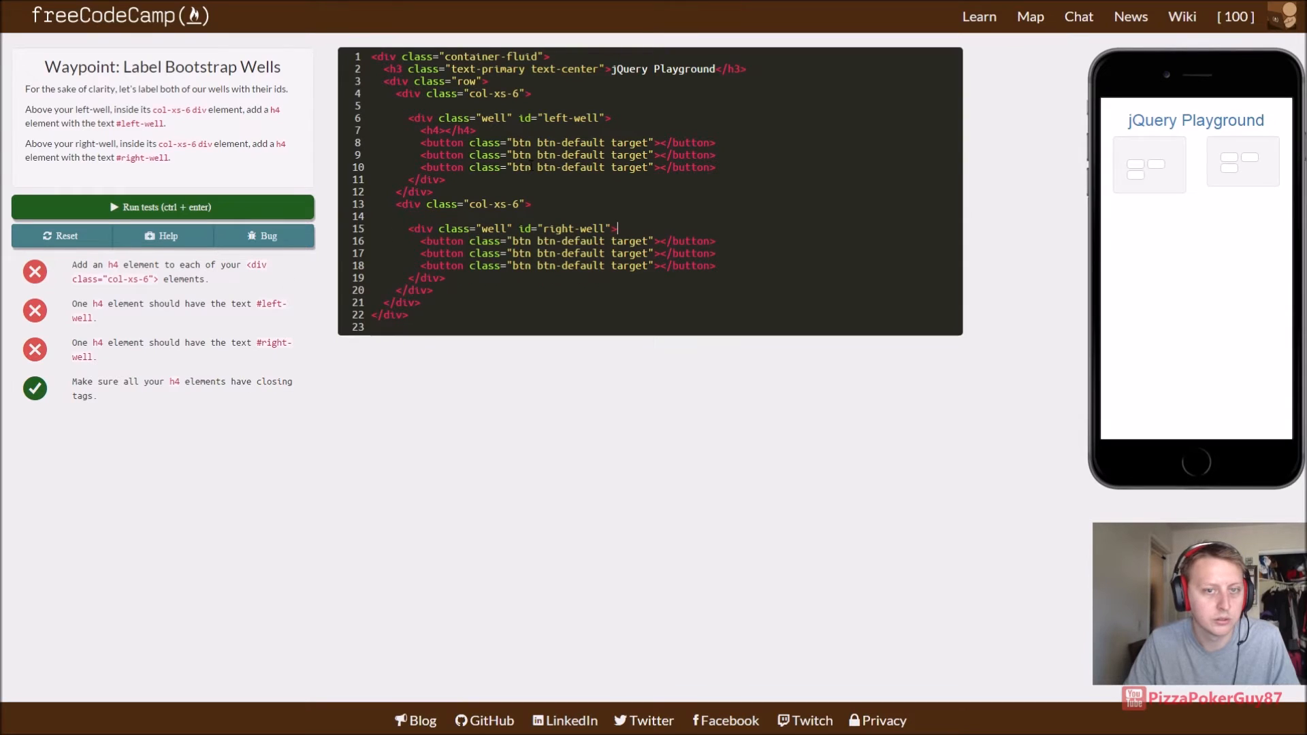
key(Backspace)
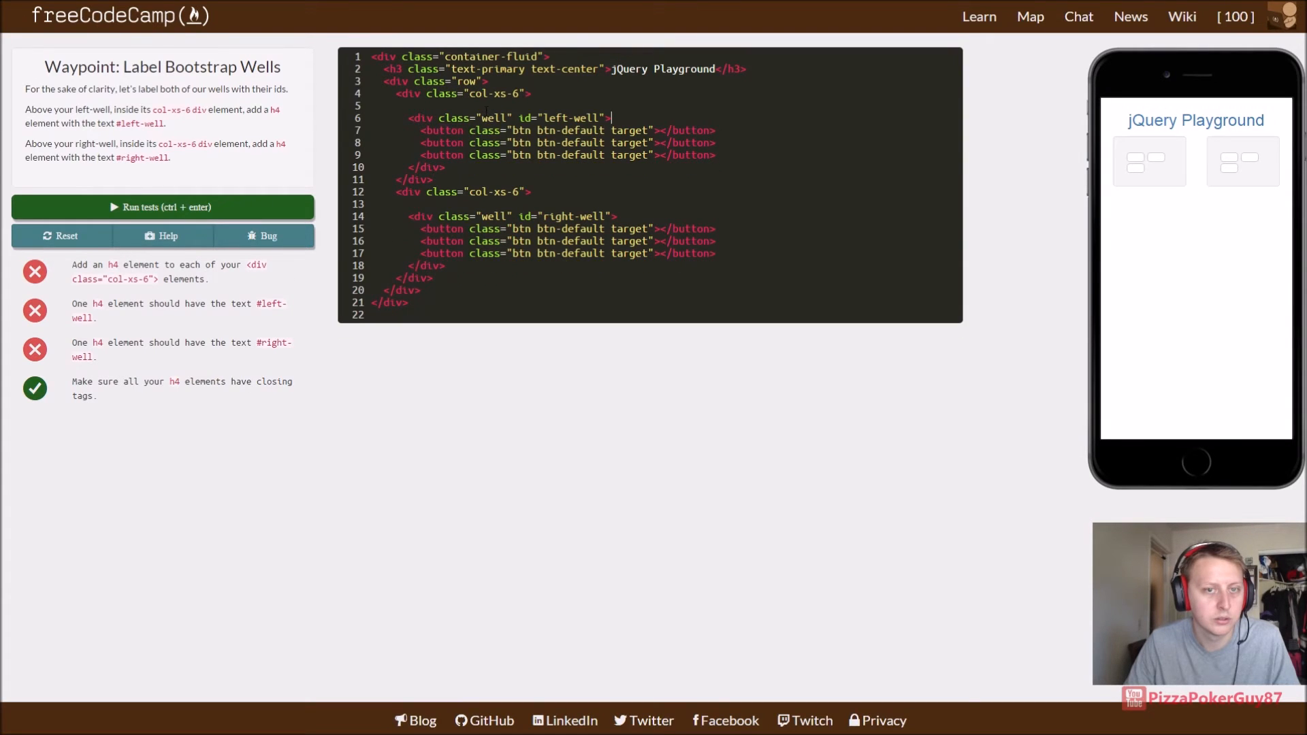
Step: Add an h4 heading reading #left-well above the left well and run the tests
text(<h4></h4>)
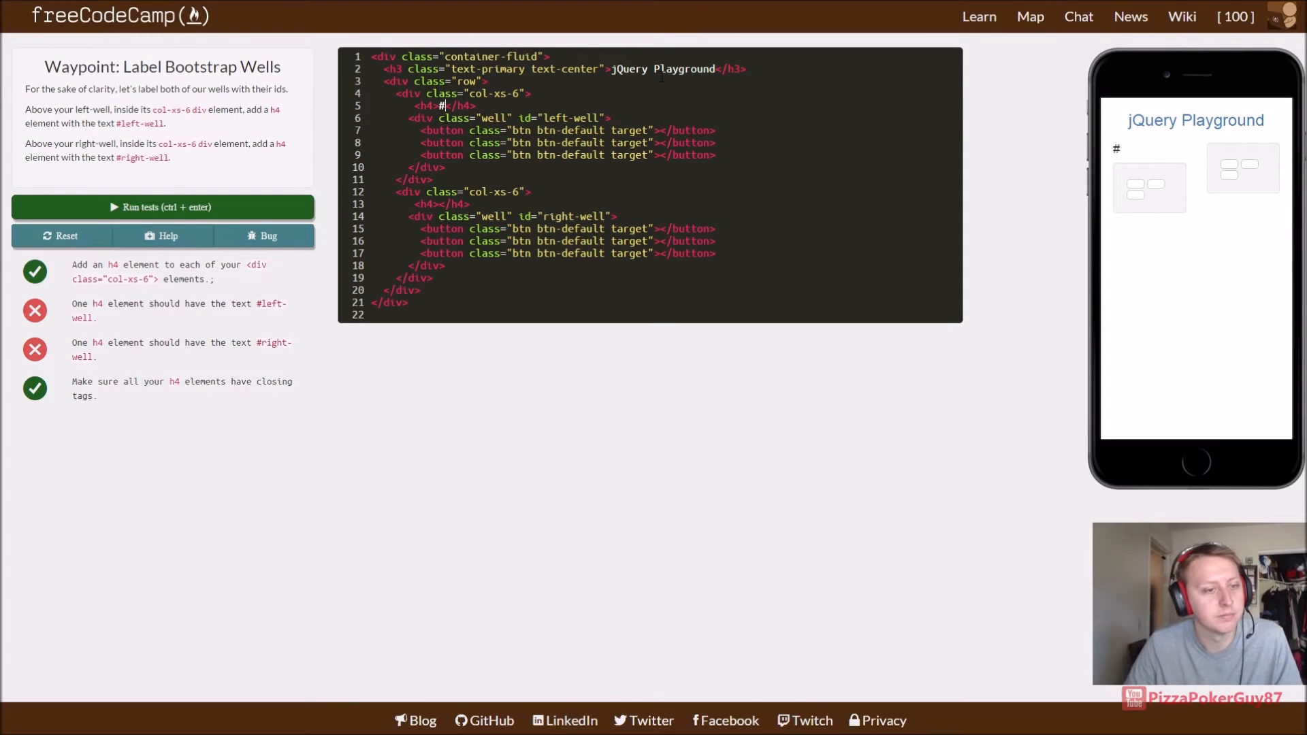
text(left-we)
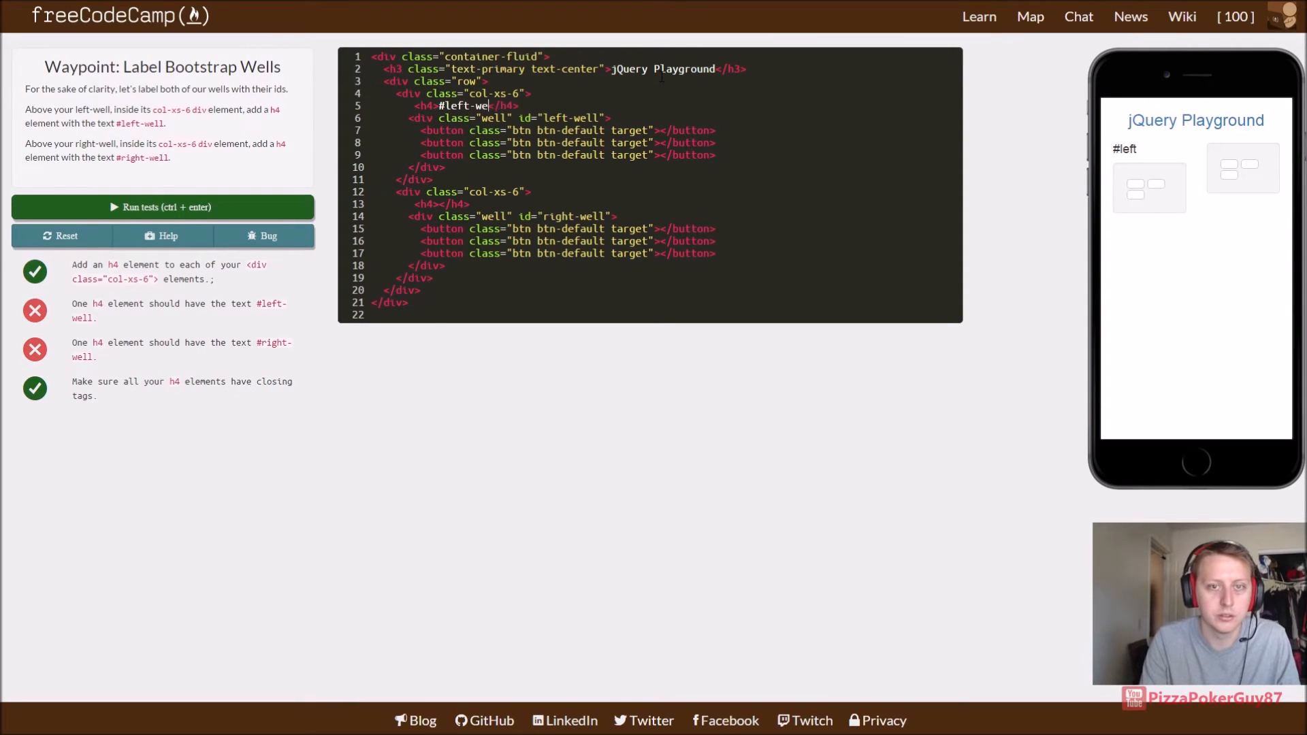
text(ll)
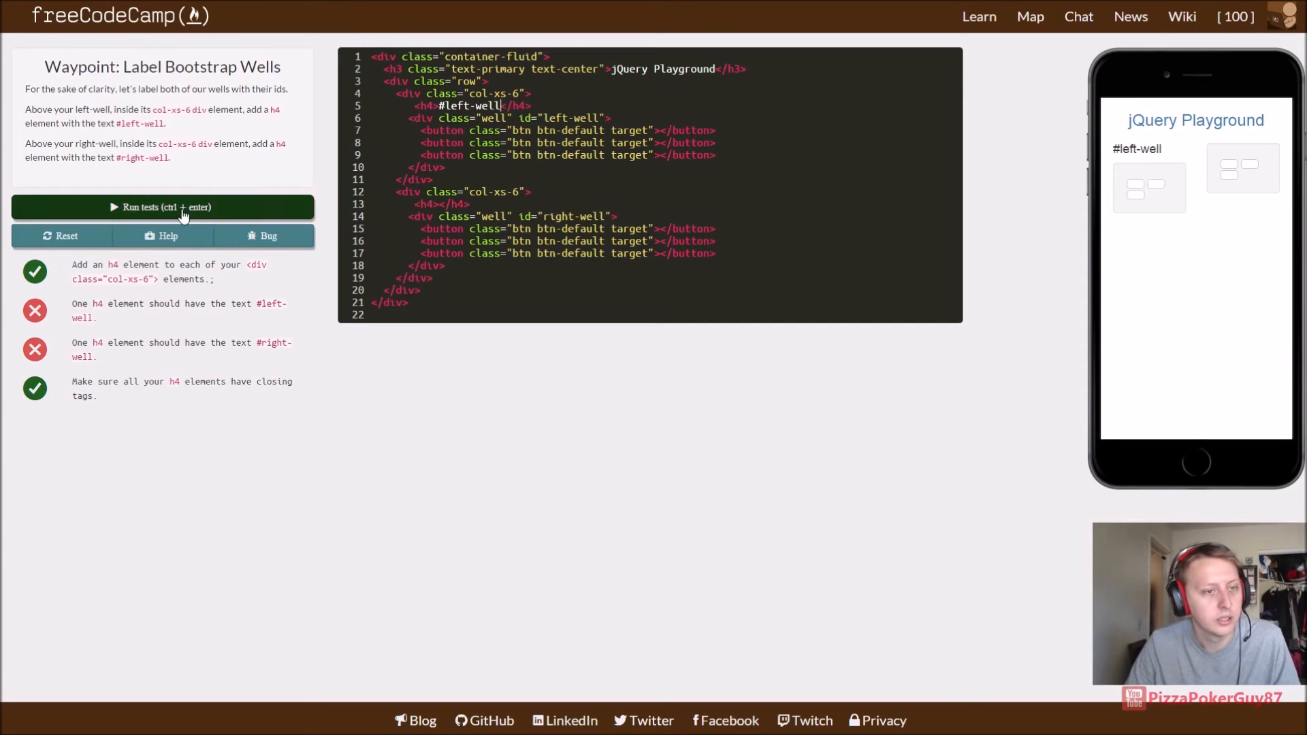
click(162, 206)
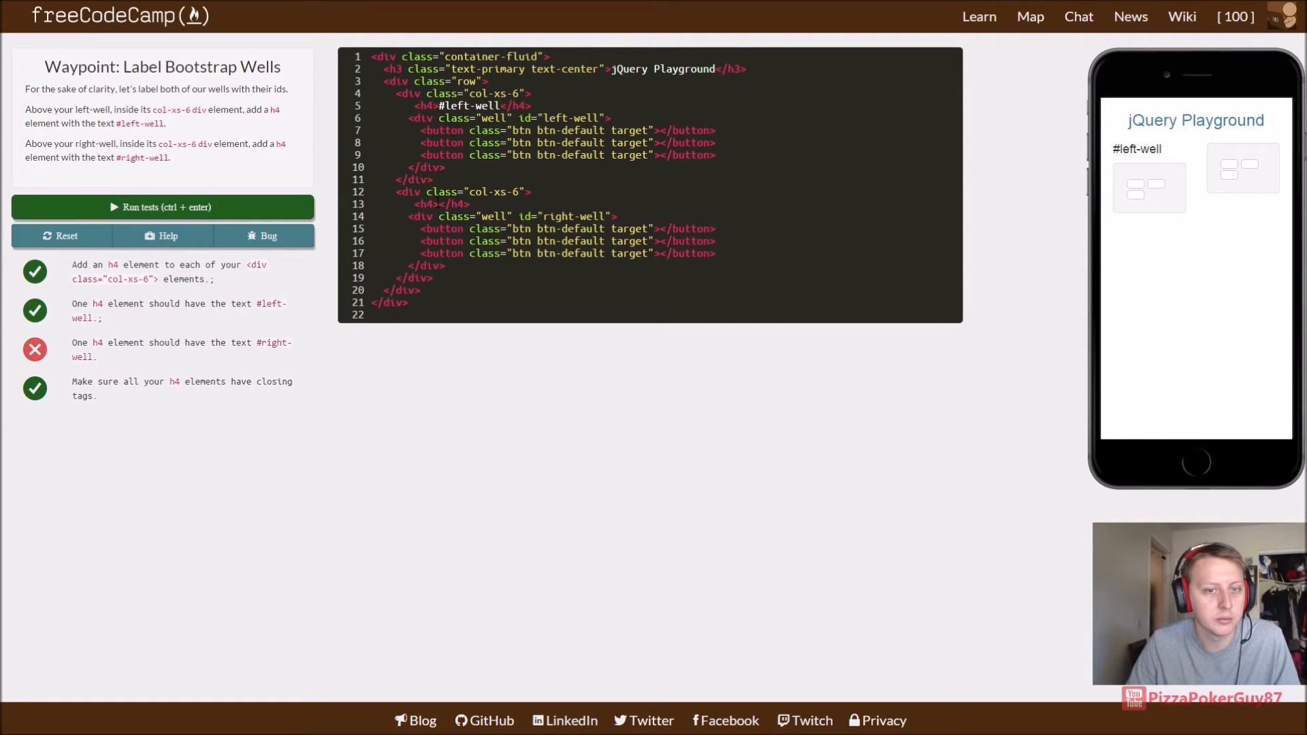
Step: Add the matching #right-well h4 heading so all four tests pass
text(#)
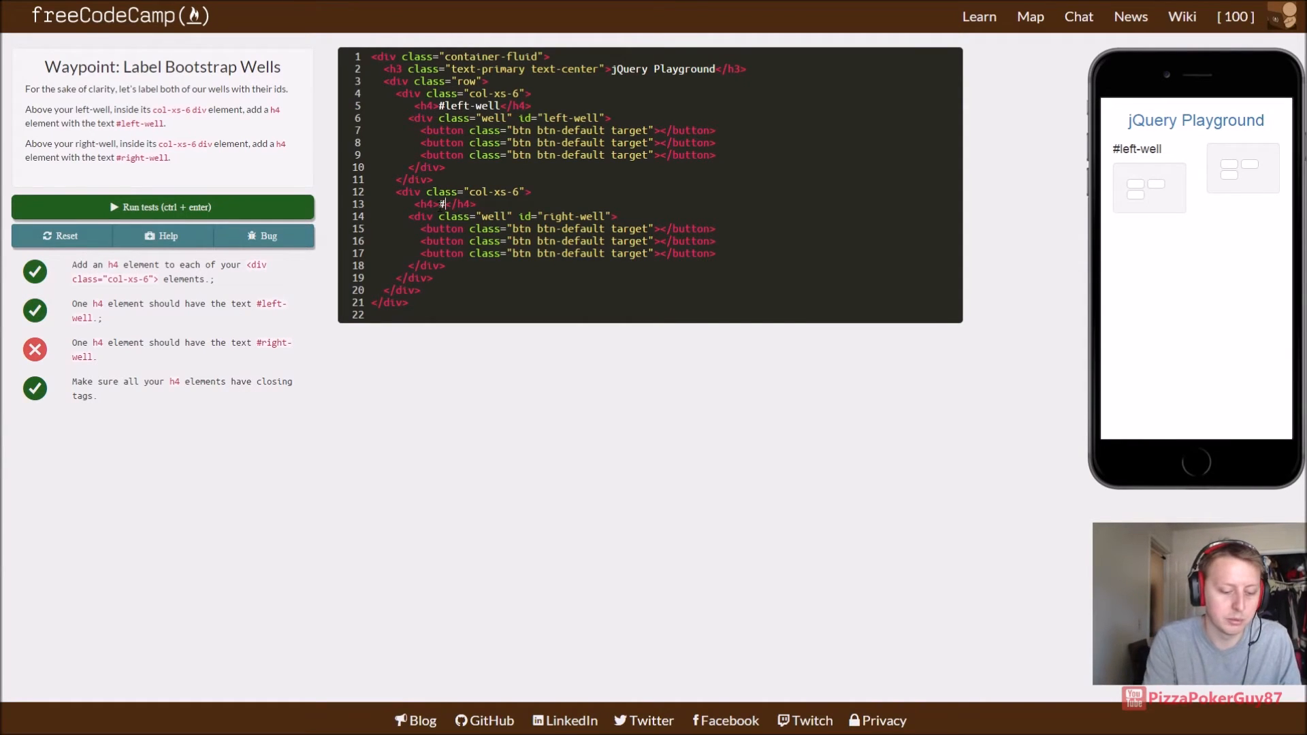
text(right-well)
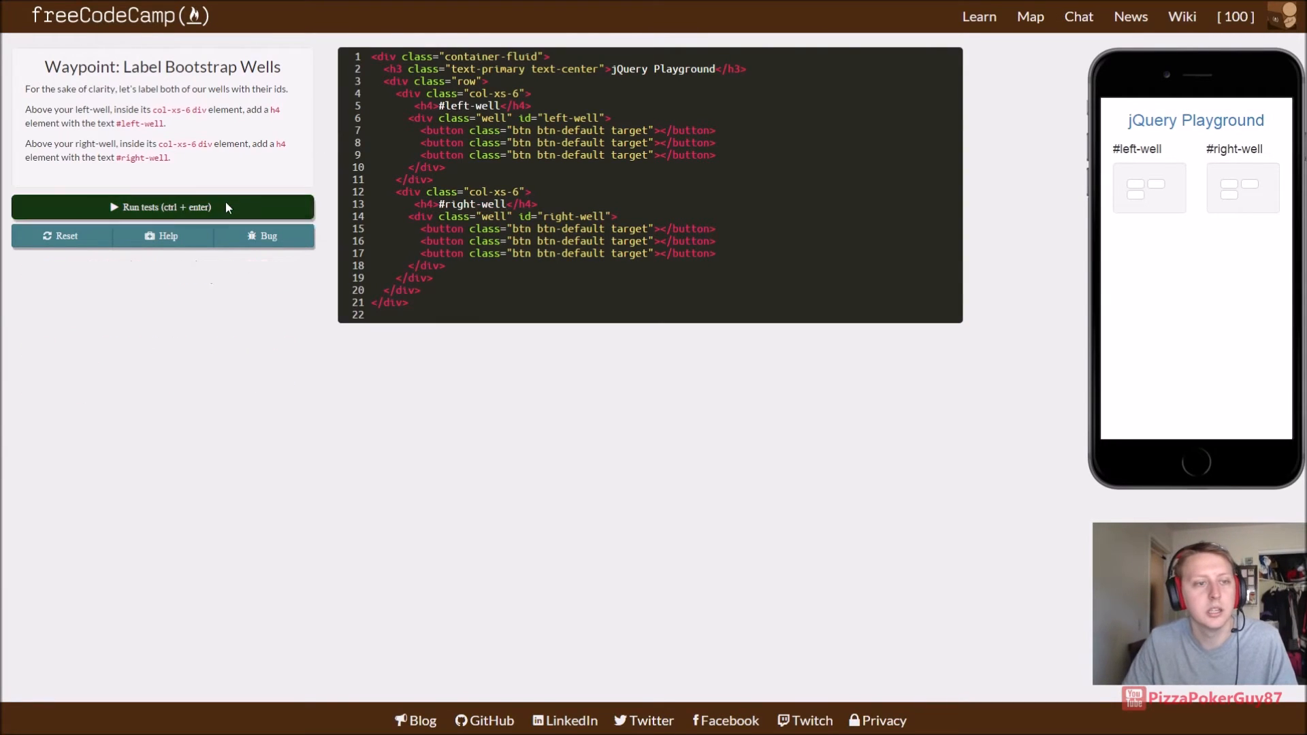
click(161, 207)
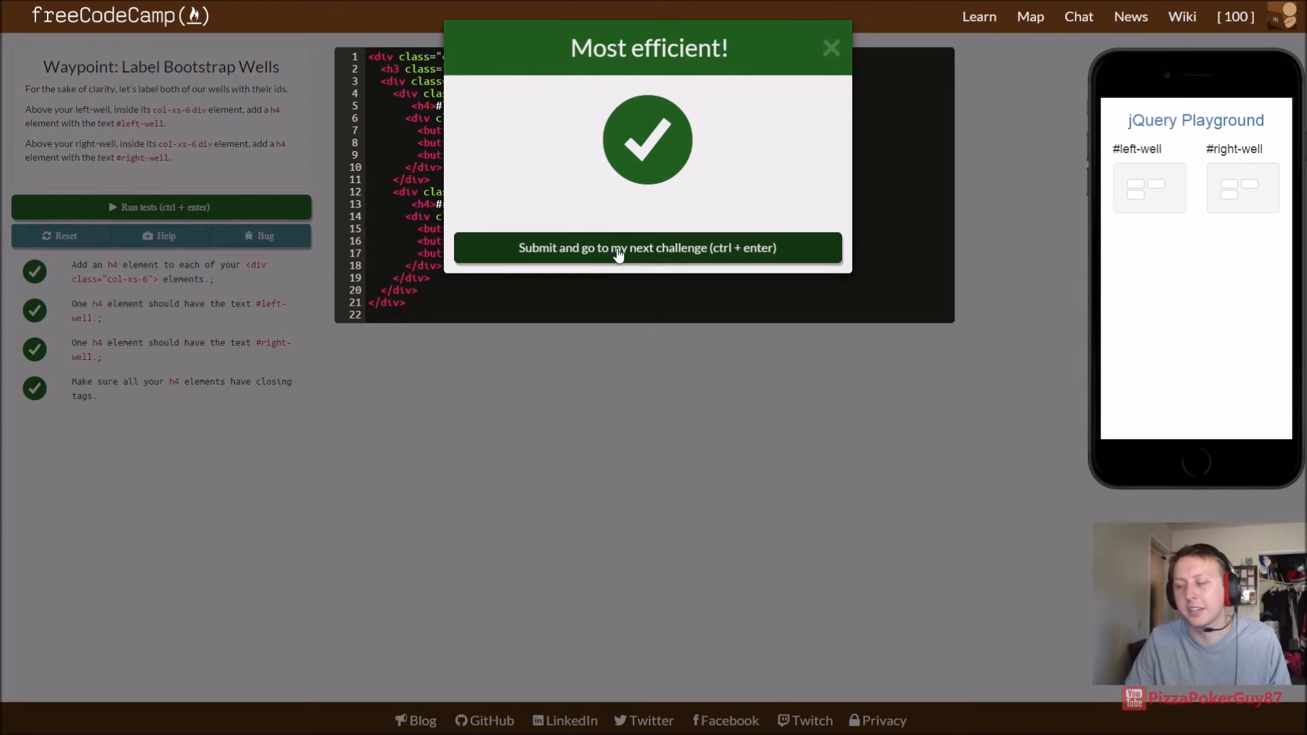
Step: Submit the wells solution and move on to the Give Each Element a Unique ID waypoint
click(647, 247)
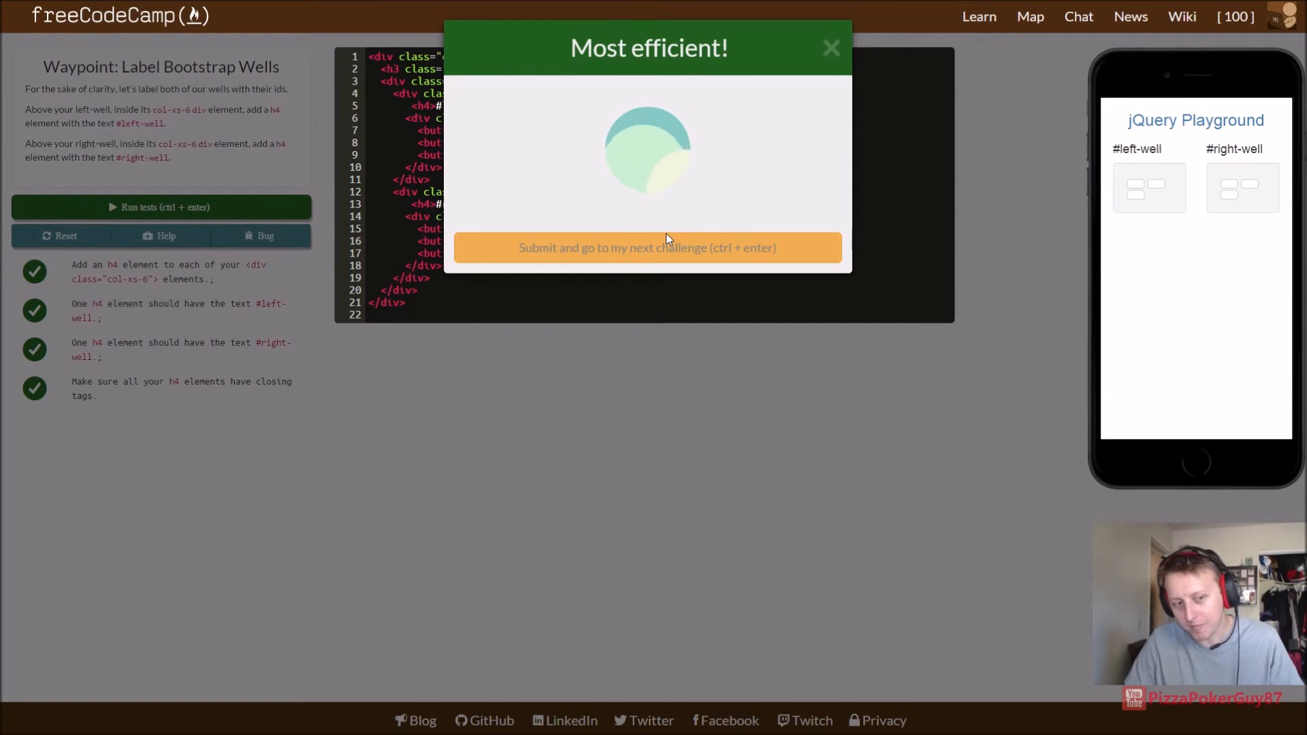
click(648, 247)
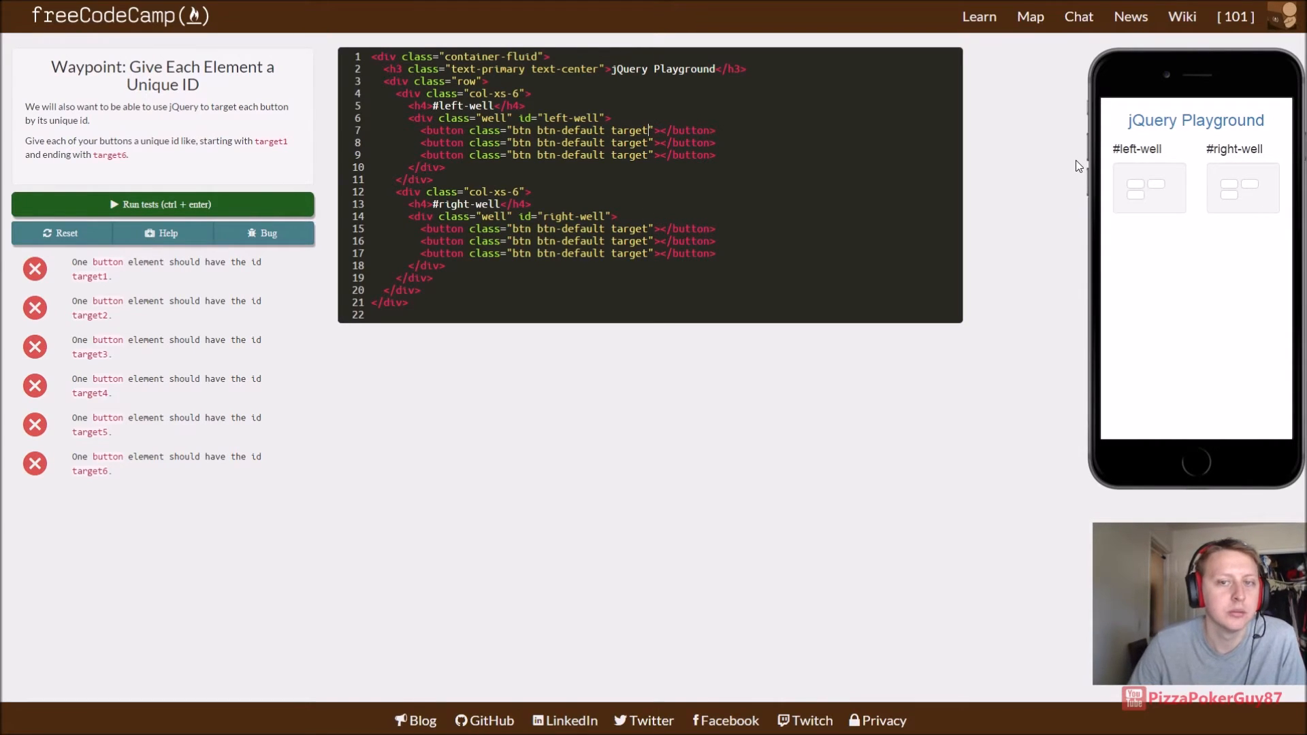
Step: Give the first button id="target1" and run the tests
text(id="t)
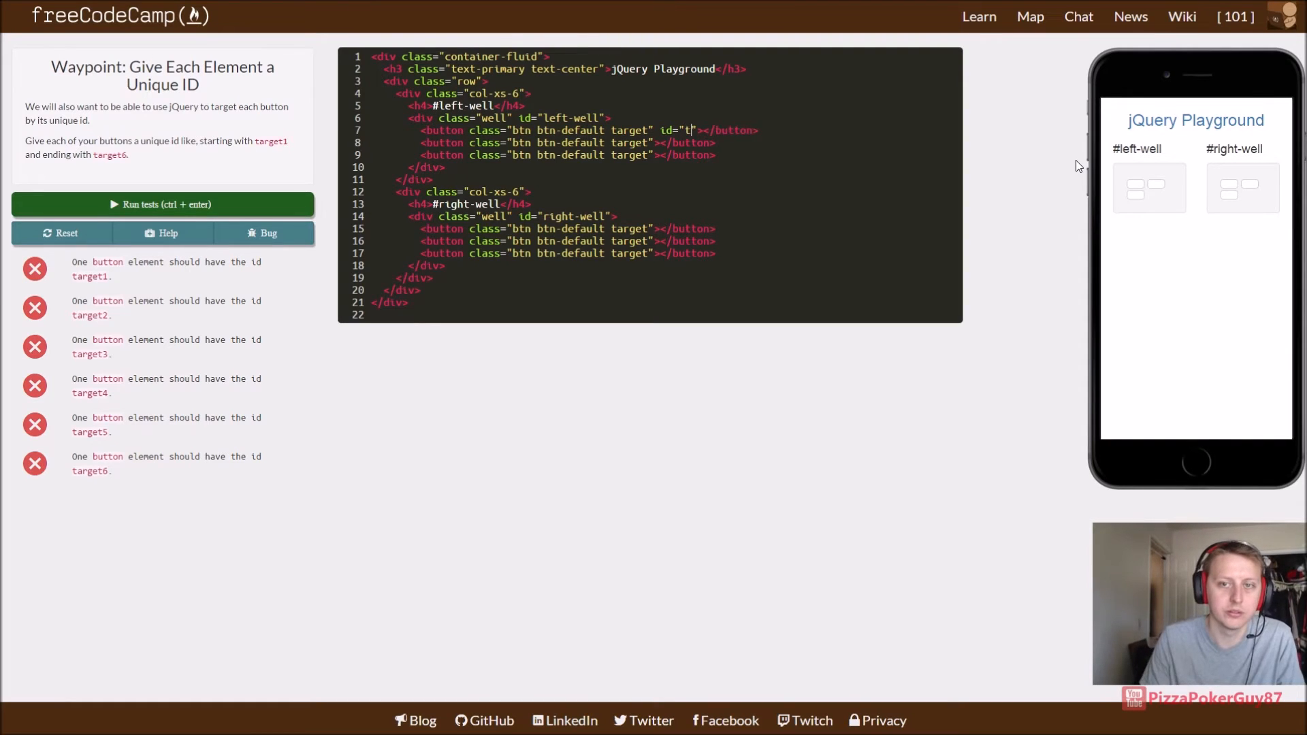
text(arget1")
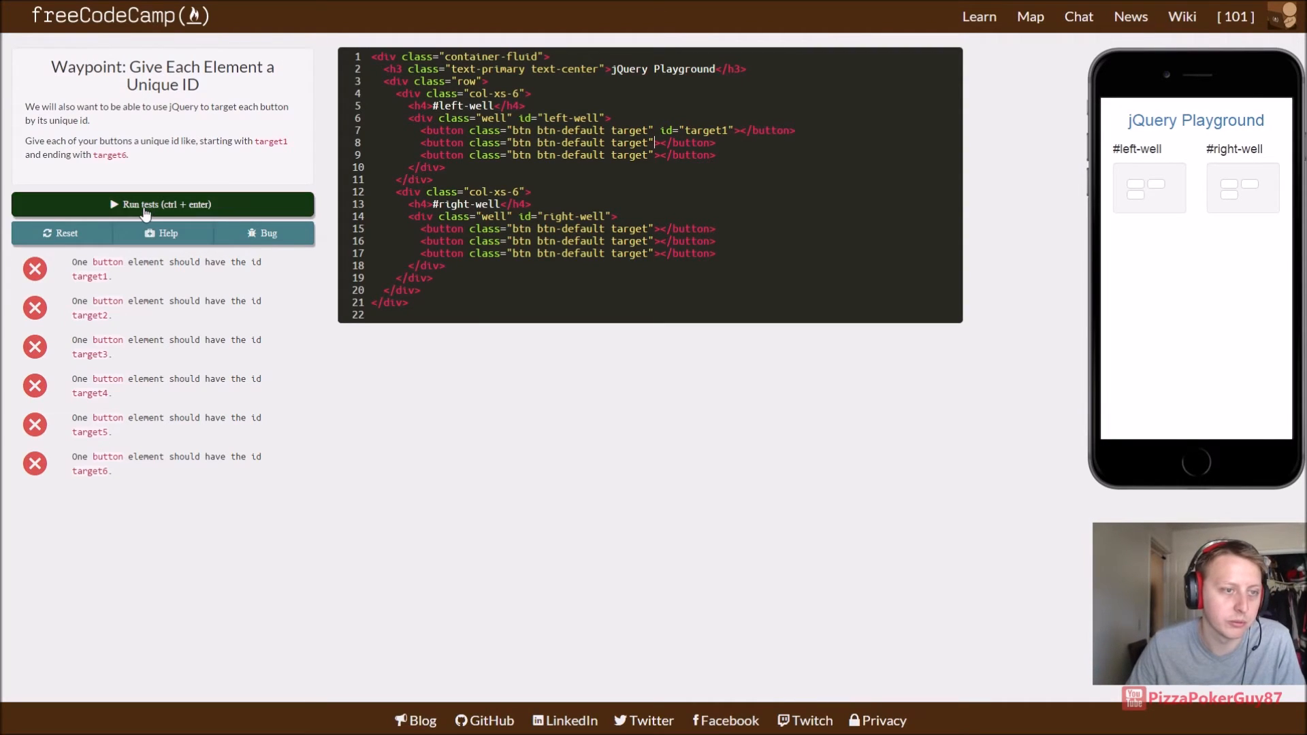
click(162, 204)
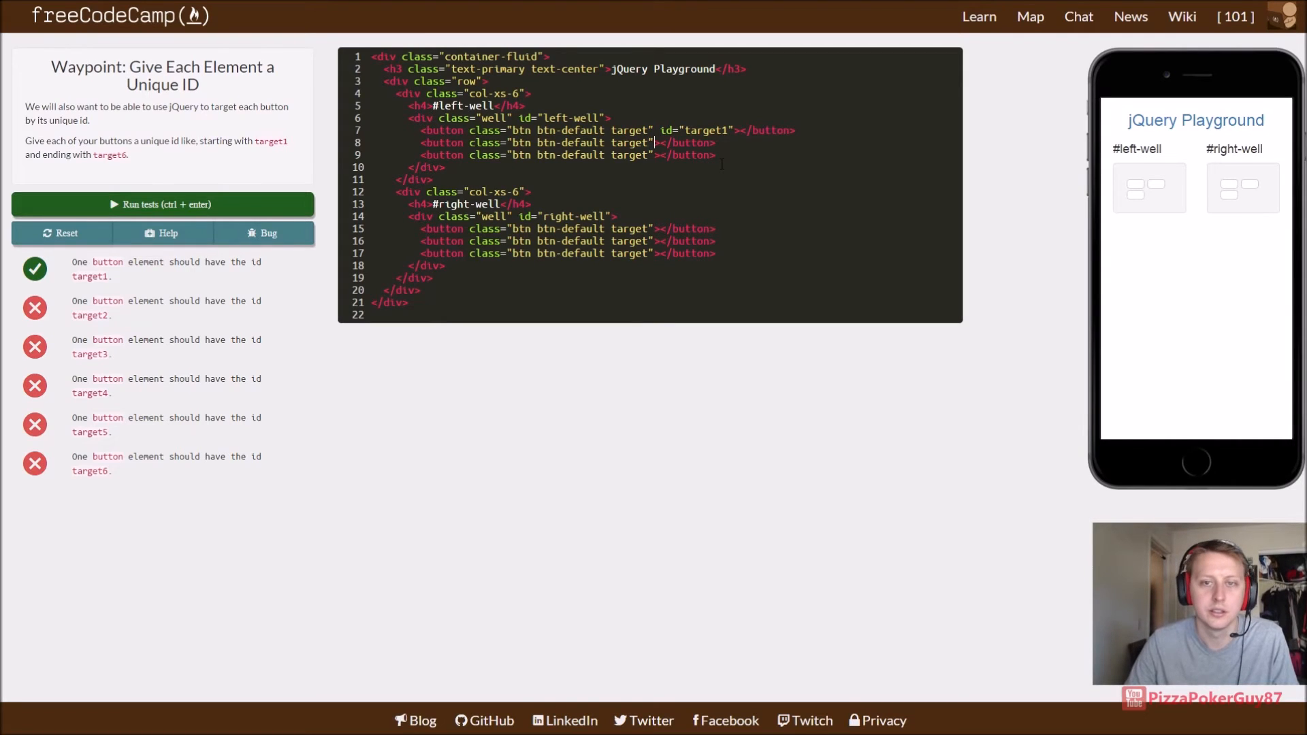
Step: Give the remaining buttons ids target2 through target6 and pass all six tests
text(id="target2")
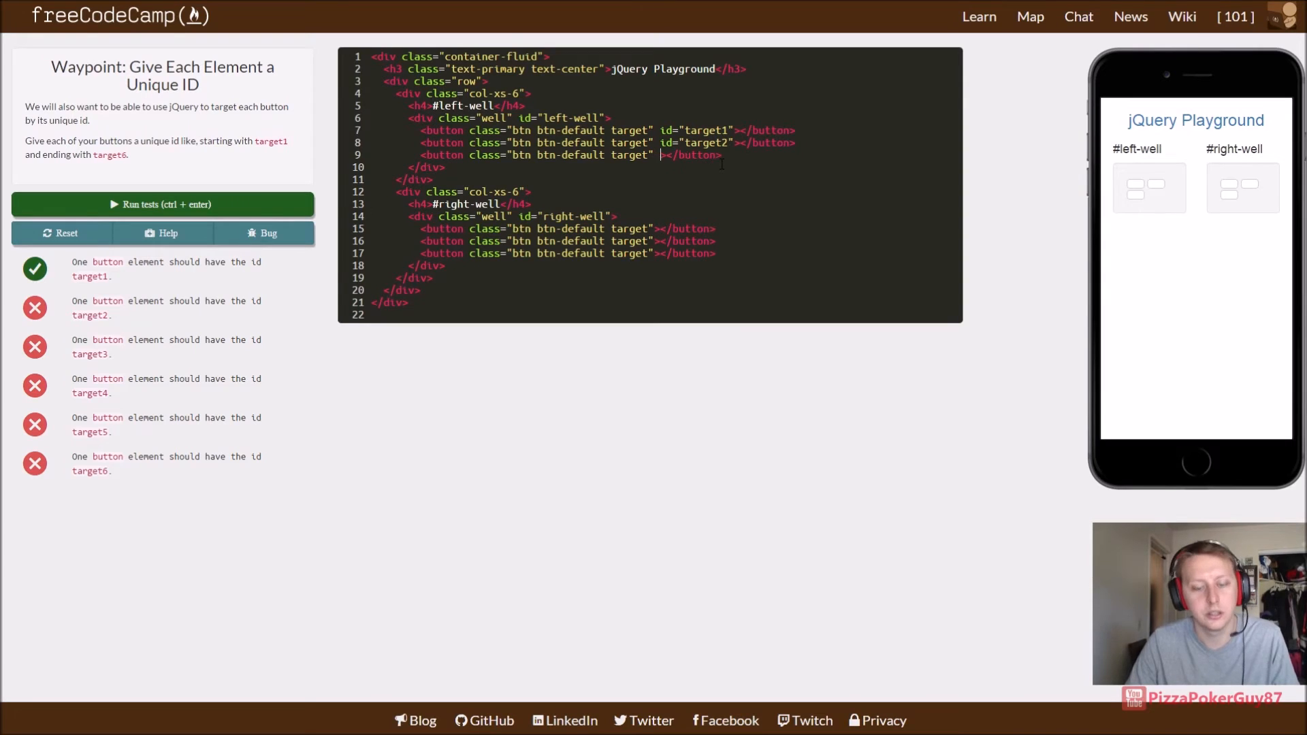
text(id="target")
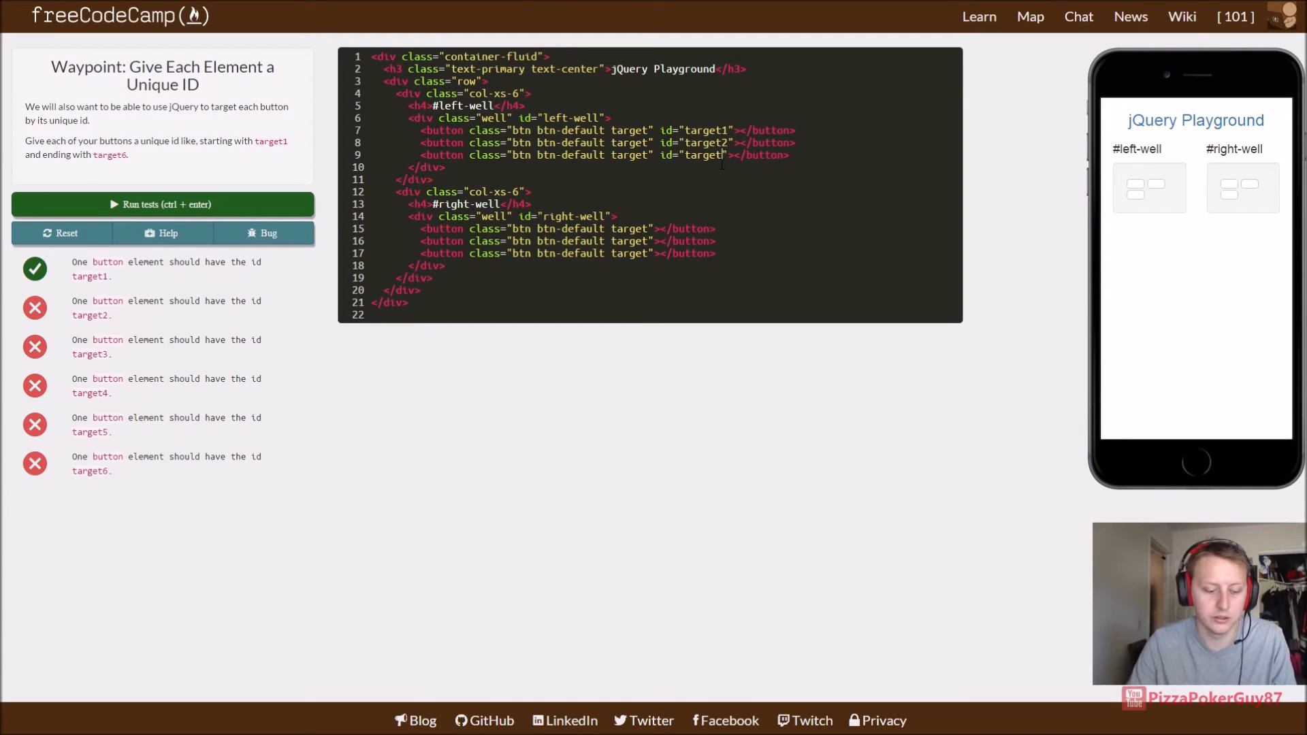
text(3)
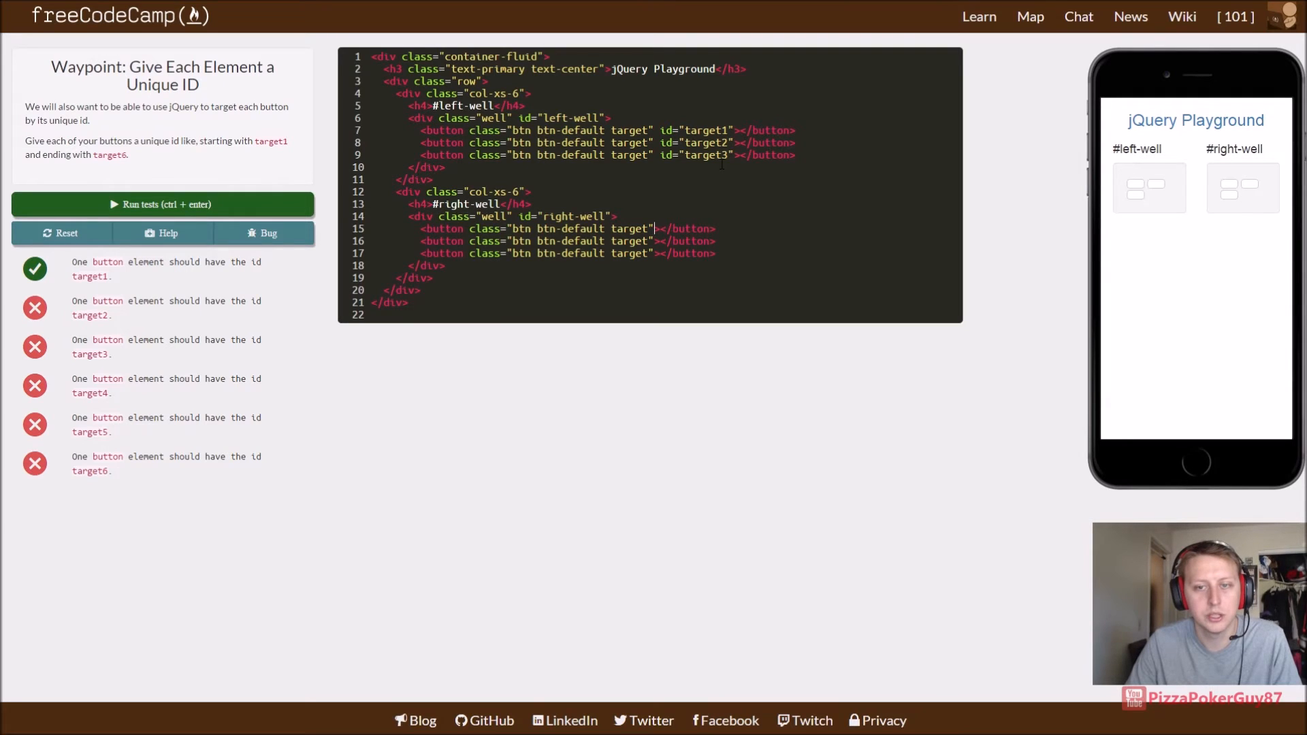
text(id="target4")
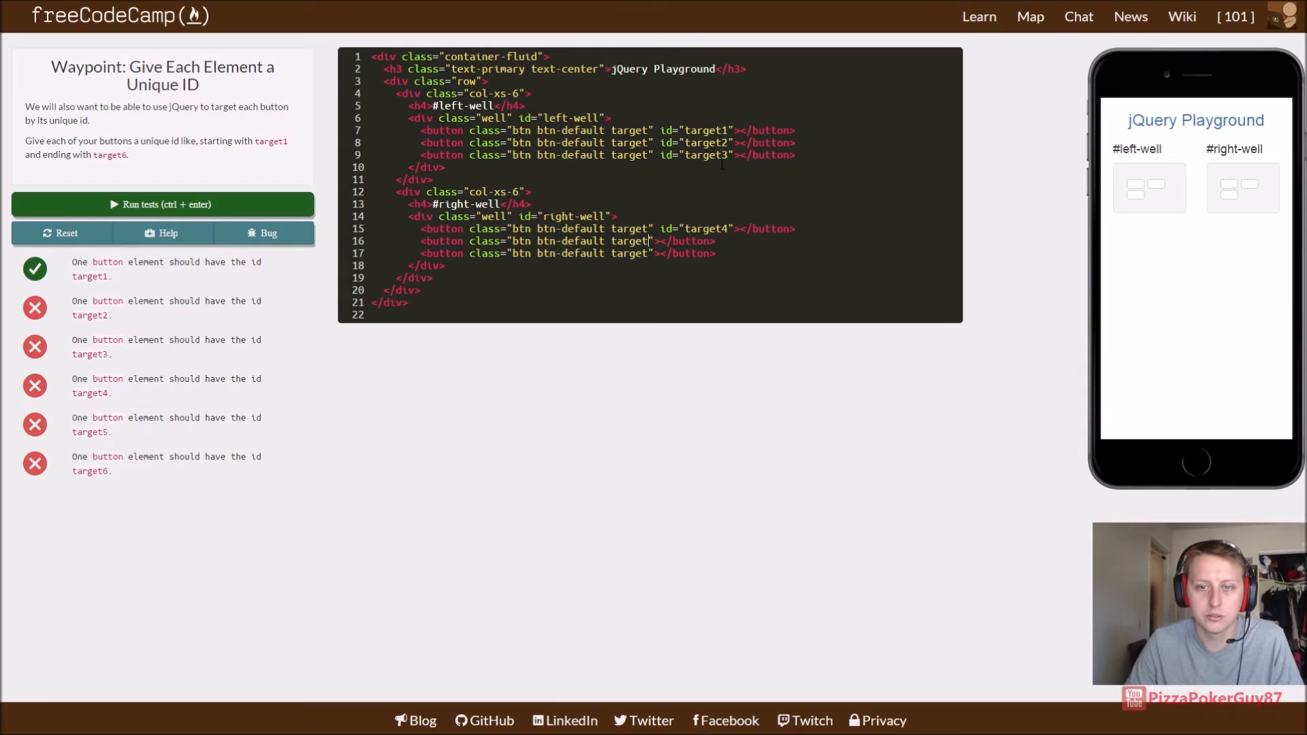
text(id="target1")
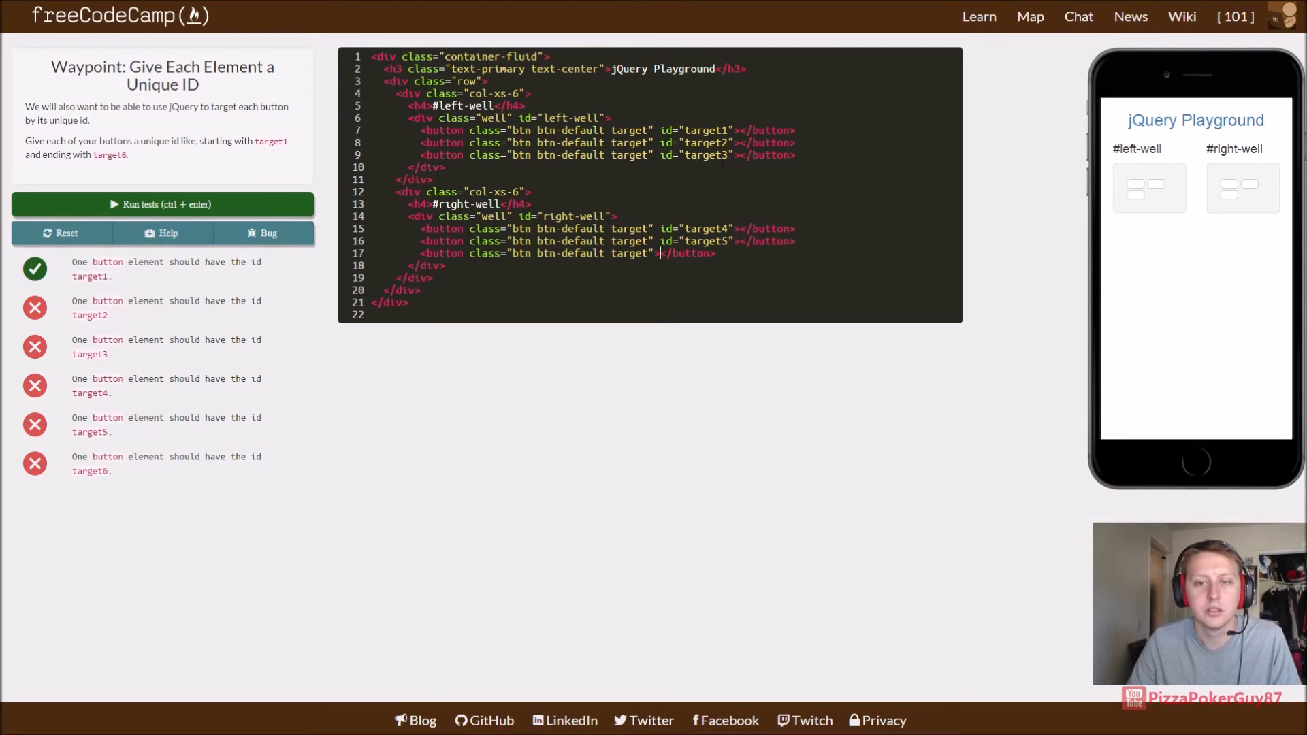
text(id="target1")
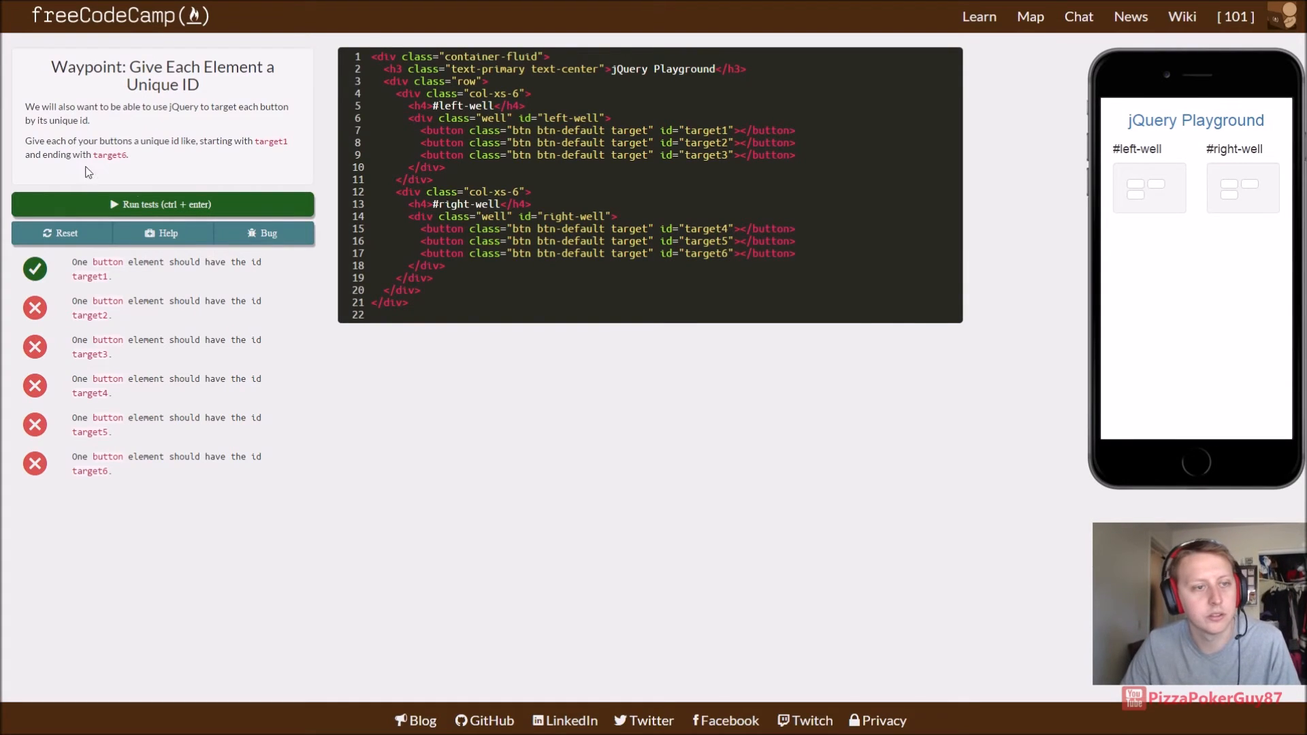
click(162, 204)
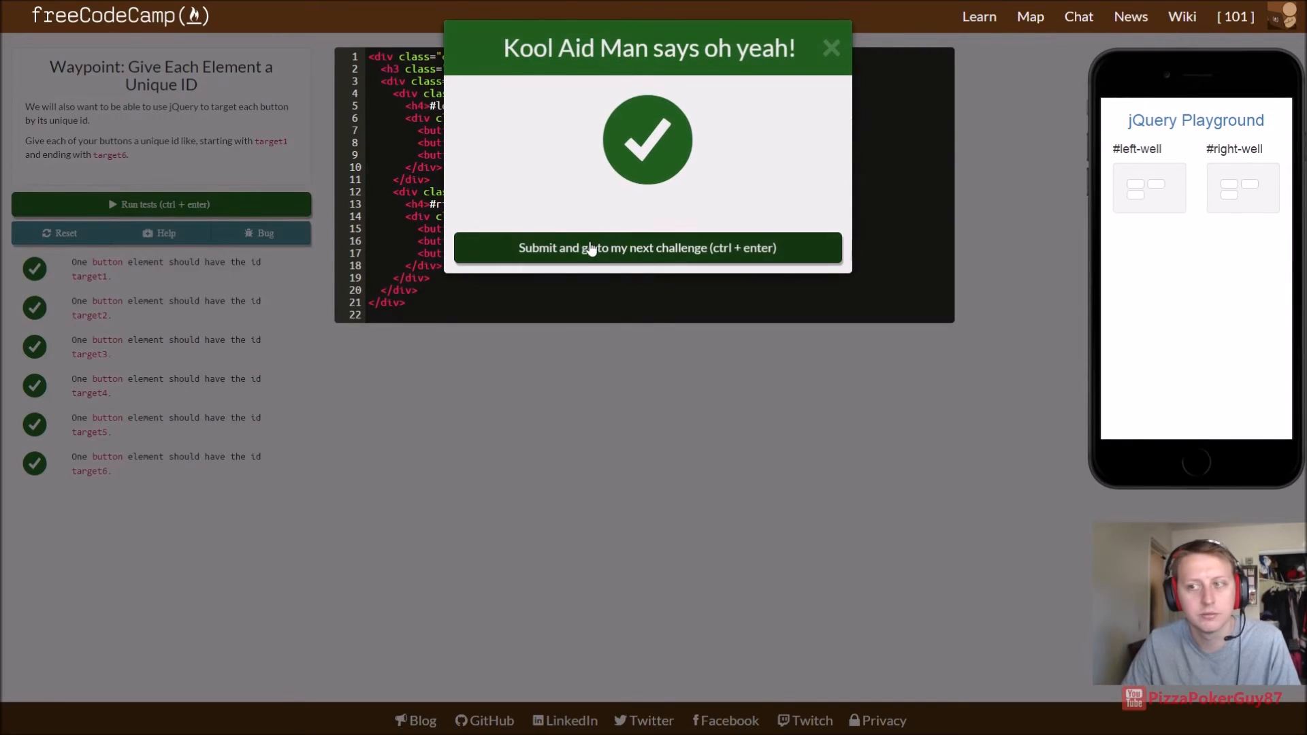
Step: Submit the solution and continue to the Label Bootstrap Buttons waypoint
click(648, 248)
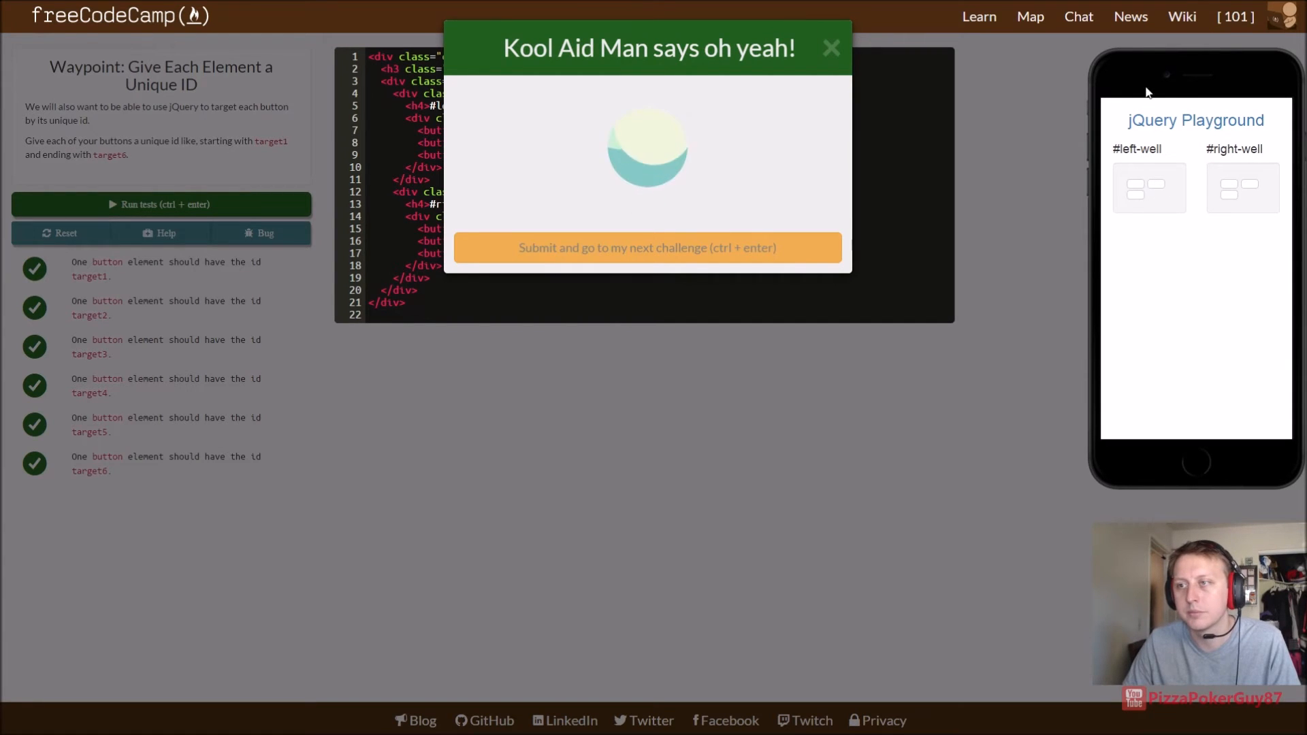
mouse_move(1167, 396)
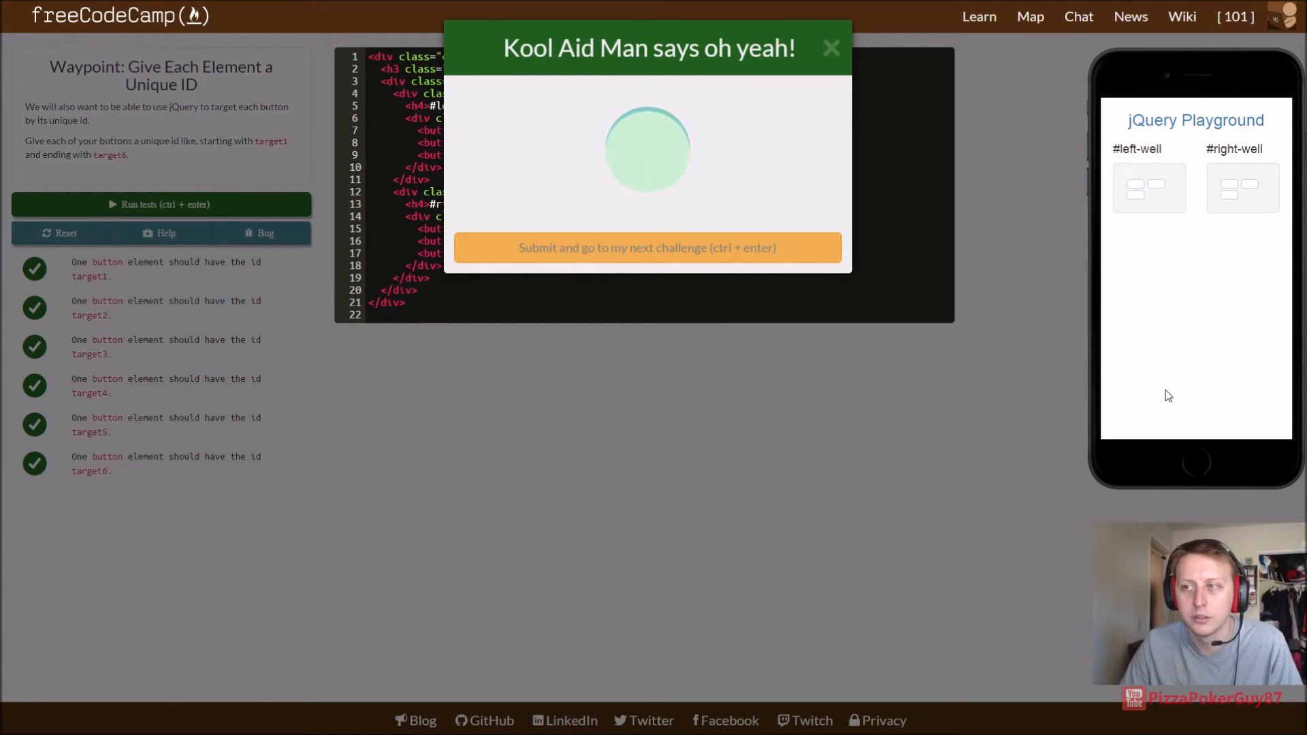
click(648, 248)
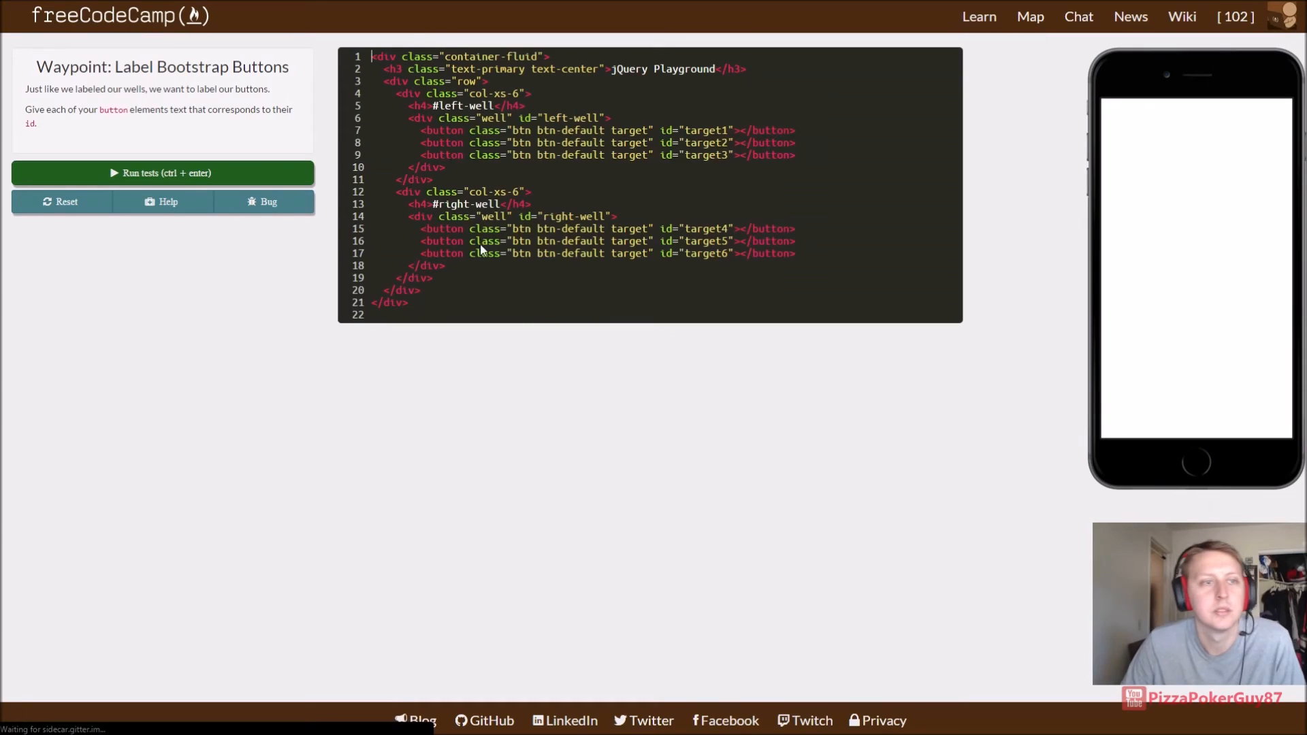
Step: Set the first three buttons' text to #target1, #target2 and #target3
click(162, 173)
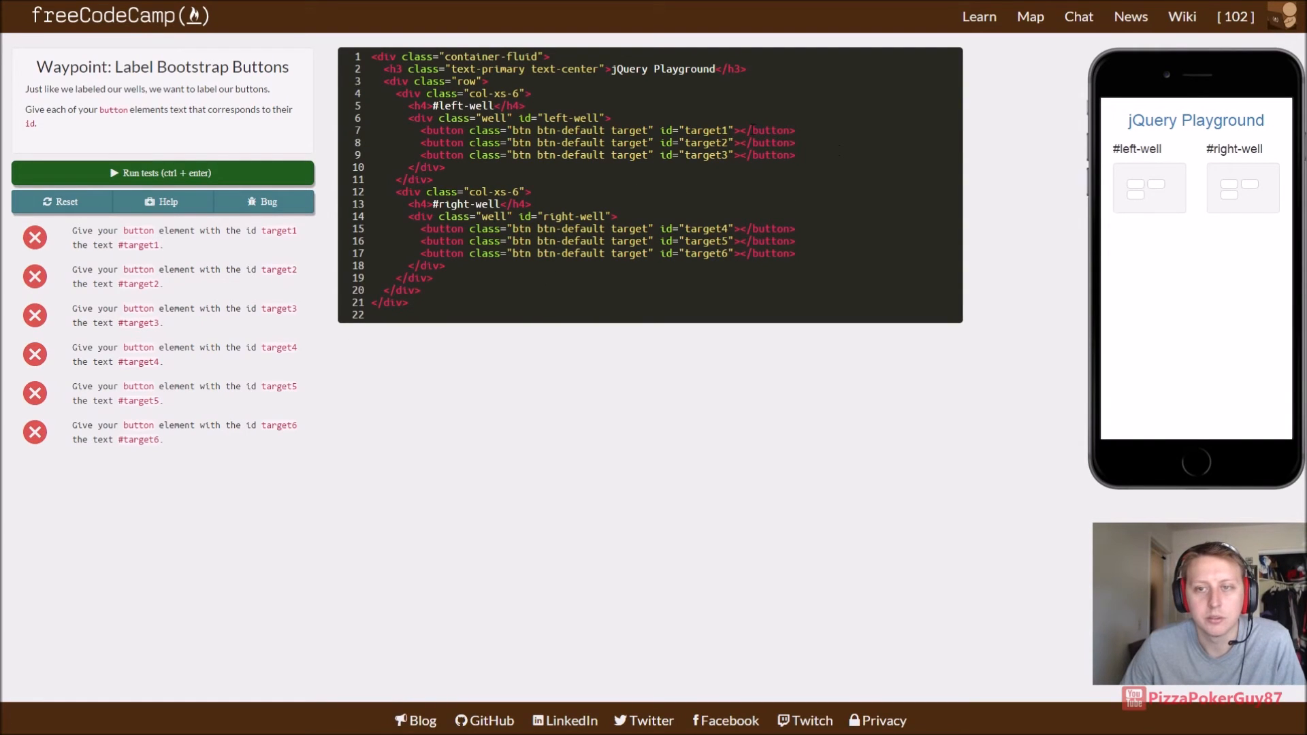
text(#)
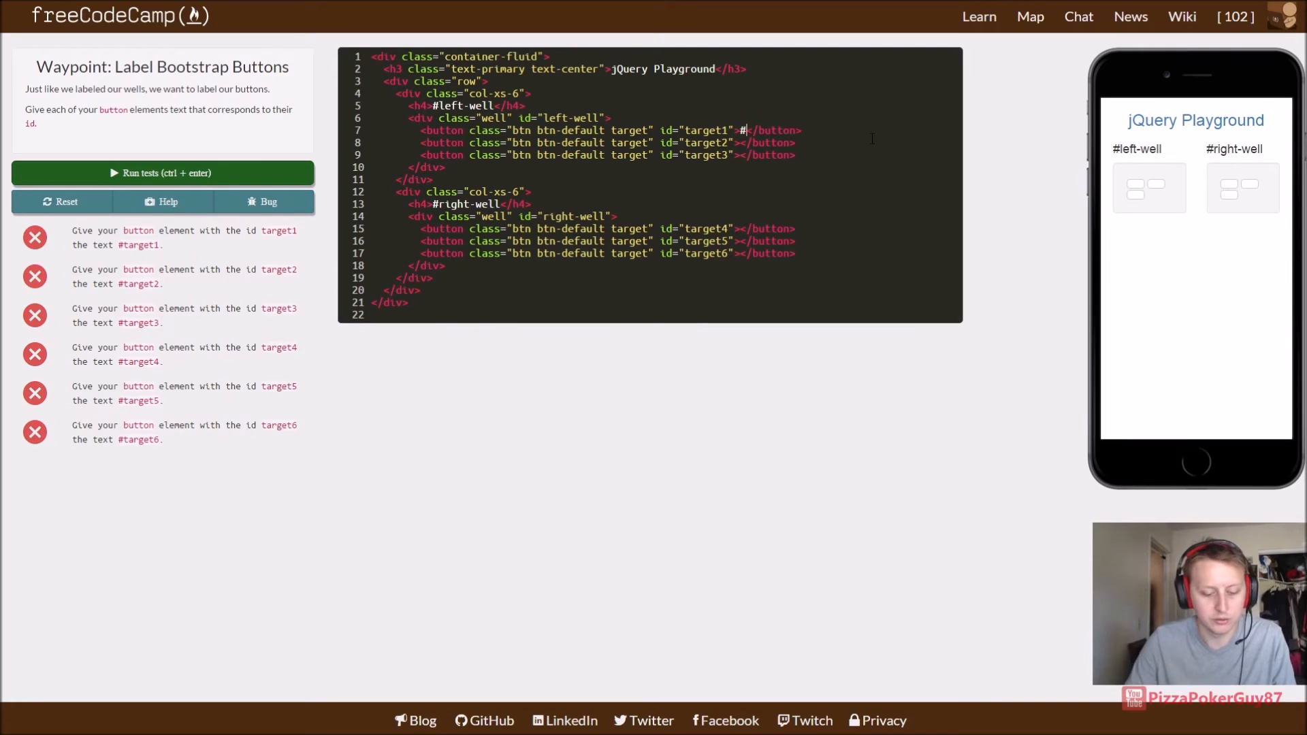
text(target1)
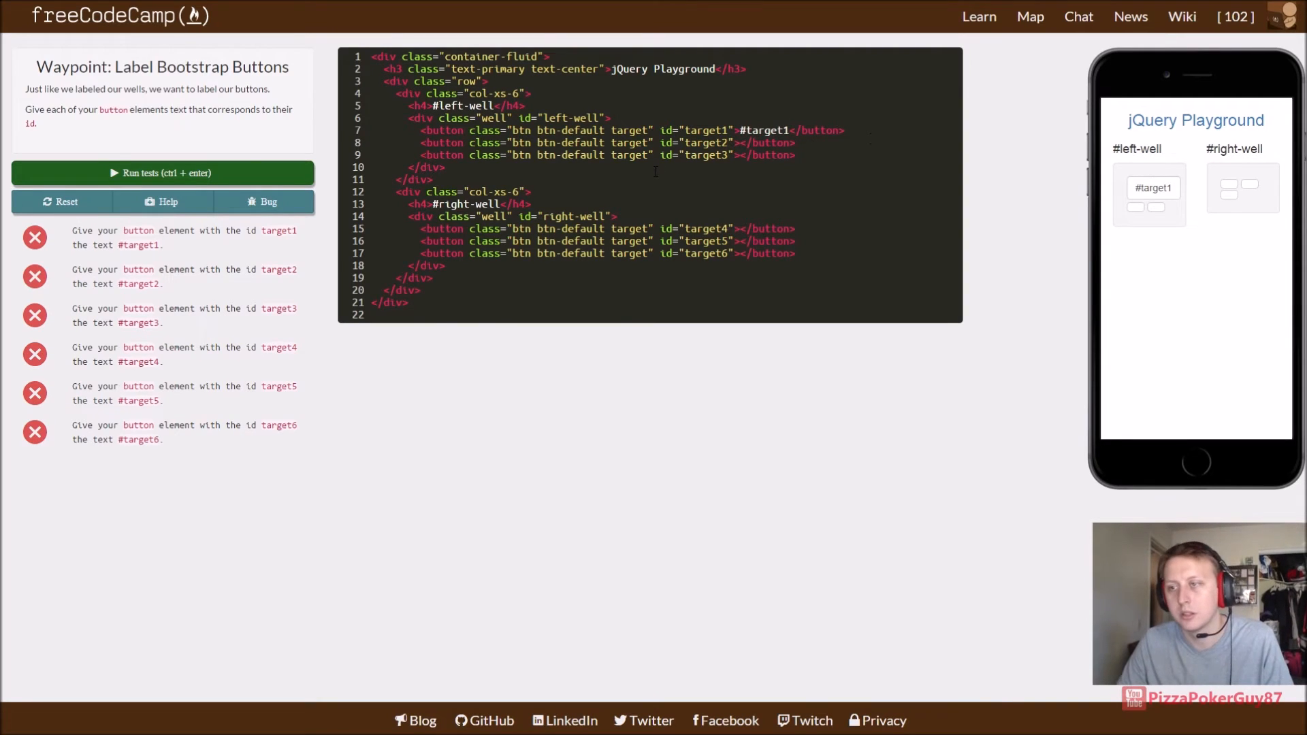
click(162, 173)
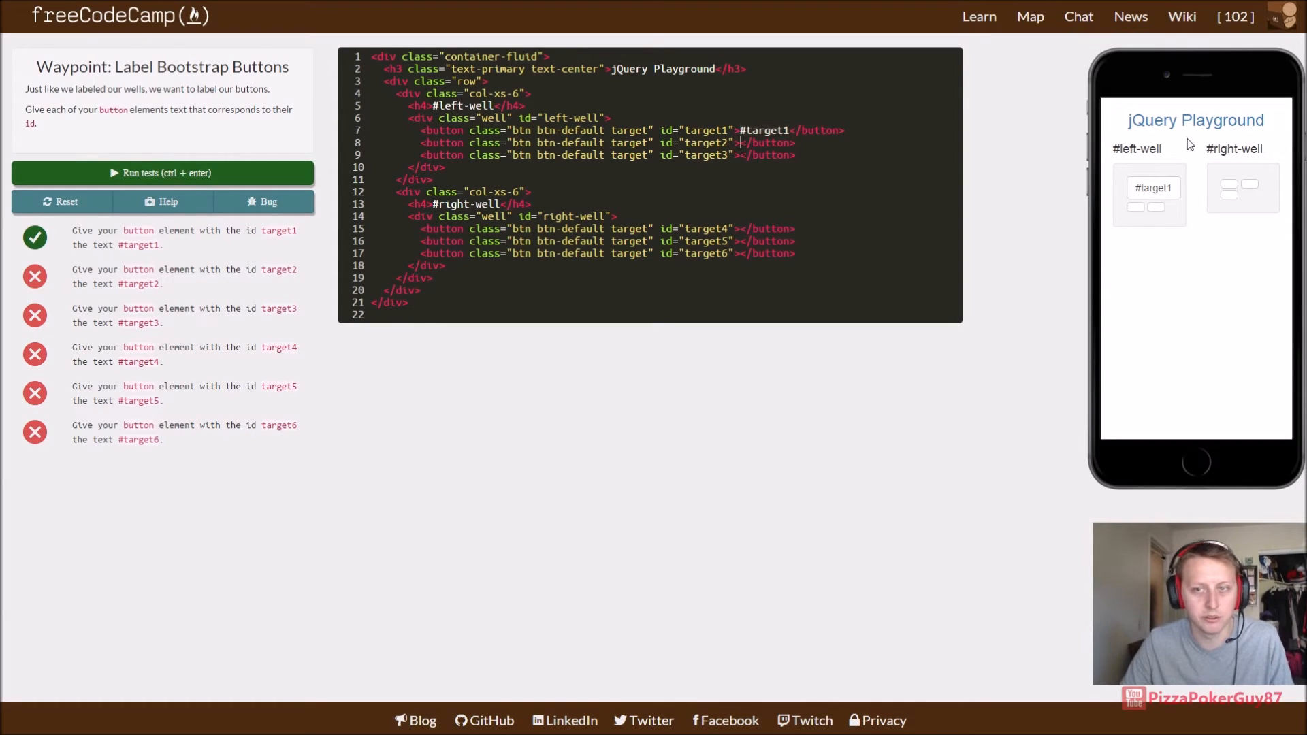
text(#target1)
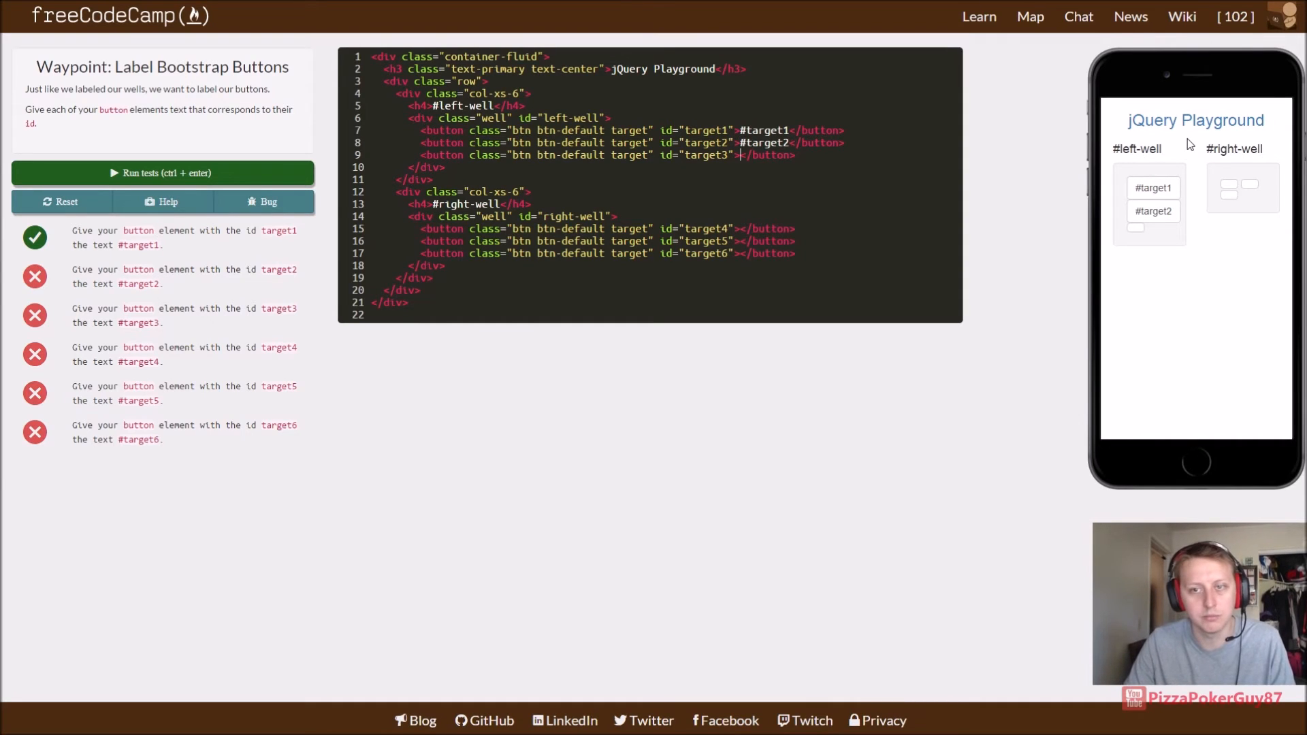
text(#target3)
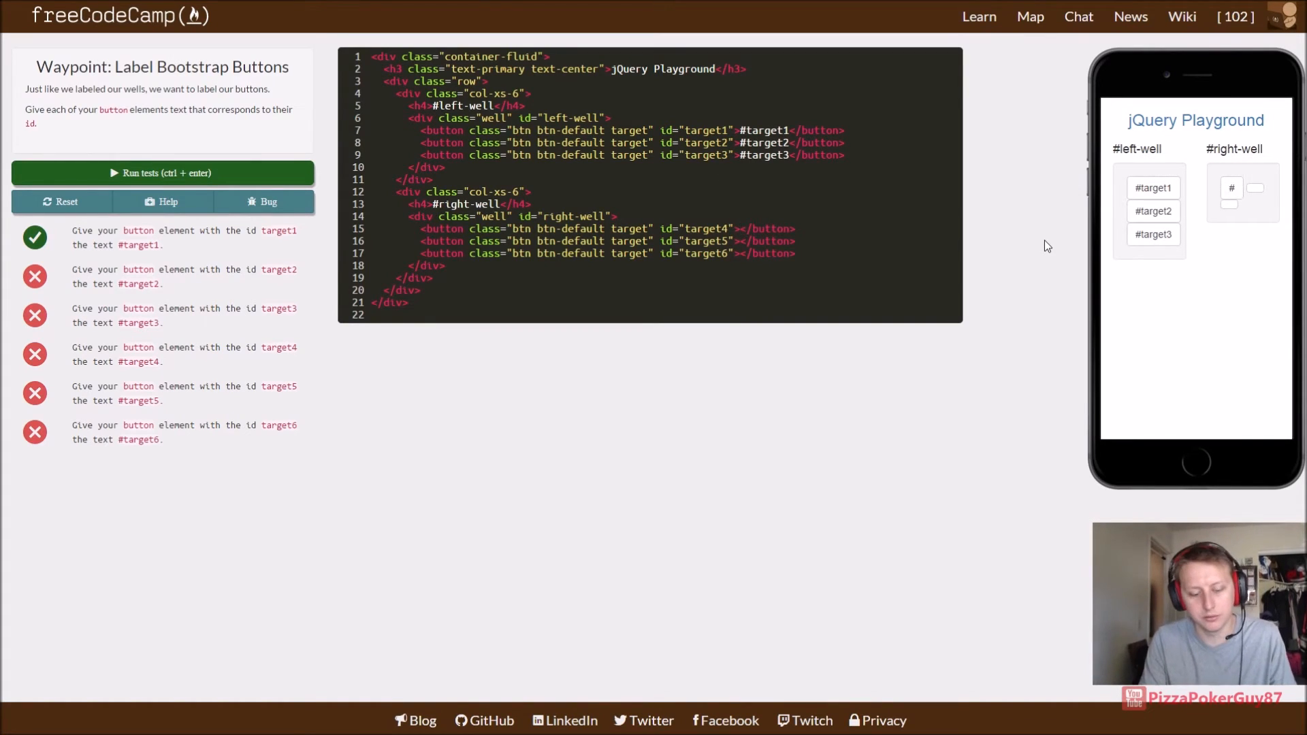
Step: Label the last three buttons #target4 to #target6, pass the tests and submit
text(#target4)
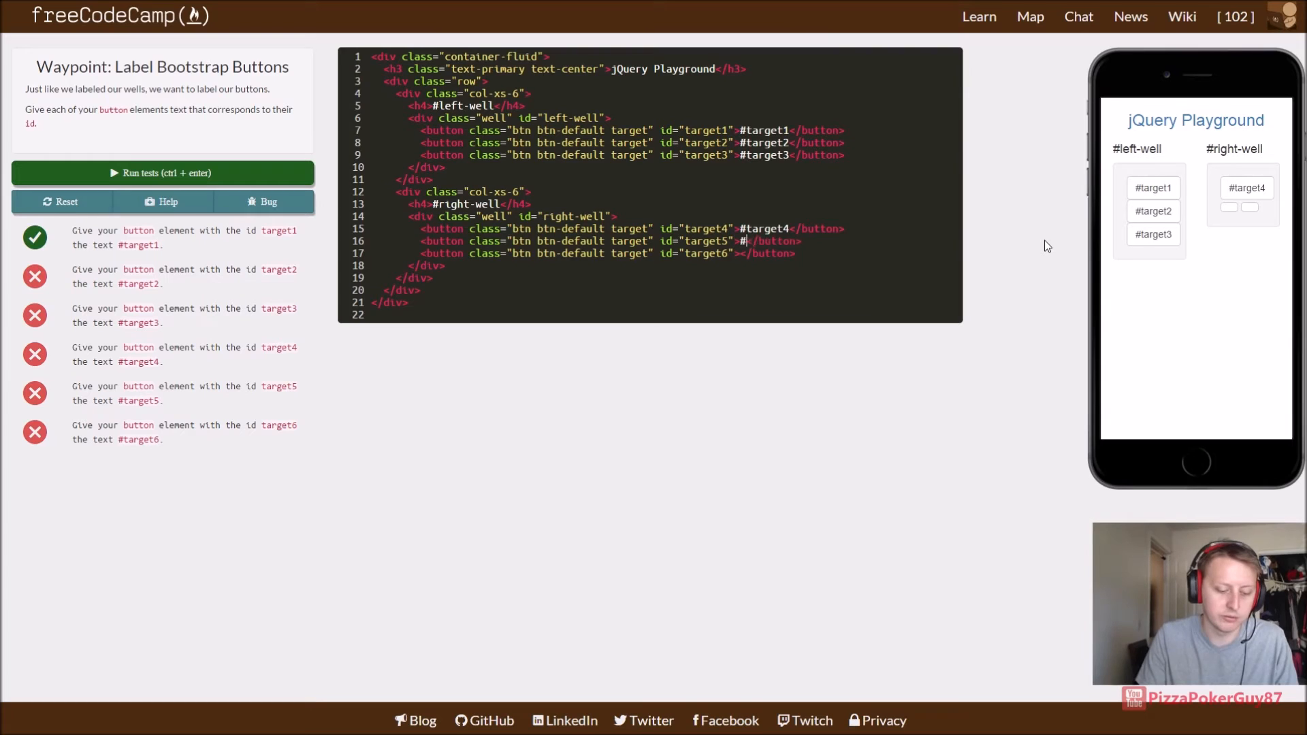
text(target5)
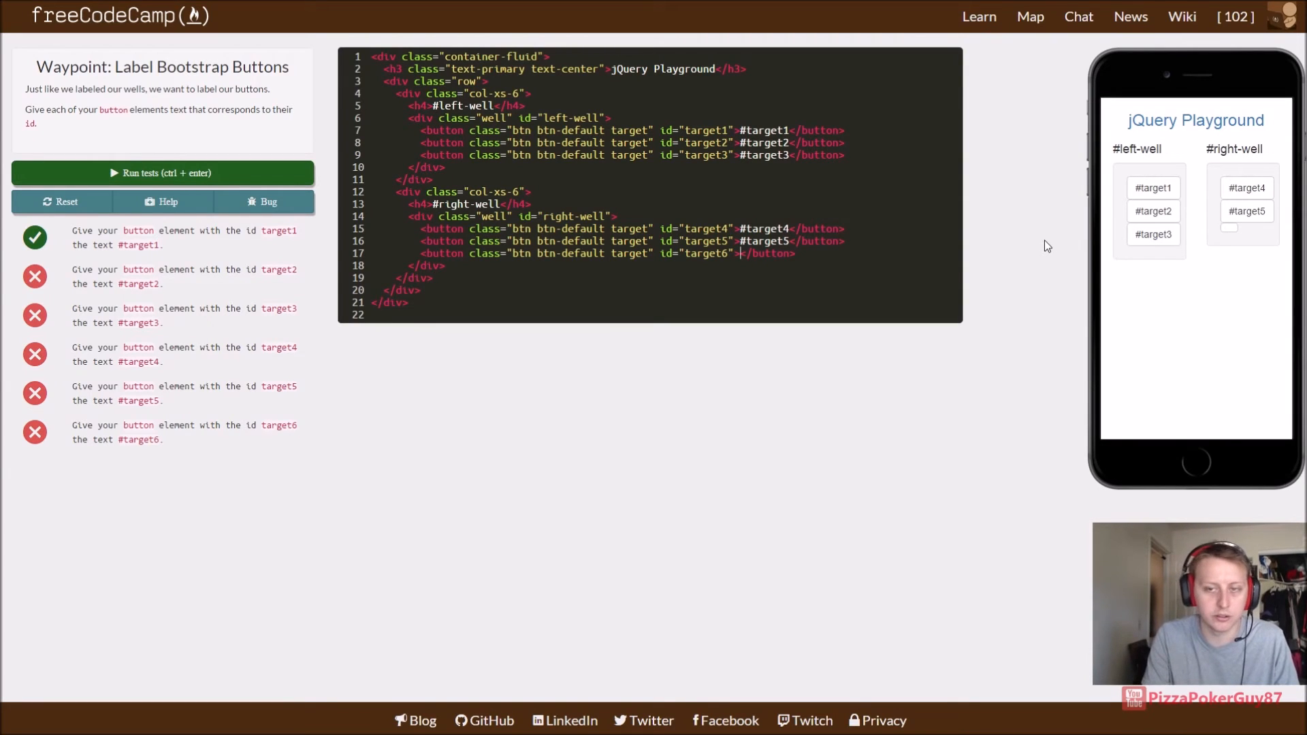
text(#)
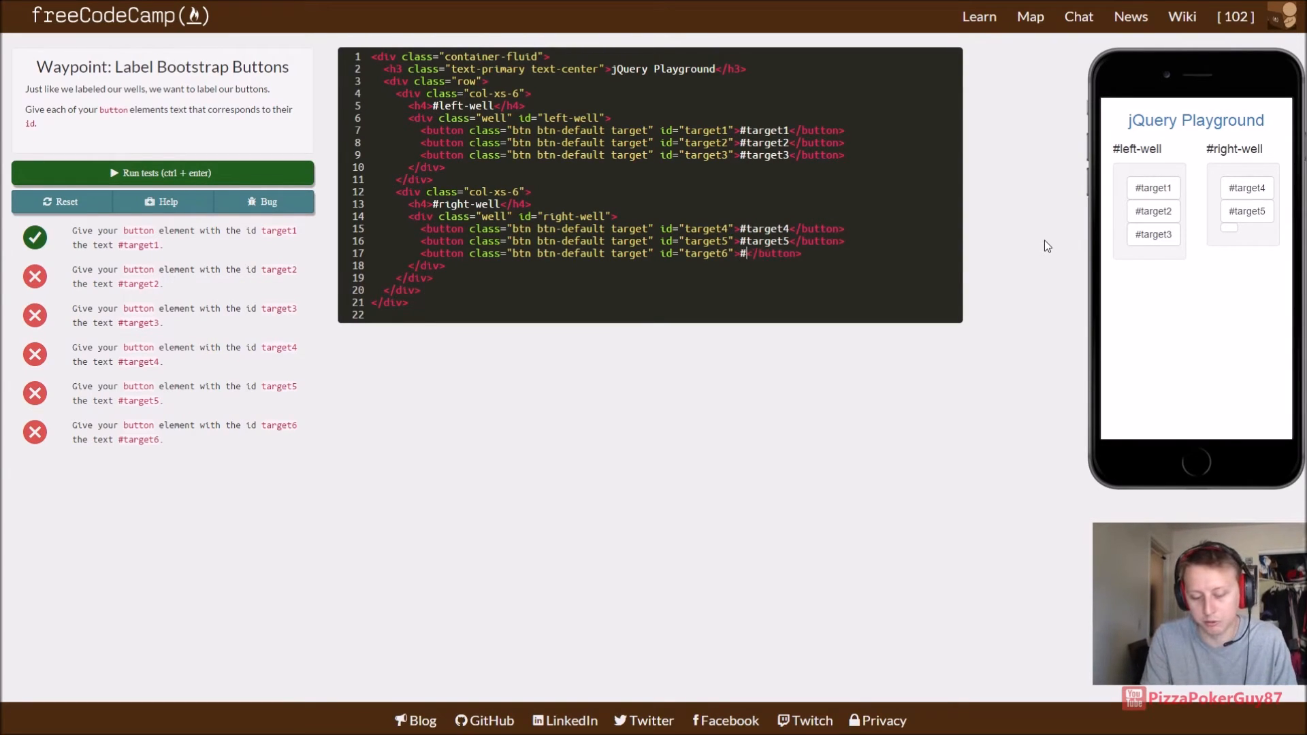
text(target6)
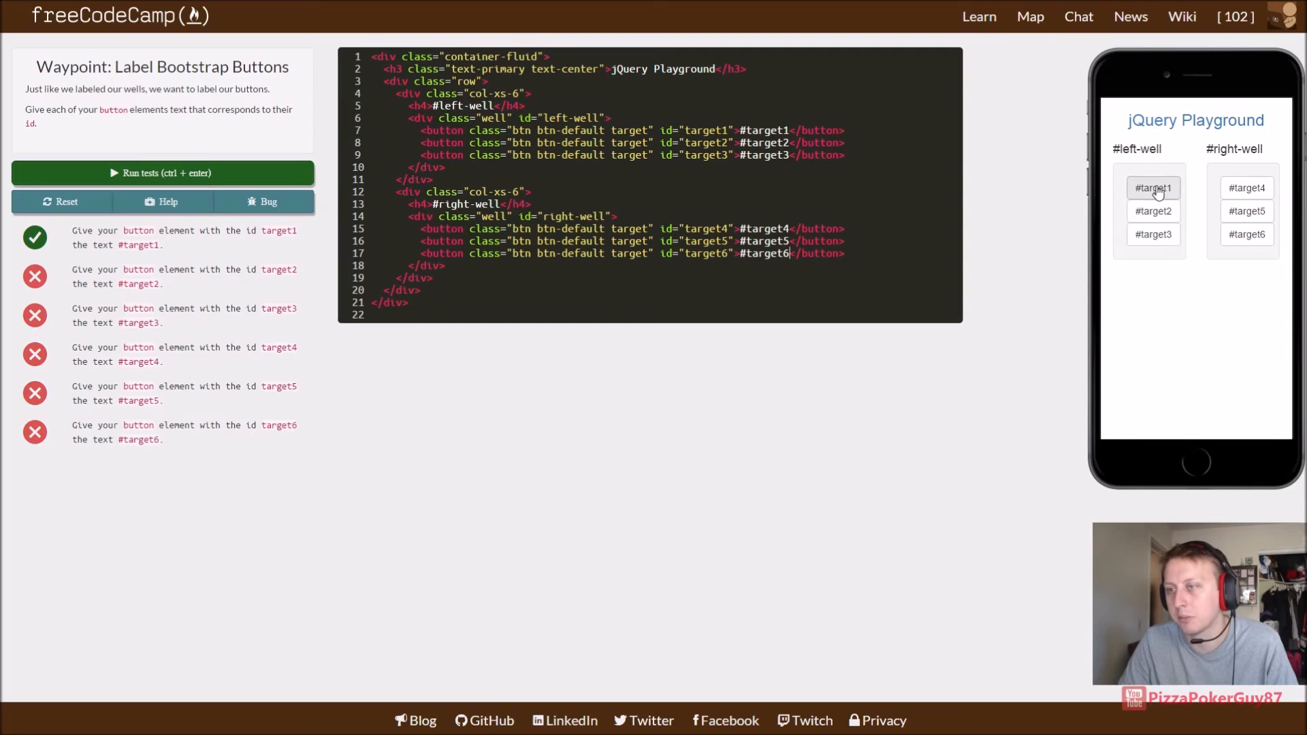
mouse_move(1222, 235)
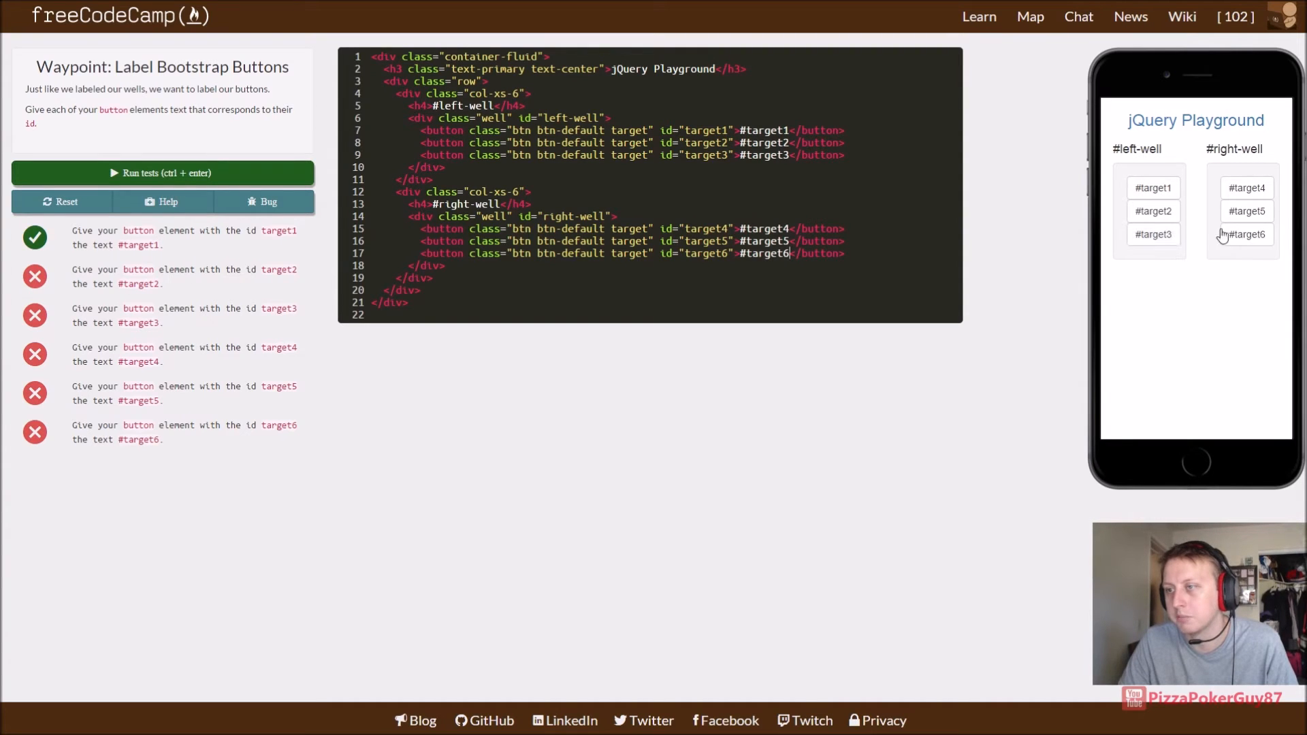
click(162, 173)
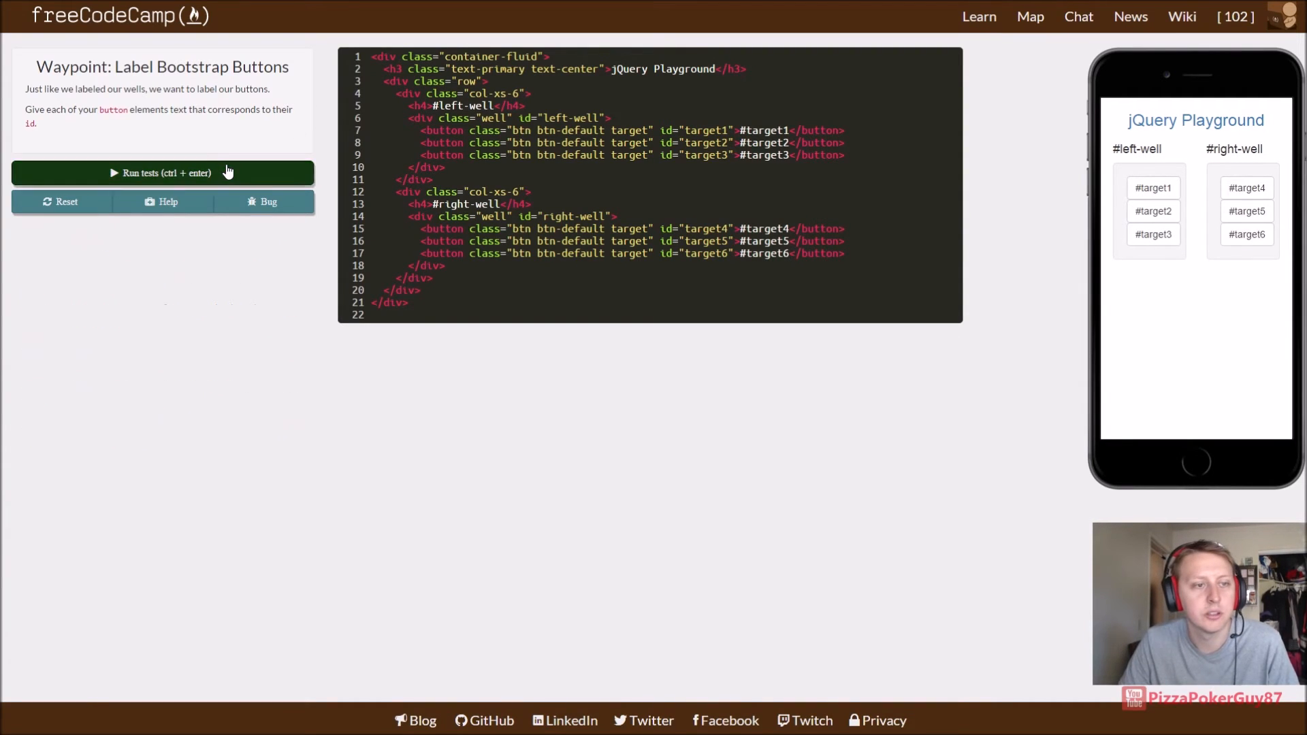
click(162, 173)
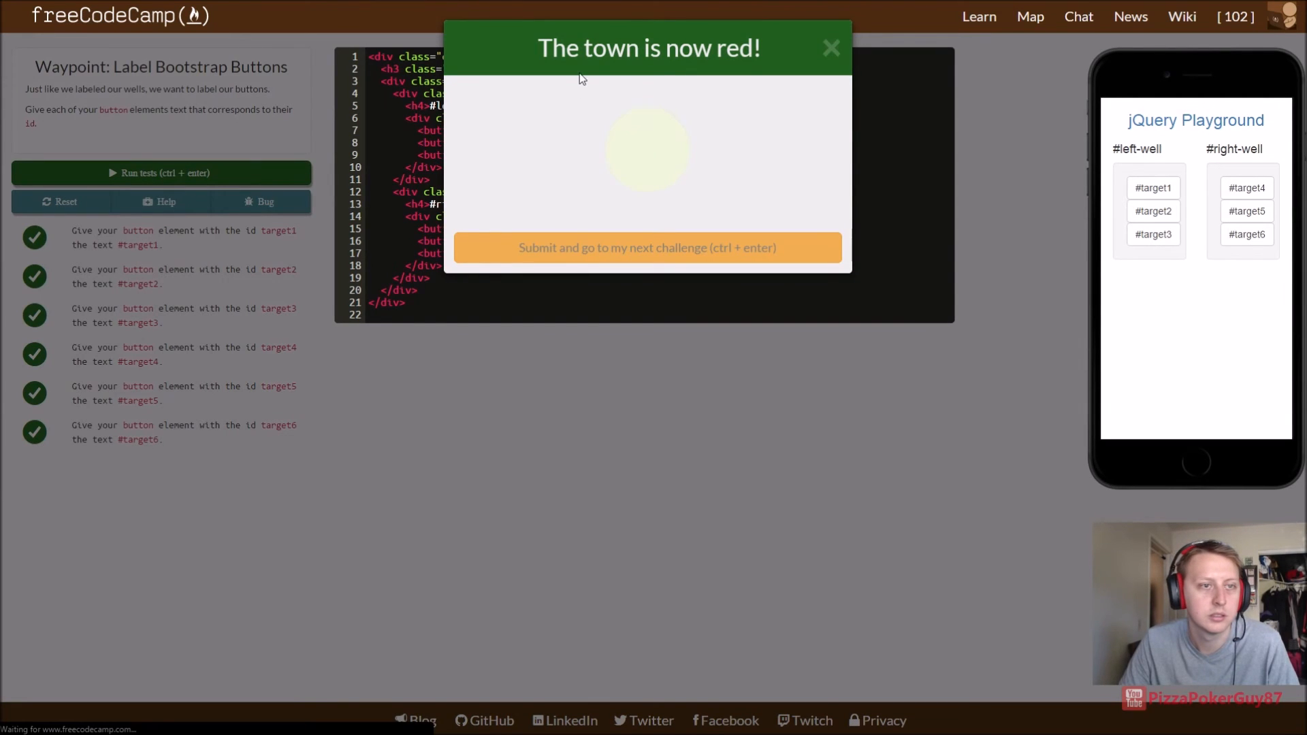
click(648, 248)
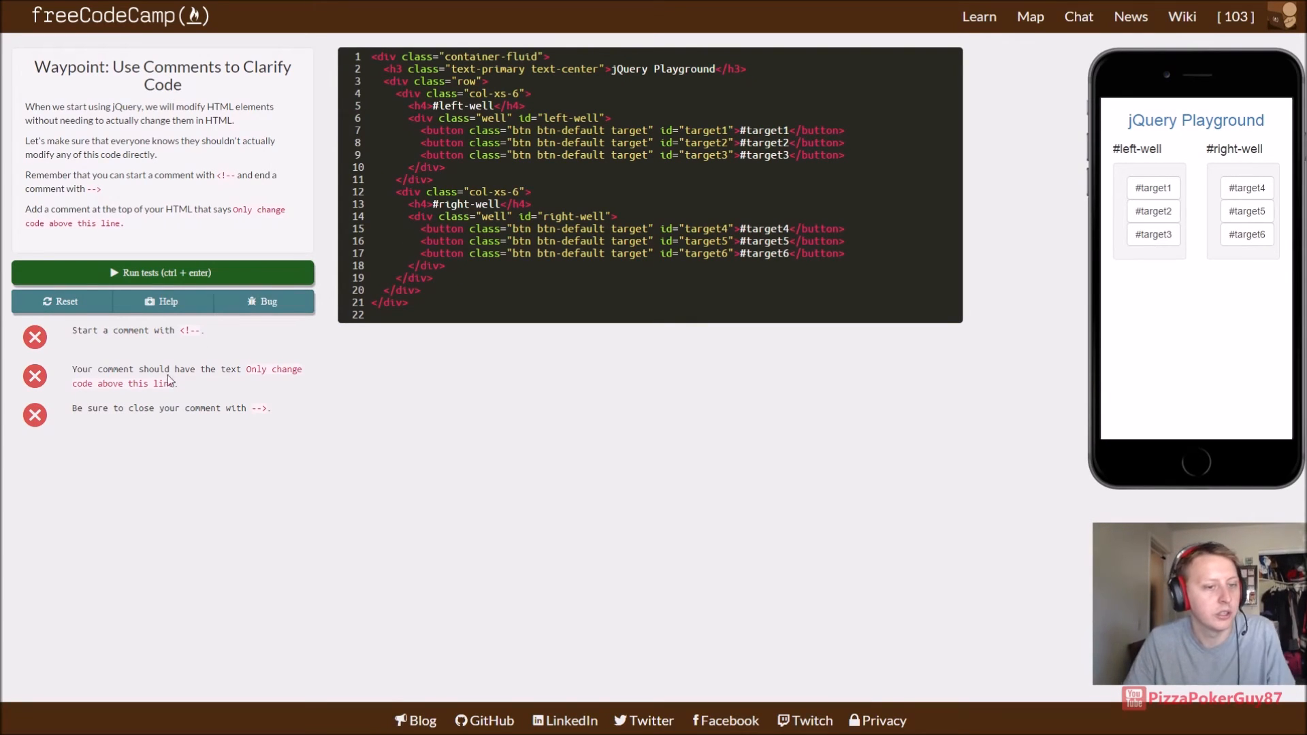
mouse_move(192, 387)
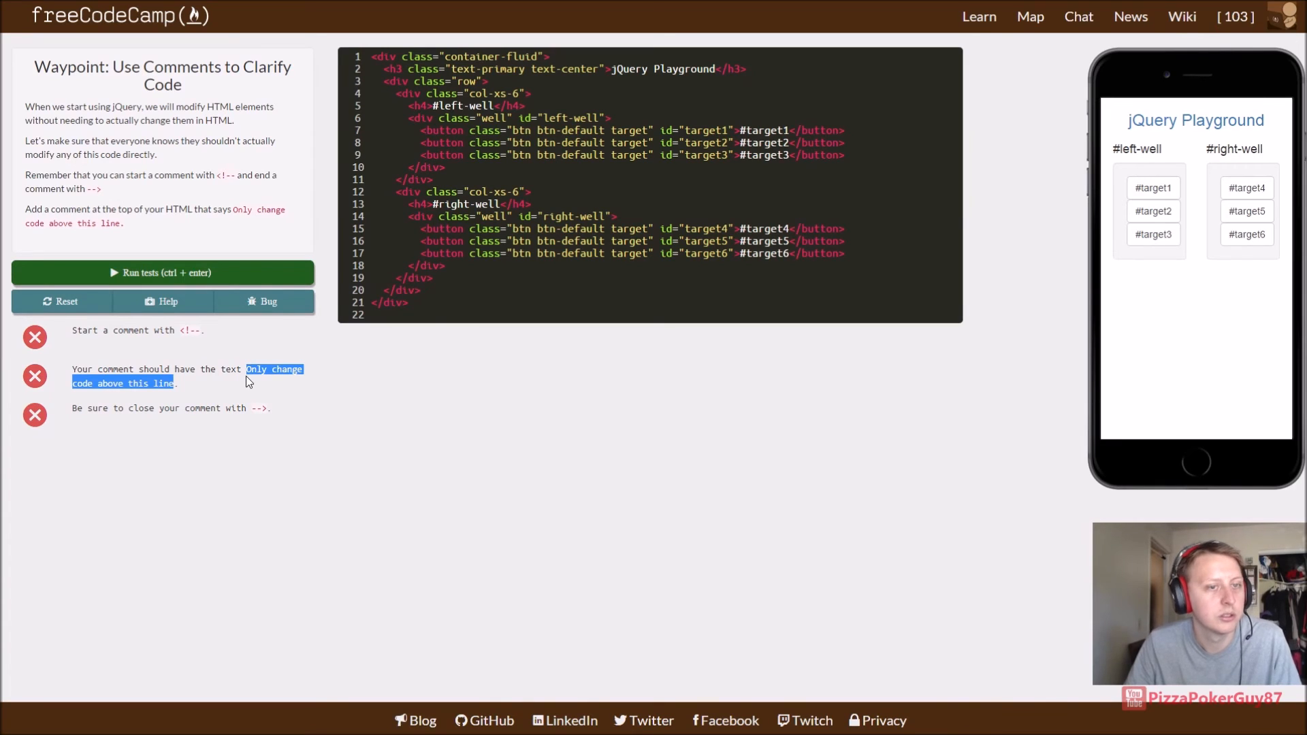
mouse_move(480, 35)
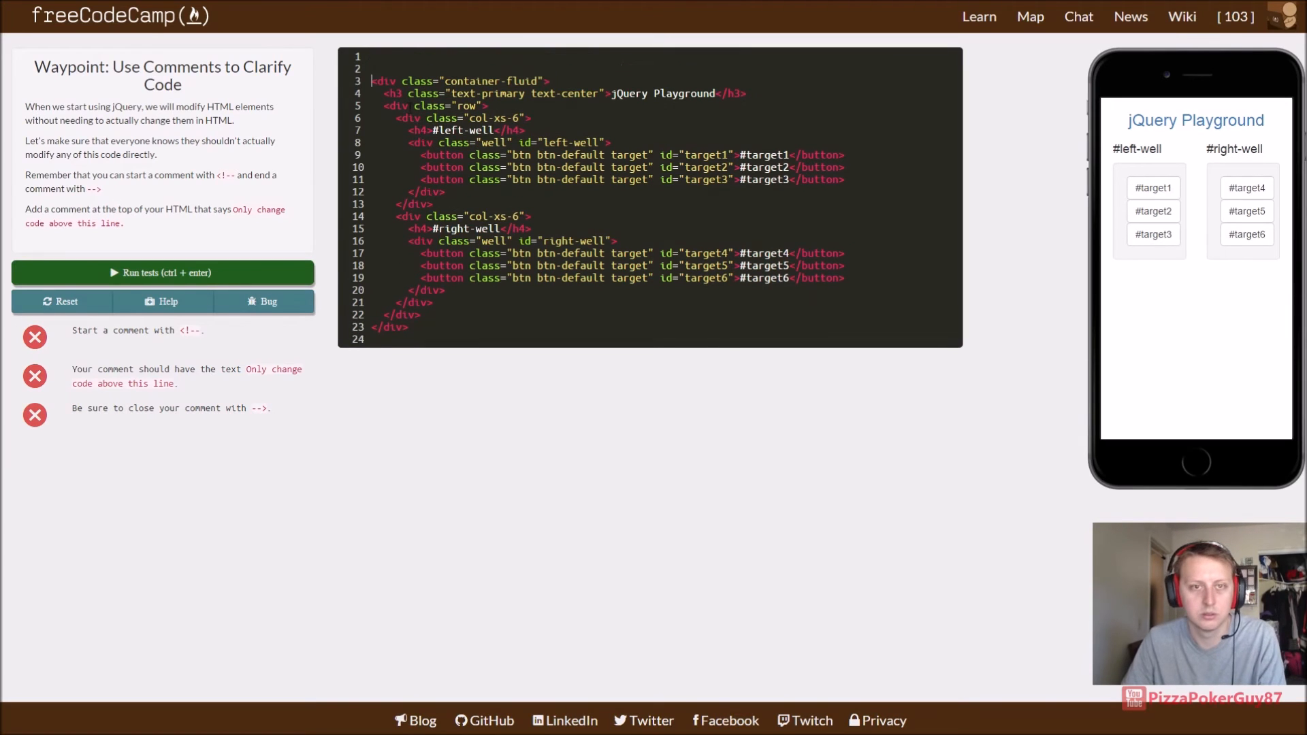
Step: Write the comment <!--Only change code above this line--> in the editor
text(Only change code above this line)
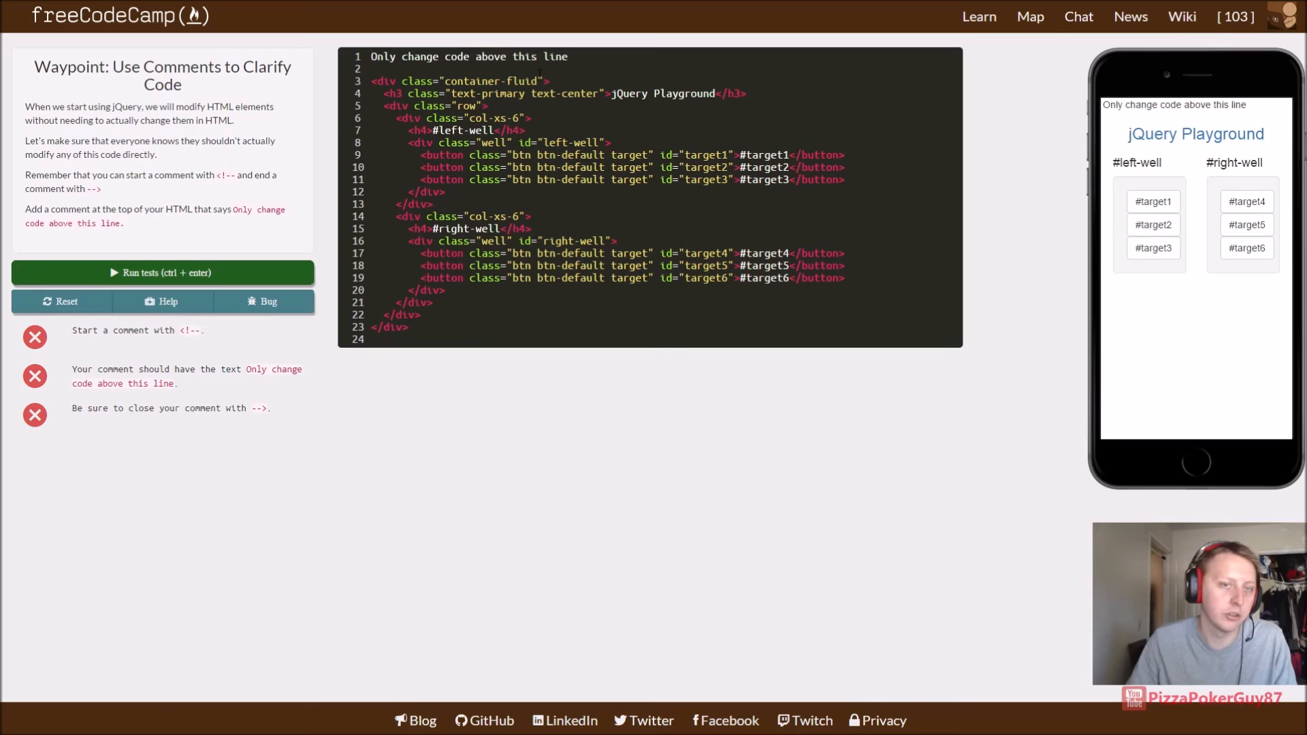
text(<!--)
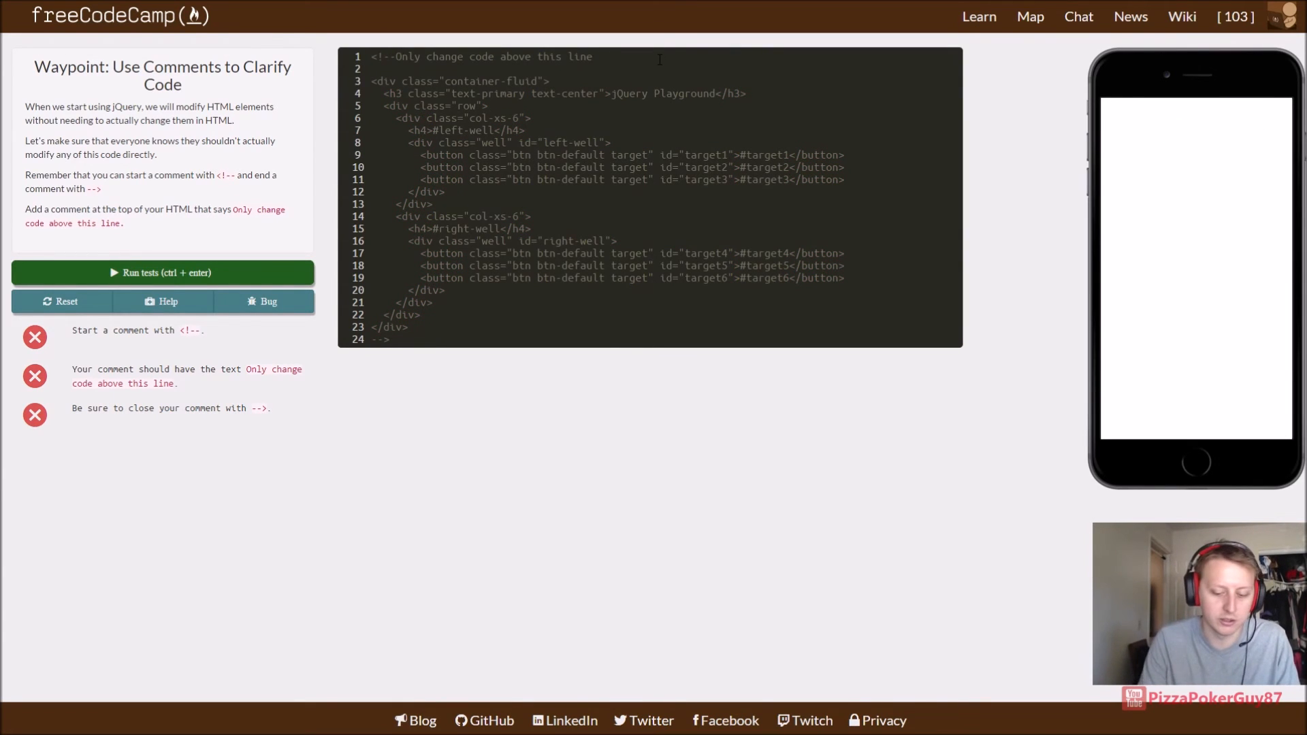
text(-->)
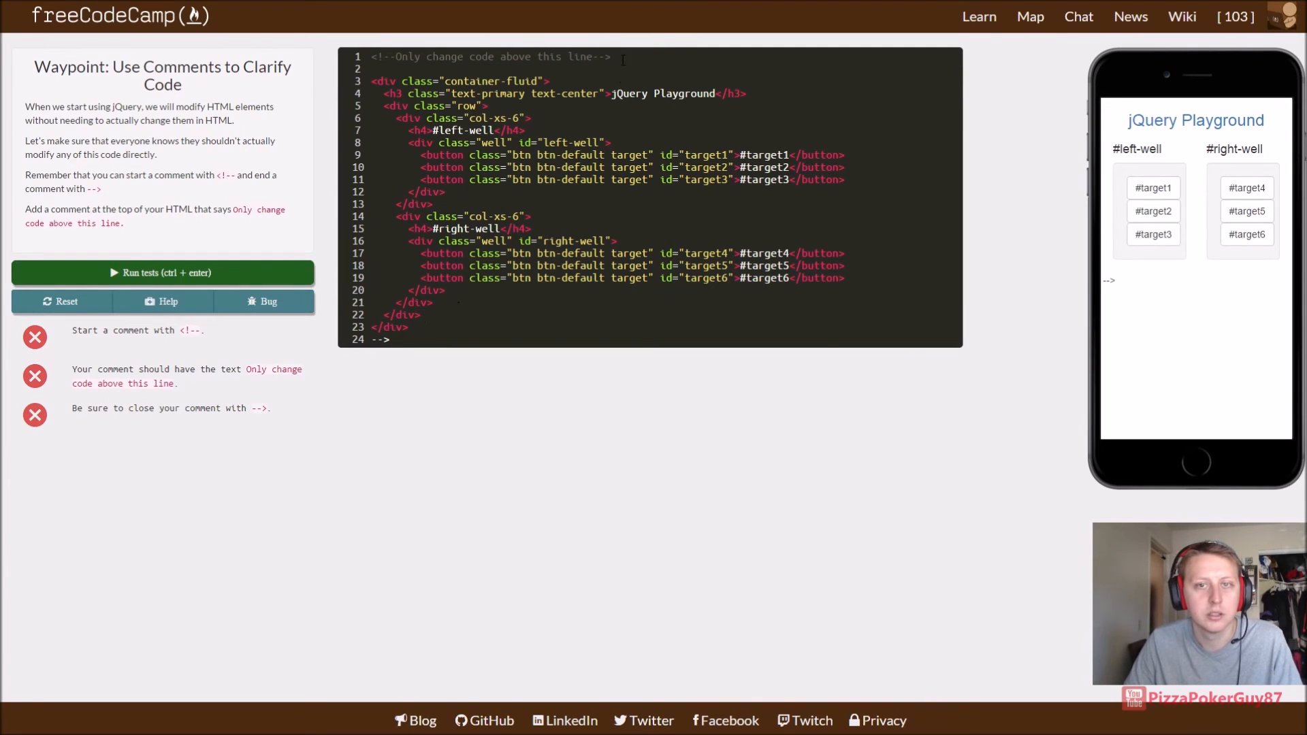
Step: Move the comment below the HTML on its own lines and rerun the tests
triple_click(487, 56)
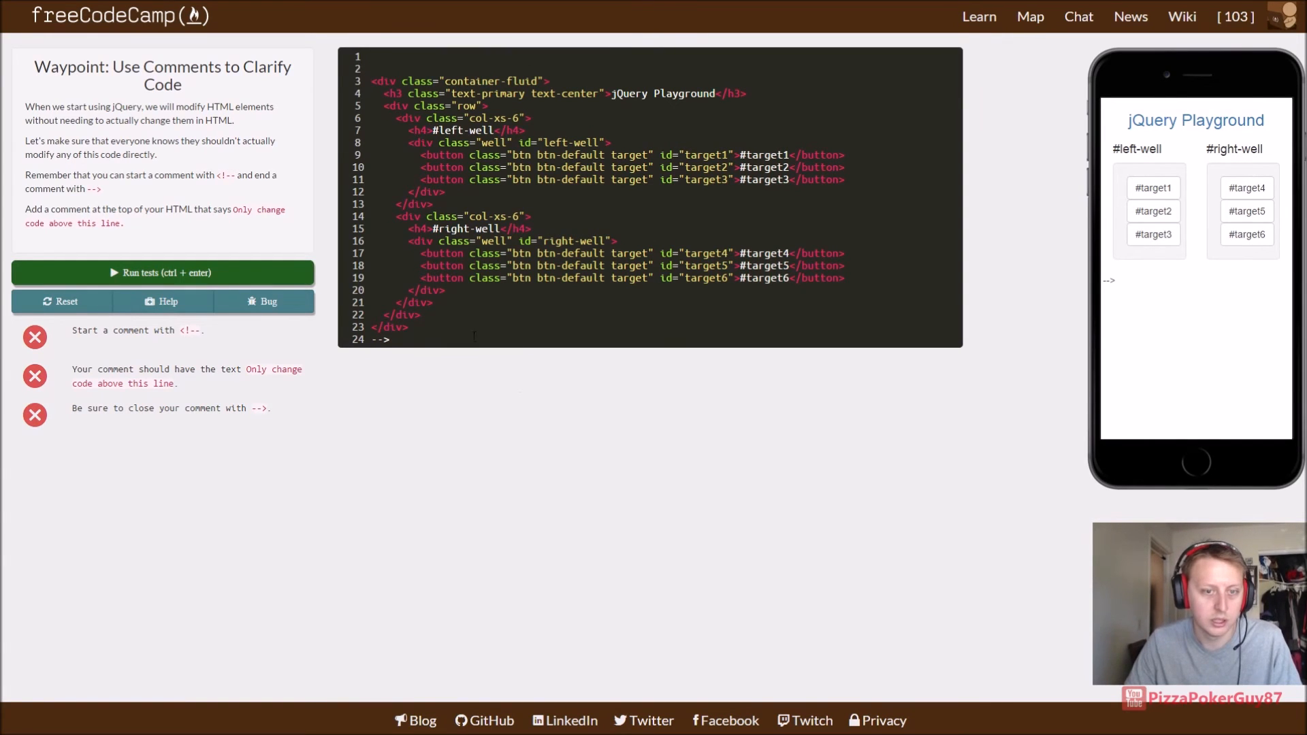
text(<!--Only change code above this line-->)
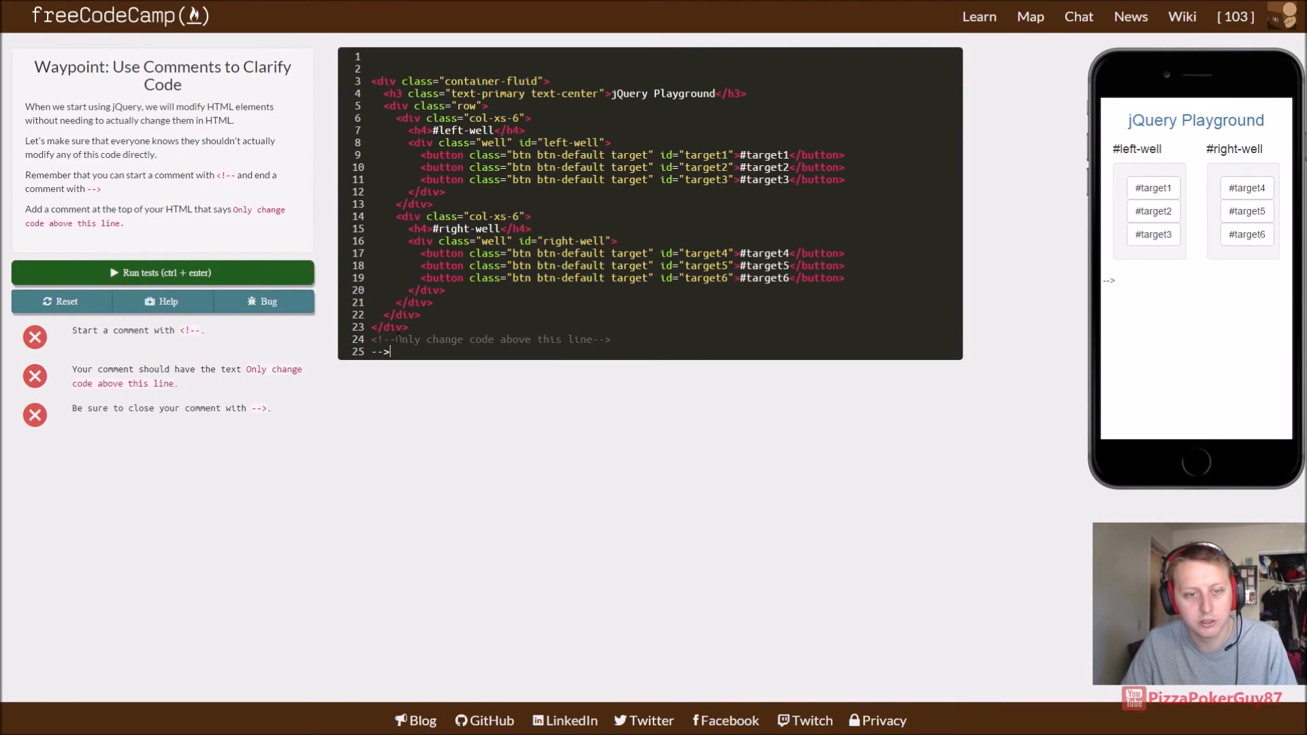
key(Backspace)
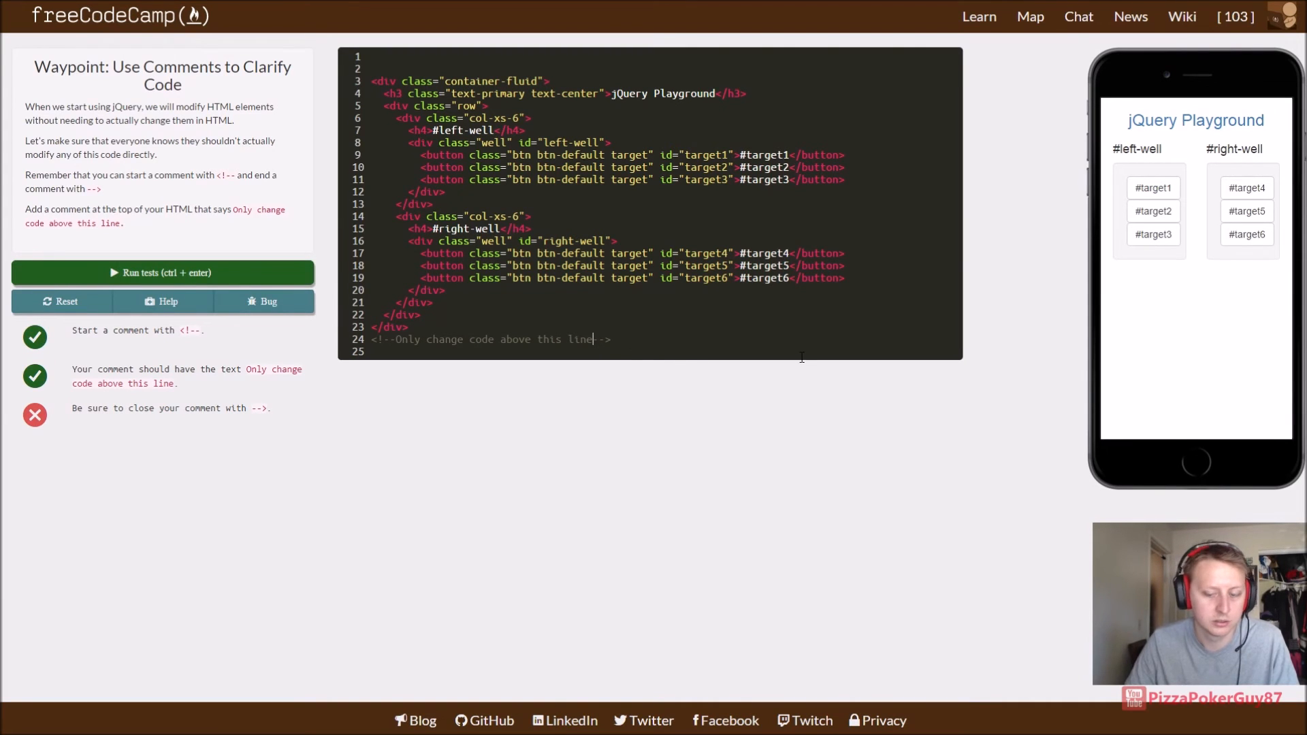
key(Enter)
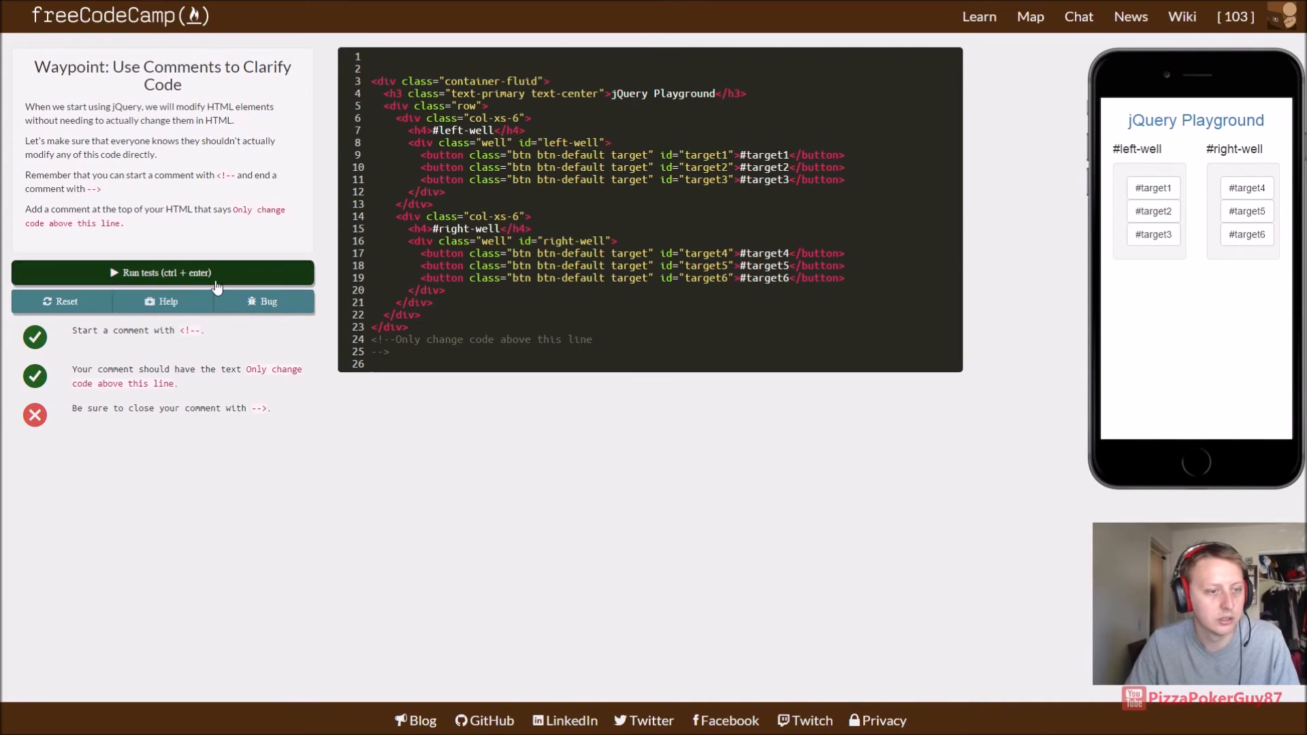
mouse_move(358, 397)
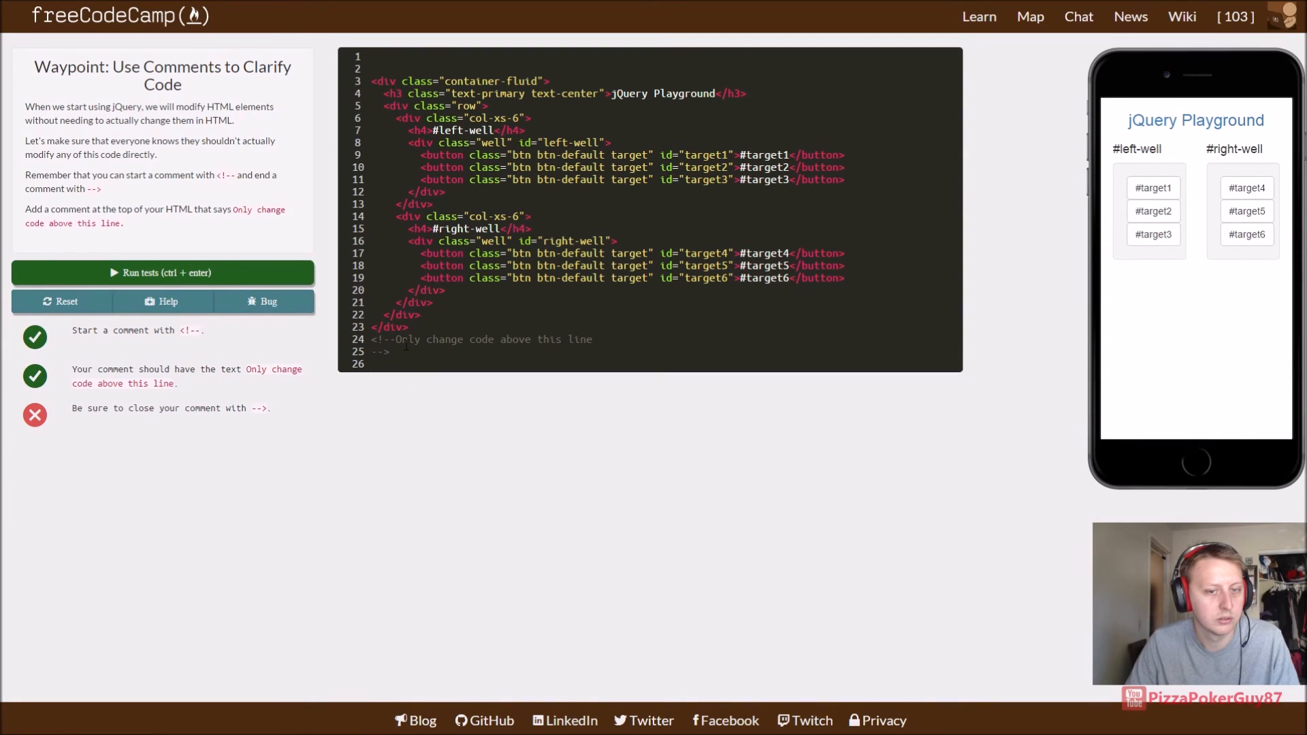
key(Enter)
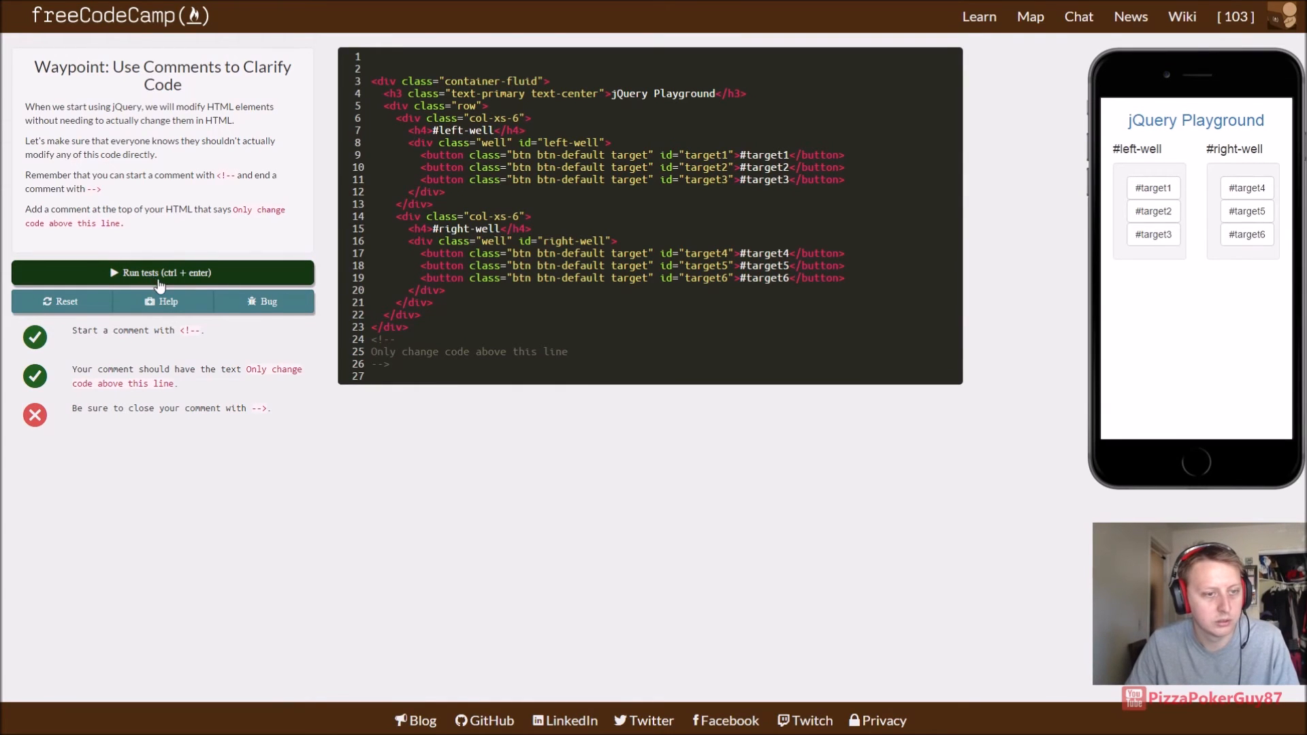
mouse_move(271, 376)
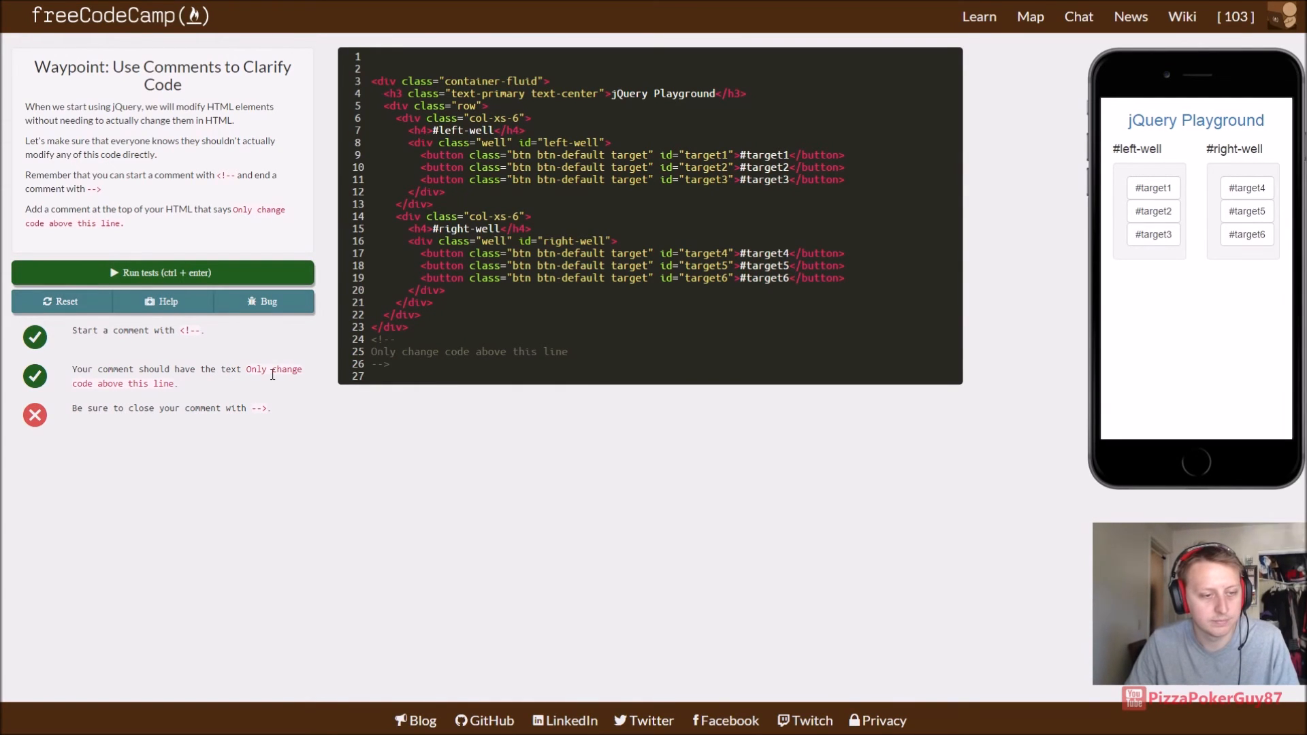
mouse_move(186, 409)
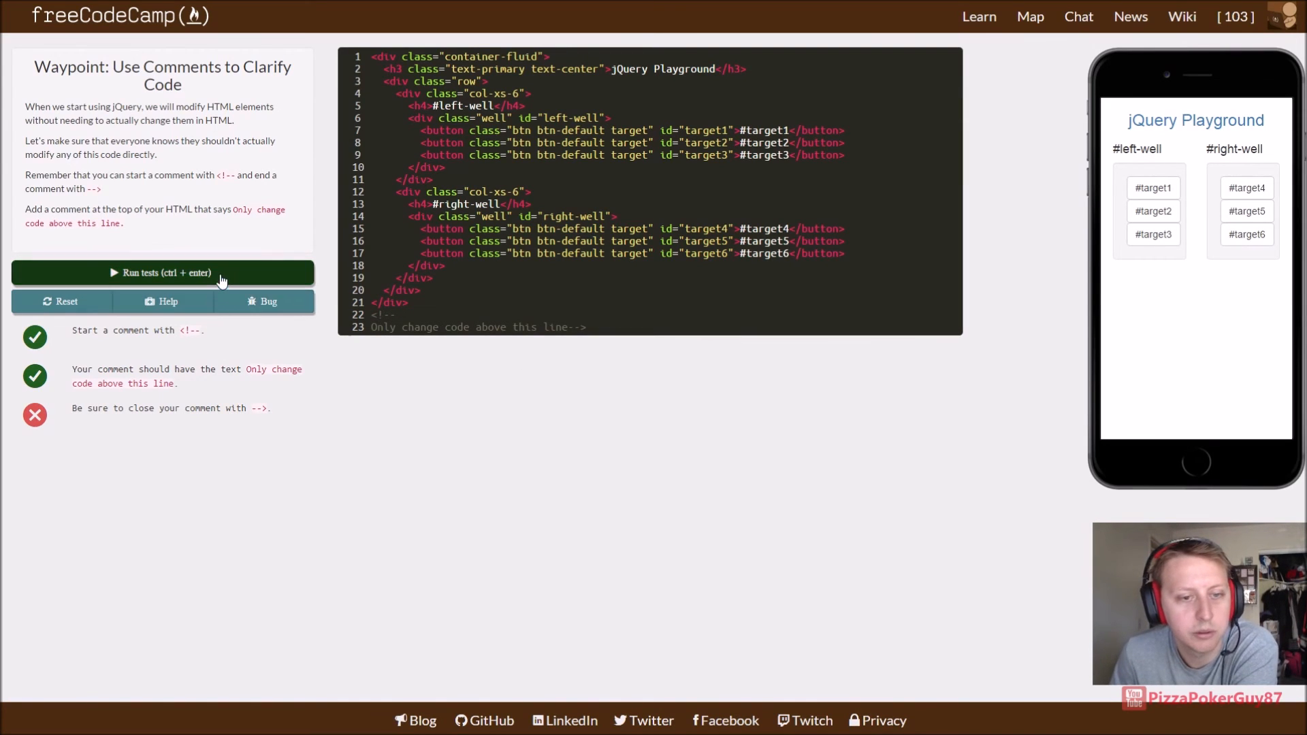
Step: Request a reset to restore the editor's original starting code
click(66, 301)
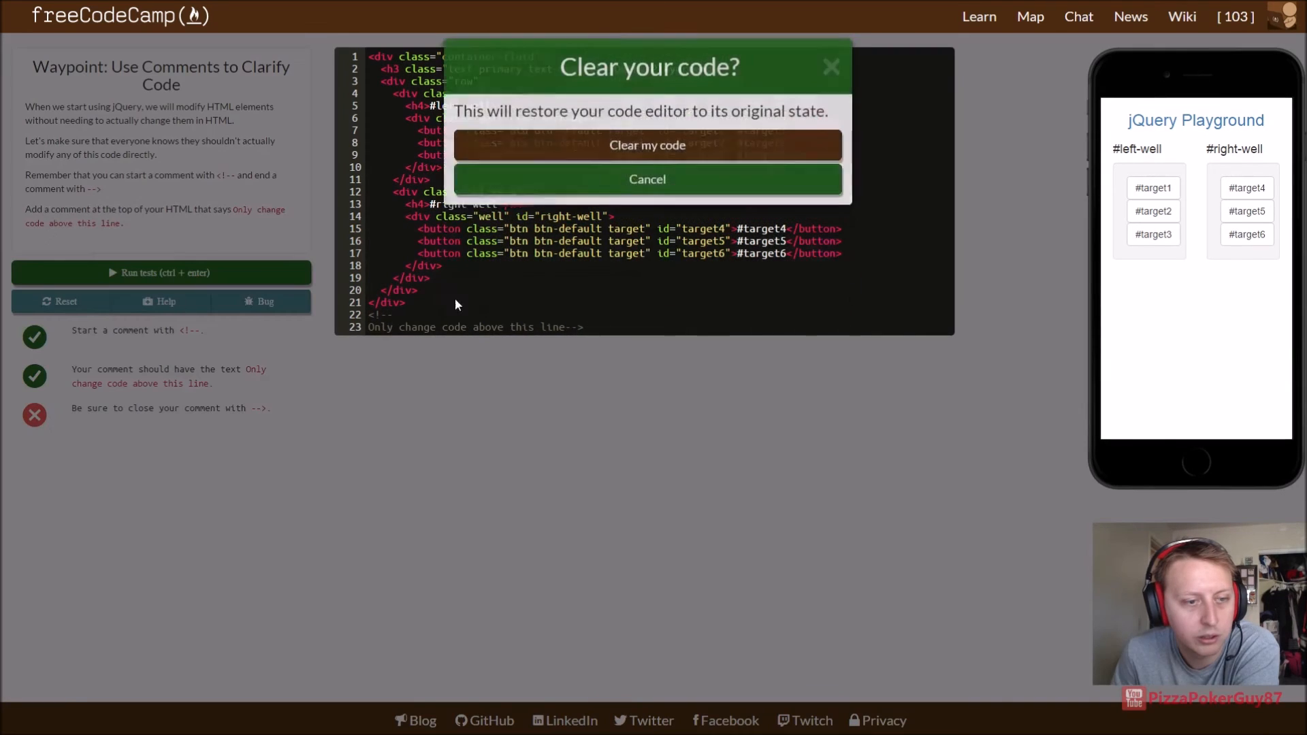
Step: Confirm the reset, then put 'Only change code above this line.' at the top of the HTML
click(646, 146)
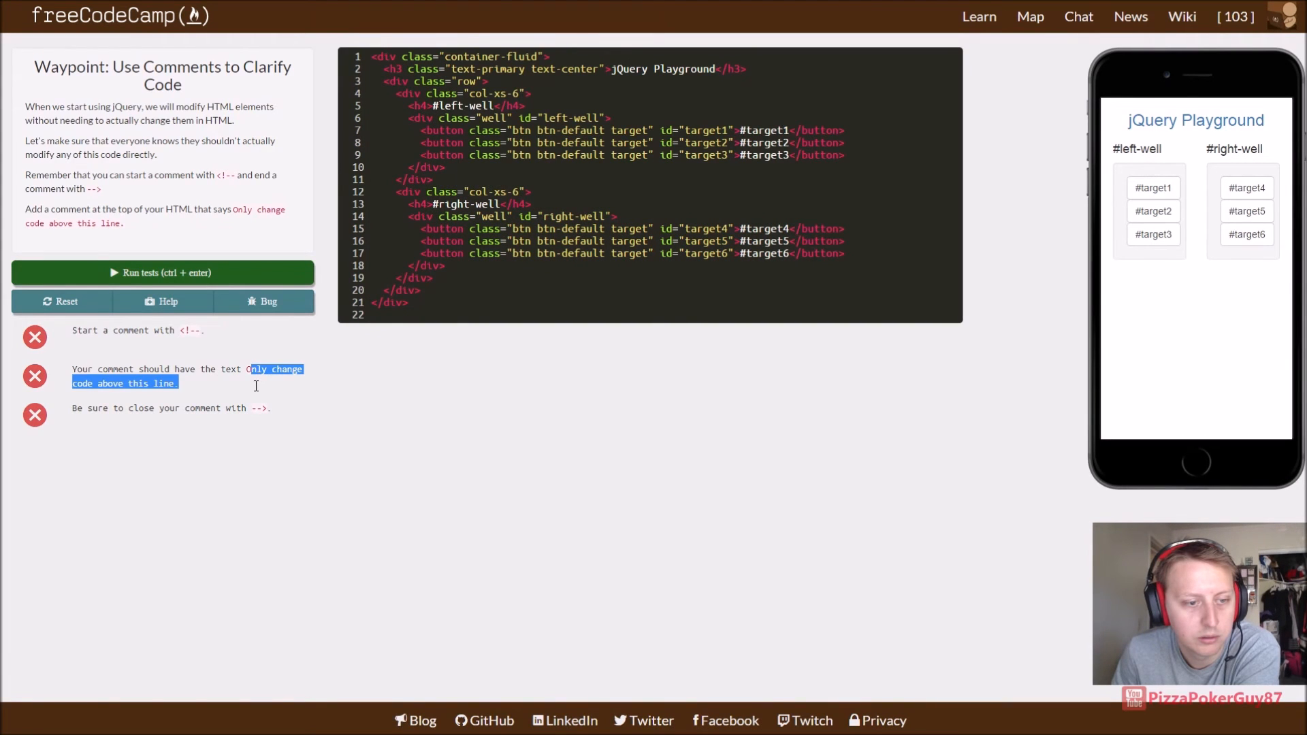
right_click(275, 375)
text(<!---->)
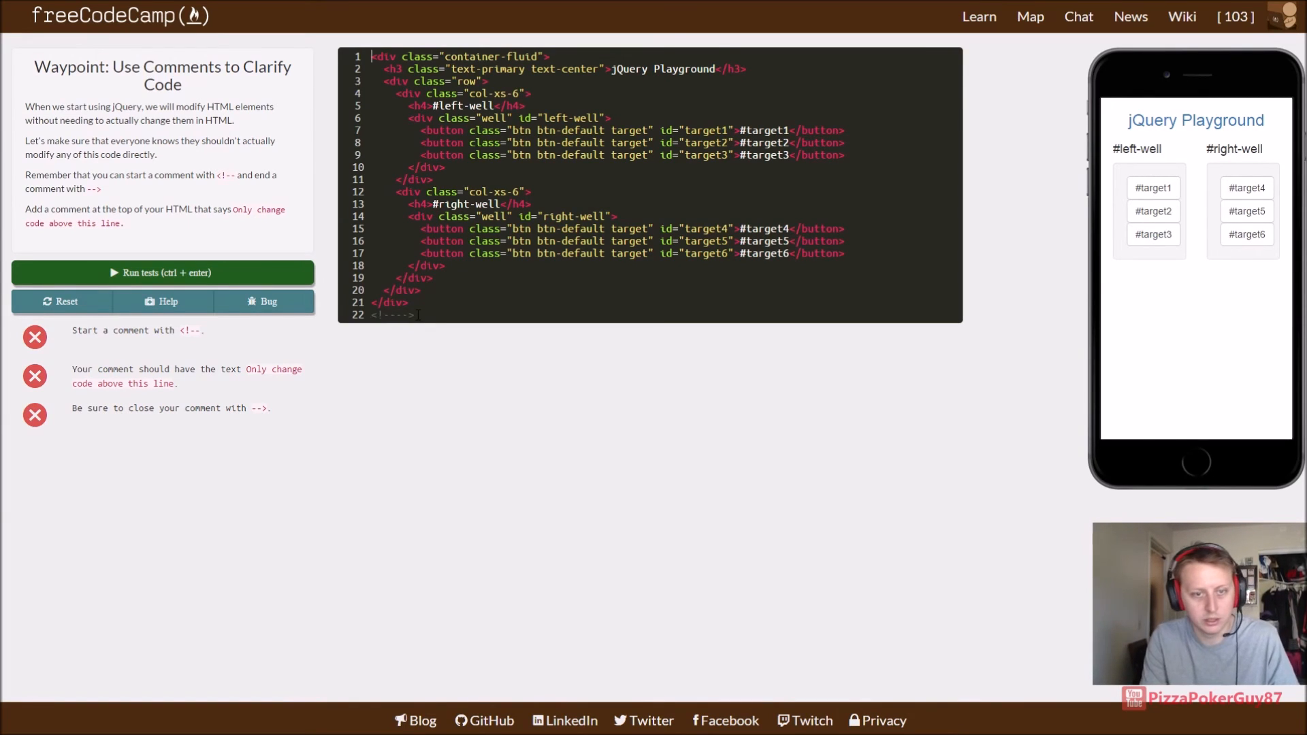
text(Only change code above this line.)
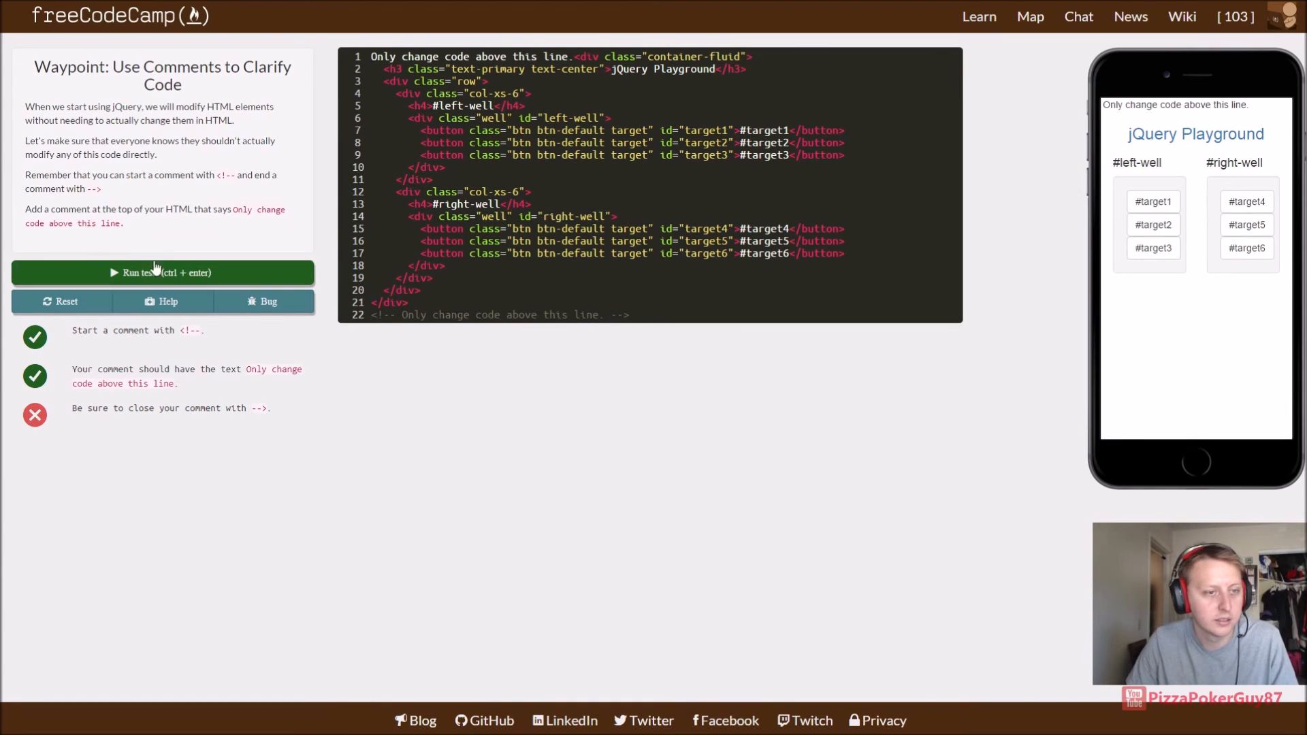
mouse_move(181, 186)
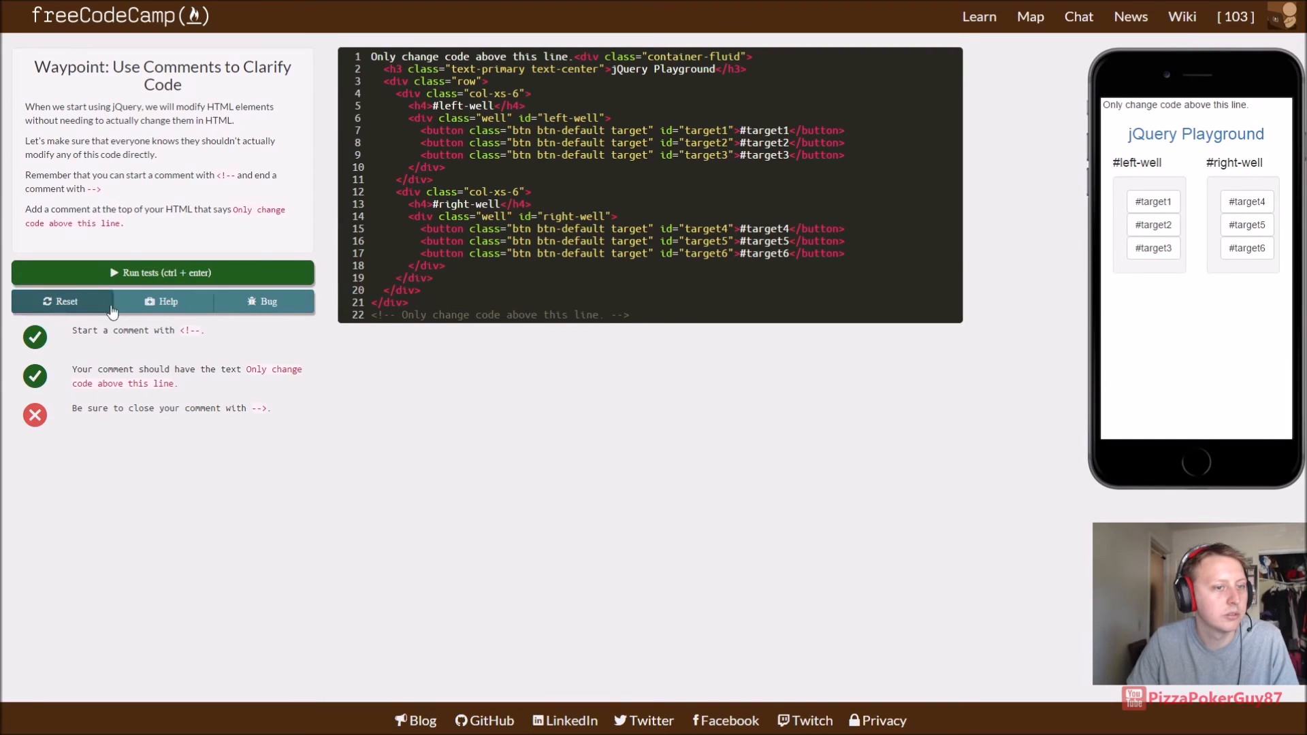
Step: Check the help chat, then browse existing GitHub issues for the comments challenge
click(163, 301)
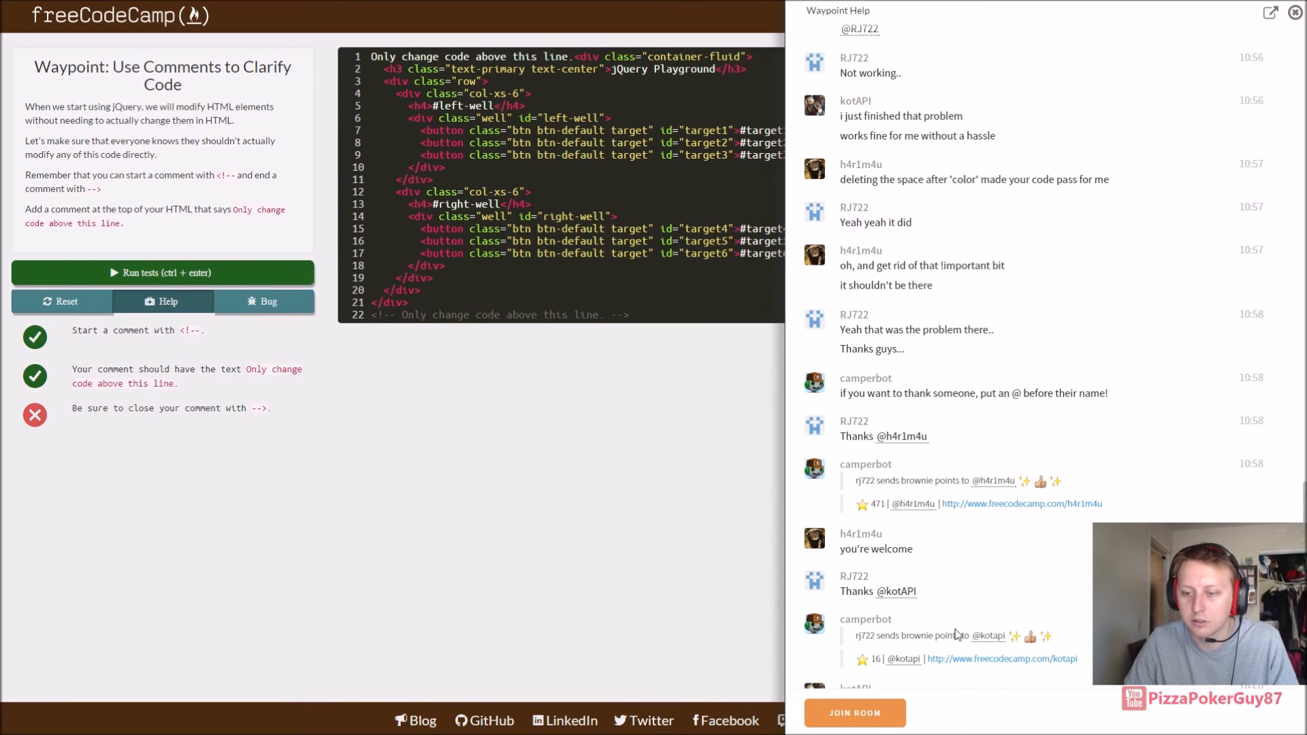
mouse_move(193, 177)
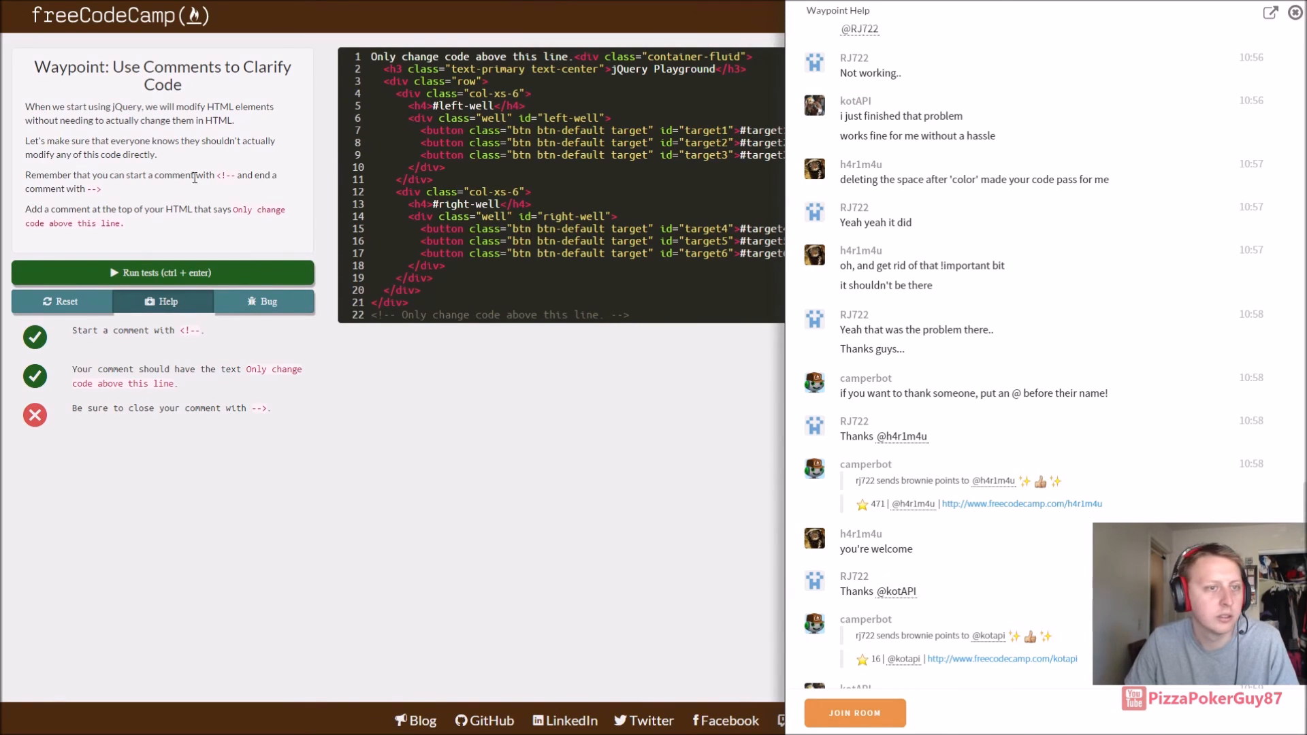
mouse_move(267, 300)
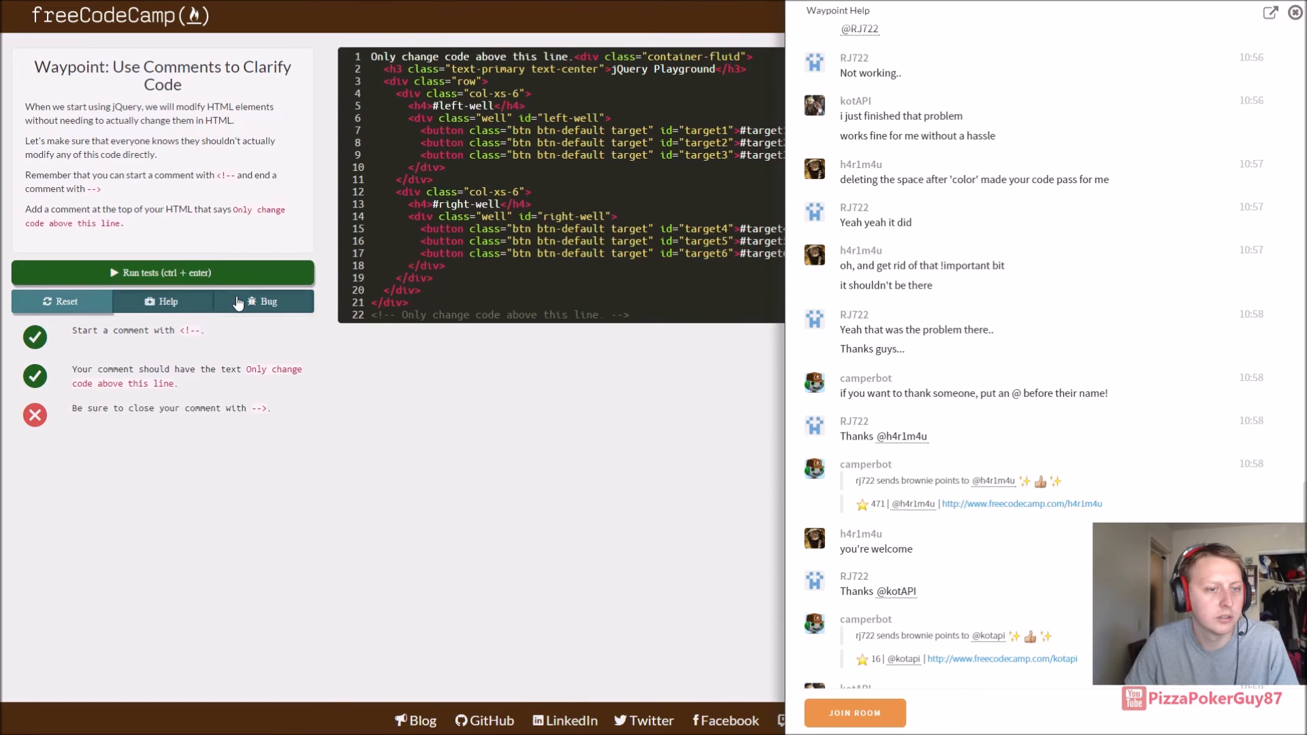
click(266, 301)
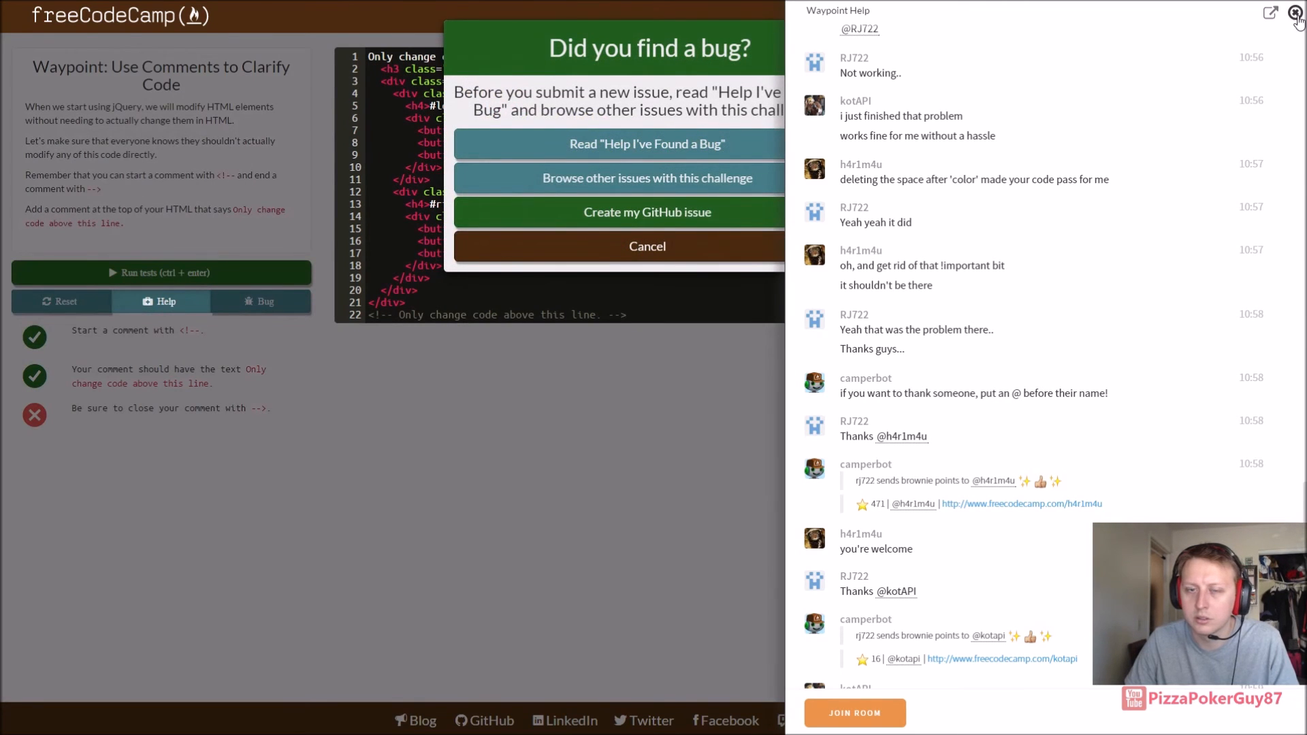
click(1296, 16)
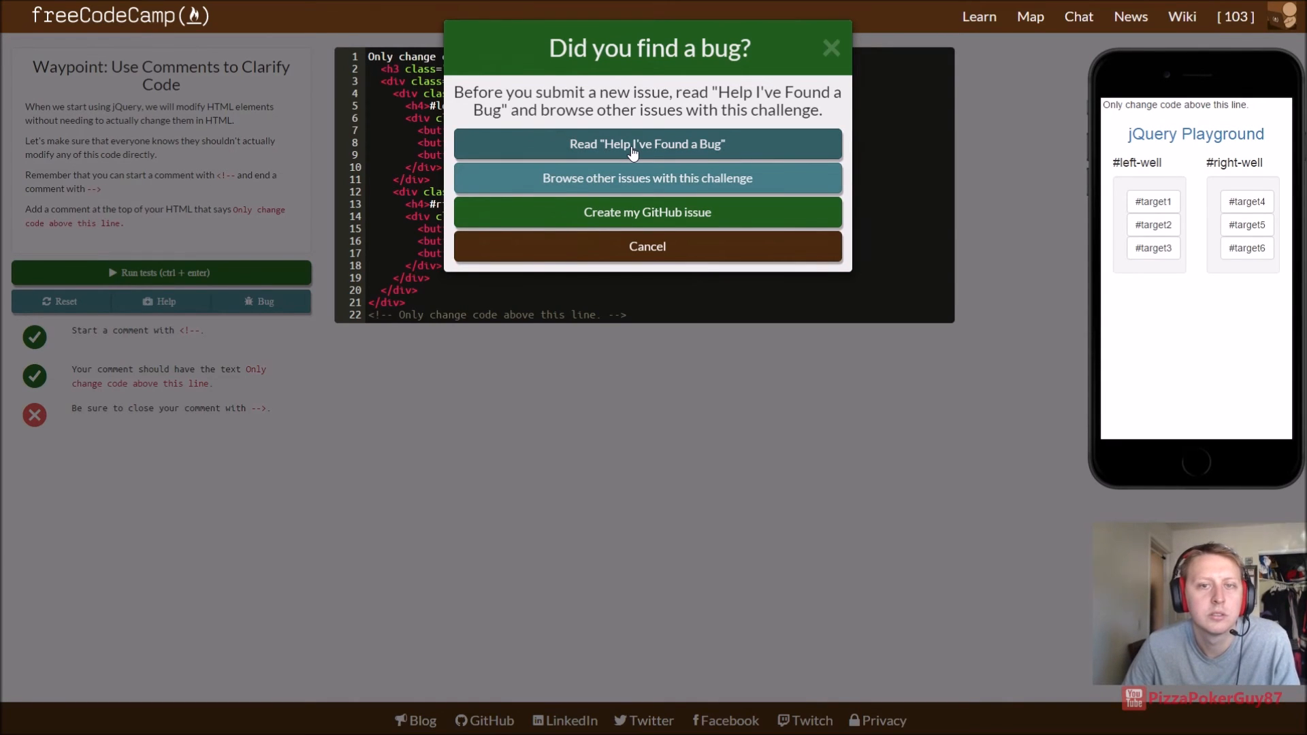
mouse_move(829, 46)
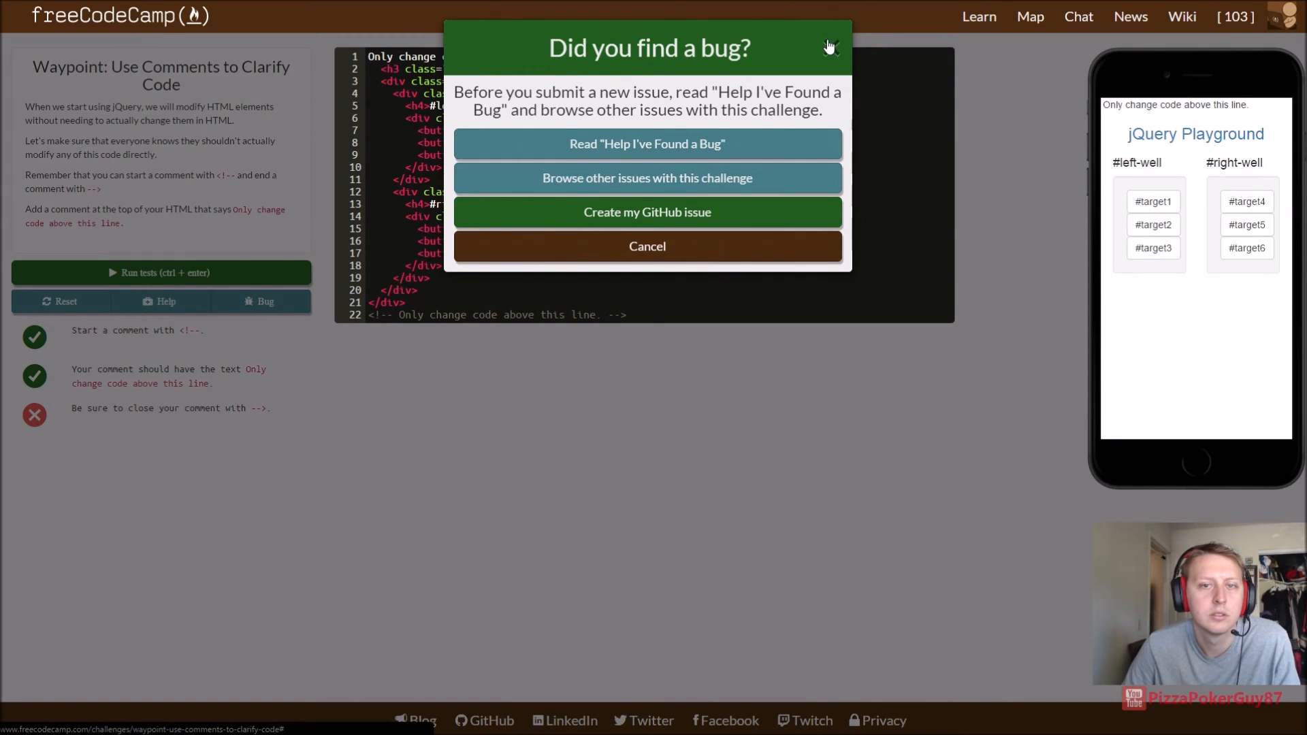
mouse_move(711, 159)
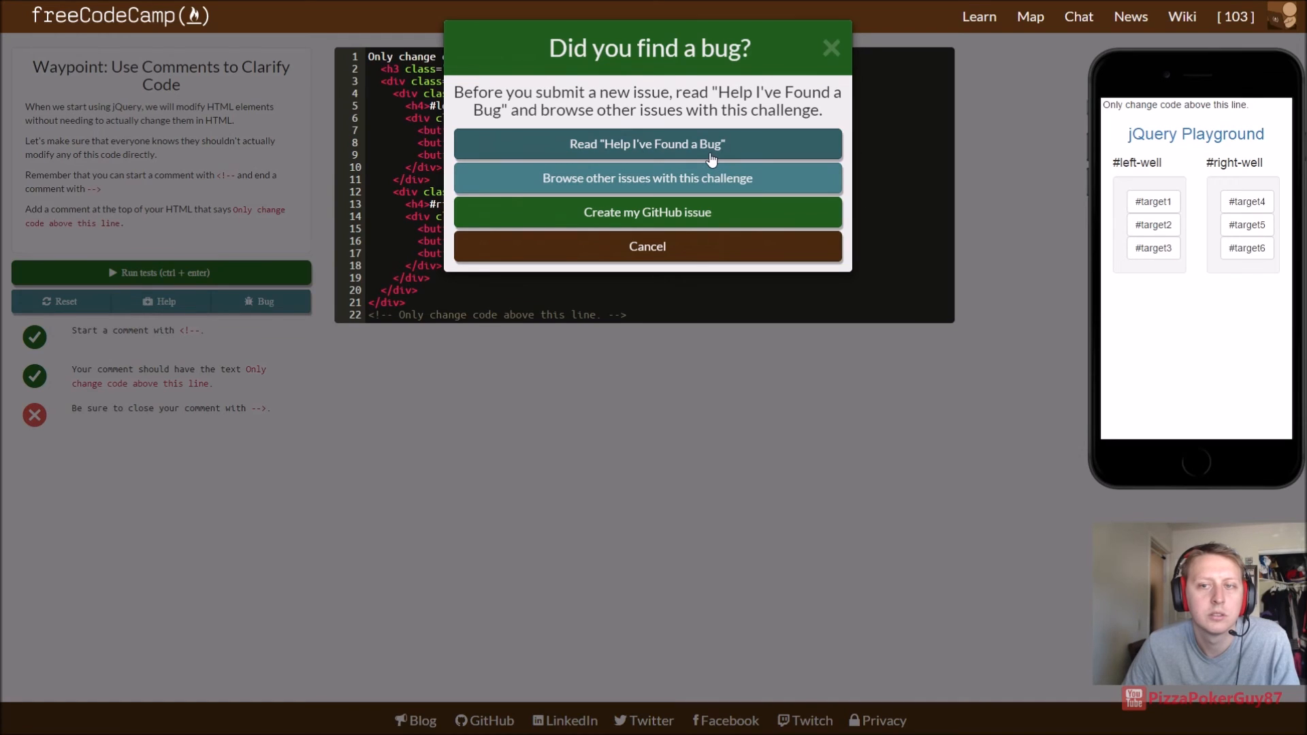
click(645, 177)
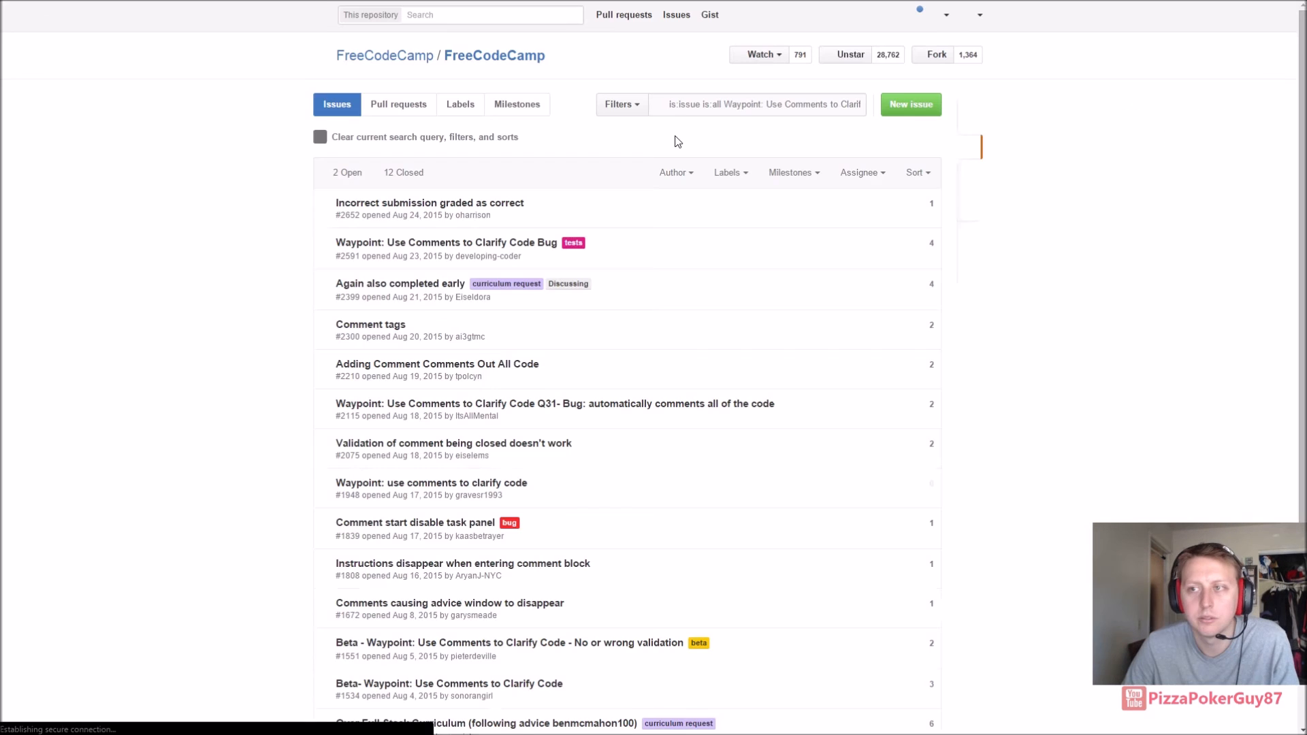
Step: Leave full screen, dismiss the bug dialog and open GitHub issue #2591 on the comments bug
key(F11)
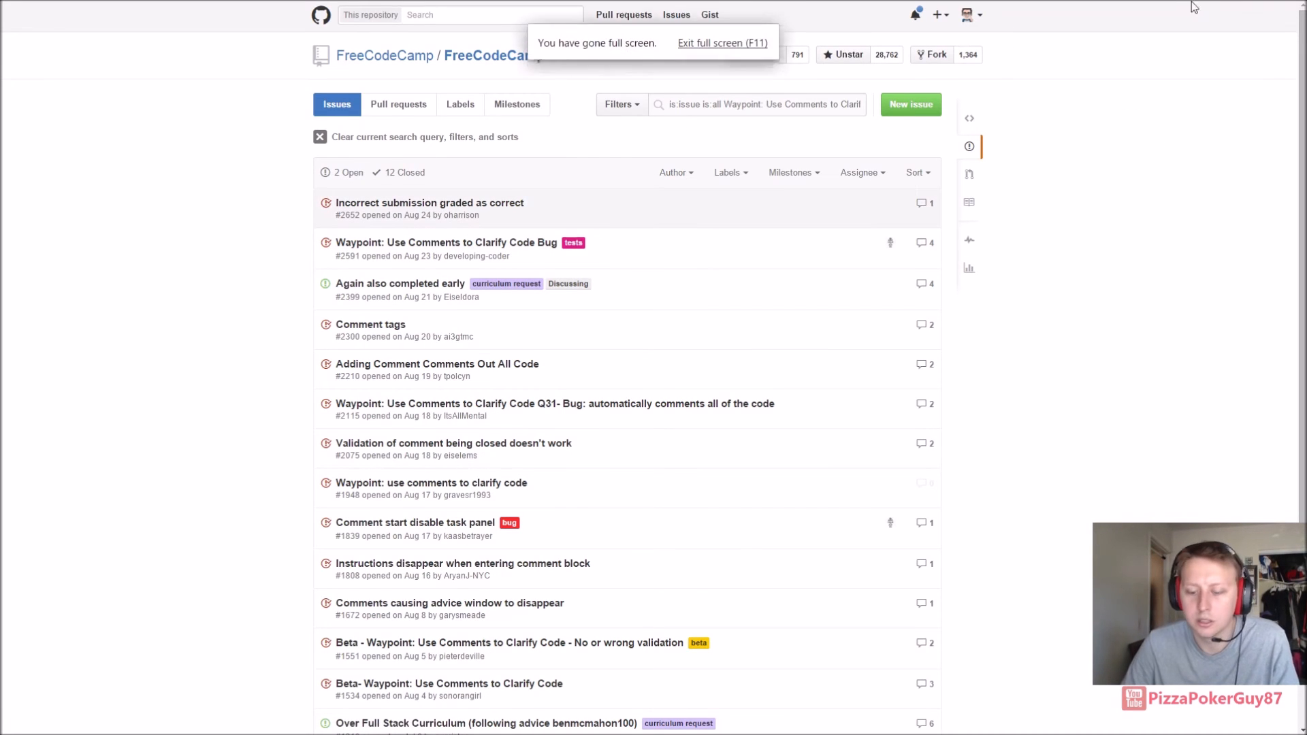
key(F11)
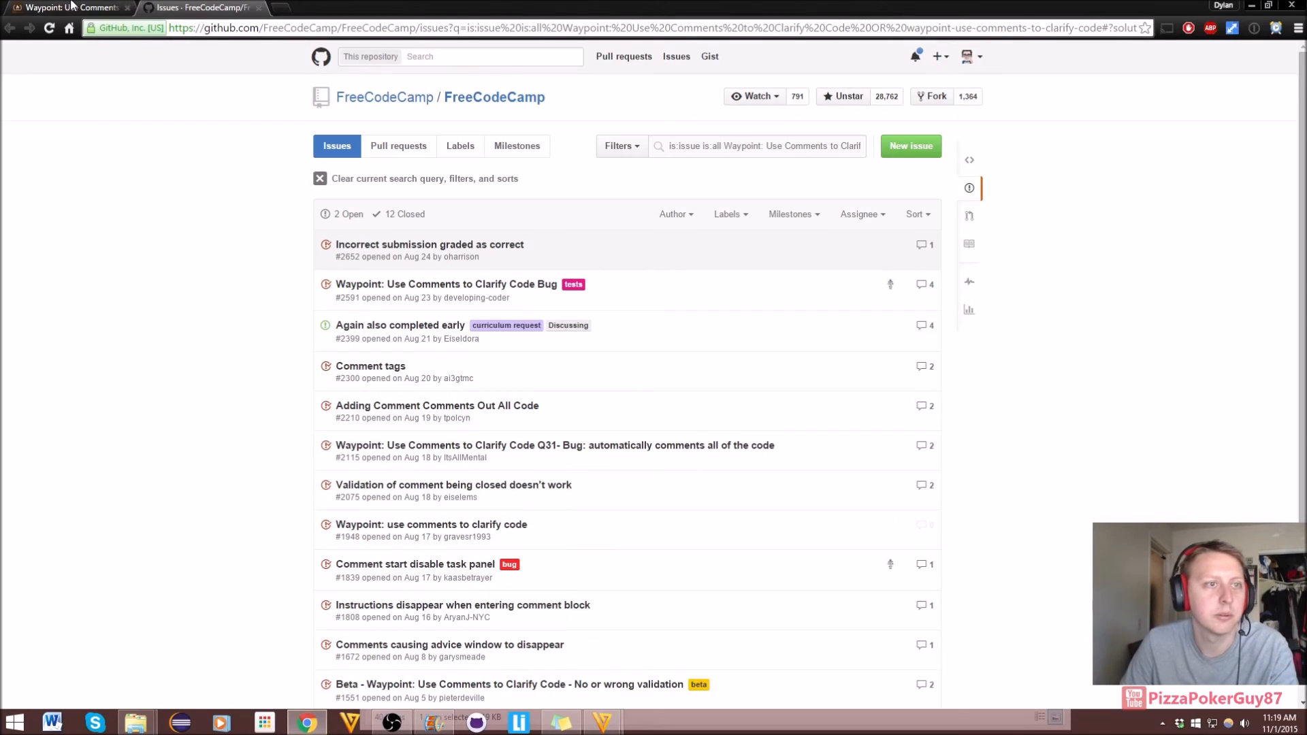
click(62, 8)
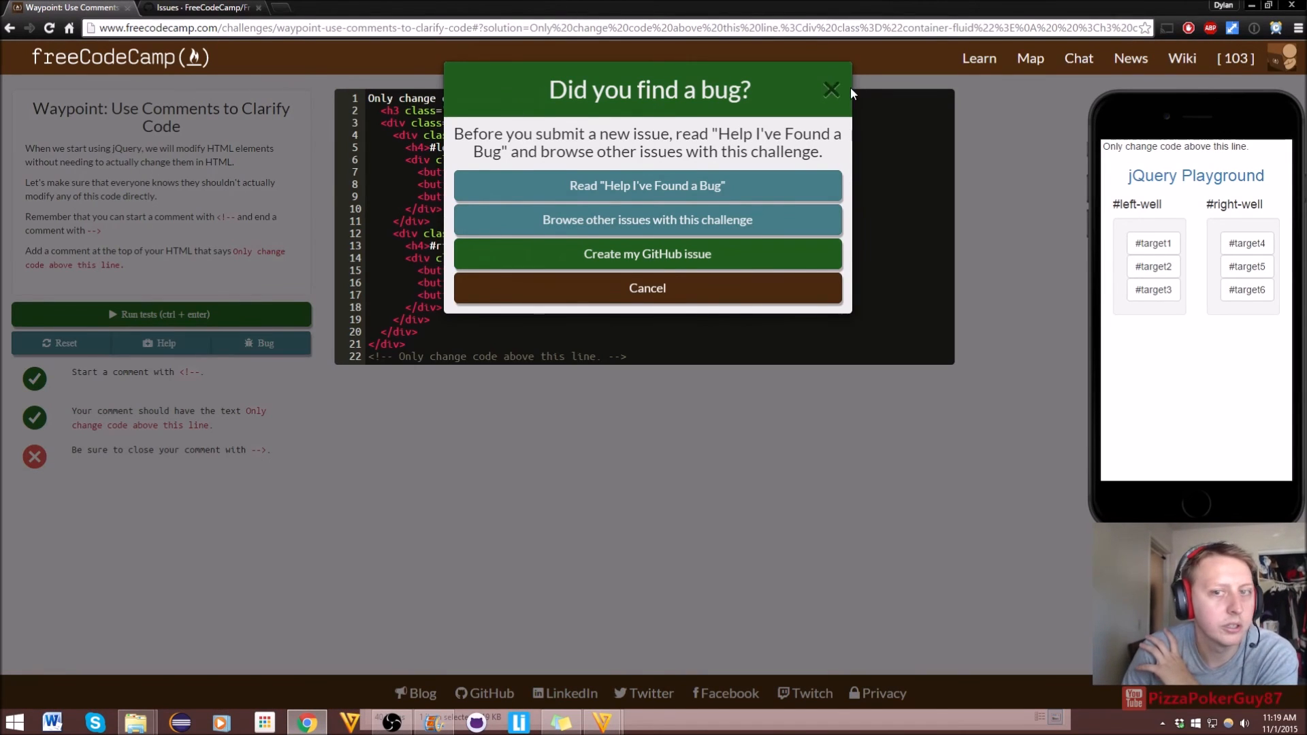
click(831, 90)
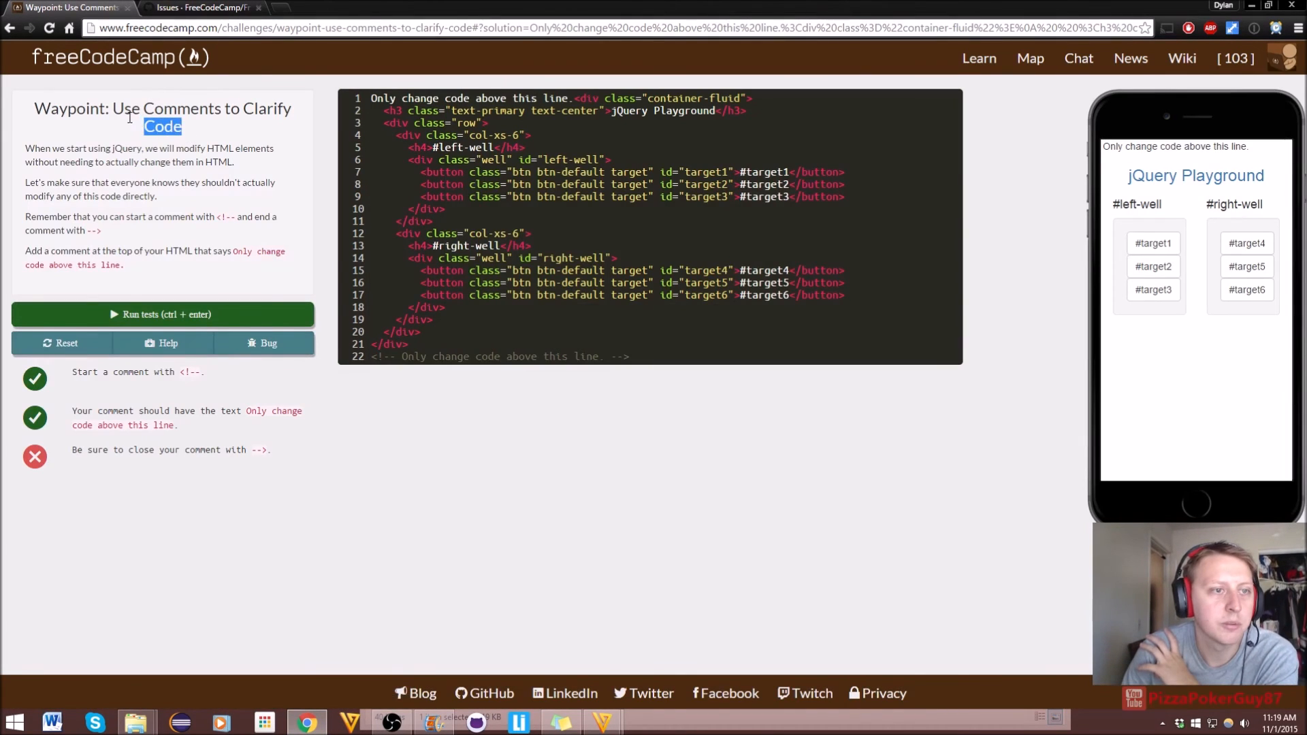
click(200, 8)
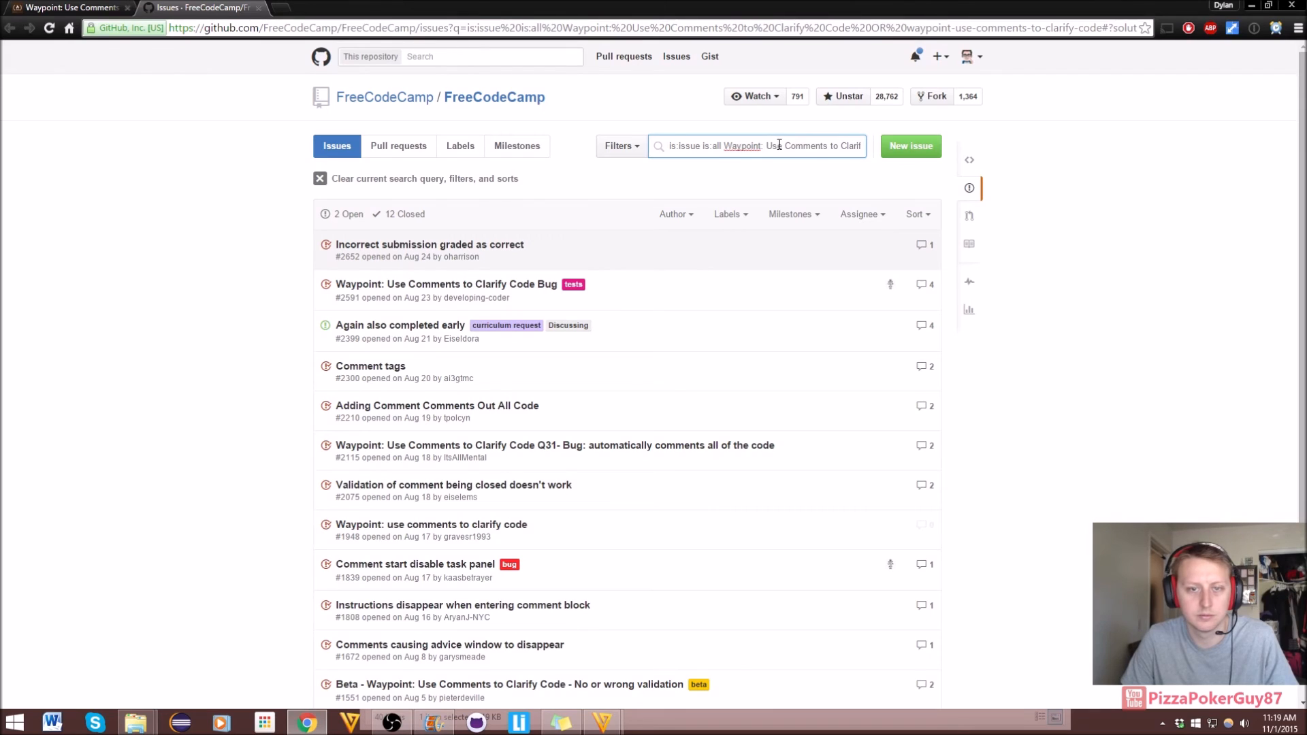
mouse_move(429, 244)
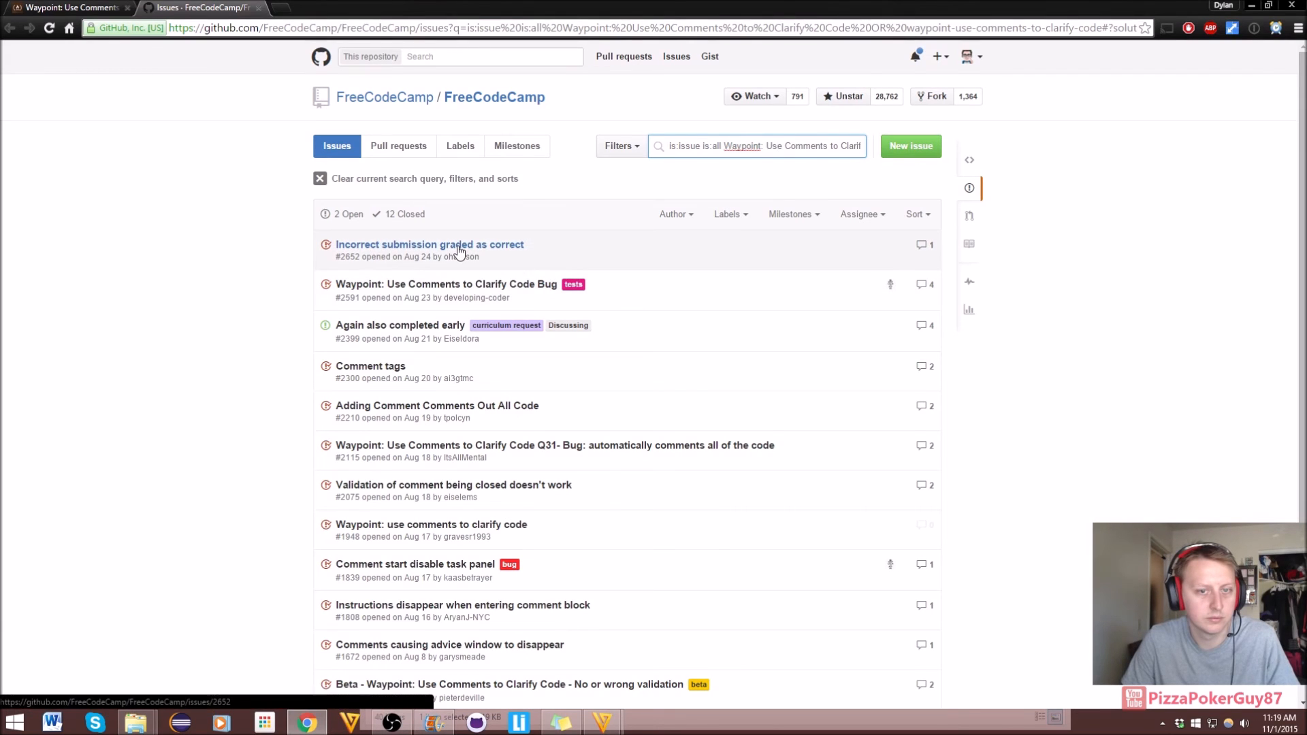
mouse_move(465, 290)
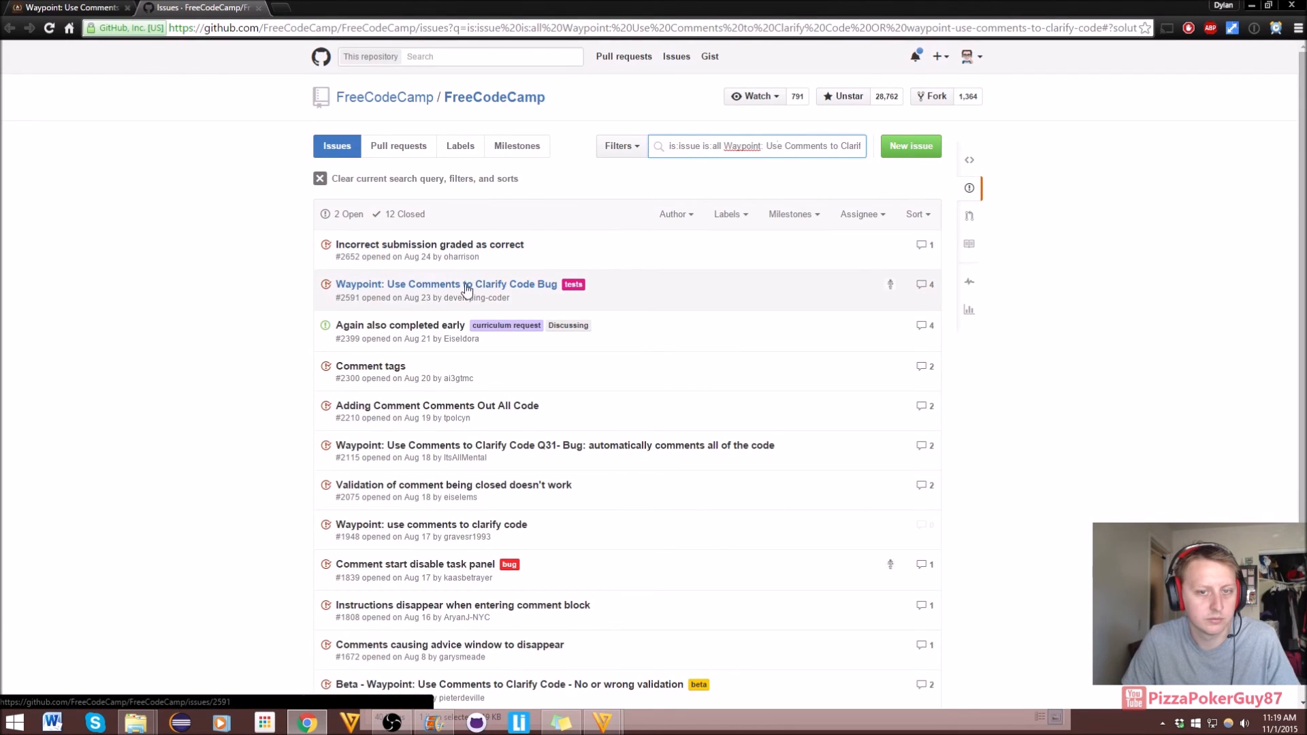
click(446, 285)
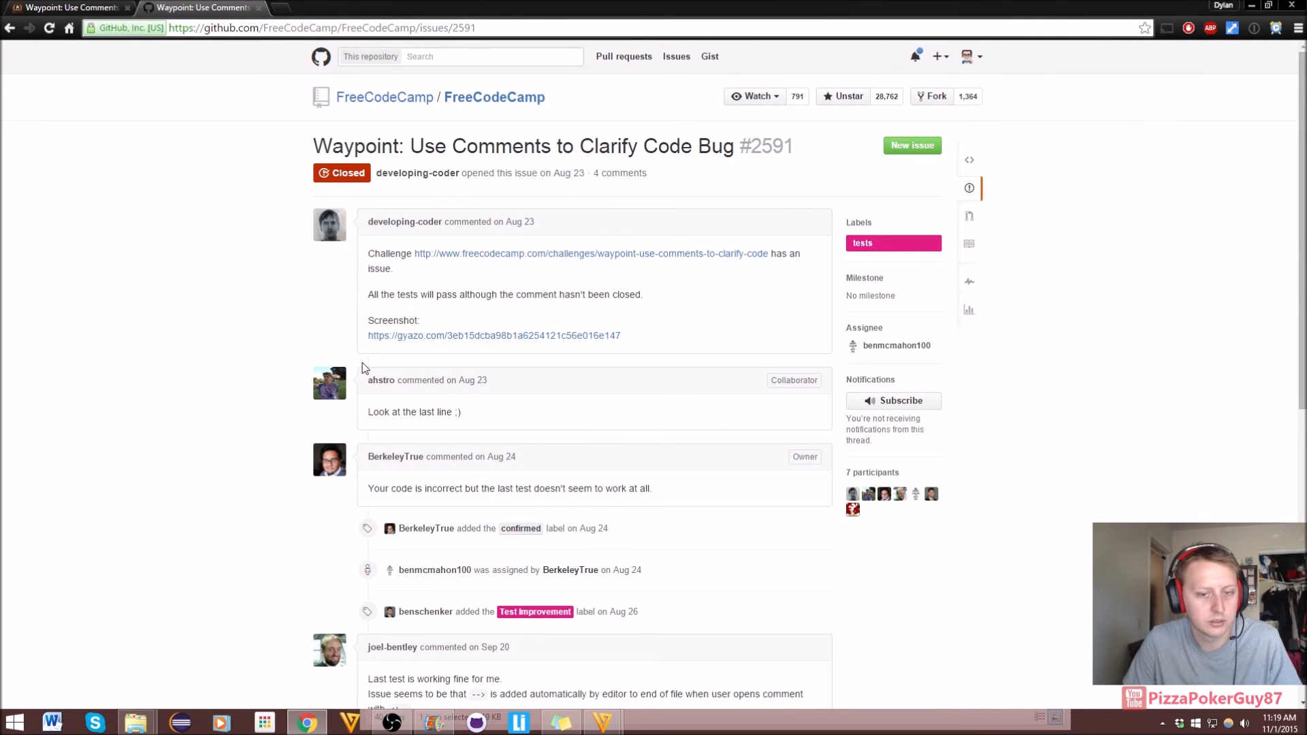
Step: Scroll through the discussion on issue #2591
scroll(down, 3)
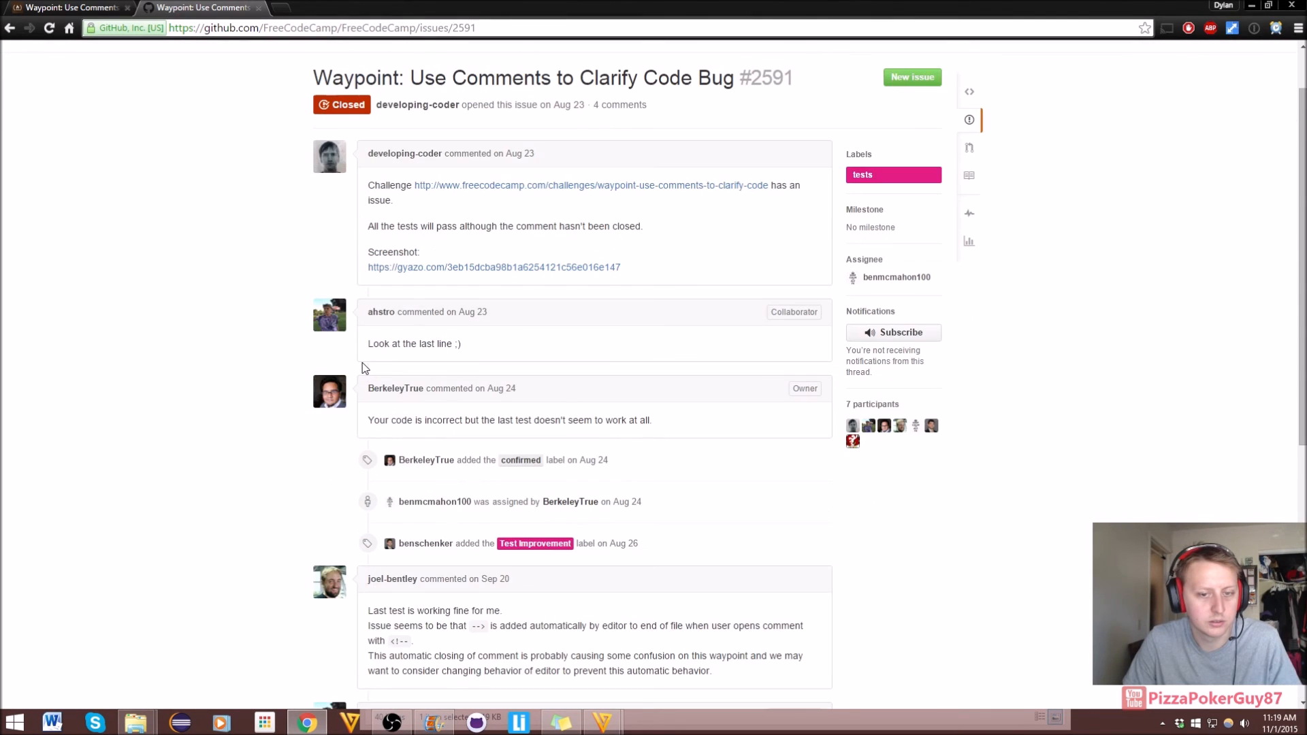
scroll(down, 3)
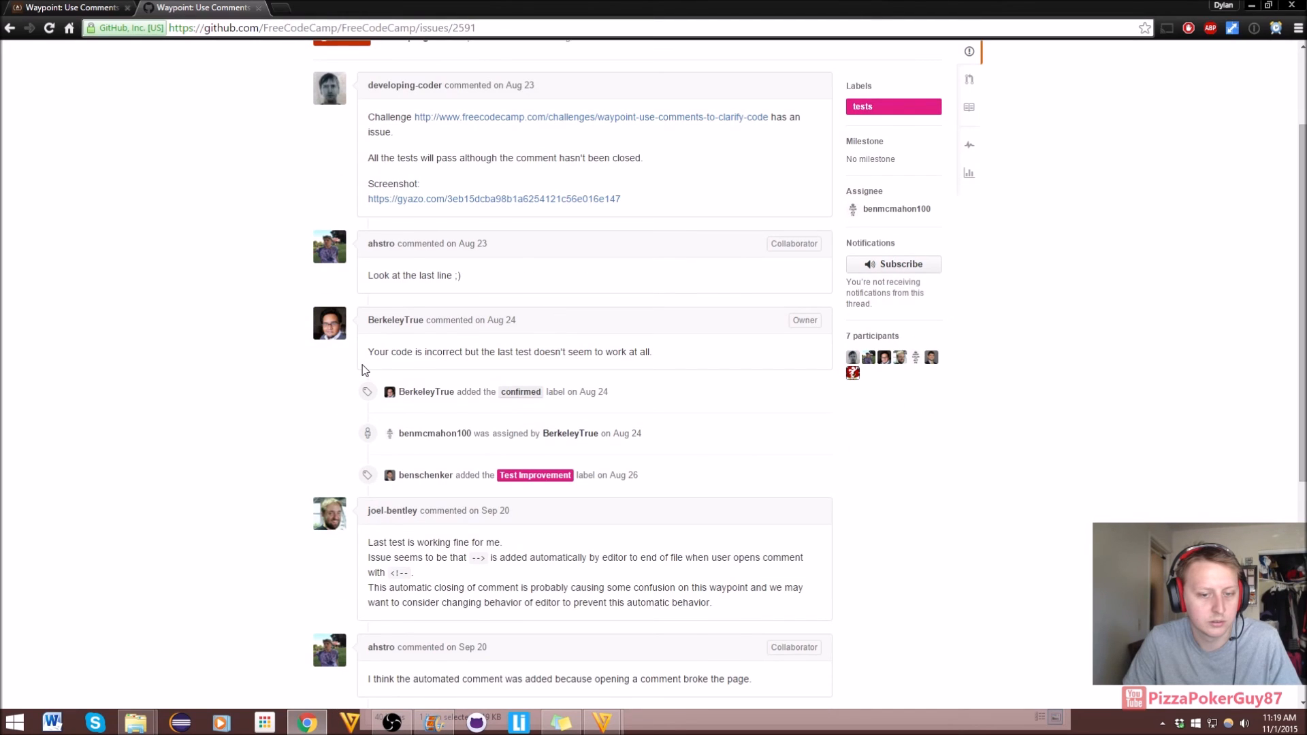
scroll(down, 3)
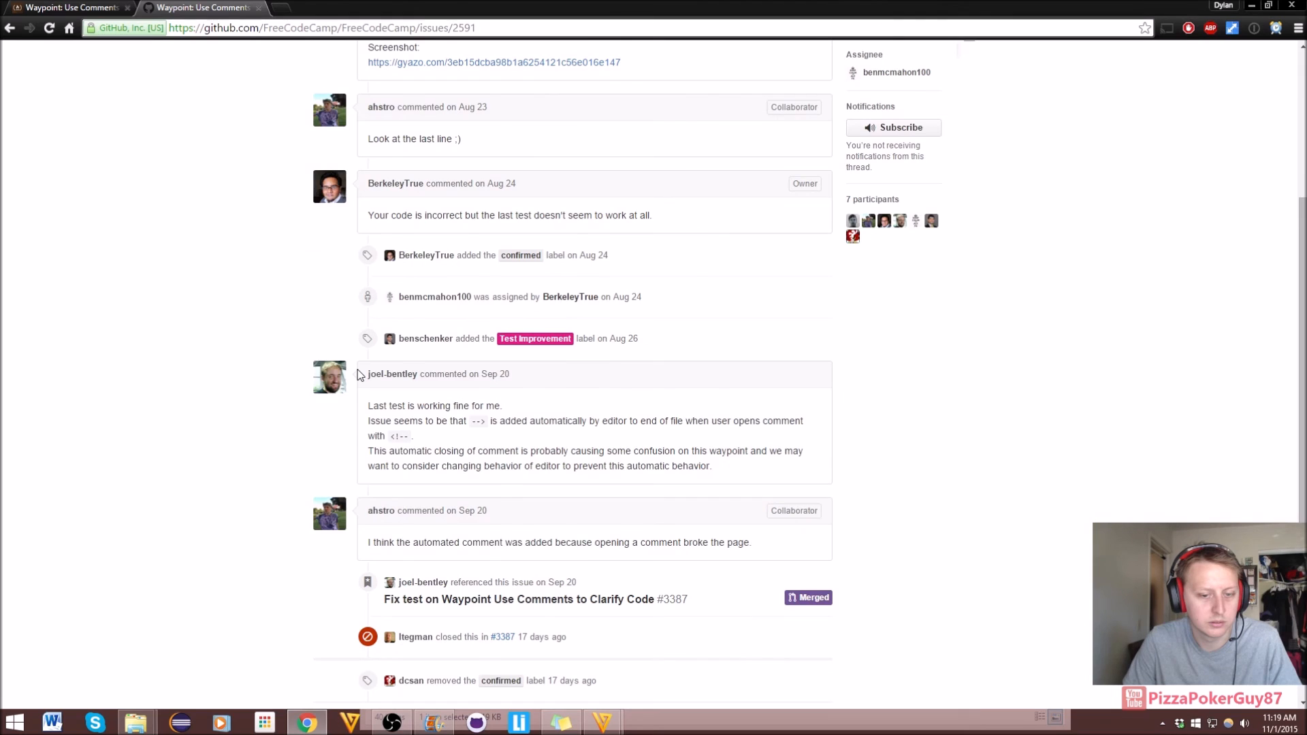
scroll(down, 3)
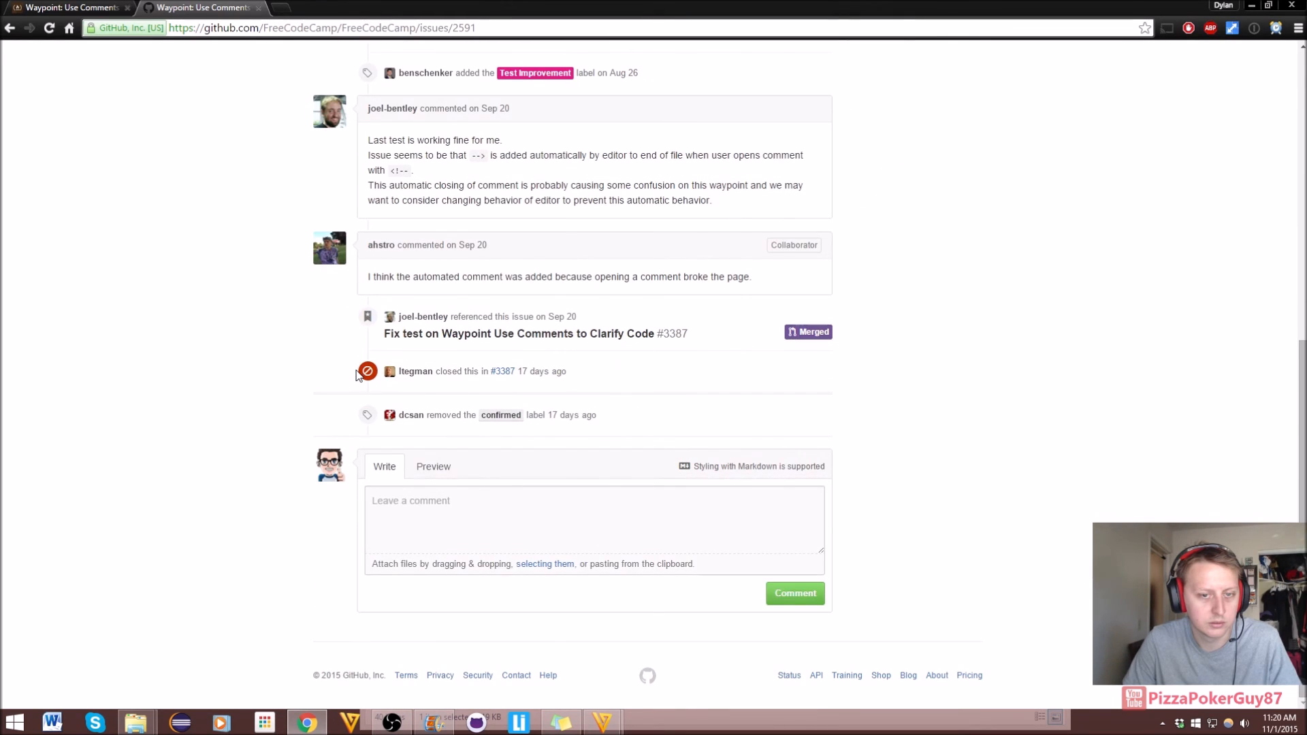
scroll(up, 3)
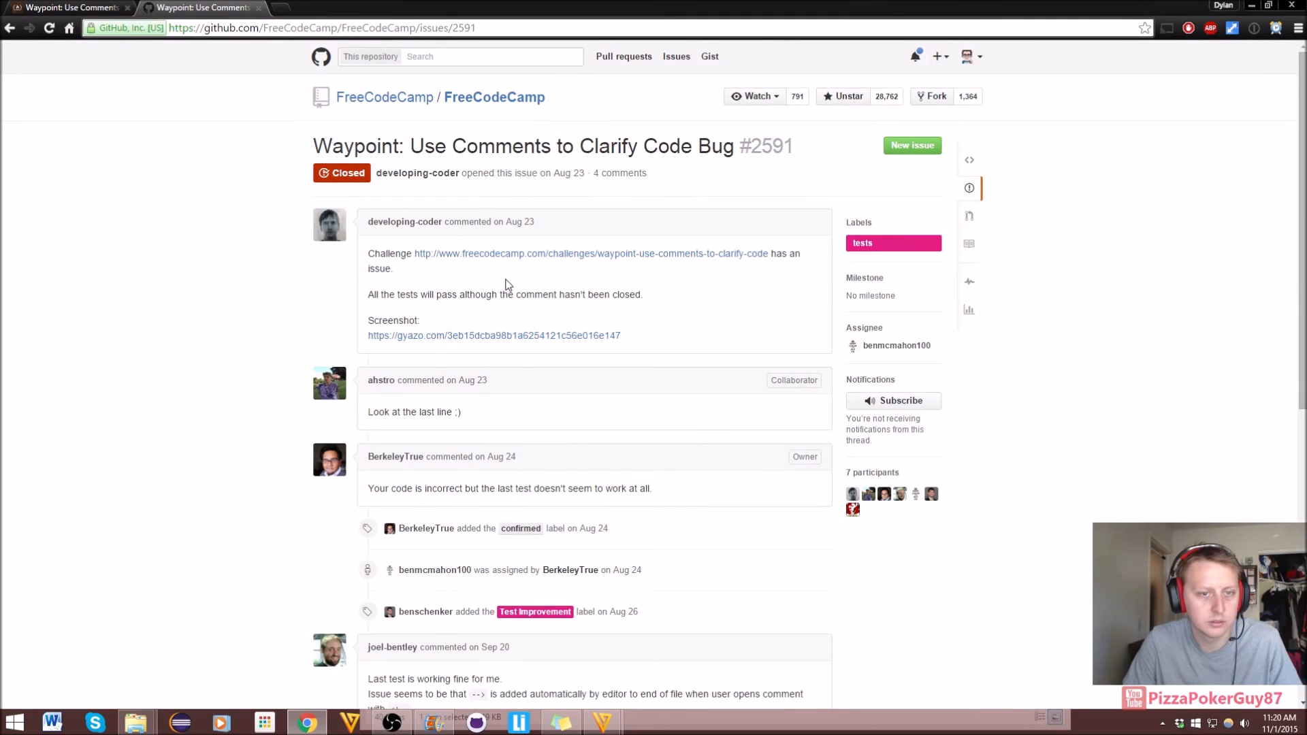
mouse_move(498, 259)
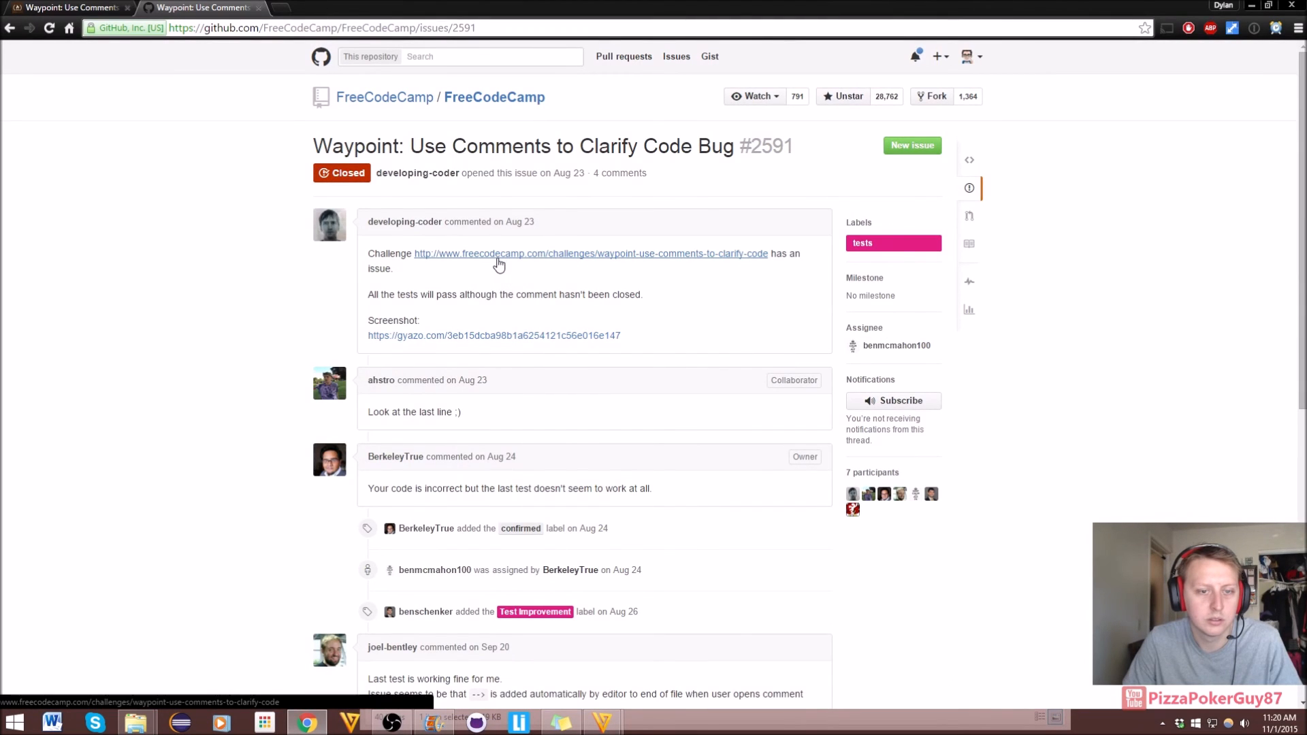
mouse_move(471, 257)
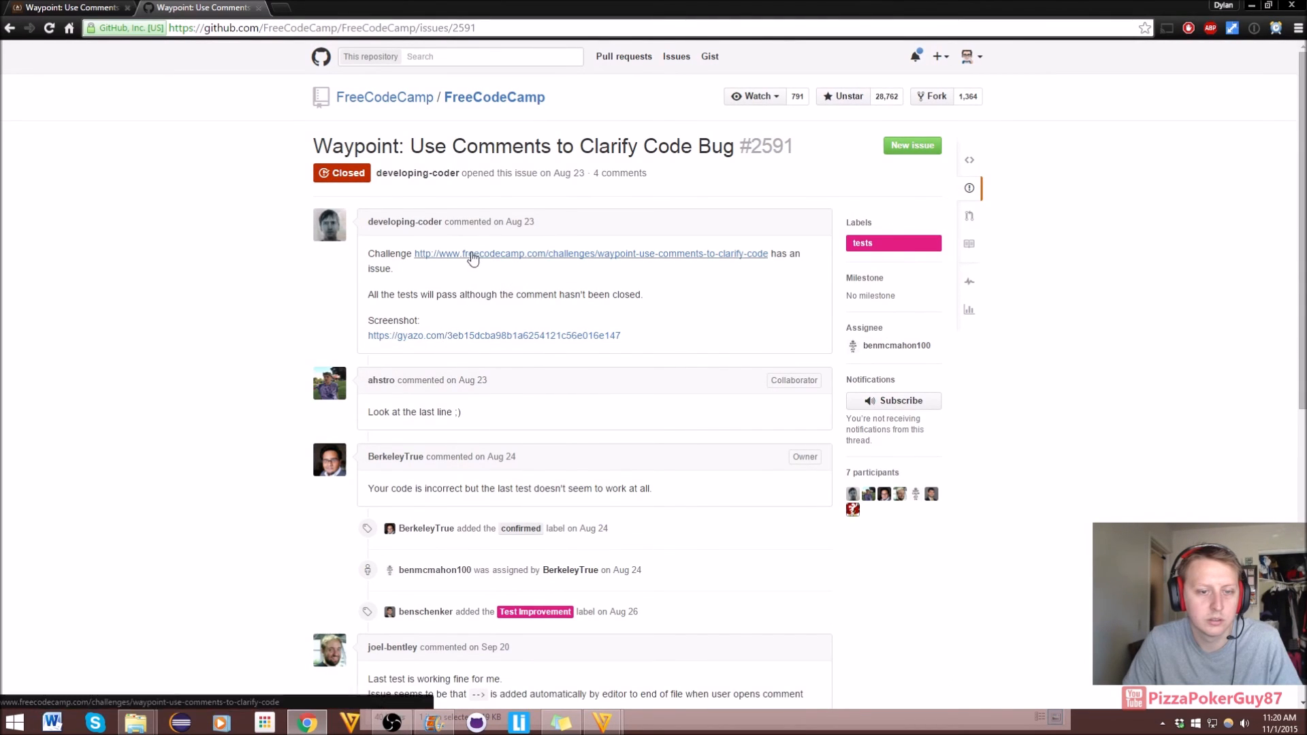
mouse_move(417, 270)
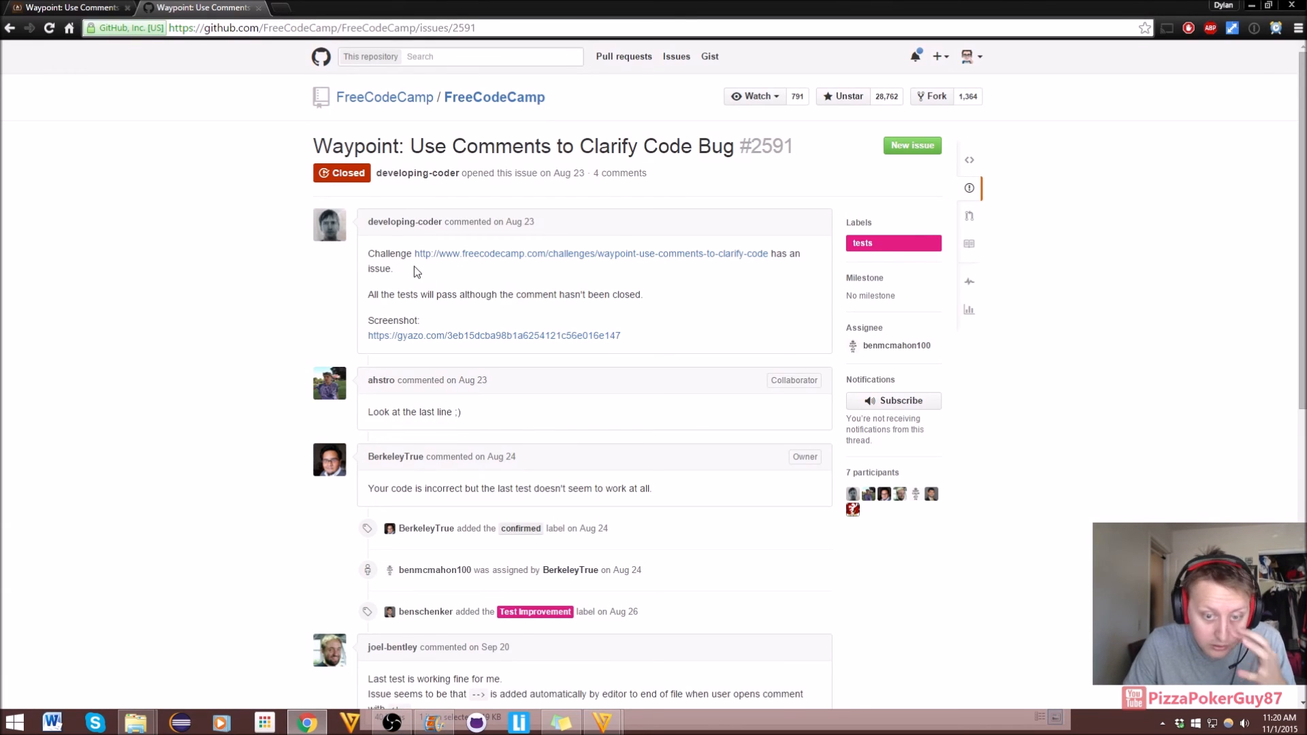
scroll(down, 3)
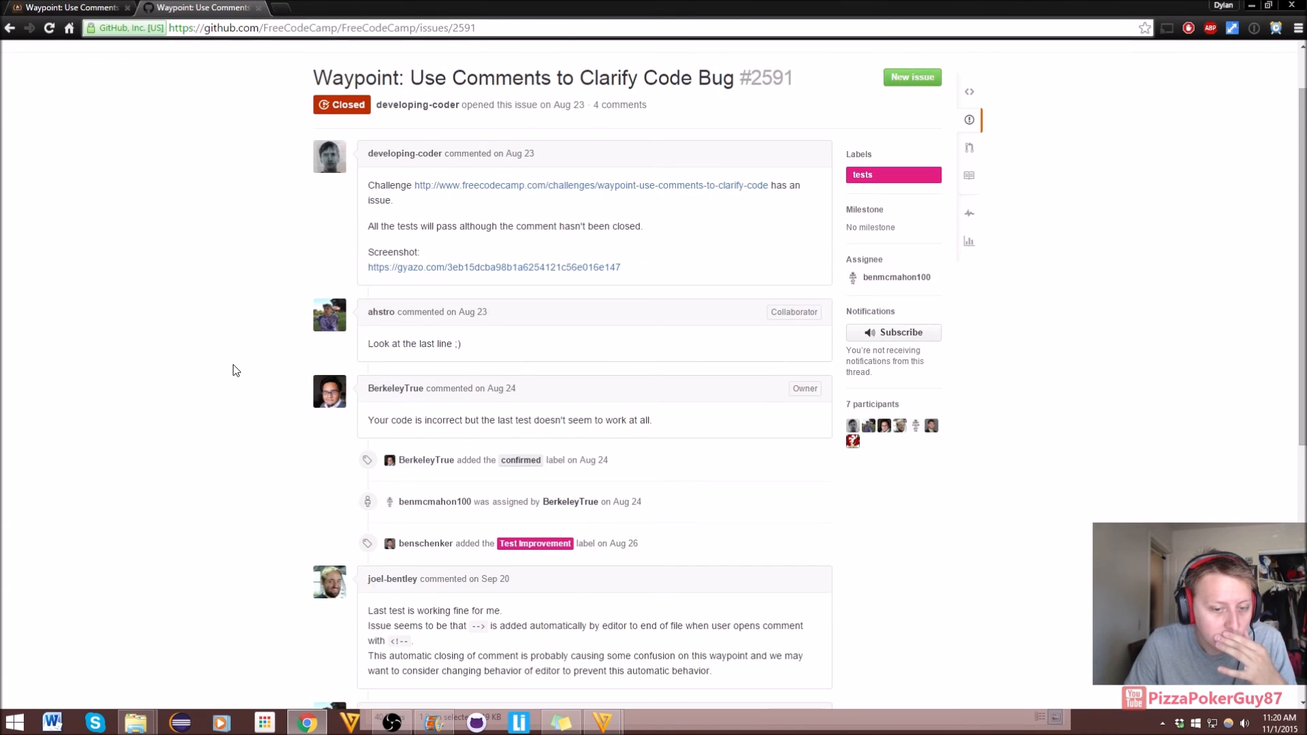
scroll(down, 3)
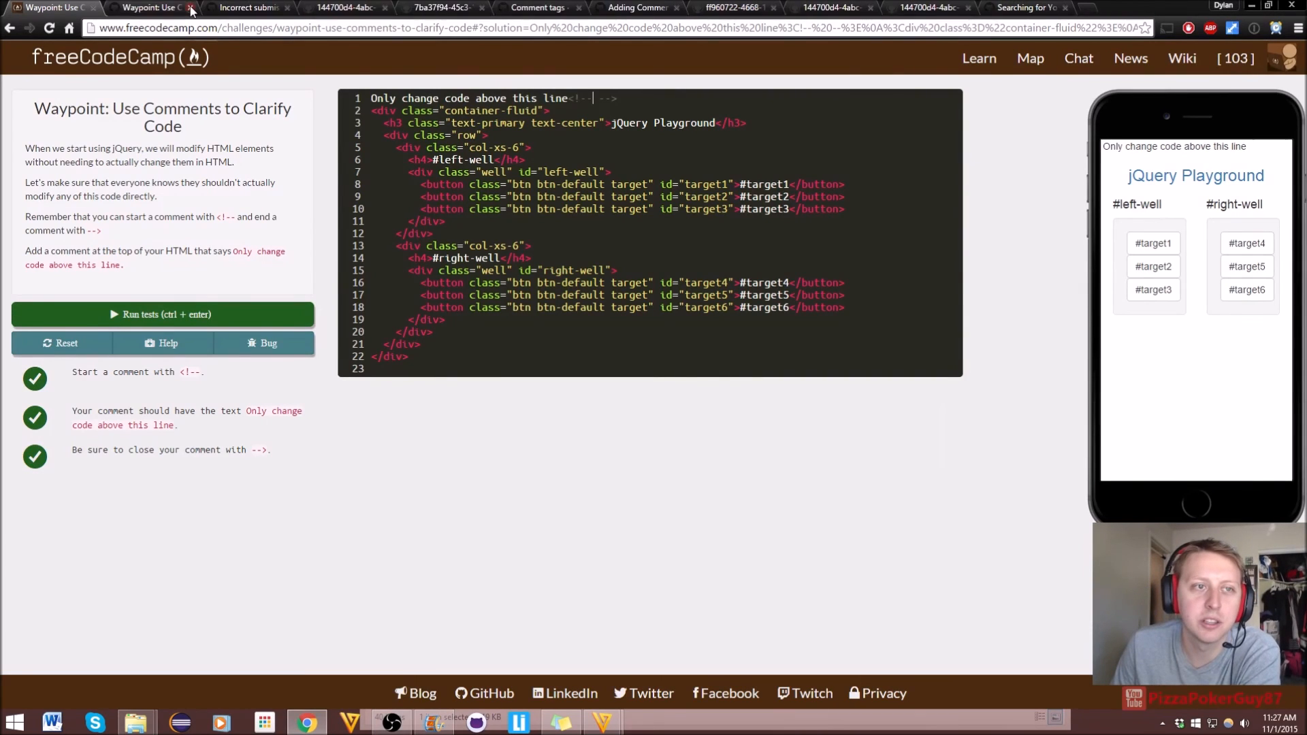
Step: Close the extra tabs, return to full screen and run the tests to pass the comment waypoint
click(191, 8)
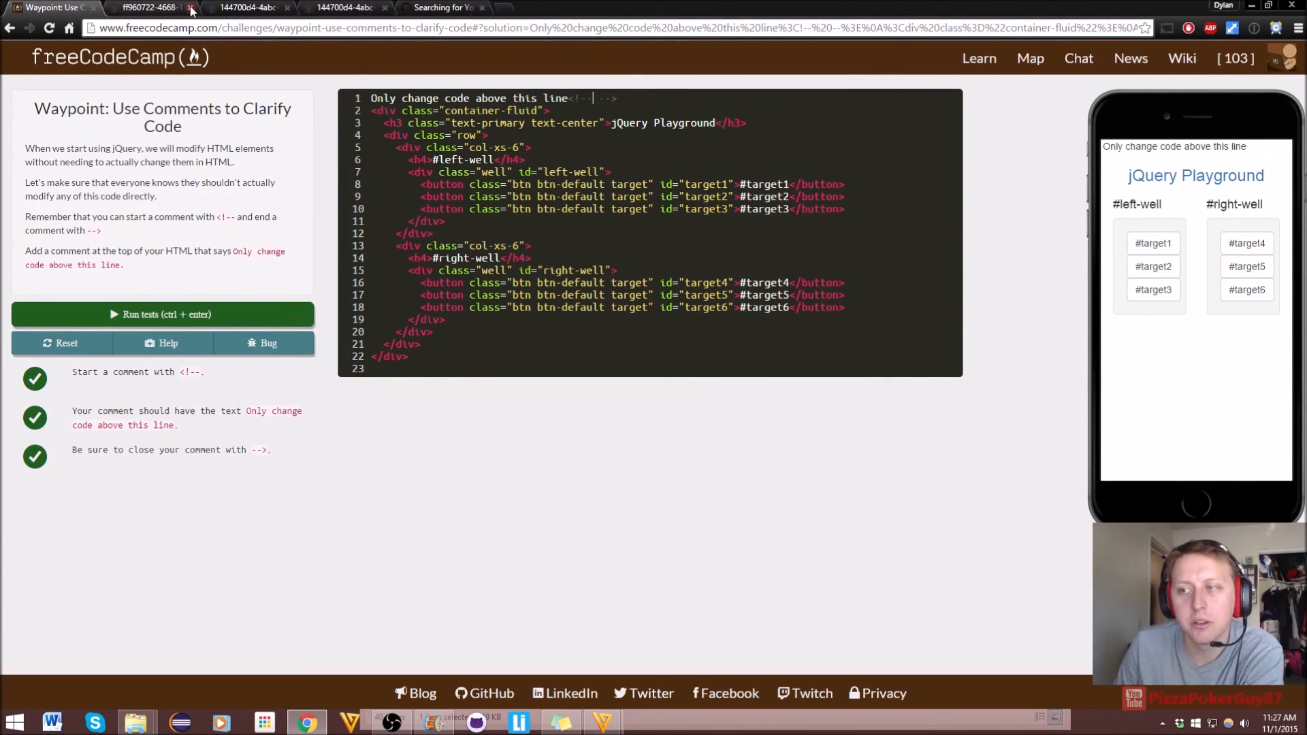
click(190, 9)
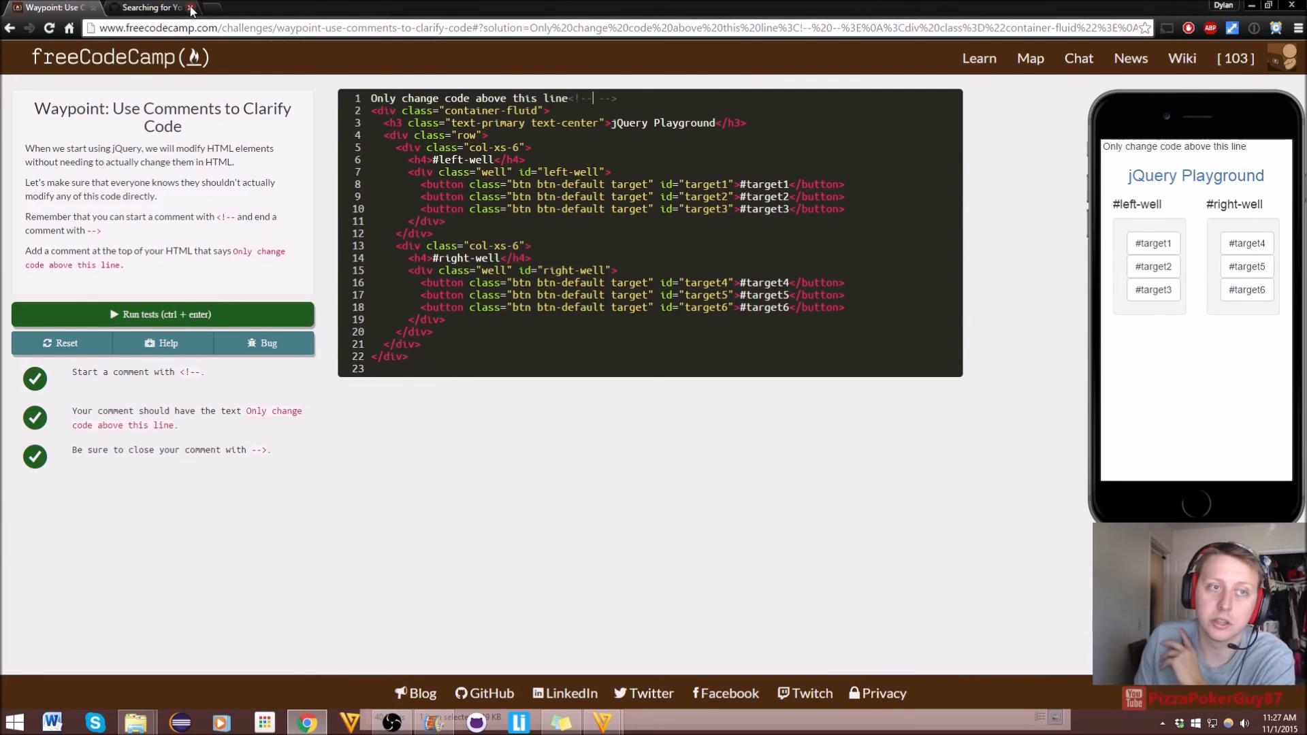
key(F11)
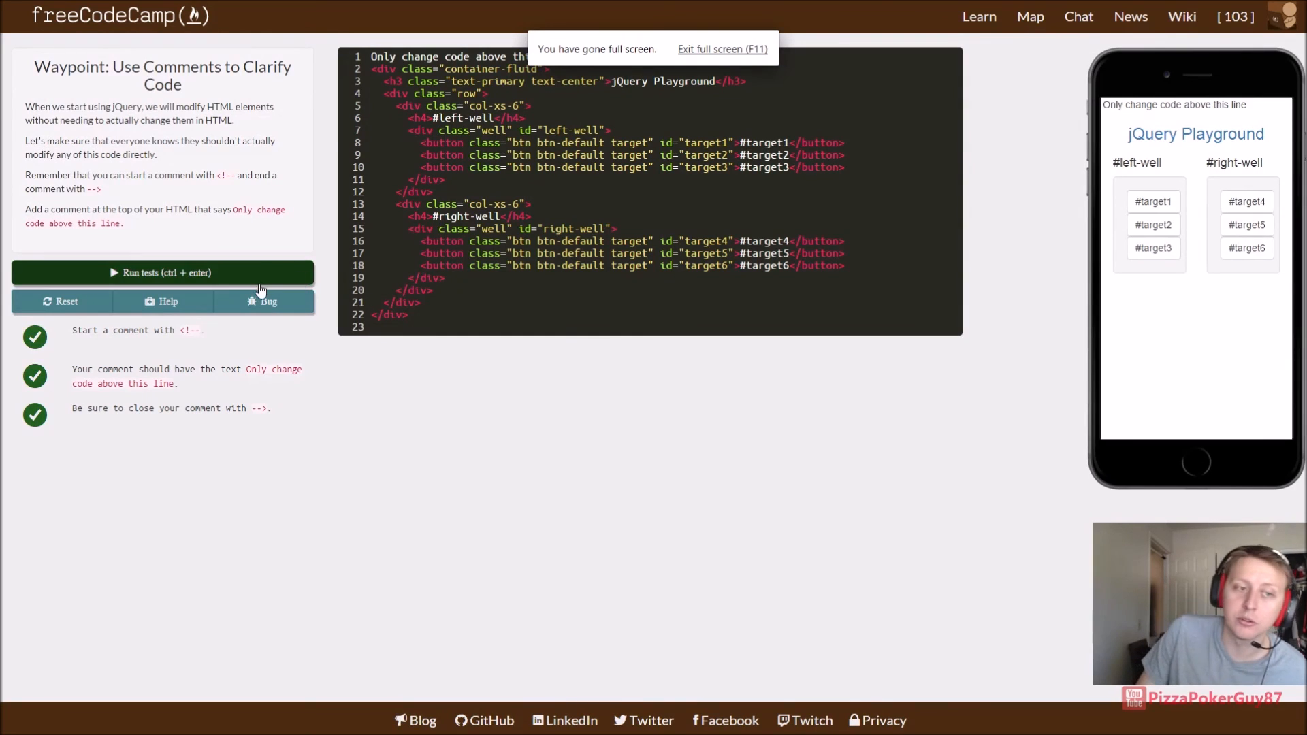
mouse_move(752, 491)
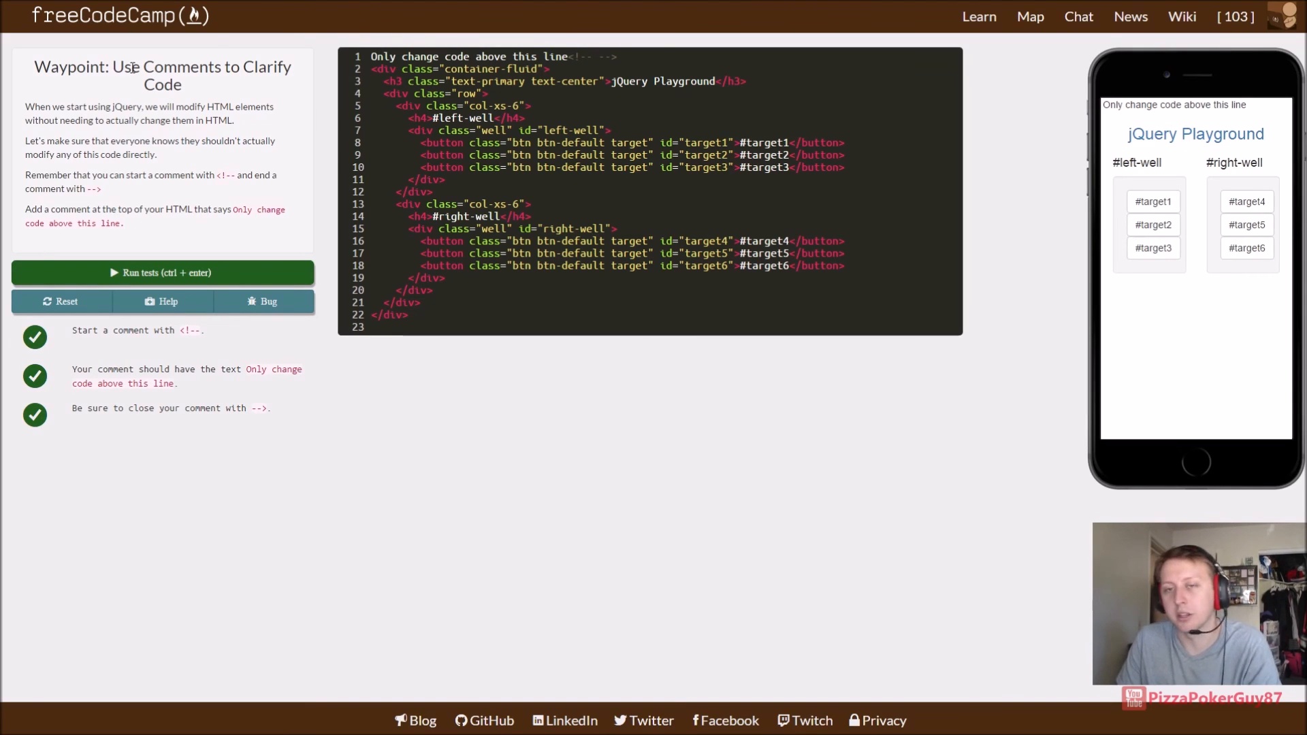
click(162, 272)
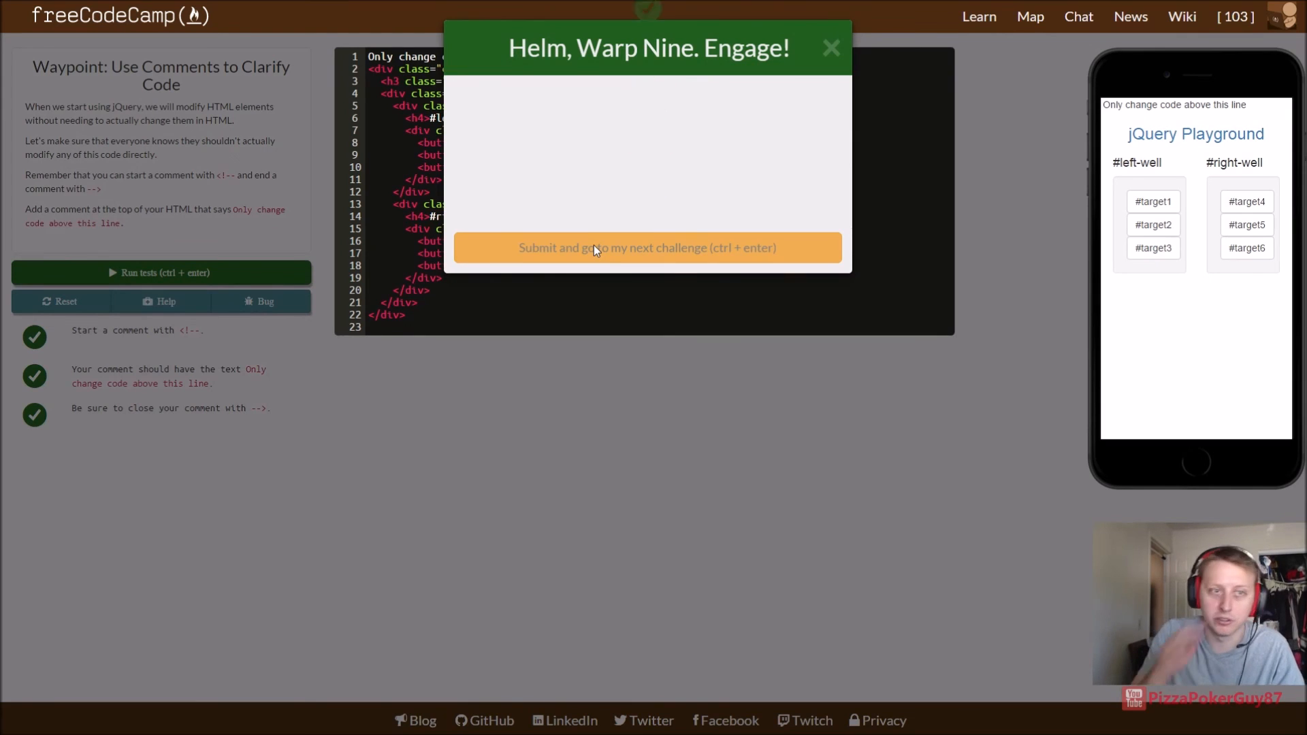
Step: Submit the comment solution, skim the Browse Camper News instructions, and head to the Map
click(646, 247)
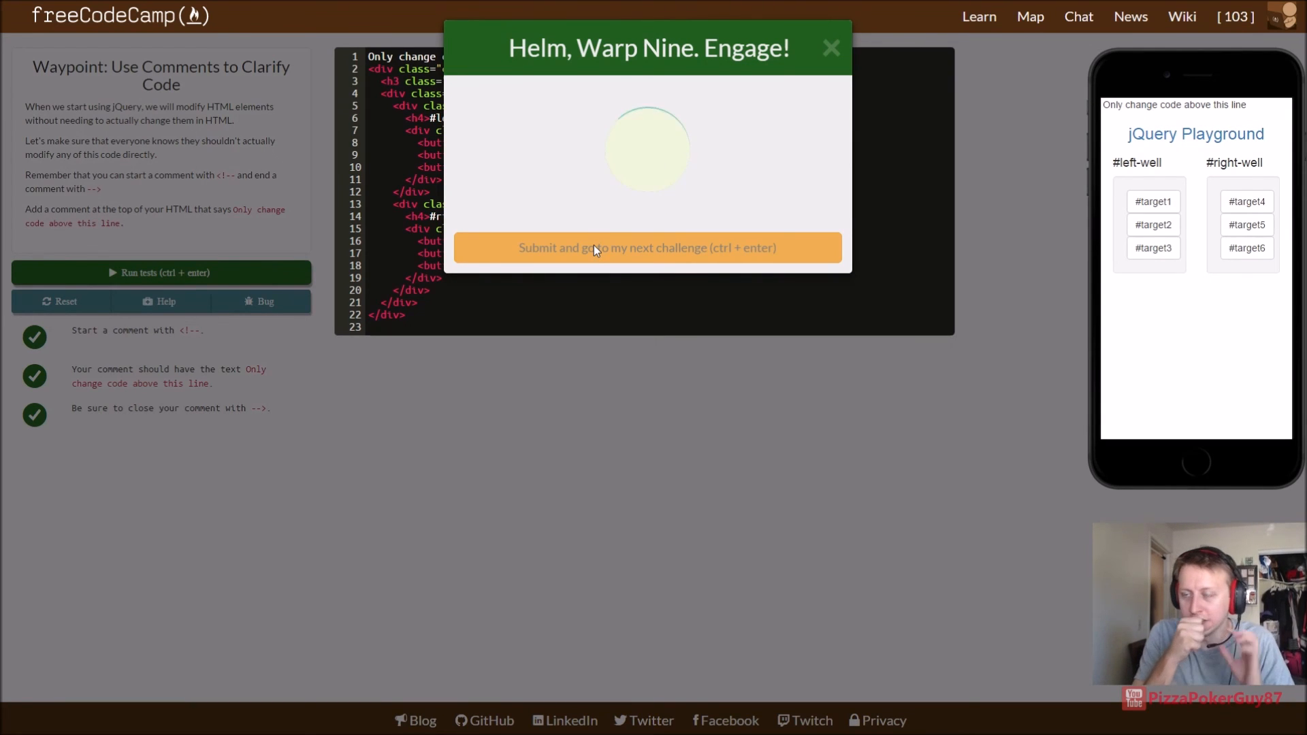
click(645, 247)
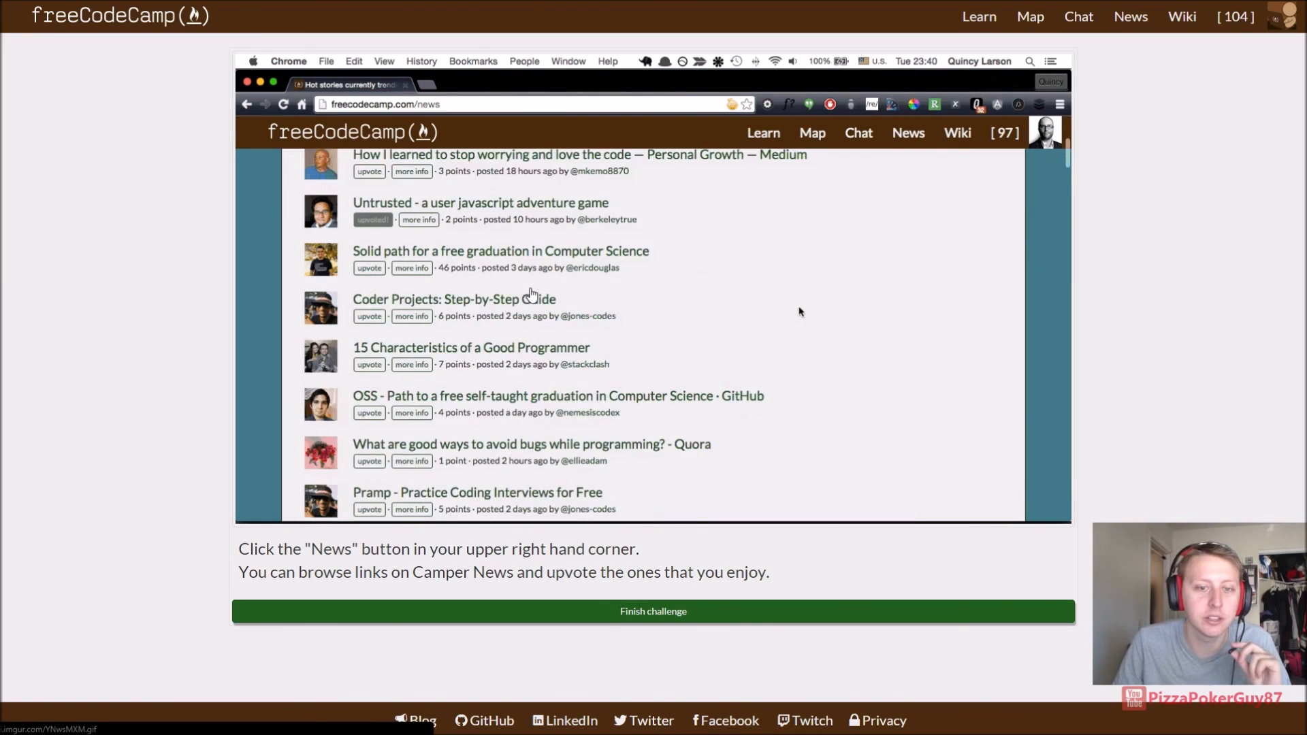
scroll(down, 3)
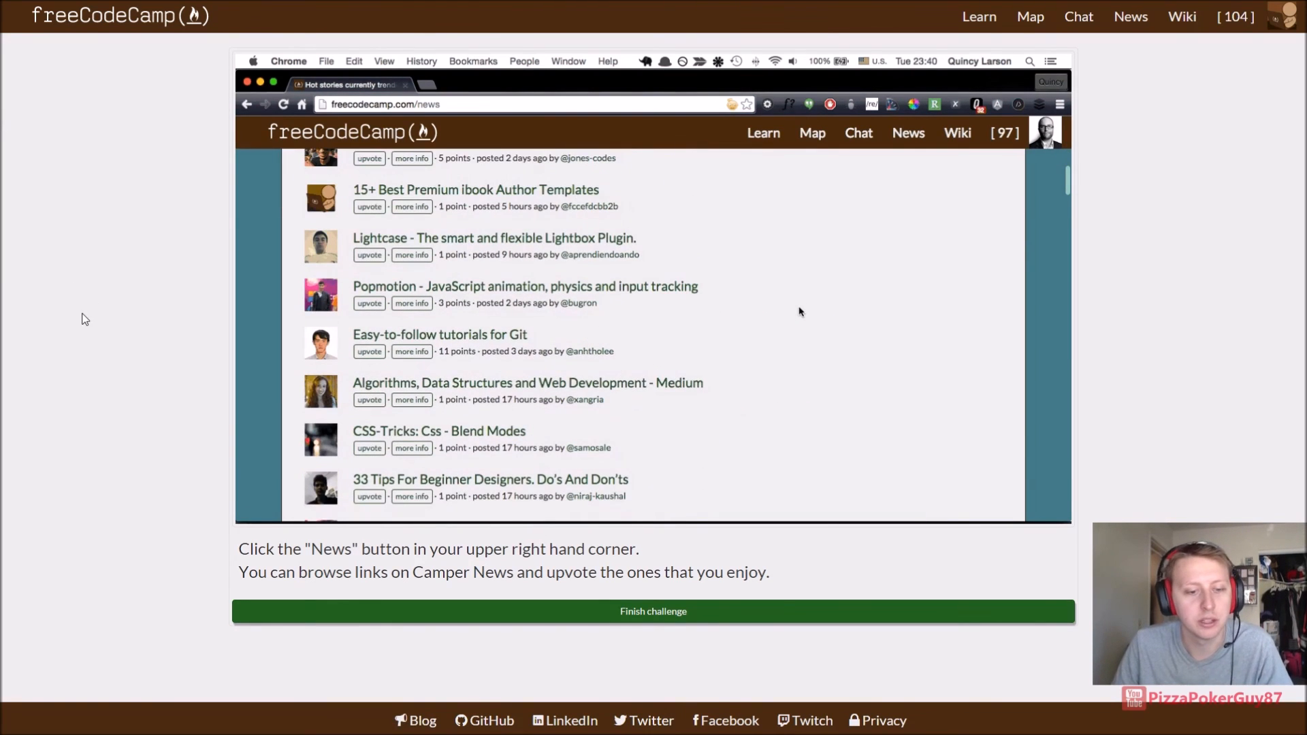
click(524, 286)
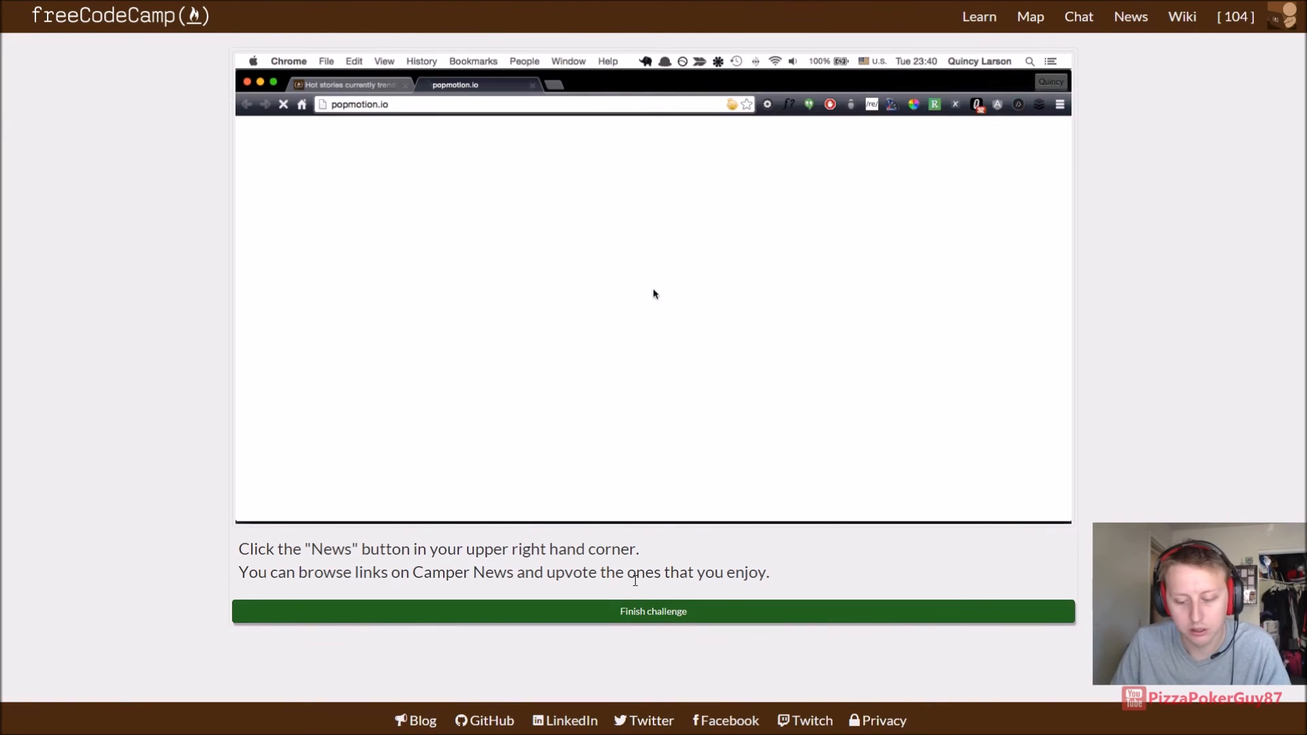
click(1017, 58)
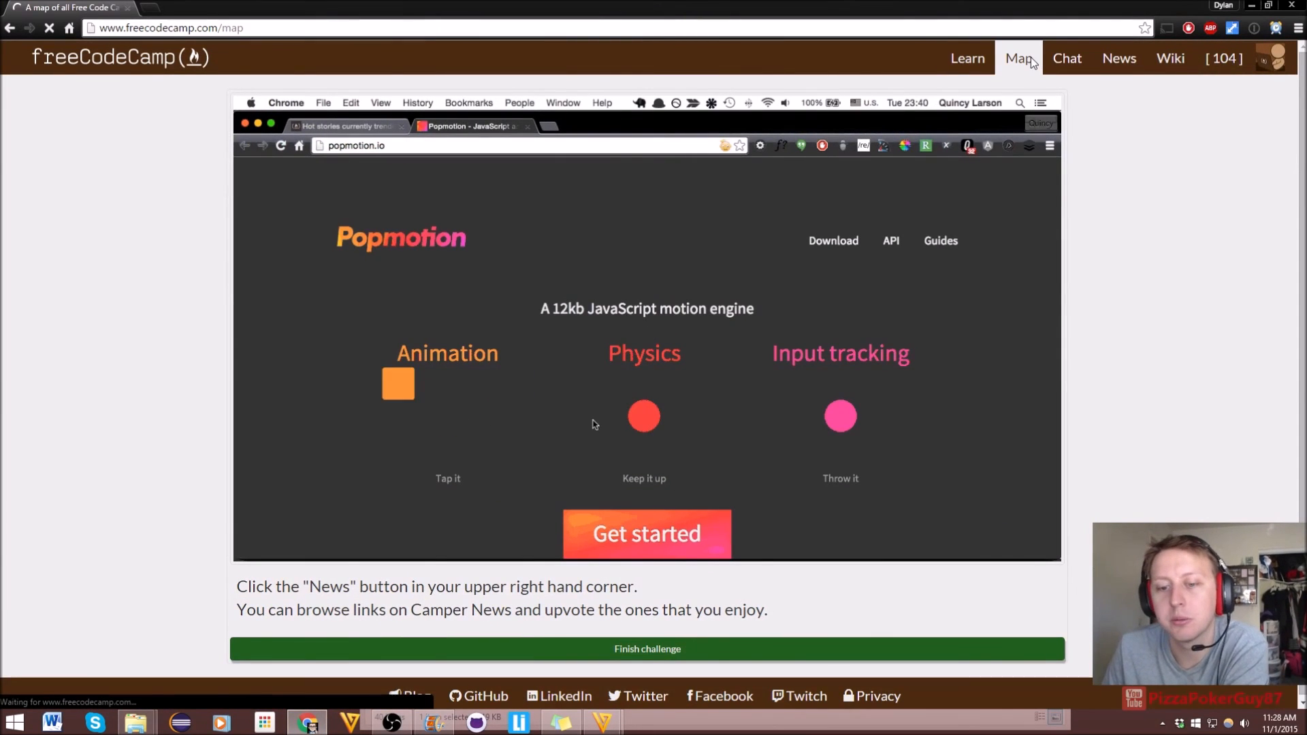
Step: Scroll the map past all 31 checked Bootstrap waypoints into the jQuery, JavaScript and Bonfire lists
click(1017, 59)
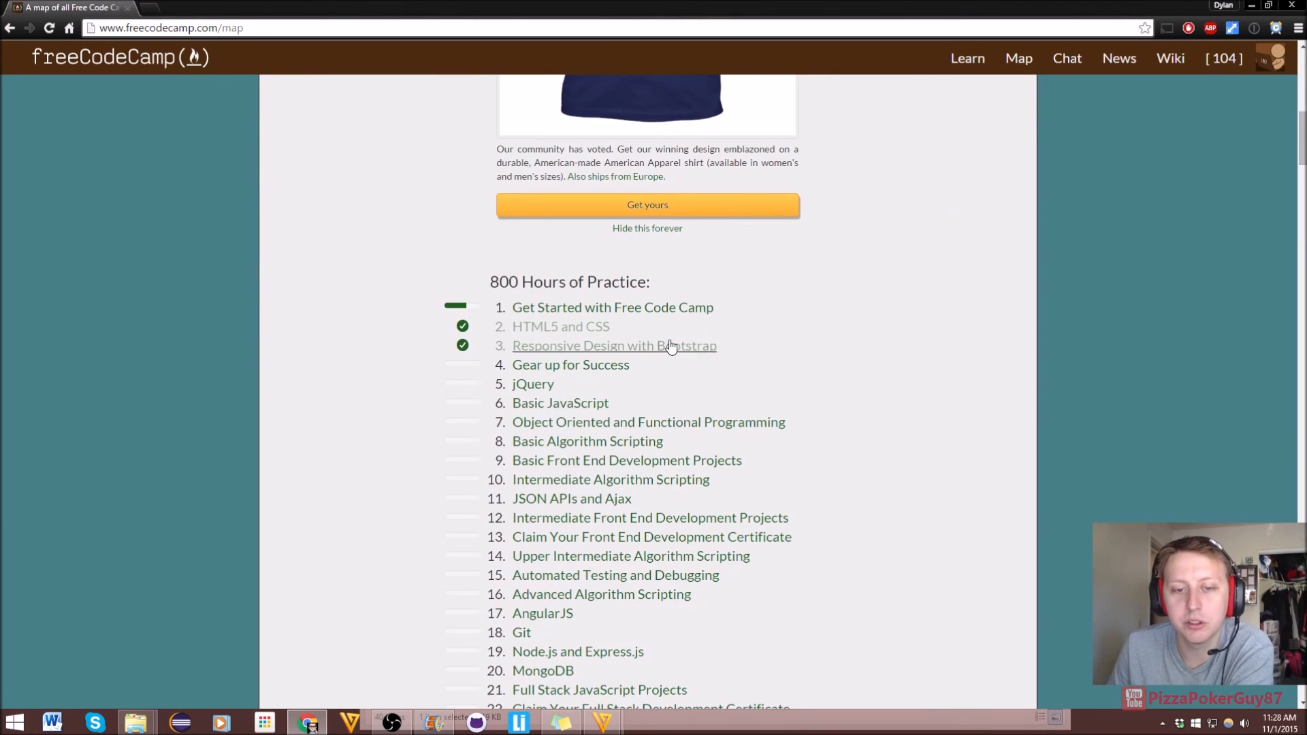
mouse_move(852, 359)
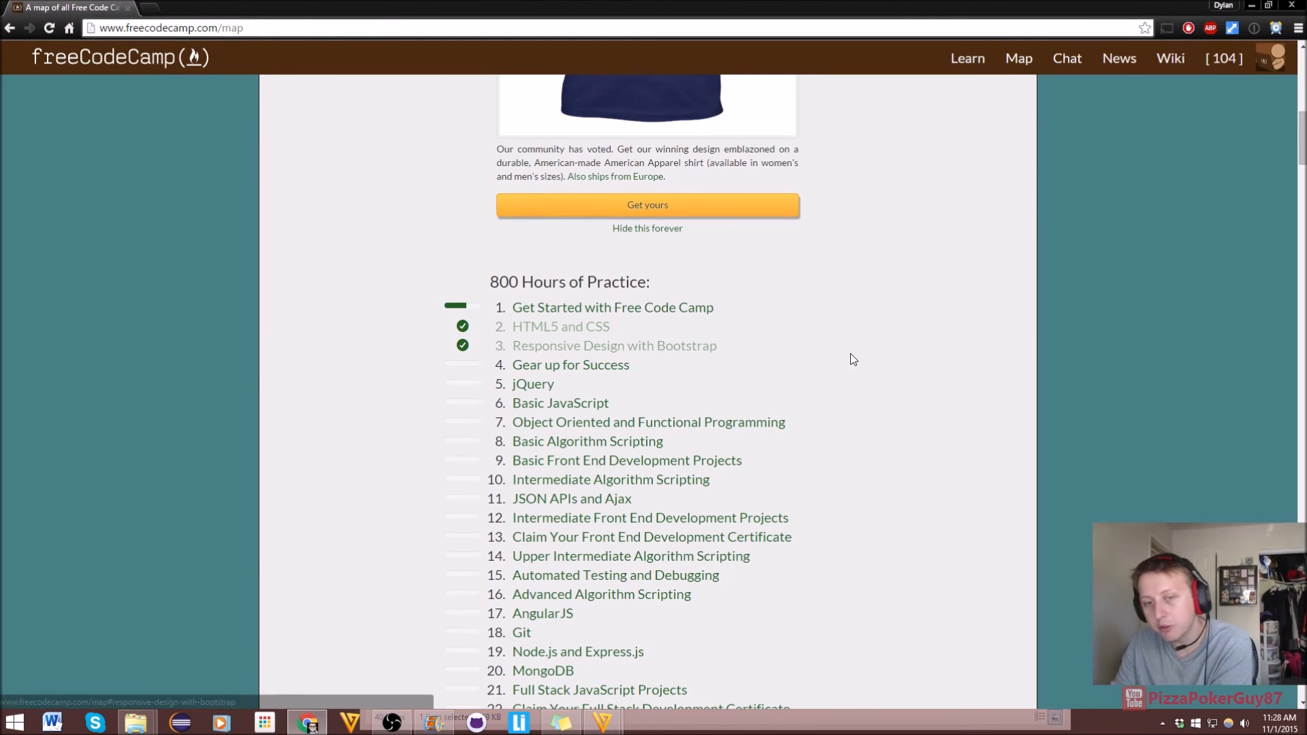
scroll(down, 3)
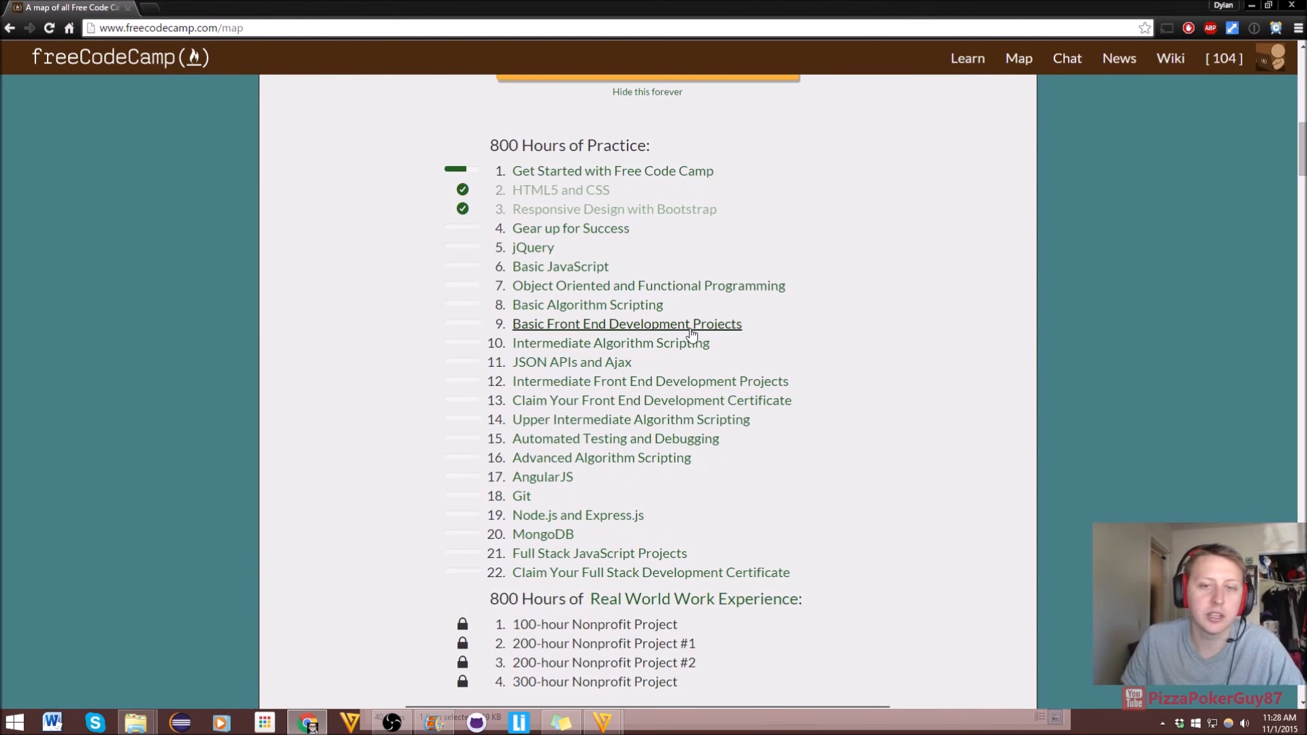
mouse_move(571, 227)
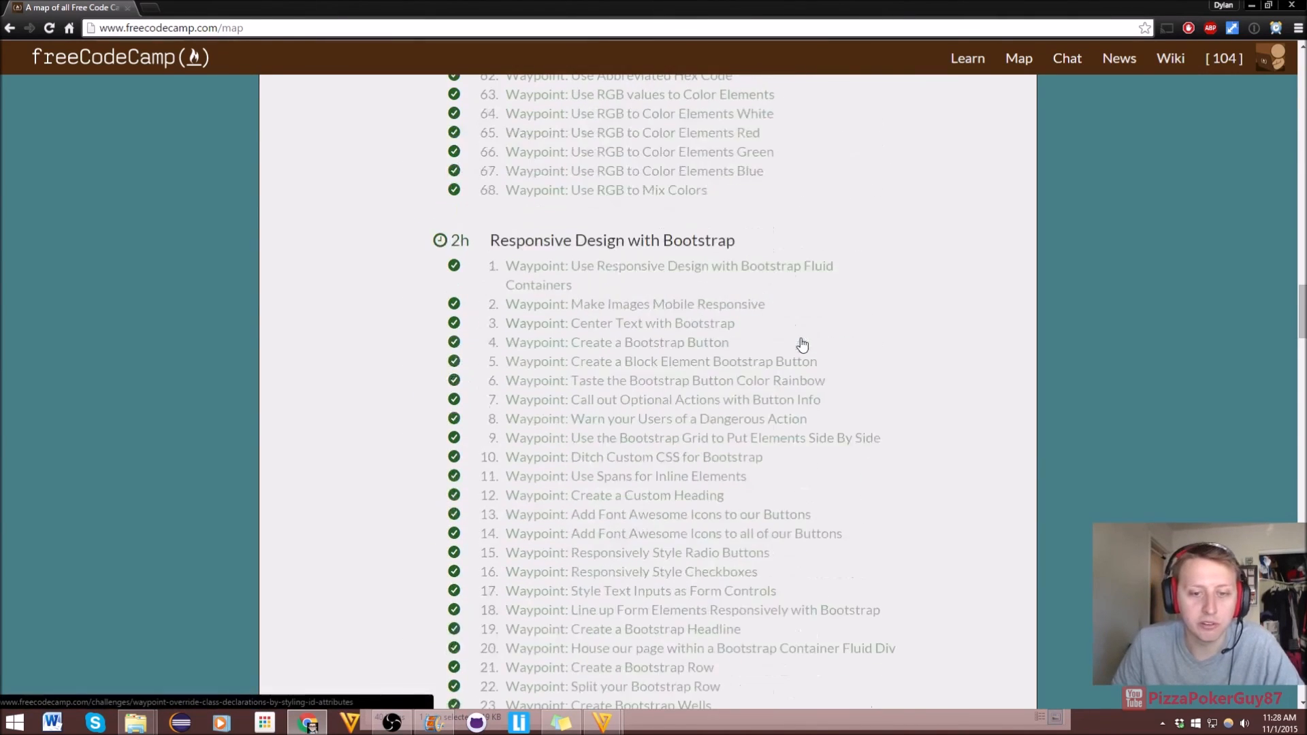
scroll(down, 3)
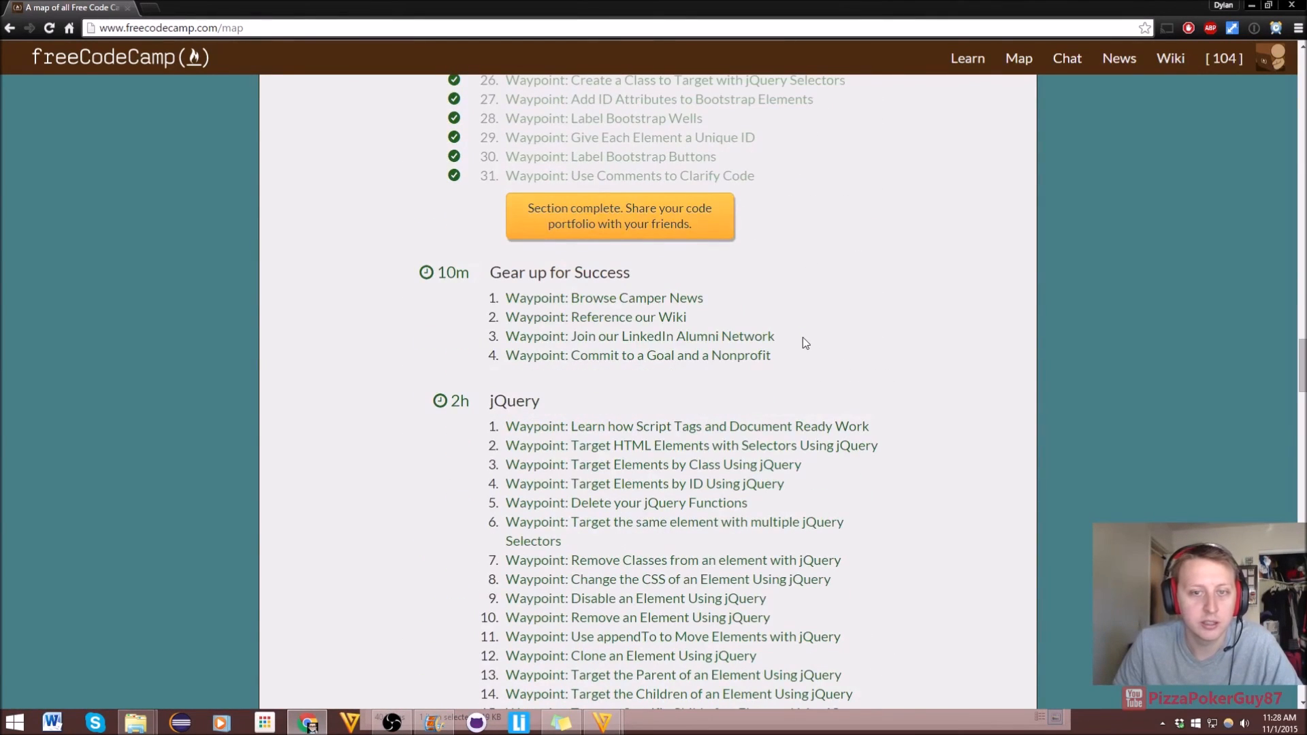
mouse_move(473, 281)
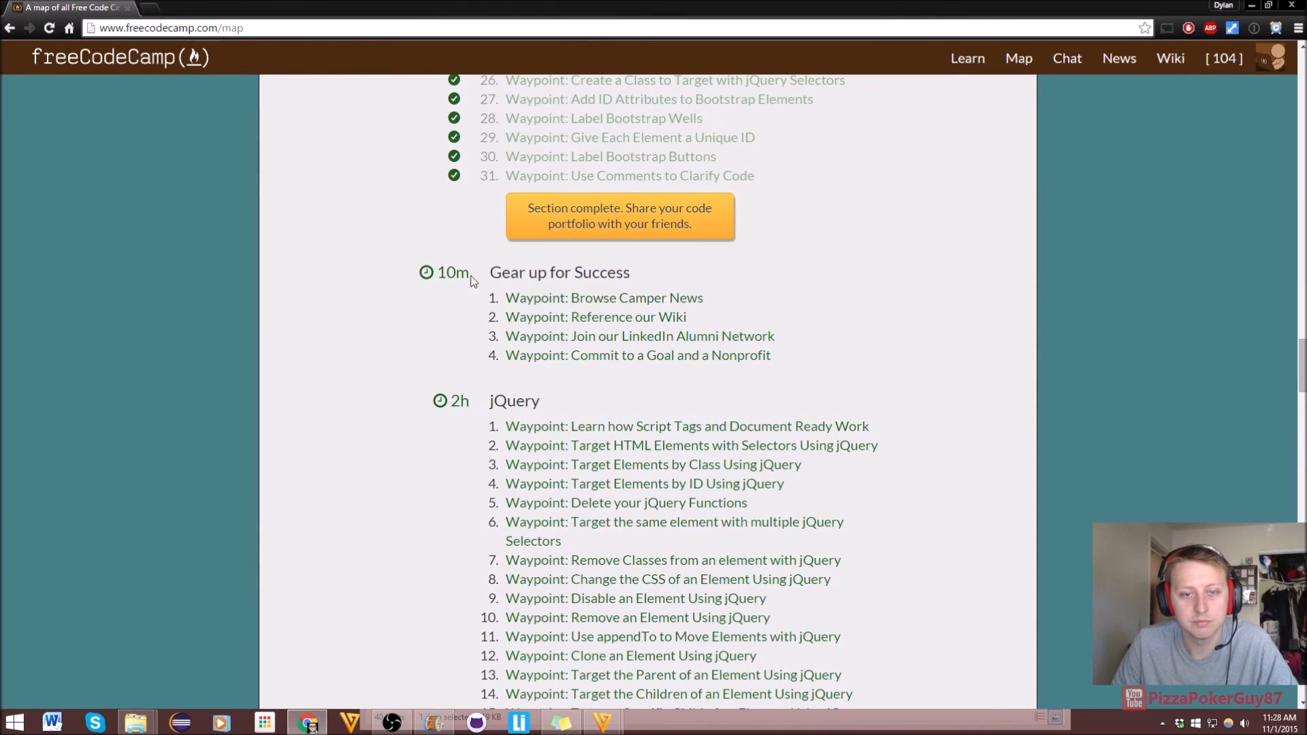
mouse_move(603, 298)
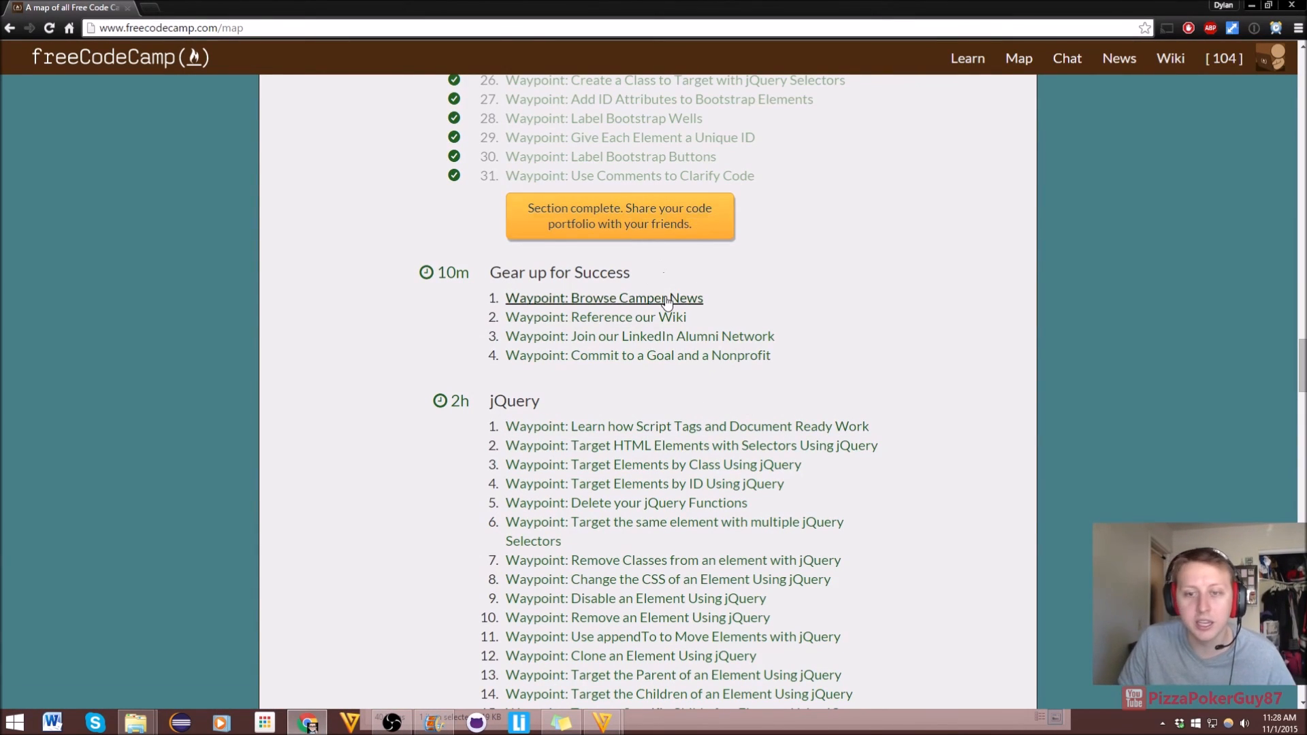
mouse_move(755, 300)
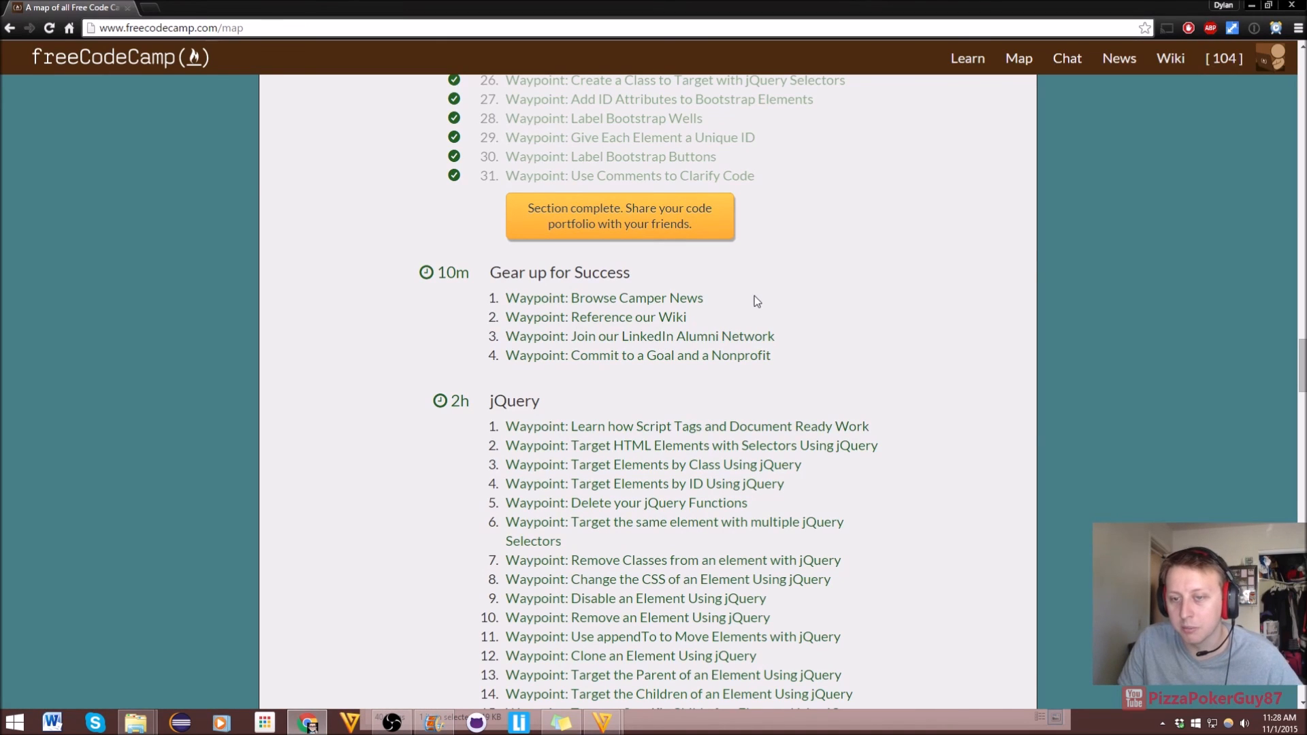
mouse_move(727, 329)
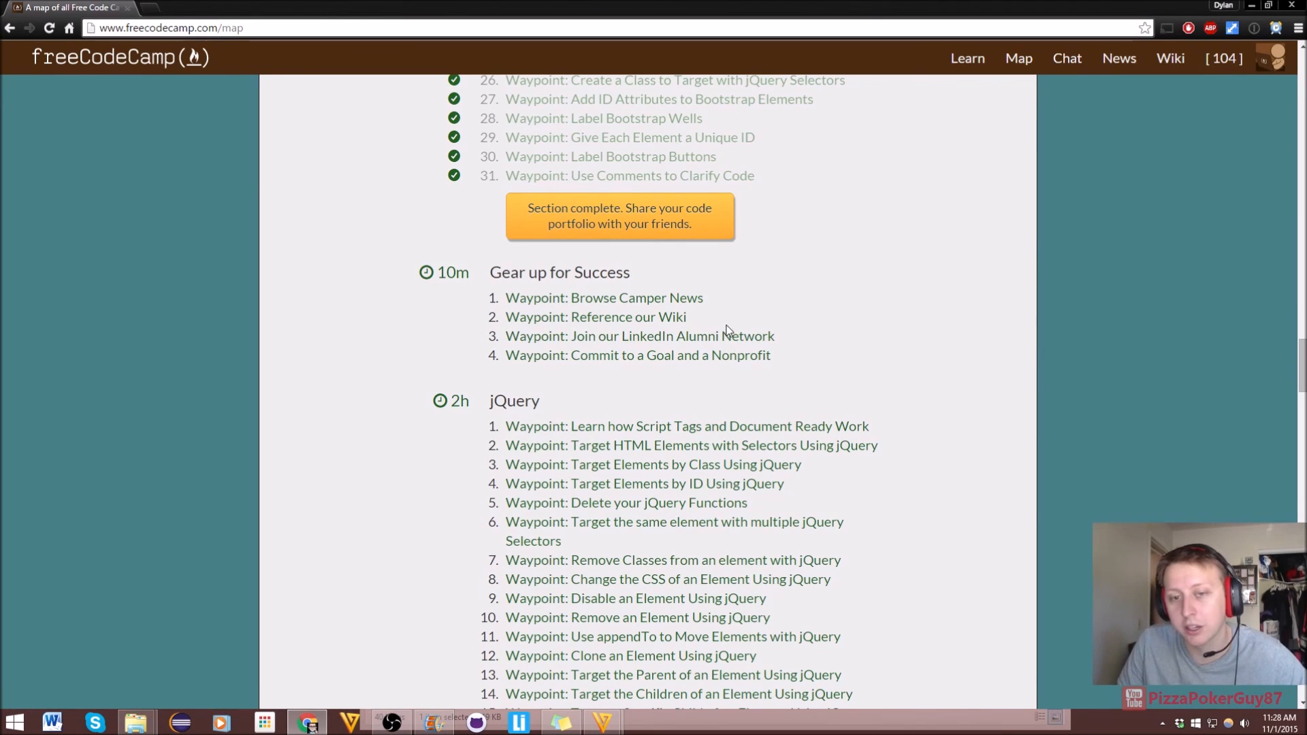
scroll(down, 3)
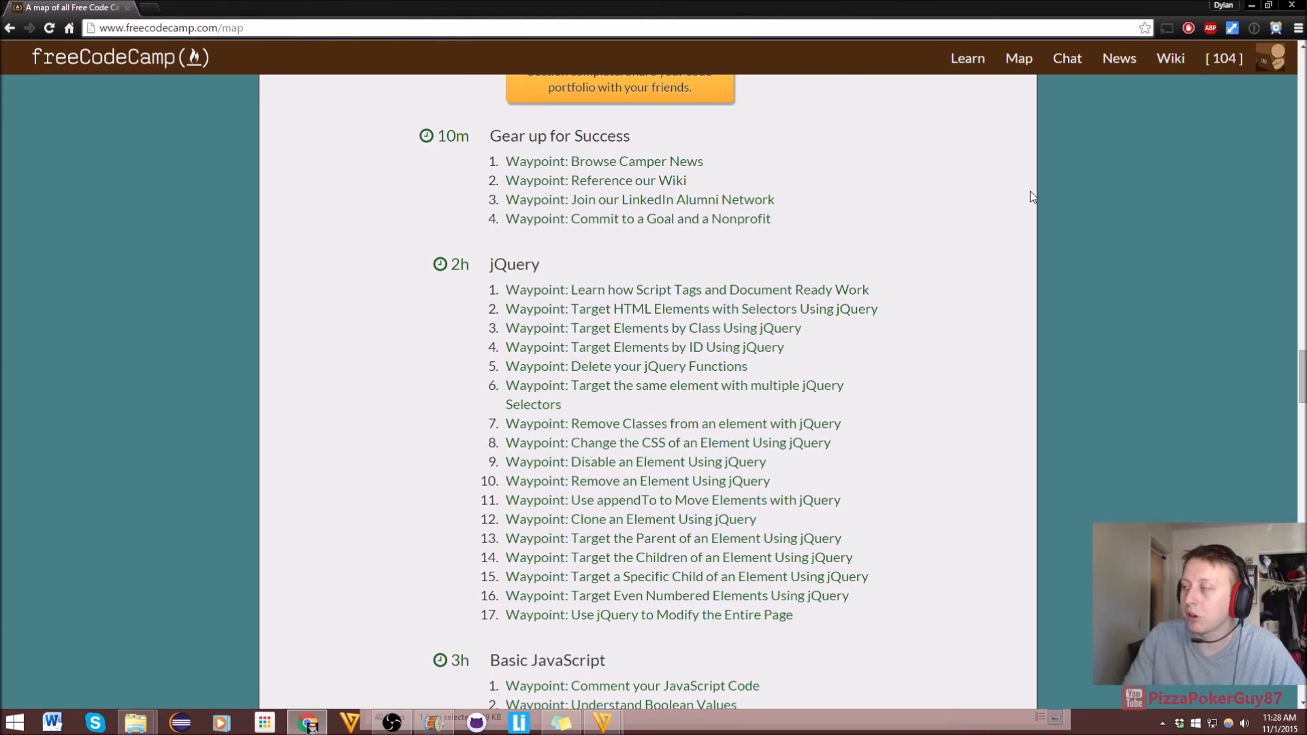
mouse_move(697, 269)
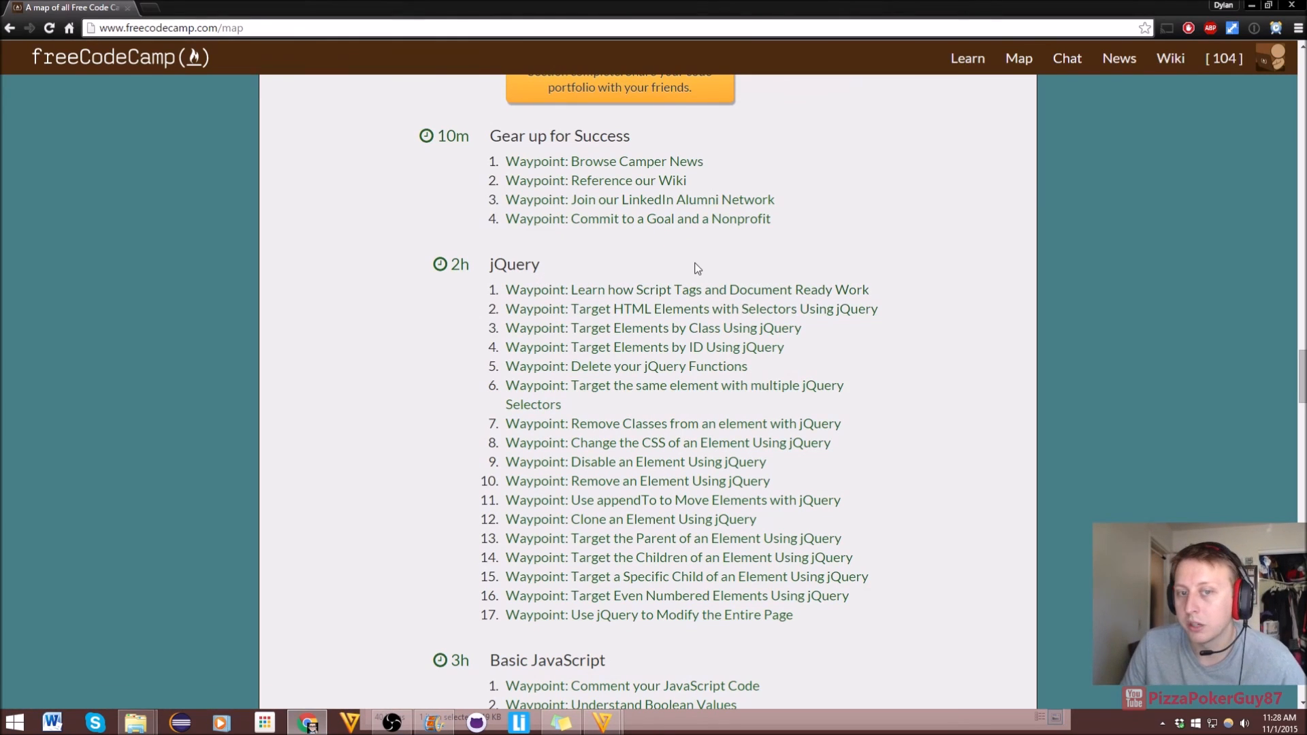
scroll(down, 3)
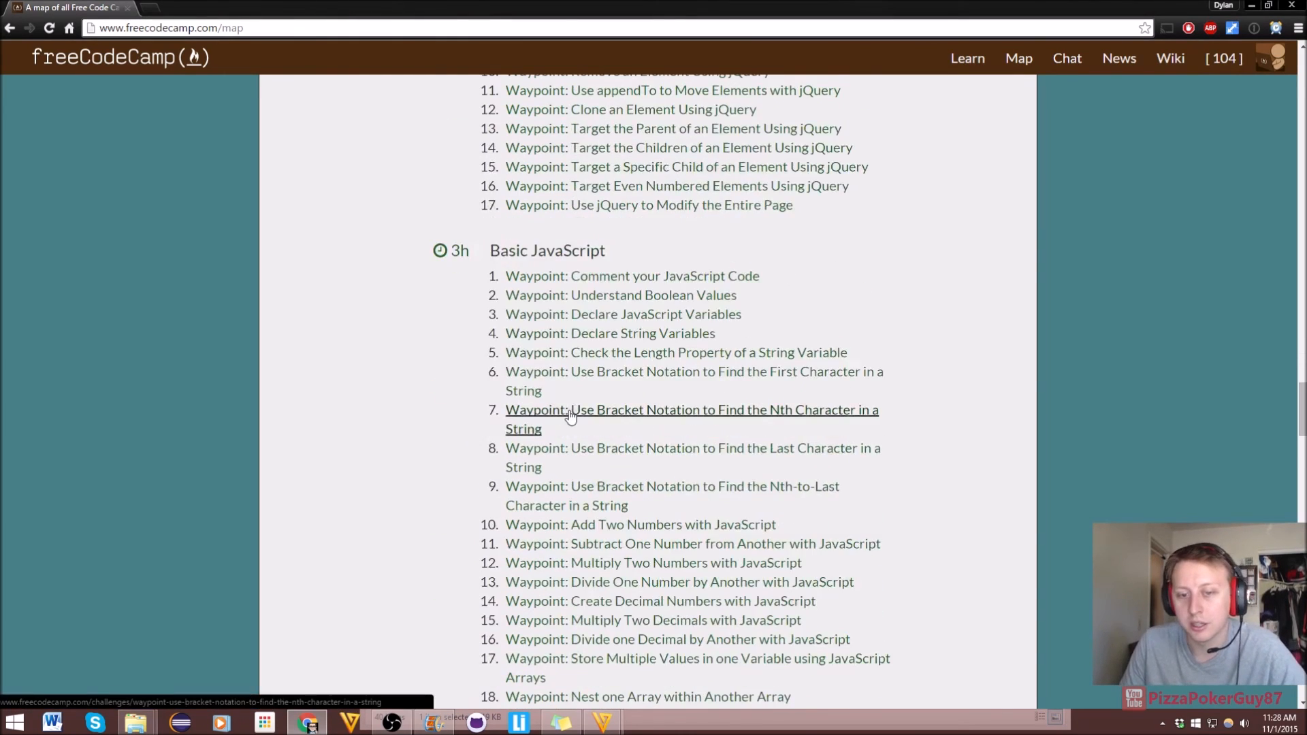
scroll(down, 3)
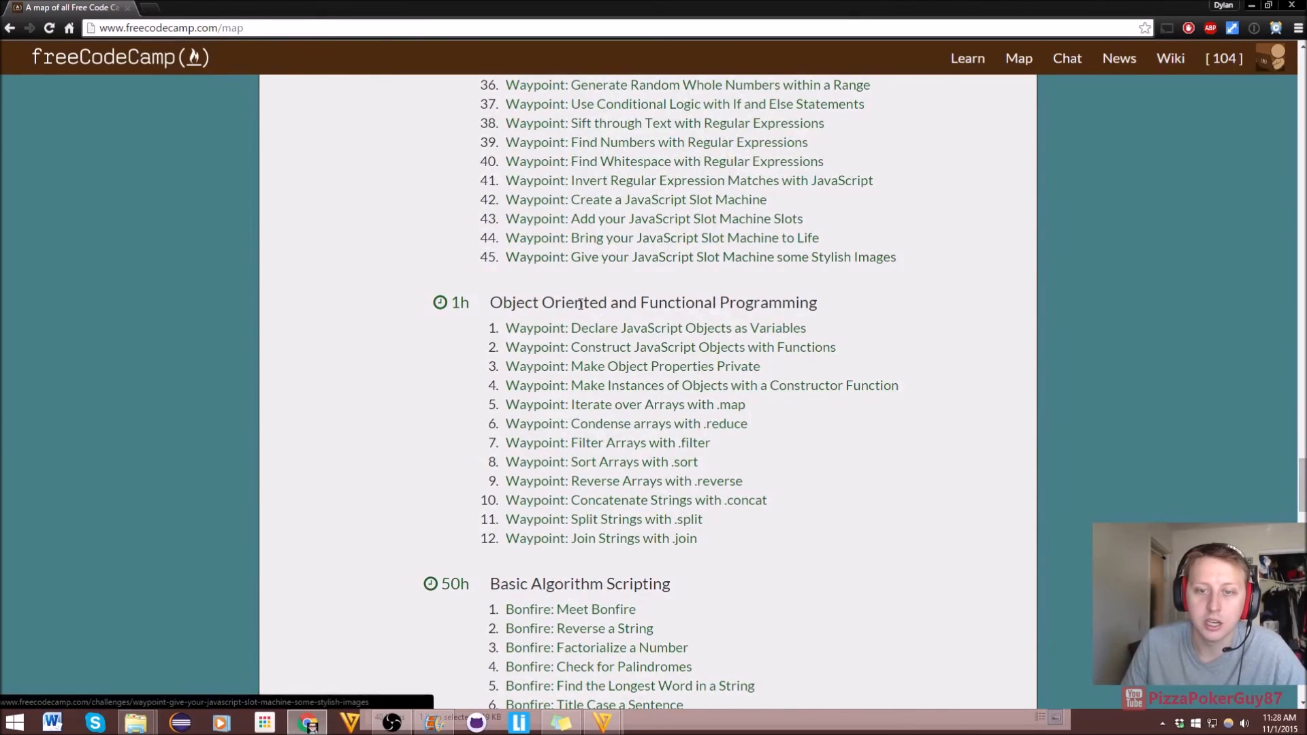
scroll(down, 3)
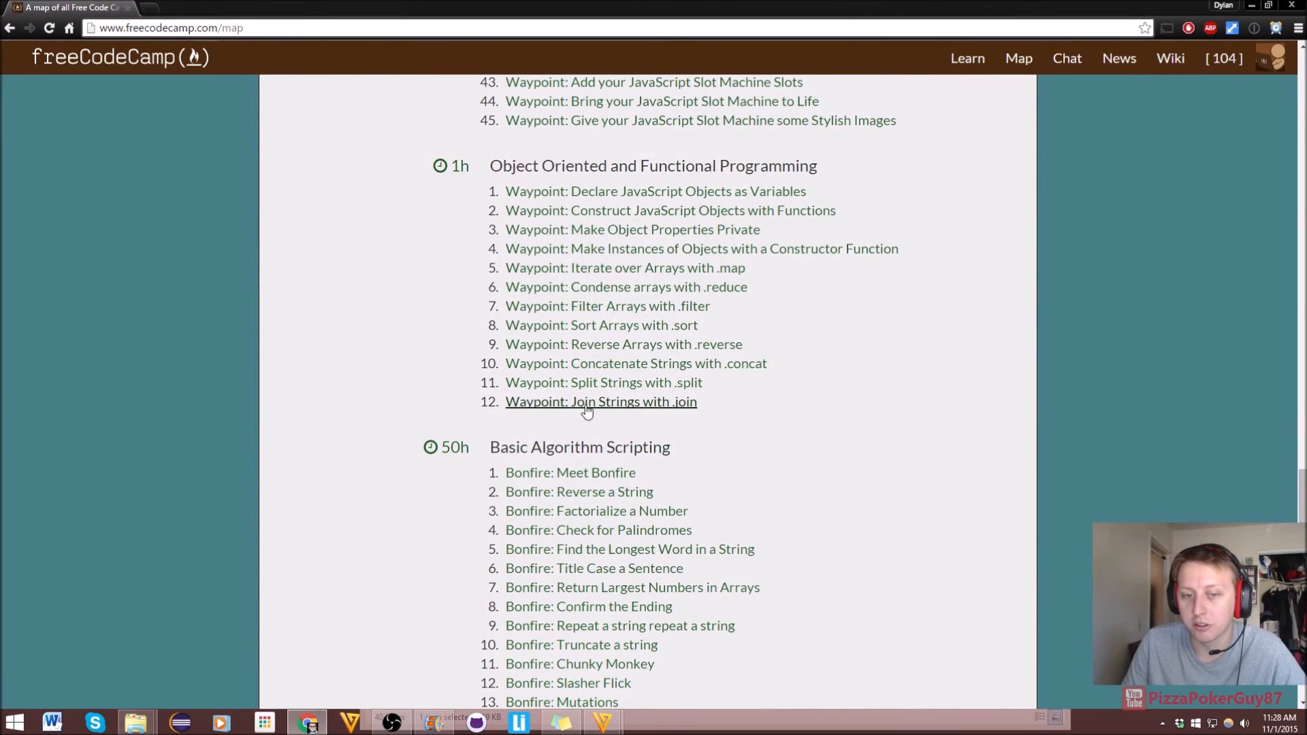
scroll(down, 3)
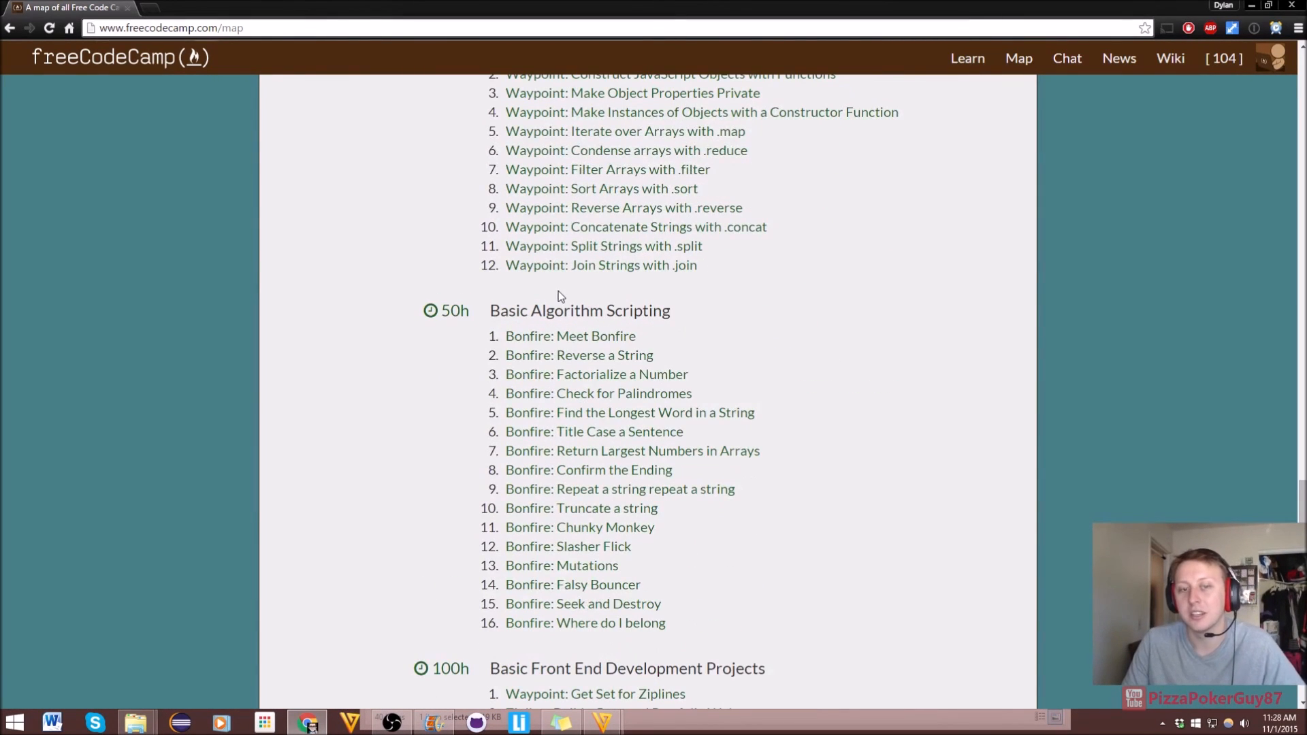
mouse_move(570, 336)
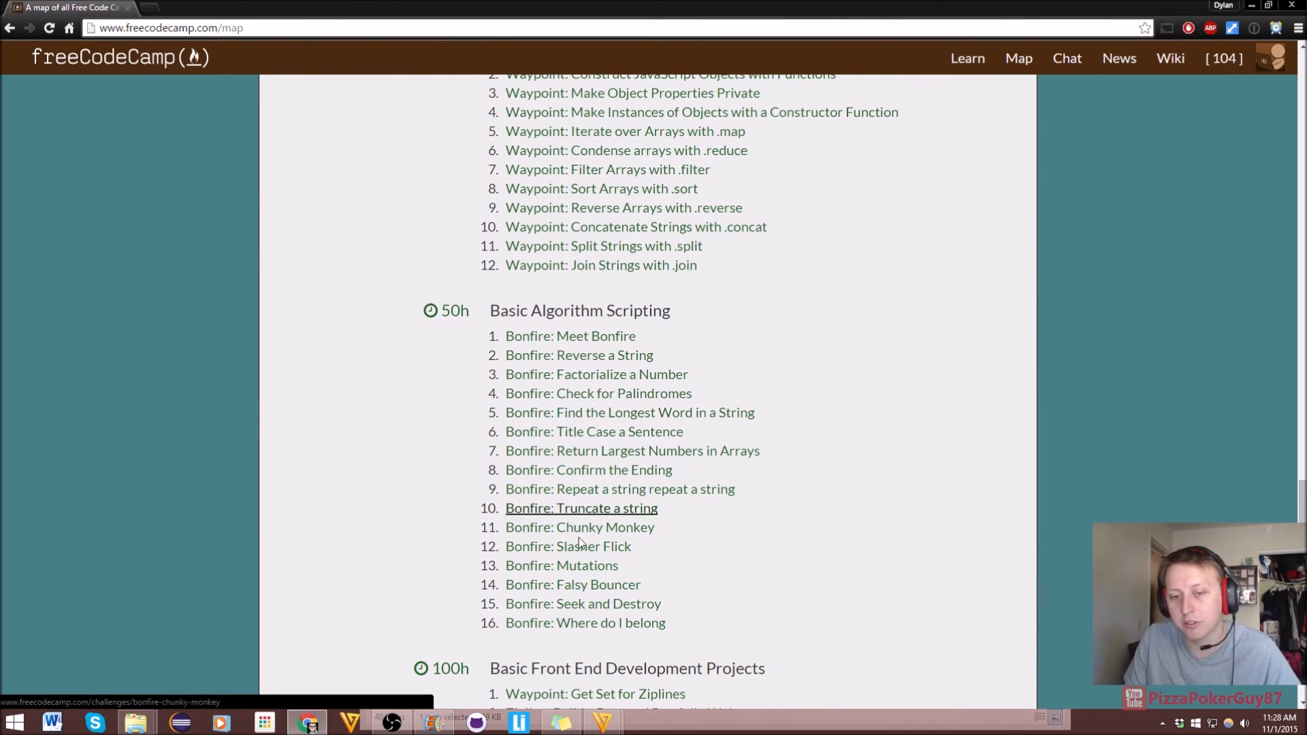
mouse_move(686, 502)
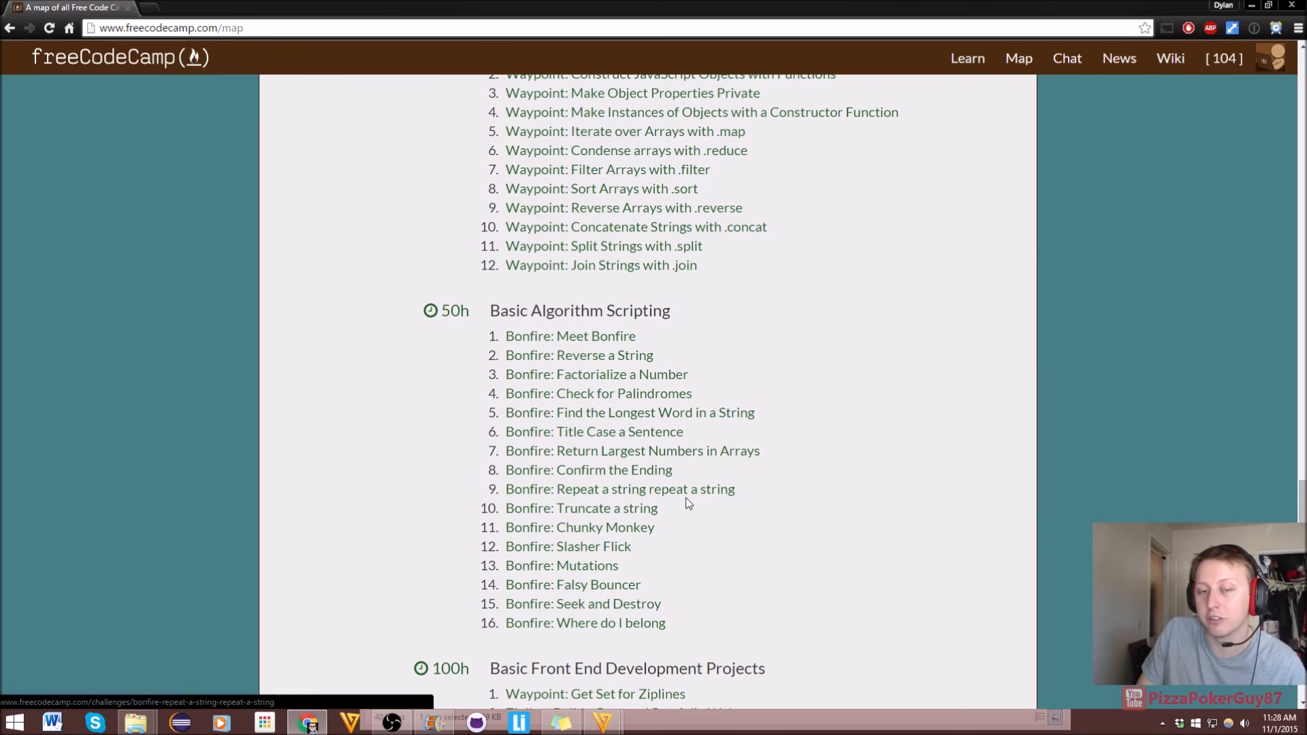
mouse_move(780, 492)
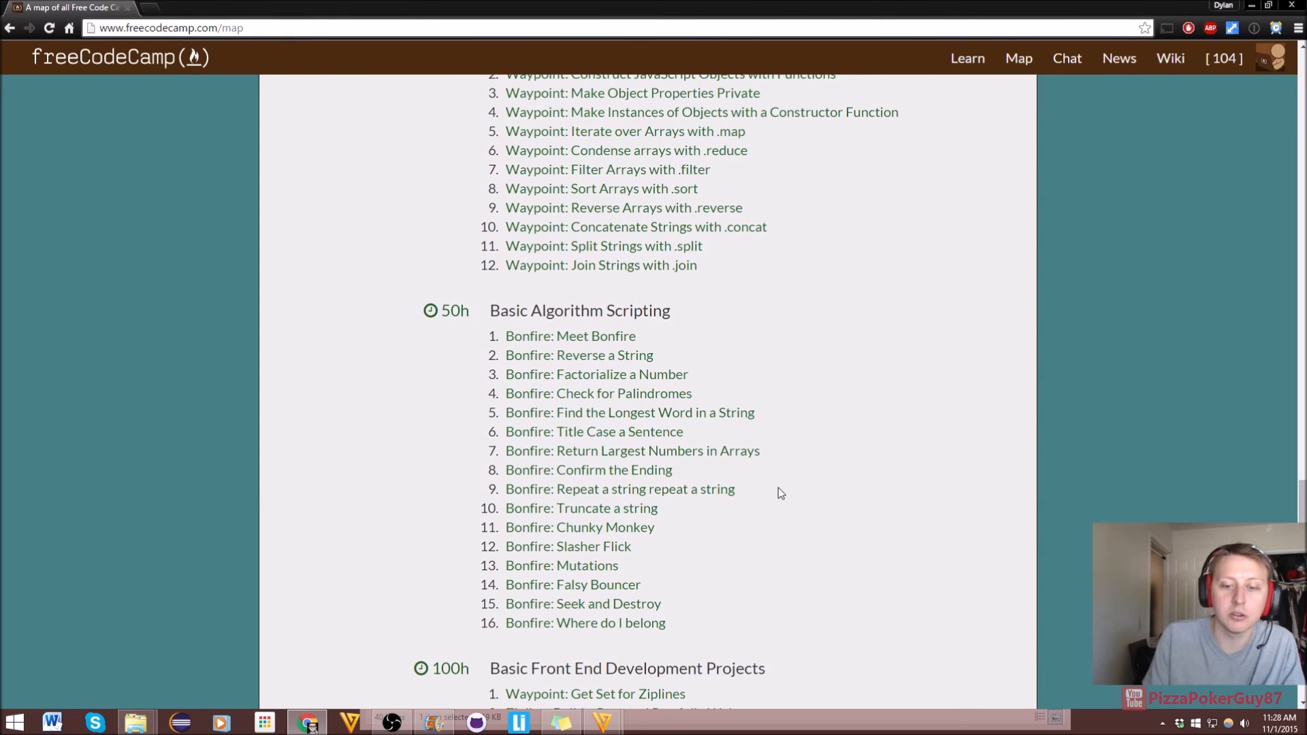
mouse_move(567, 546)
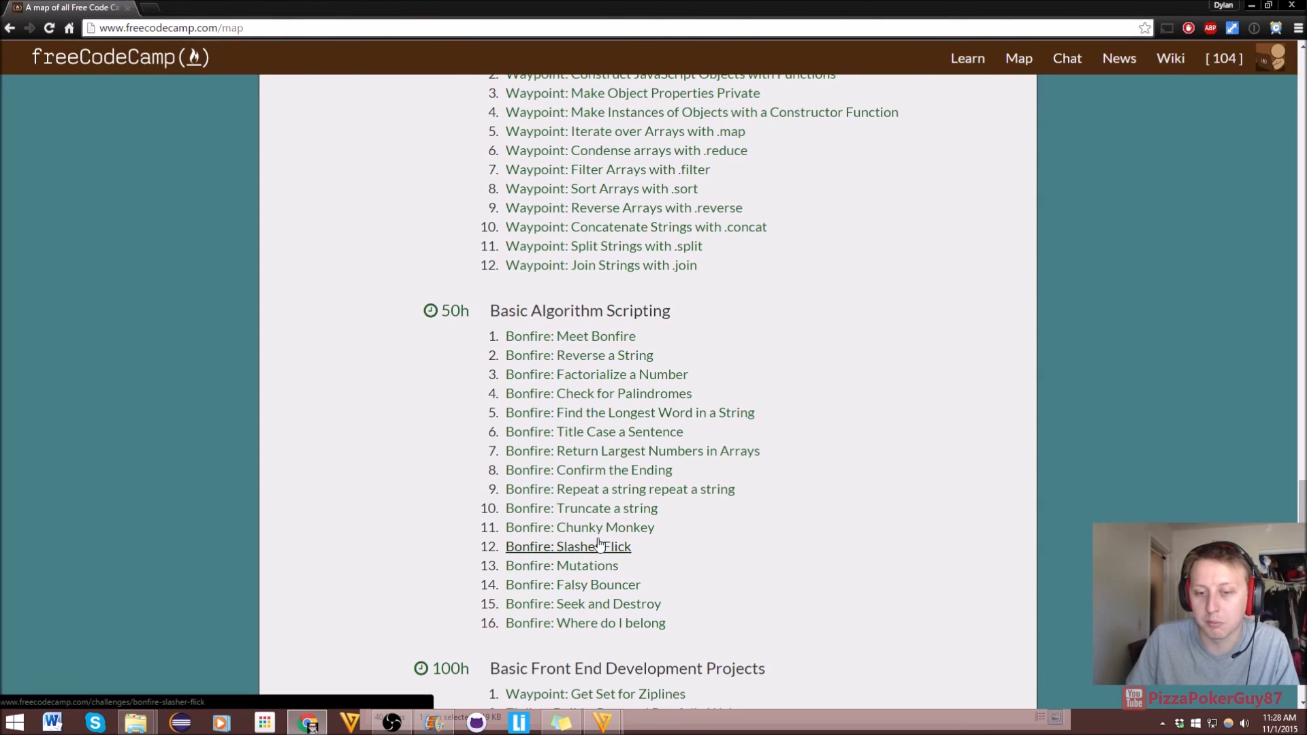